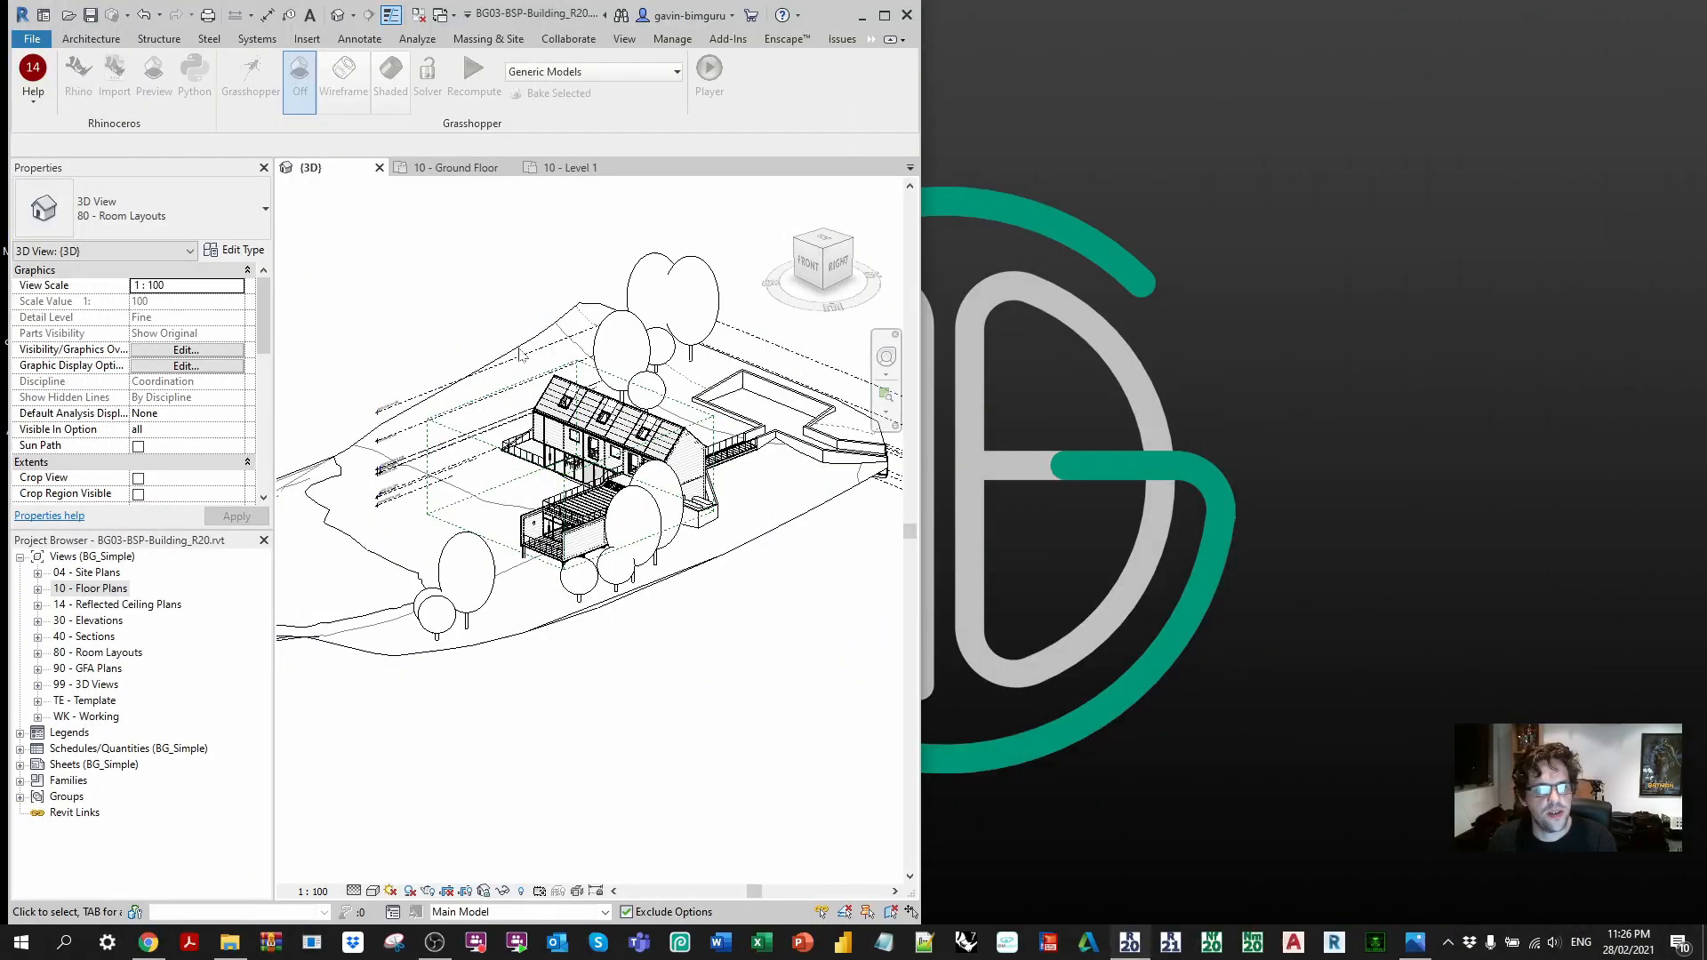
Step: Review and close the room and area computation options on Revit's Architecture tools
left_click(90, 37)
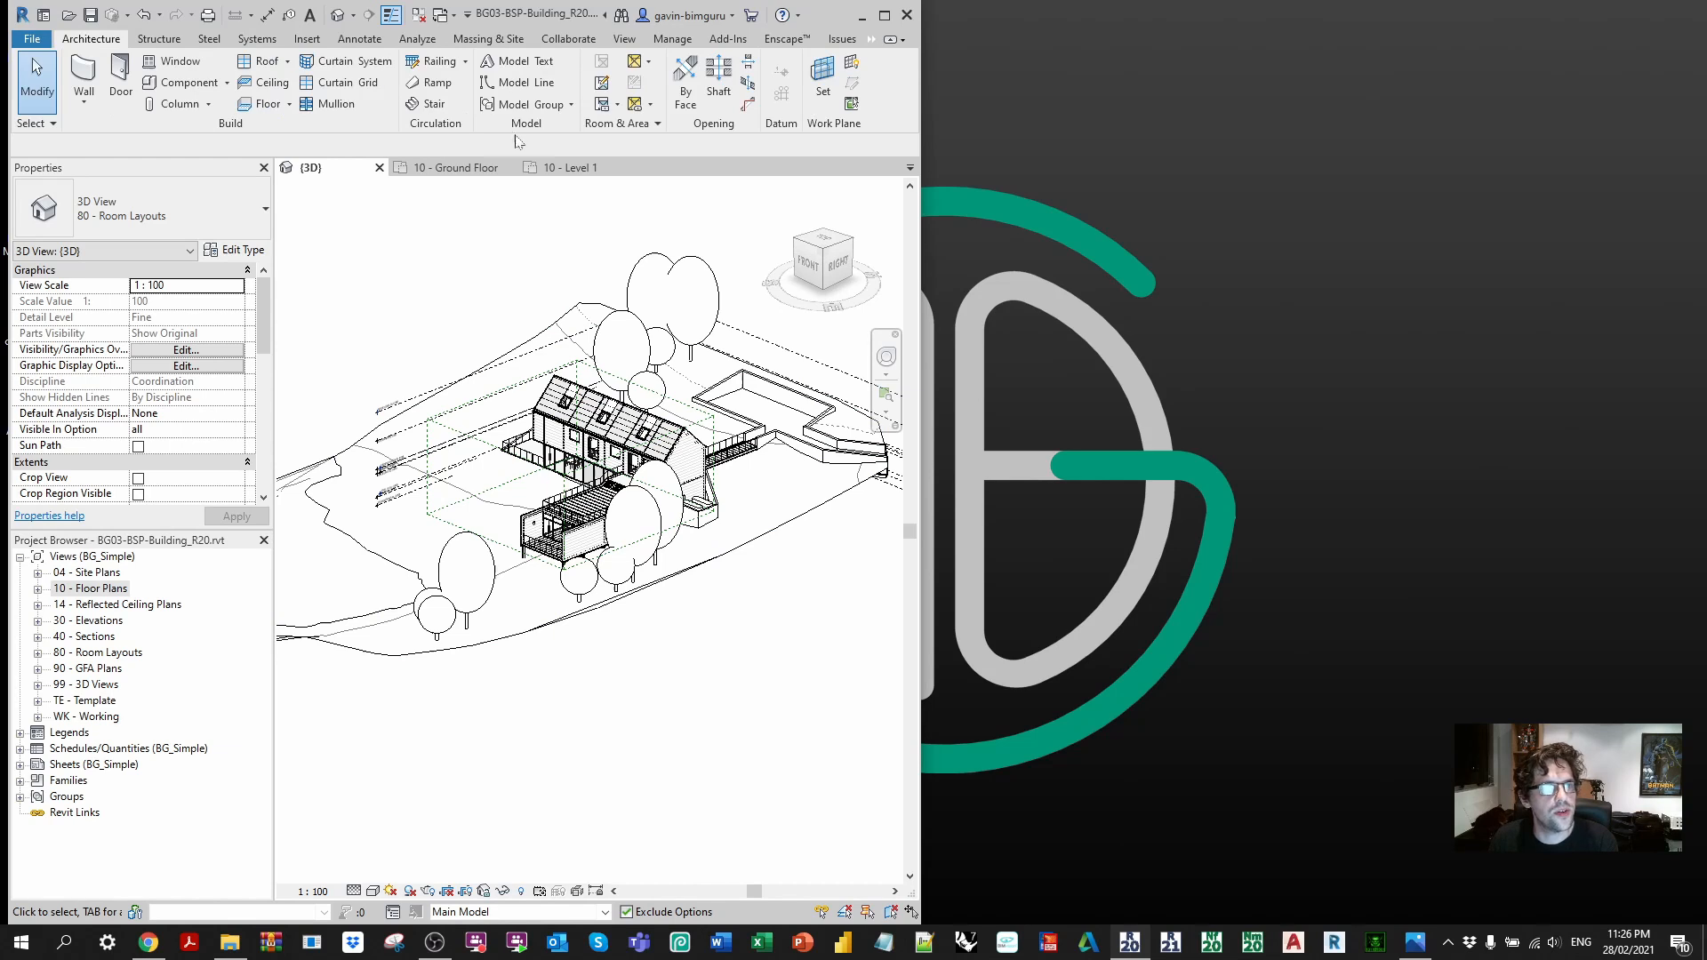
left_click(679, 166)
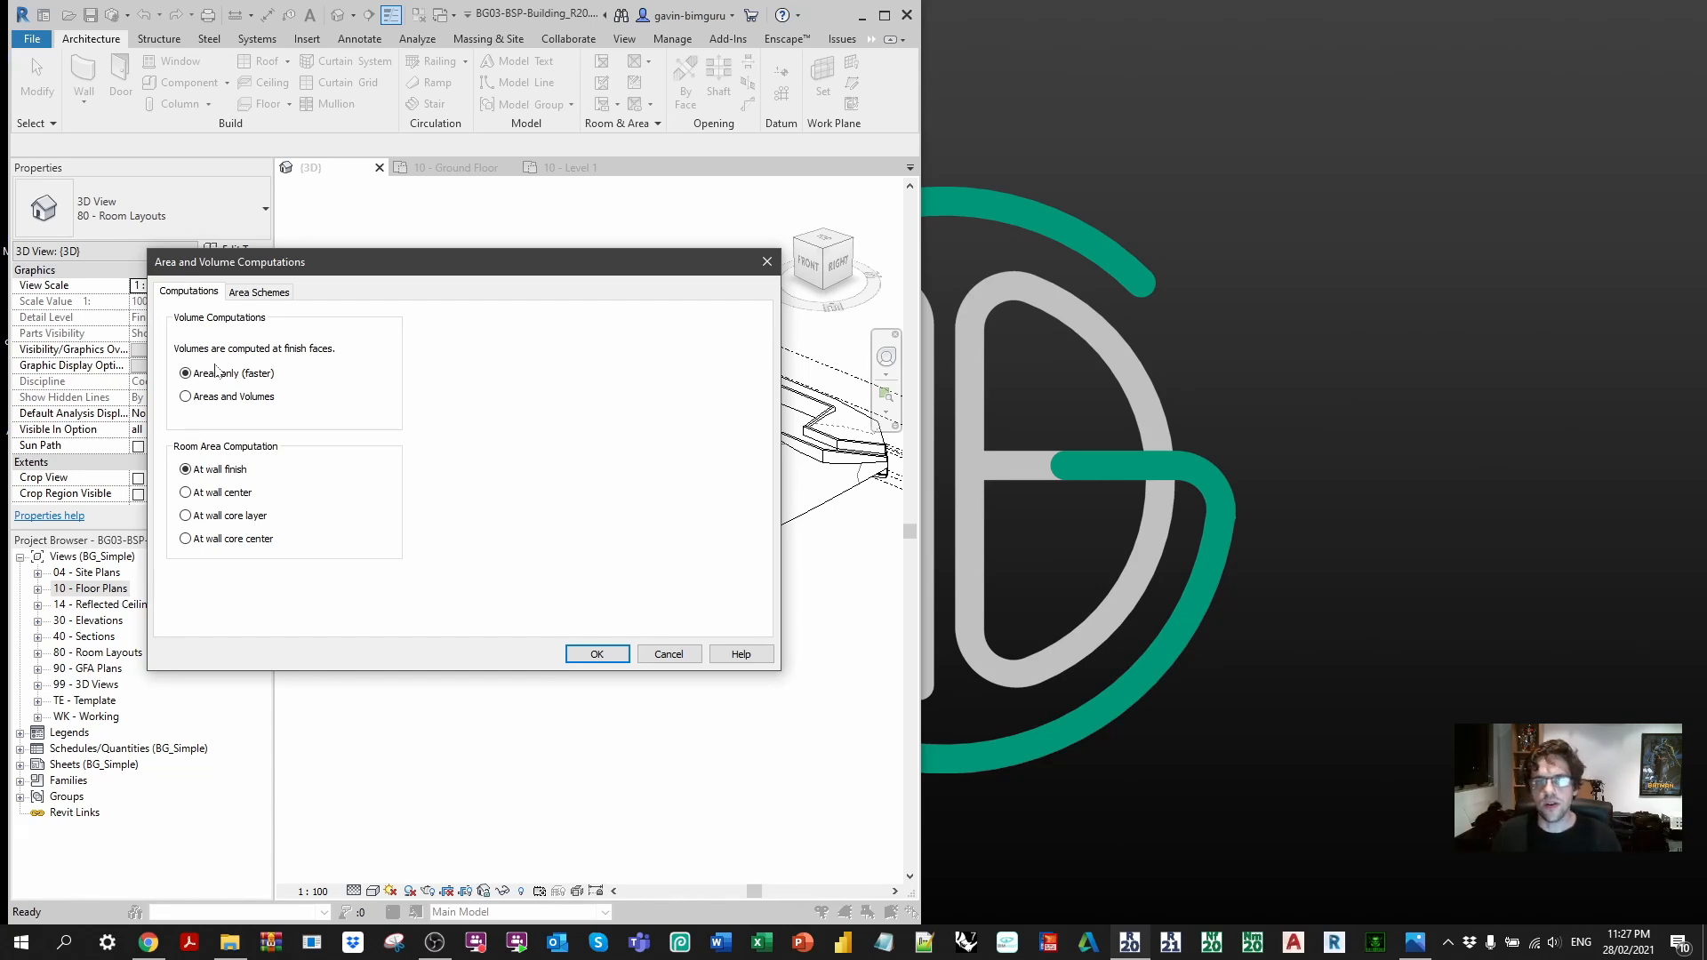
left_click(598, 654)
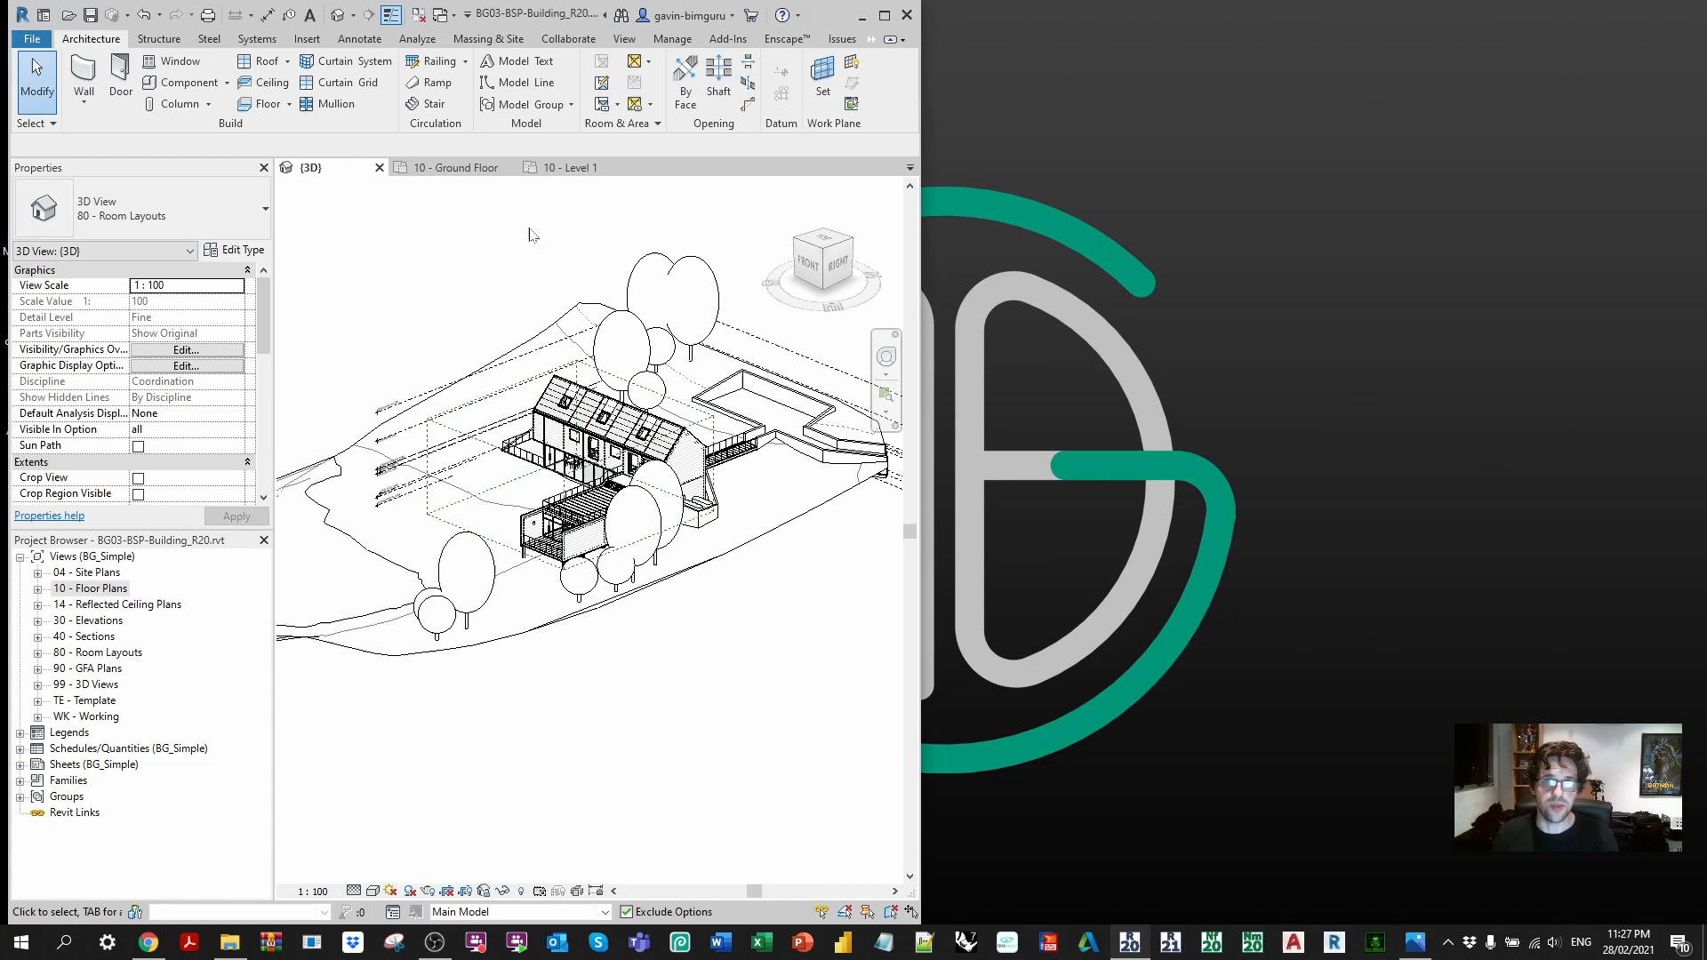
mouse_move(526, 231)
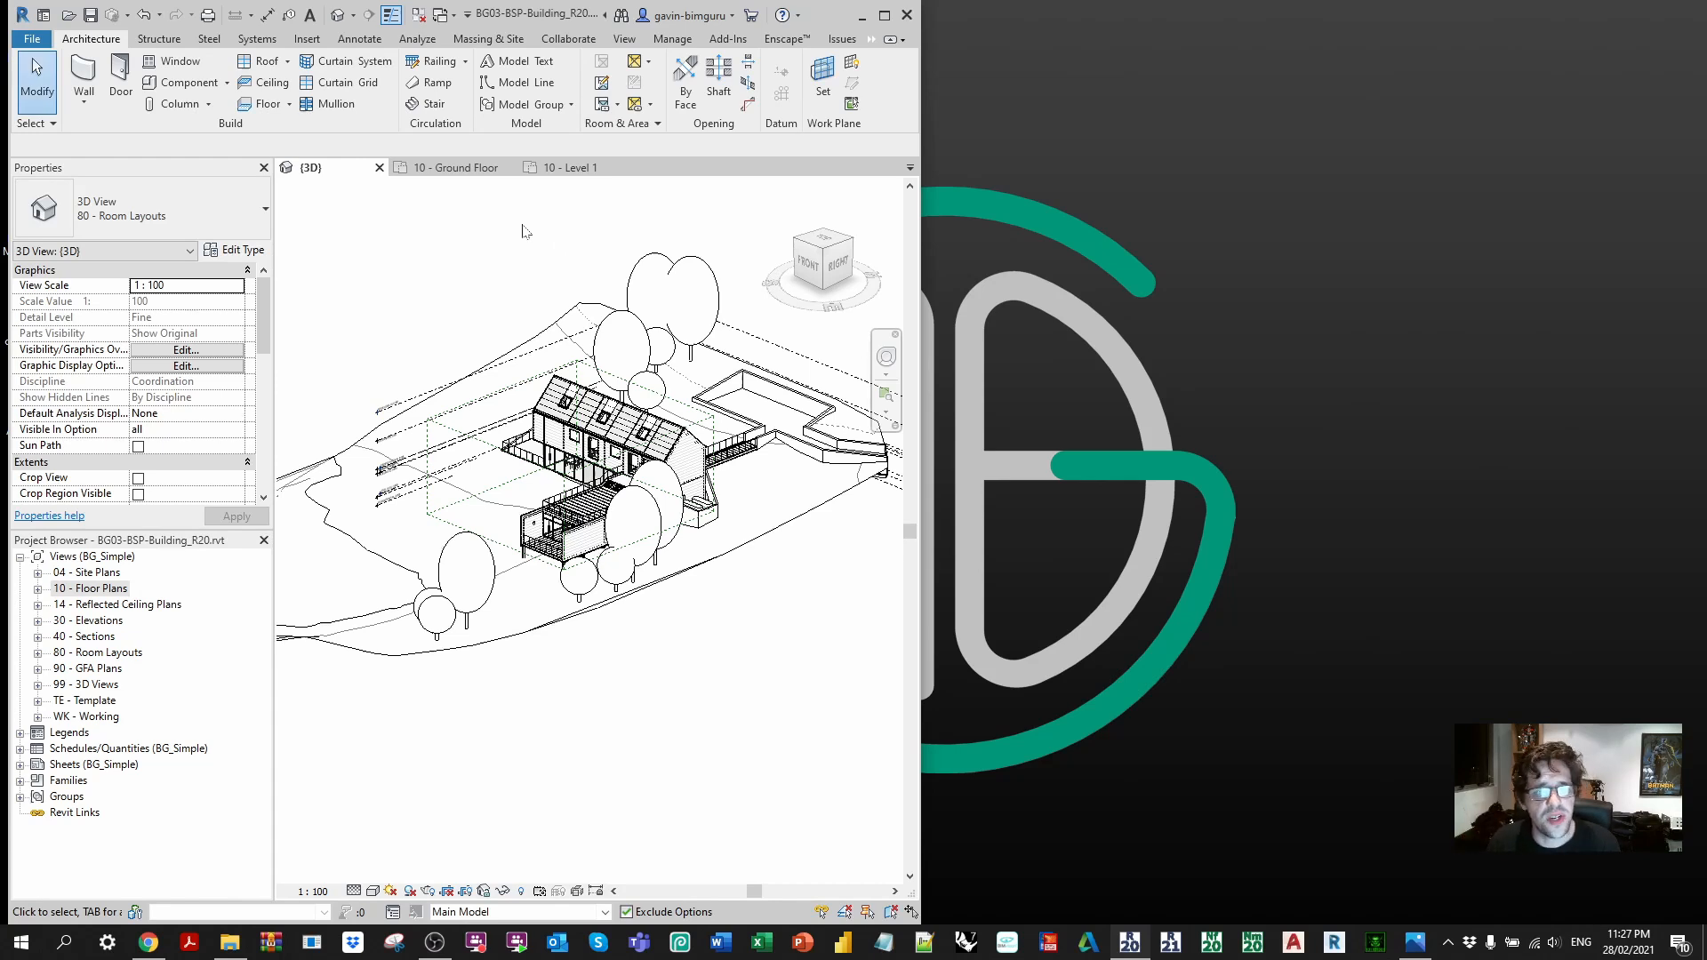
Step: From the Rhinoceros ribbon, launch Rhino 7 and the Grasshopper editor
left_click(727, 38)
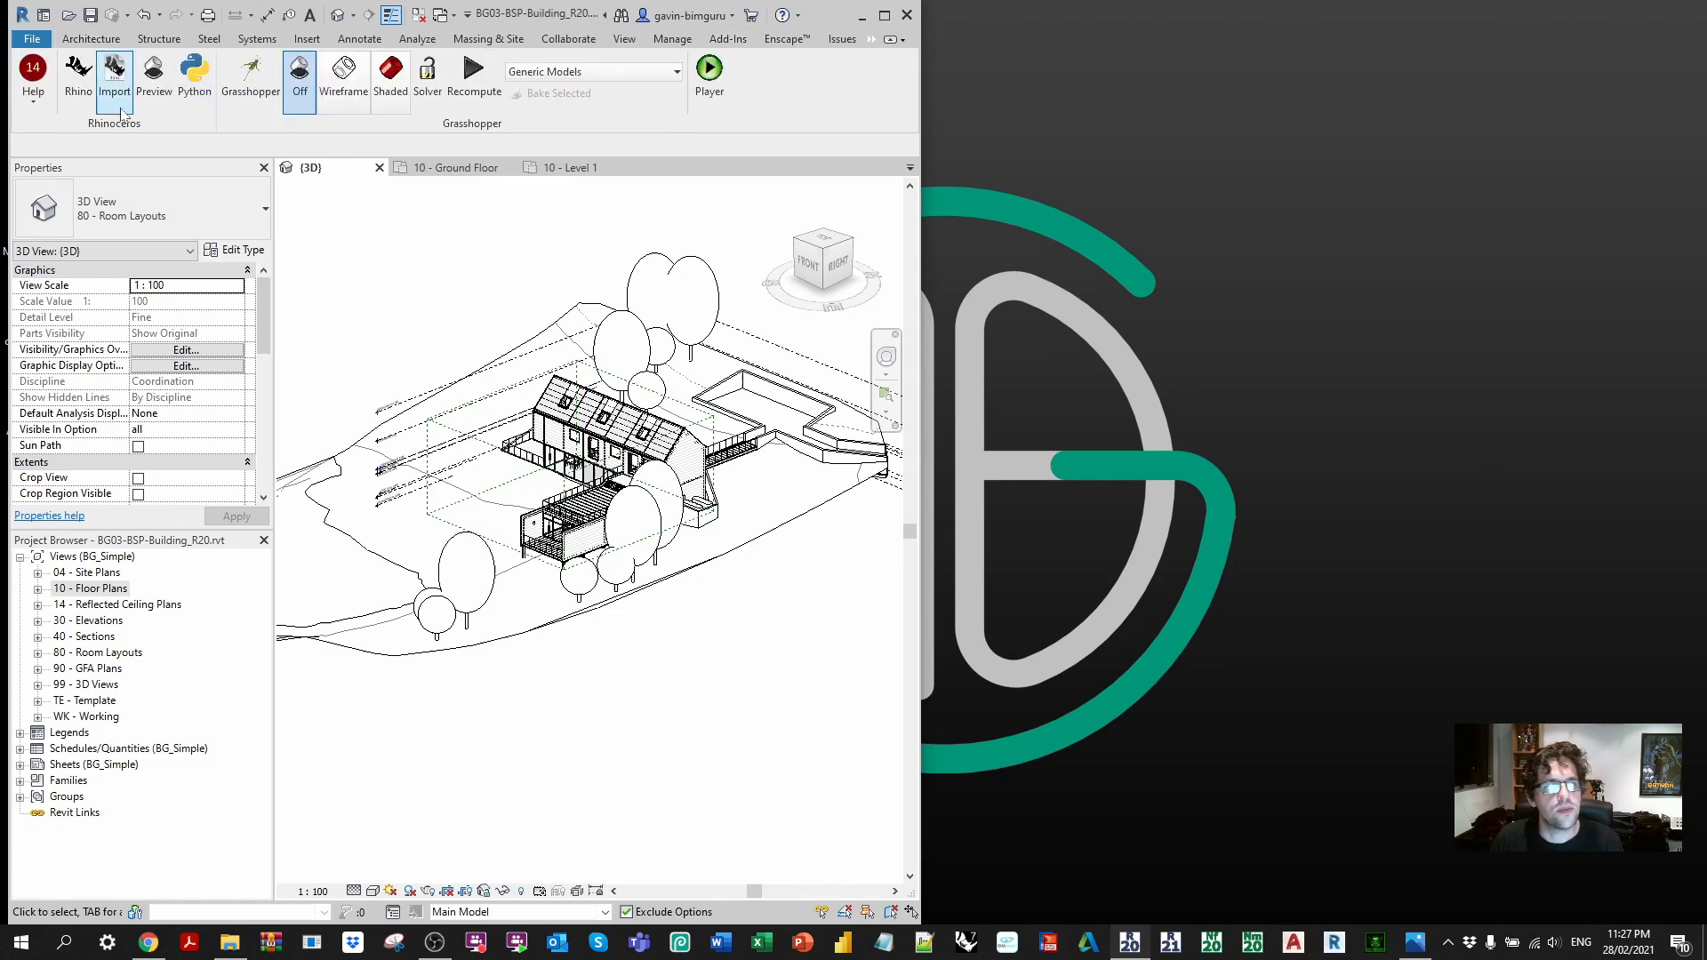
left_click(76, 71)
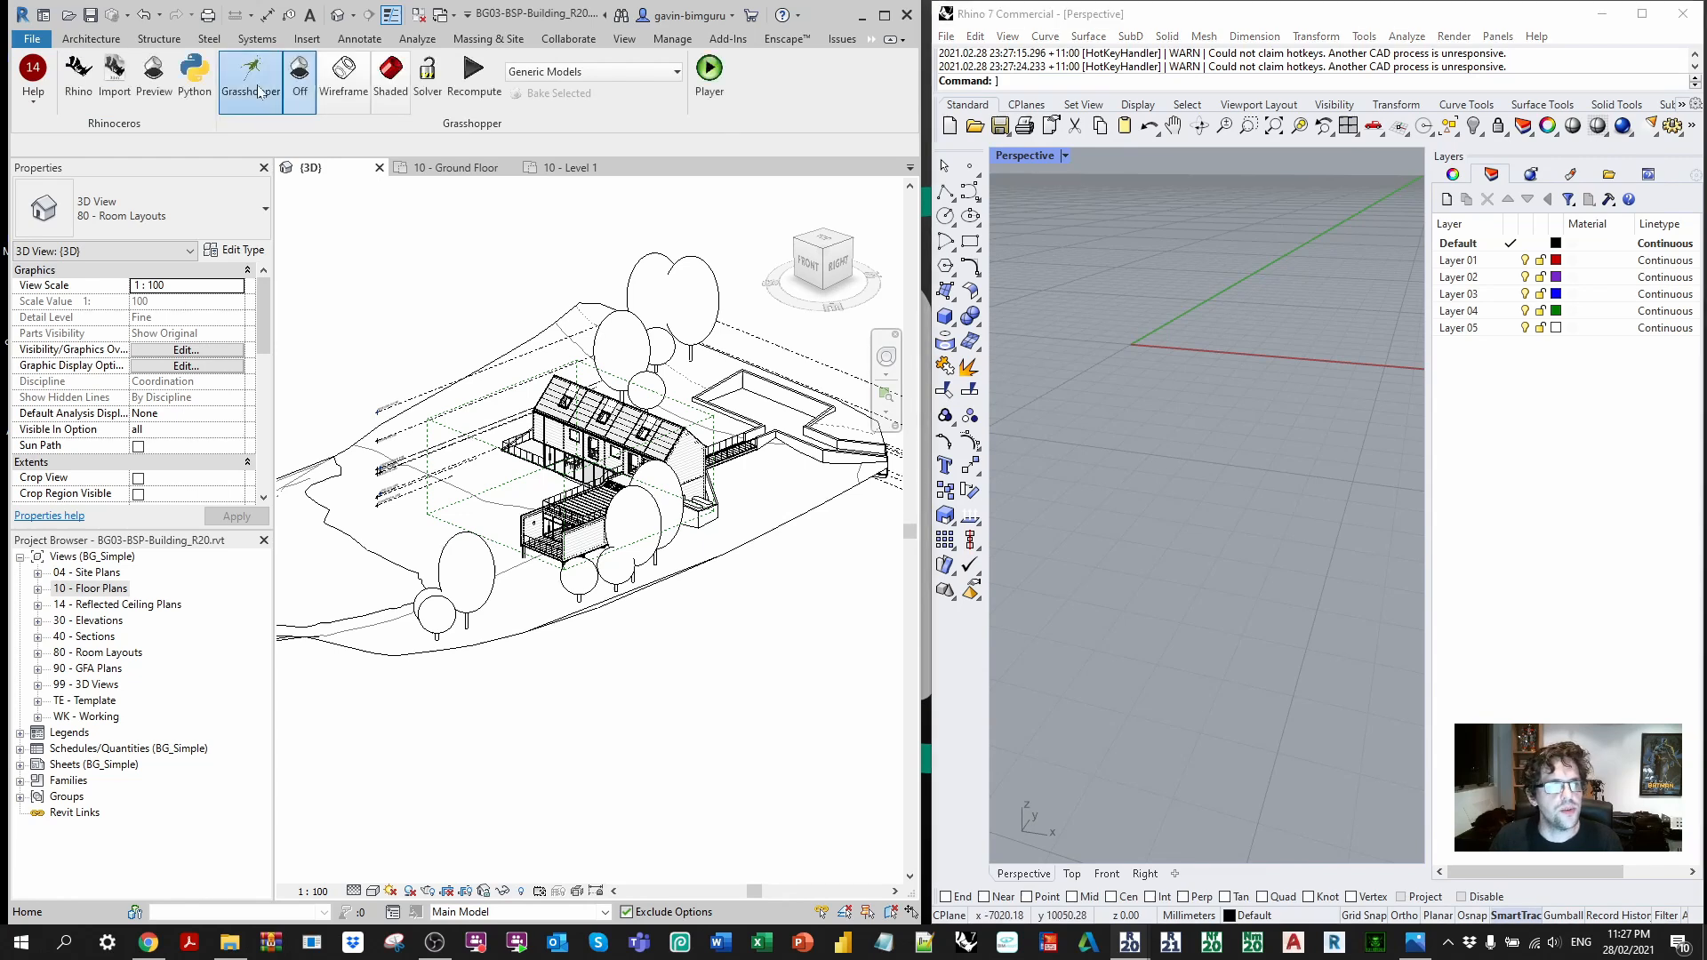
left_click(249, 78)
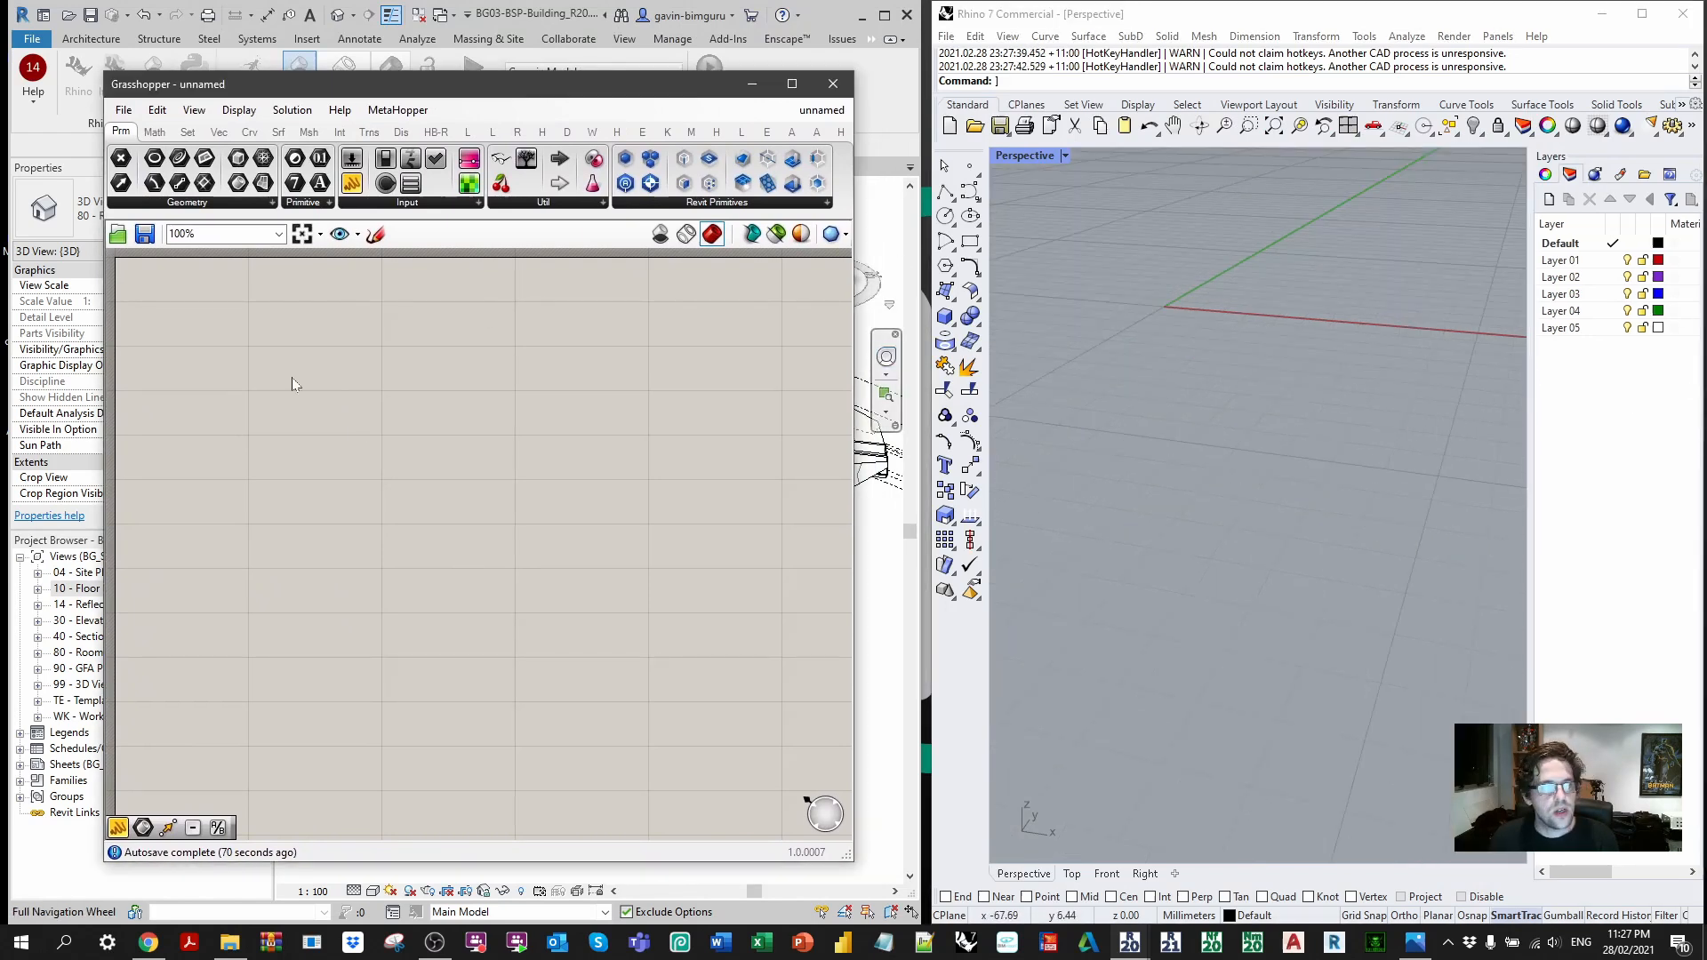
mouse_move(347, 377)
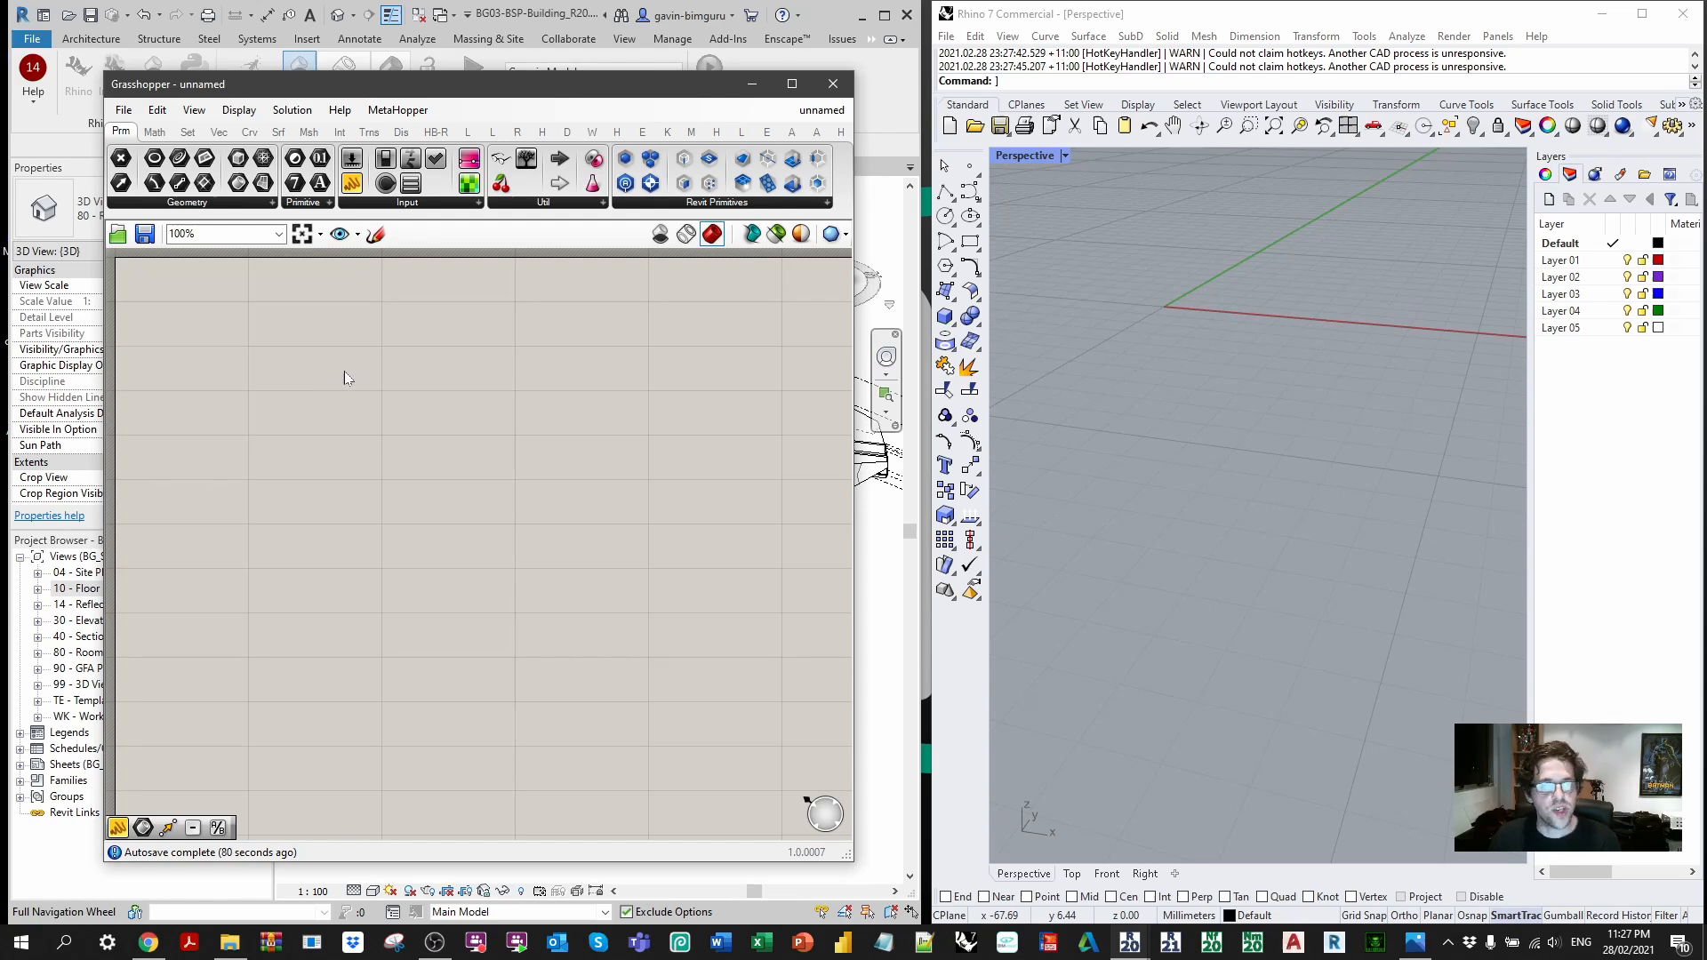
Step: Add a Rooms category picker, a Category Filter and a Query Elements component from the Revit toolset
left_click(517, 131)
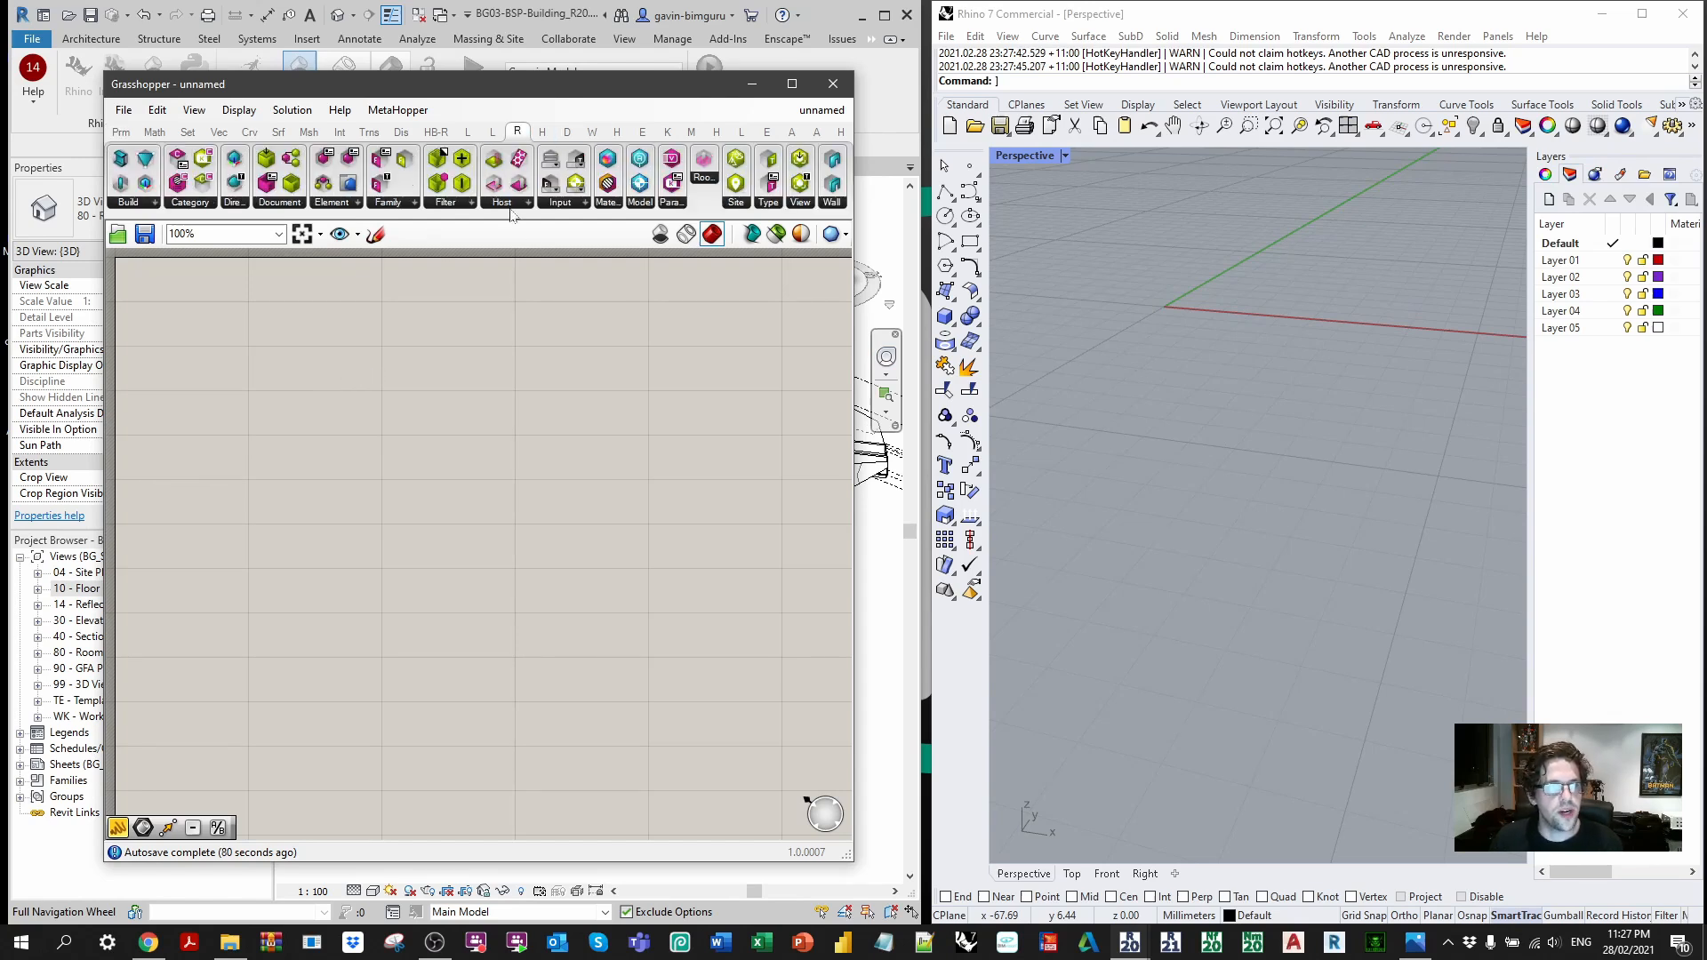
mouse_move(380, 507)
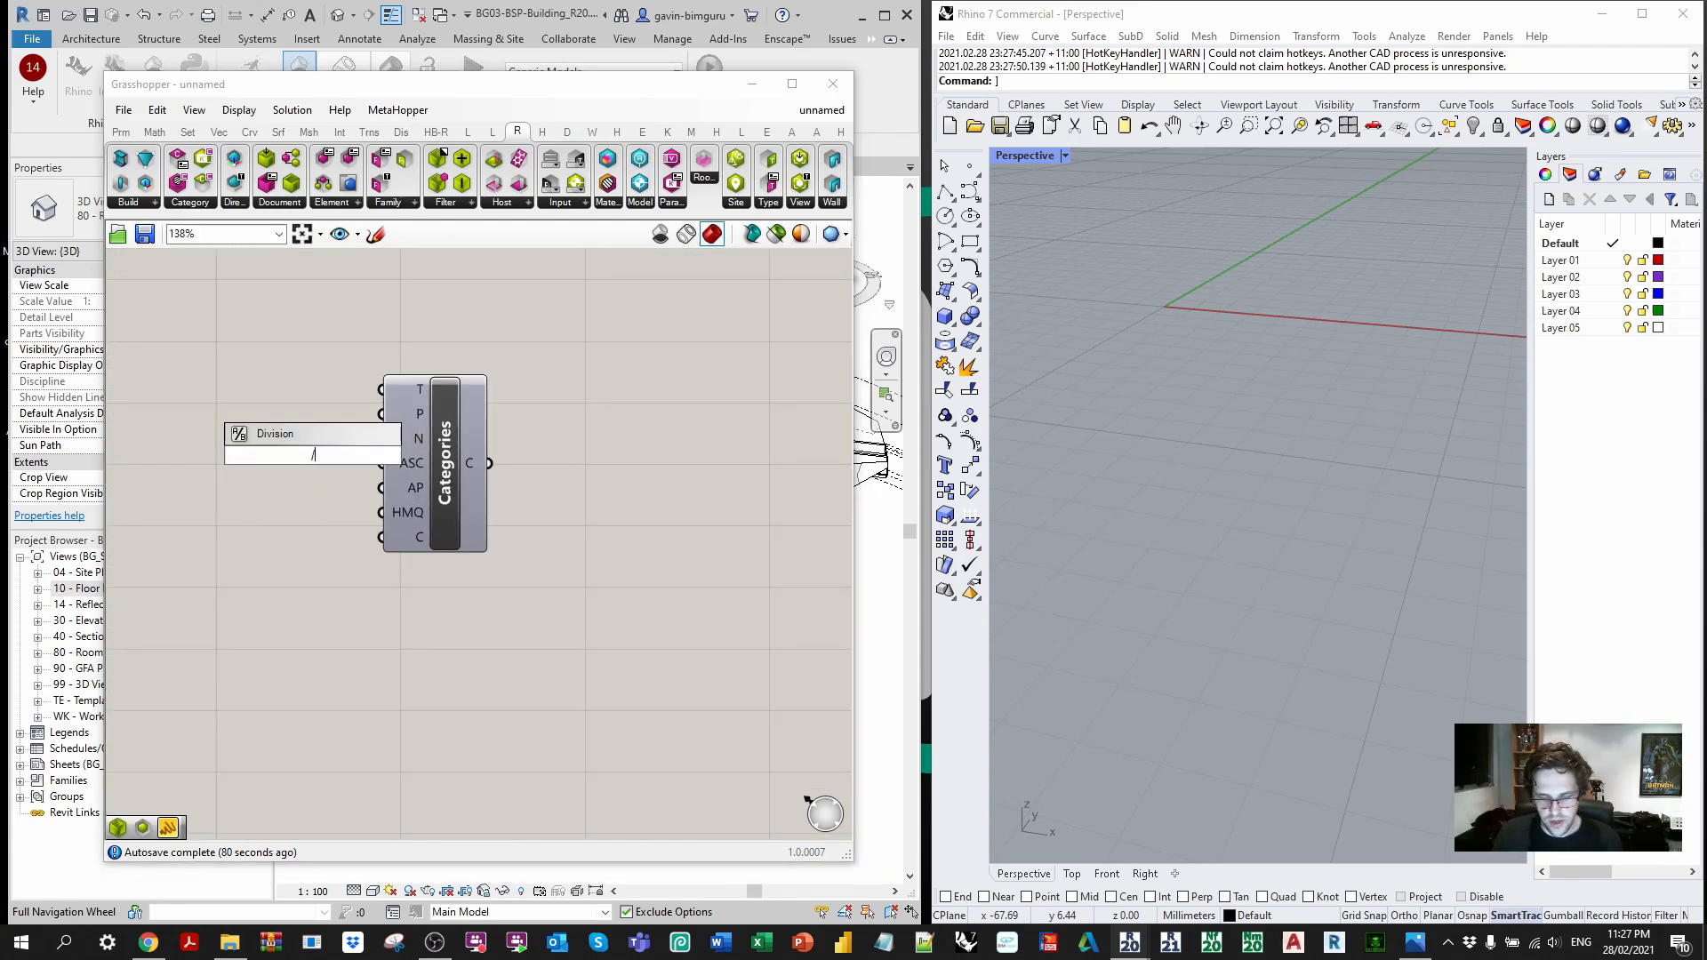
type("Rooms")
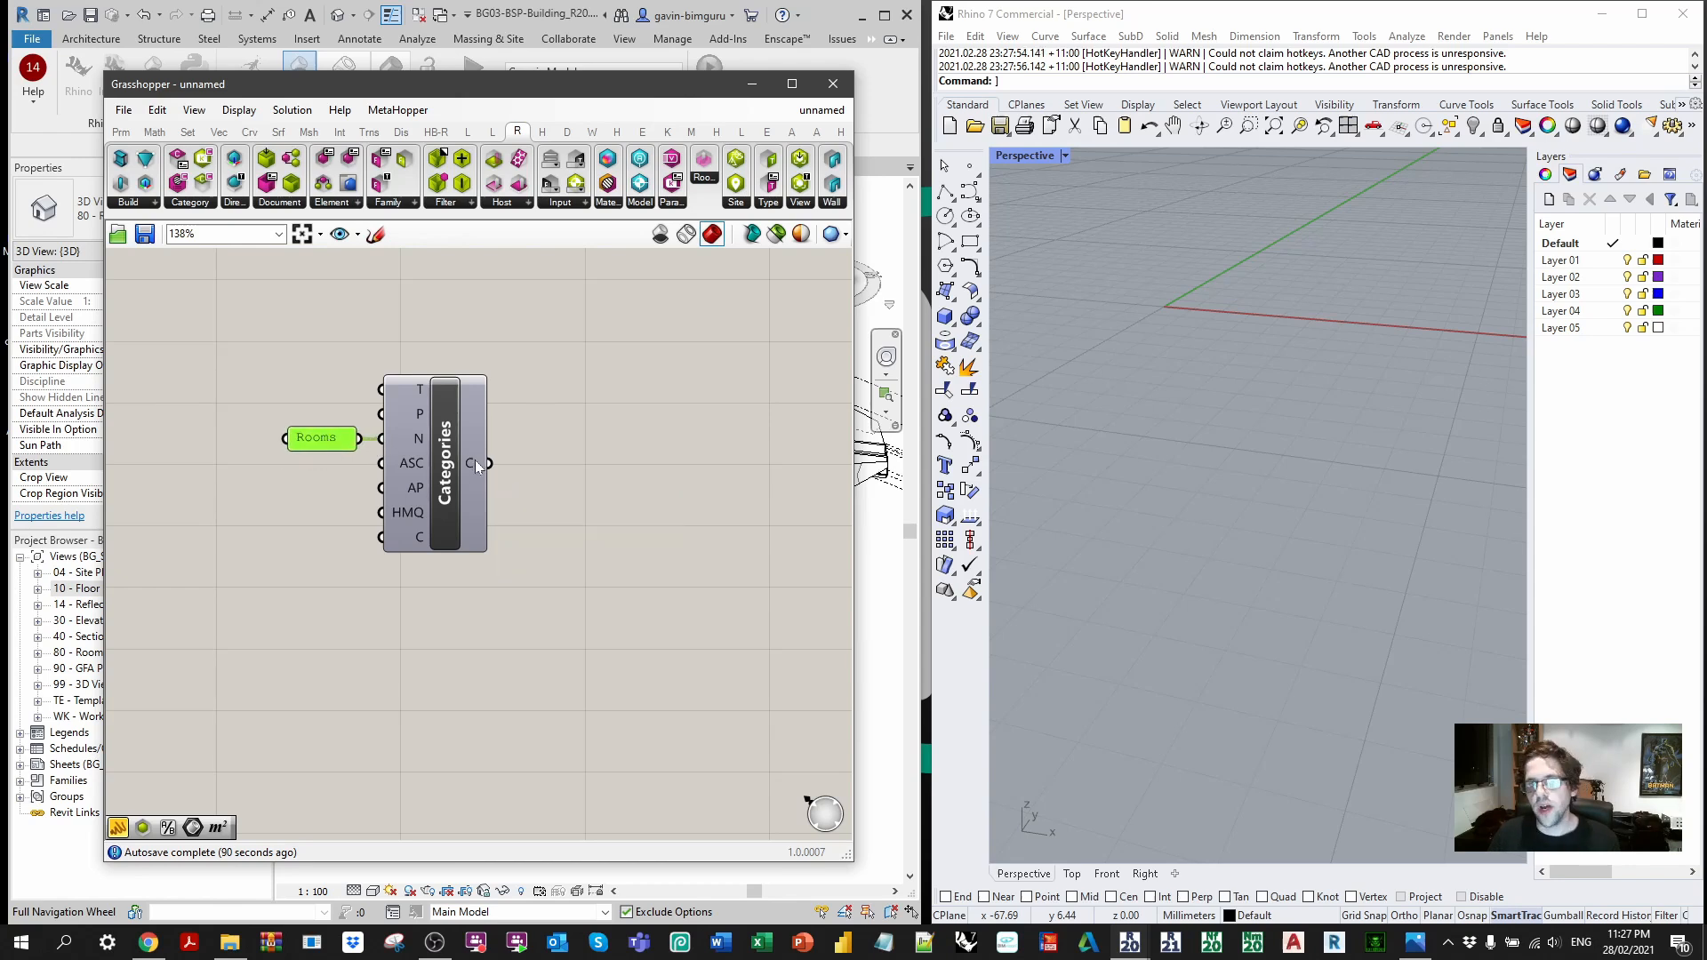
mouse_move(473, 462)
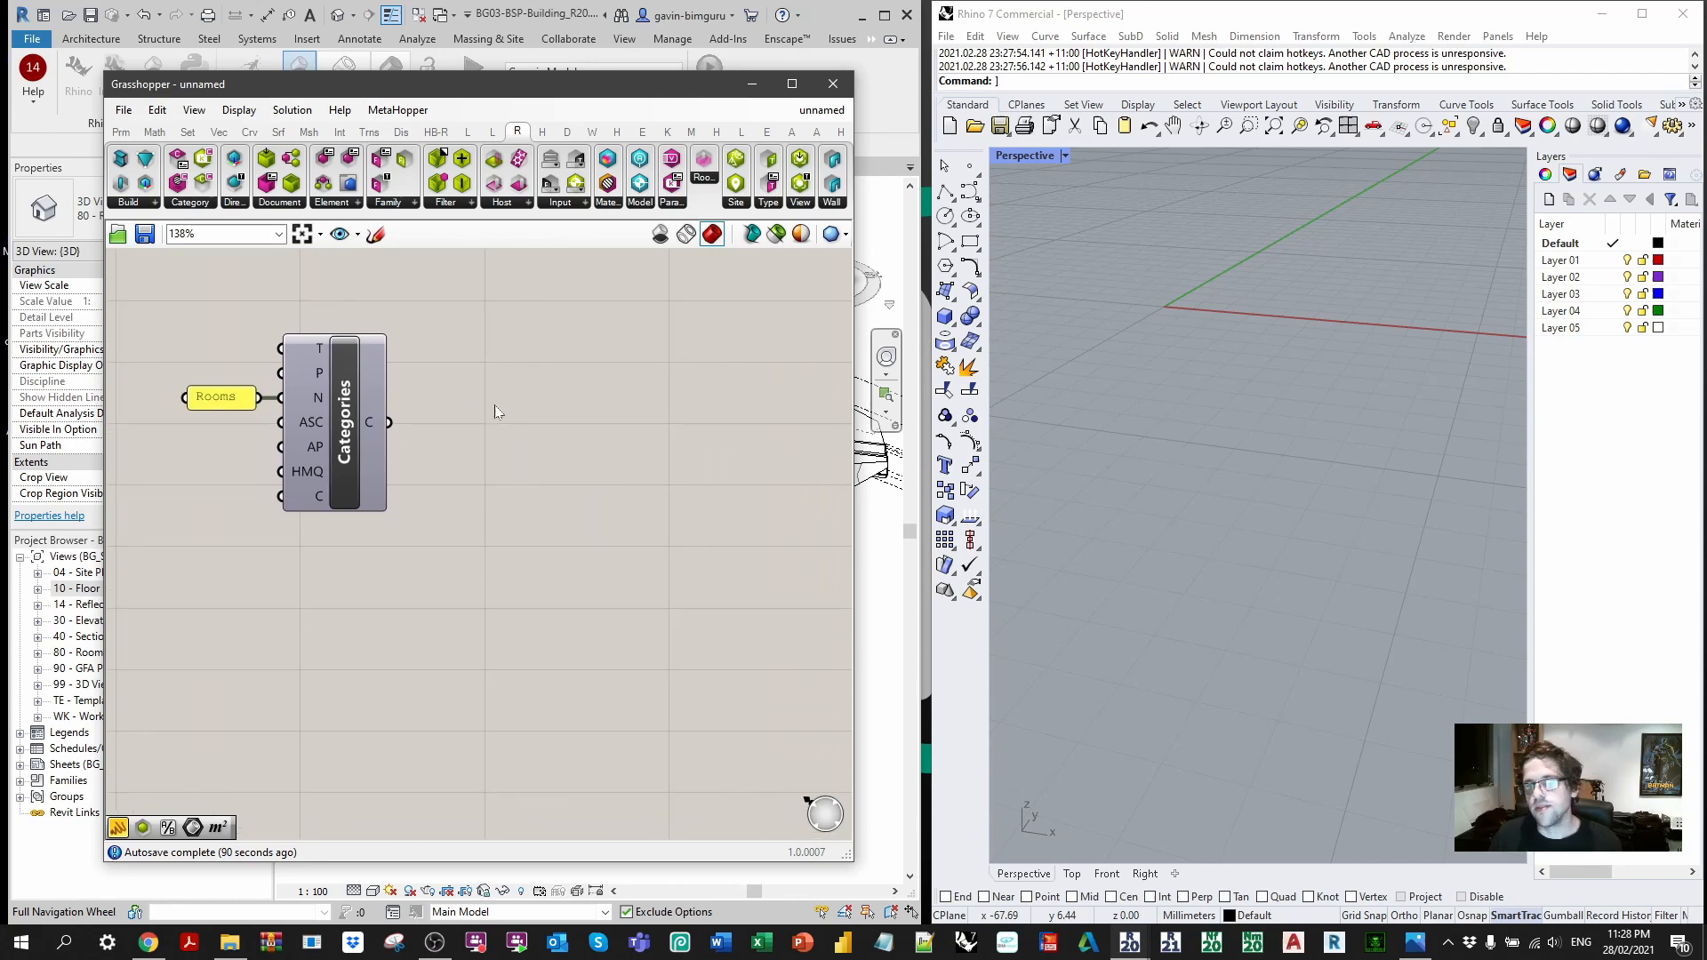
mouse_move(489, 420)
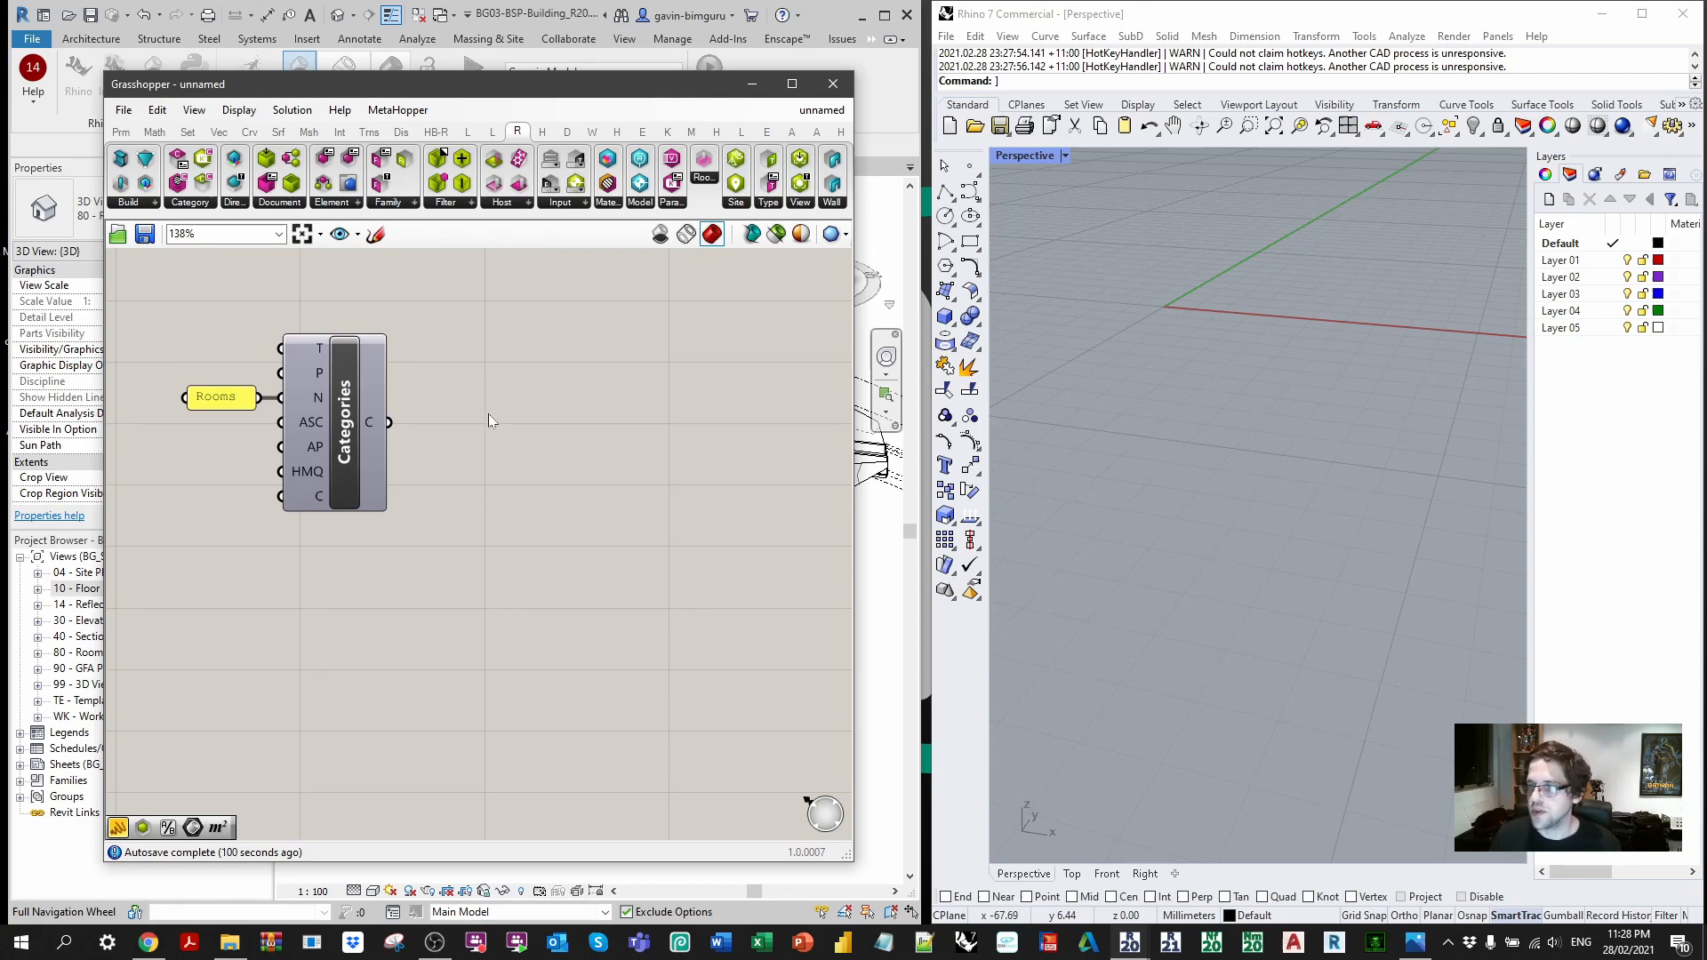
left_click(445, 174)
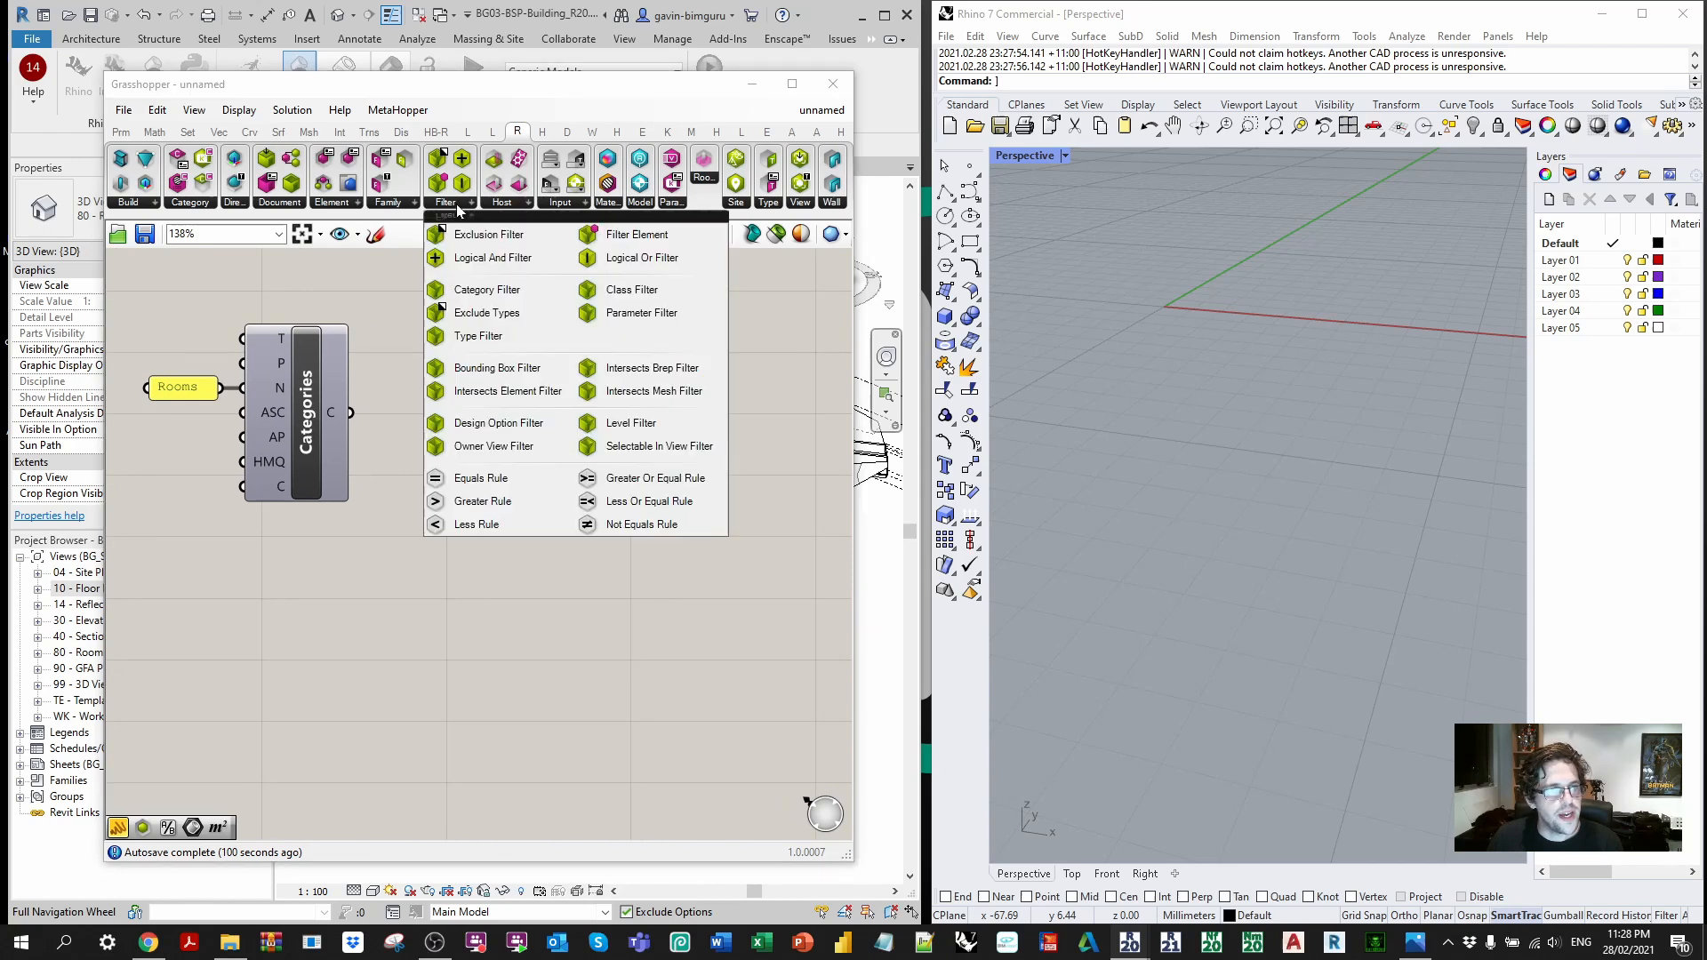
left_click(485, 288)
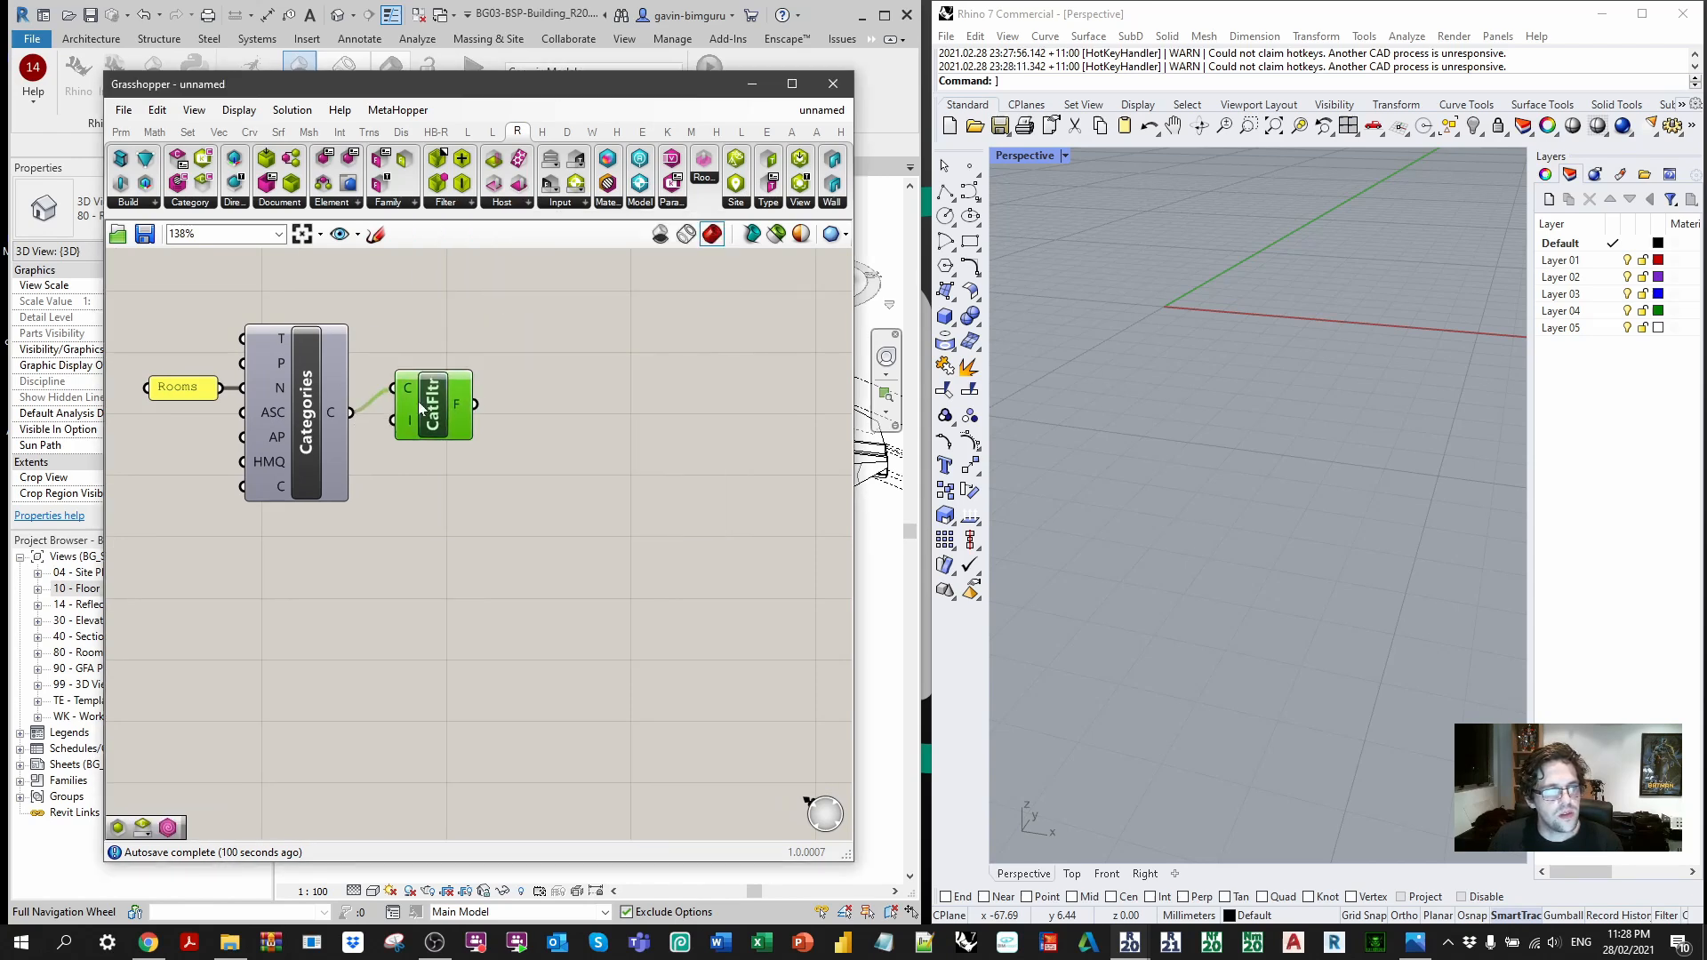
left_click(331, 180)
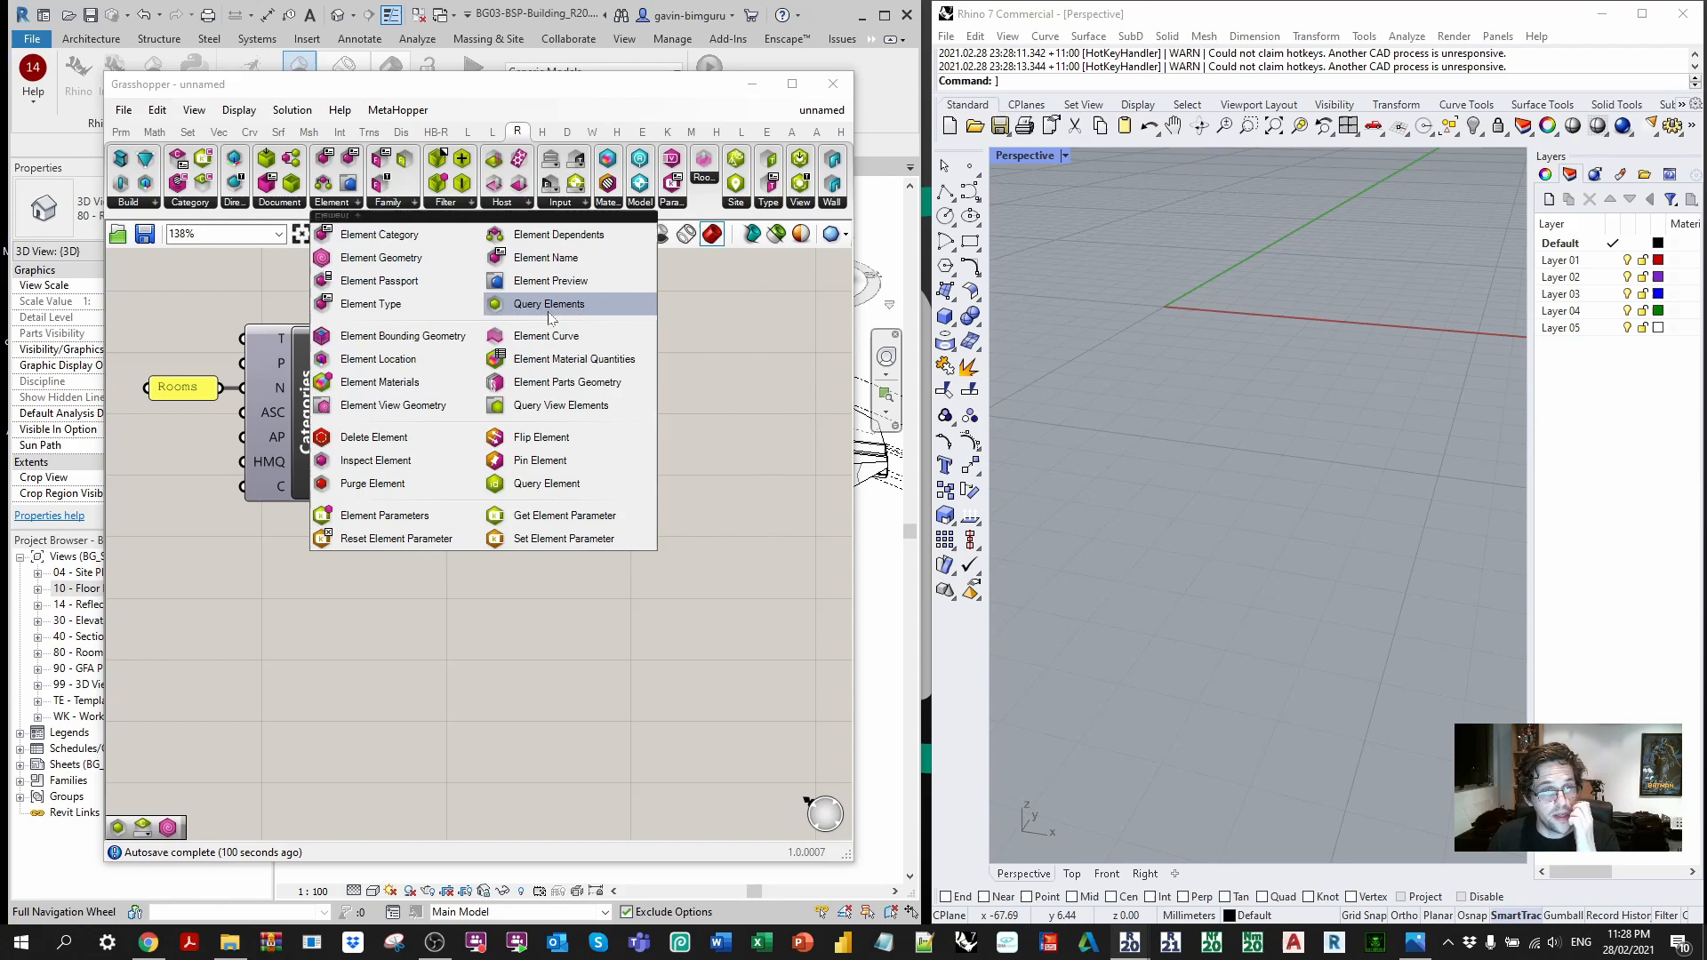
left_click(547, 304)
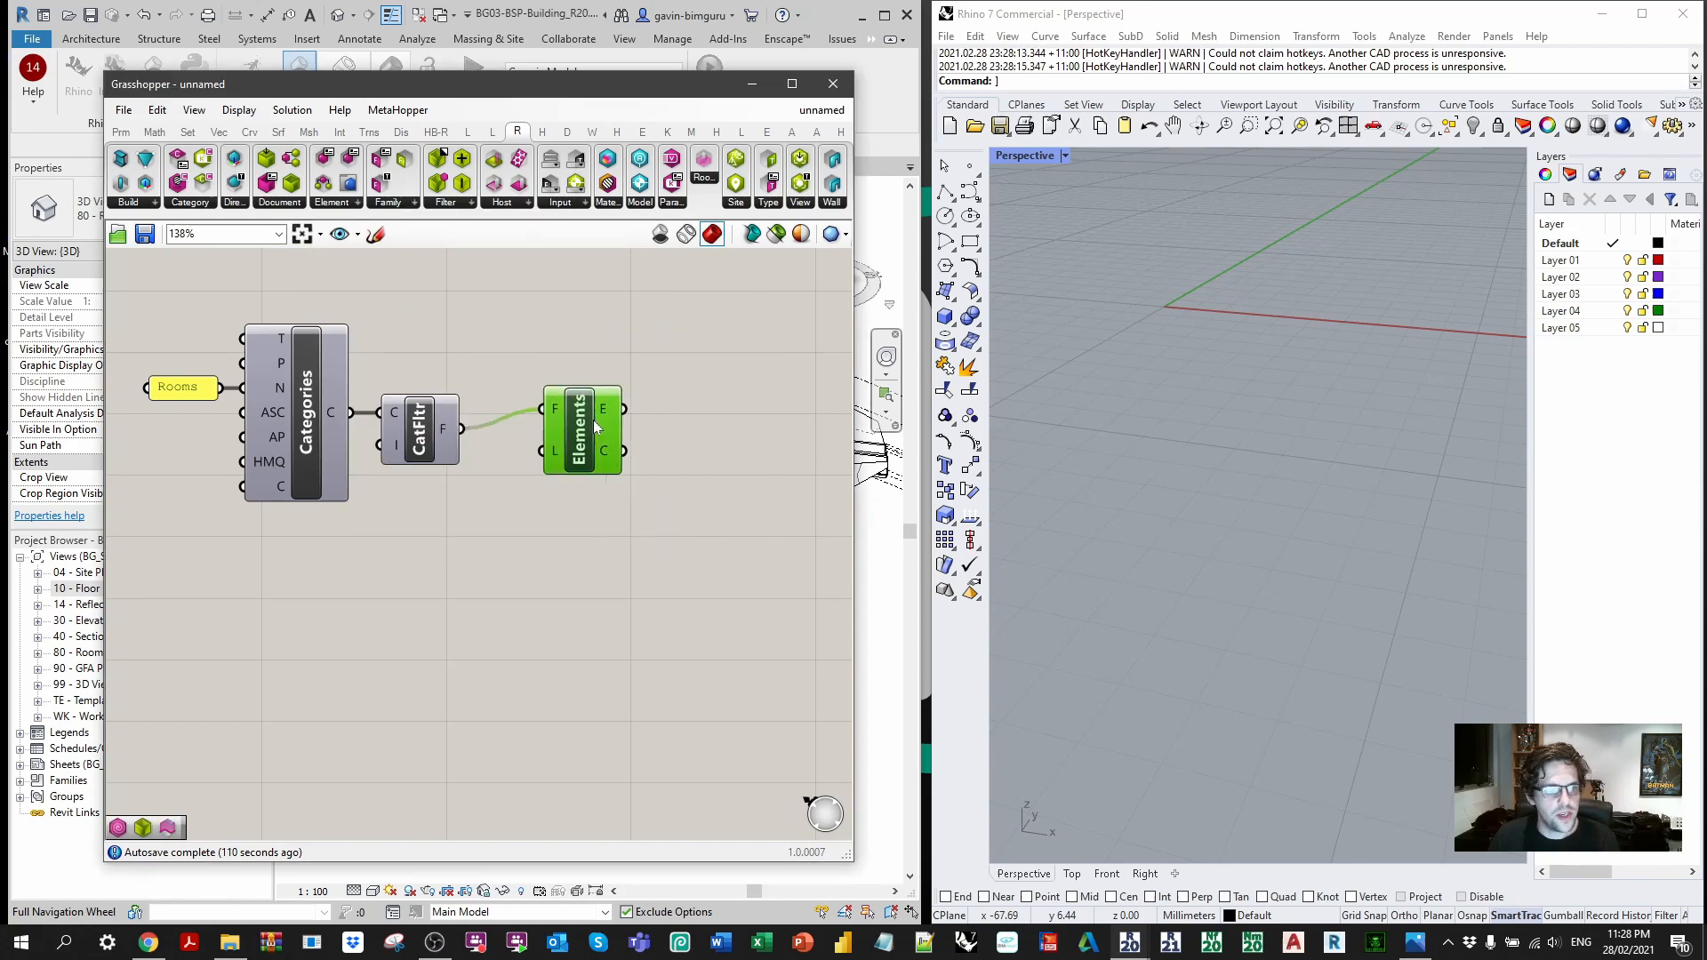
Step: Add Element Geometry for the queried rooms and a Per Object Bounding Box on it
left_click(331, 175)
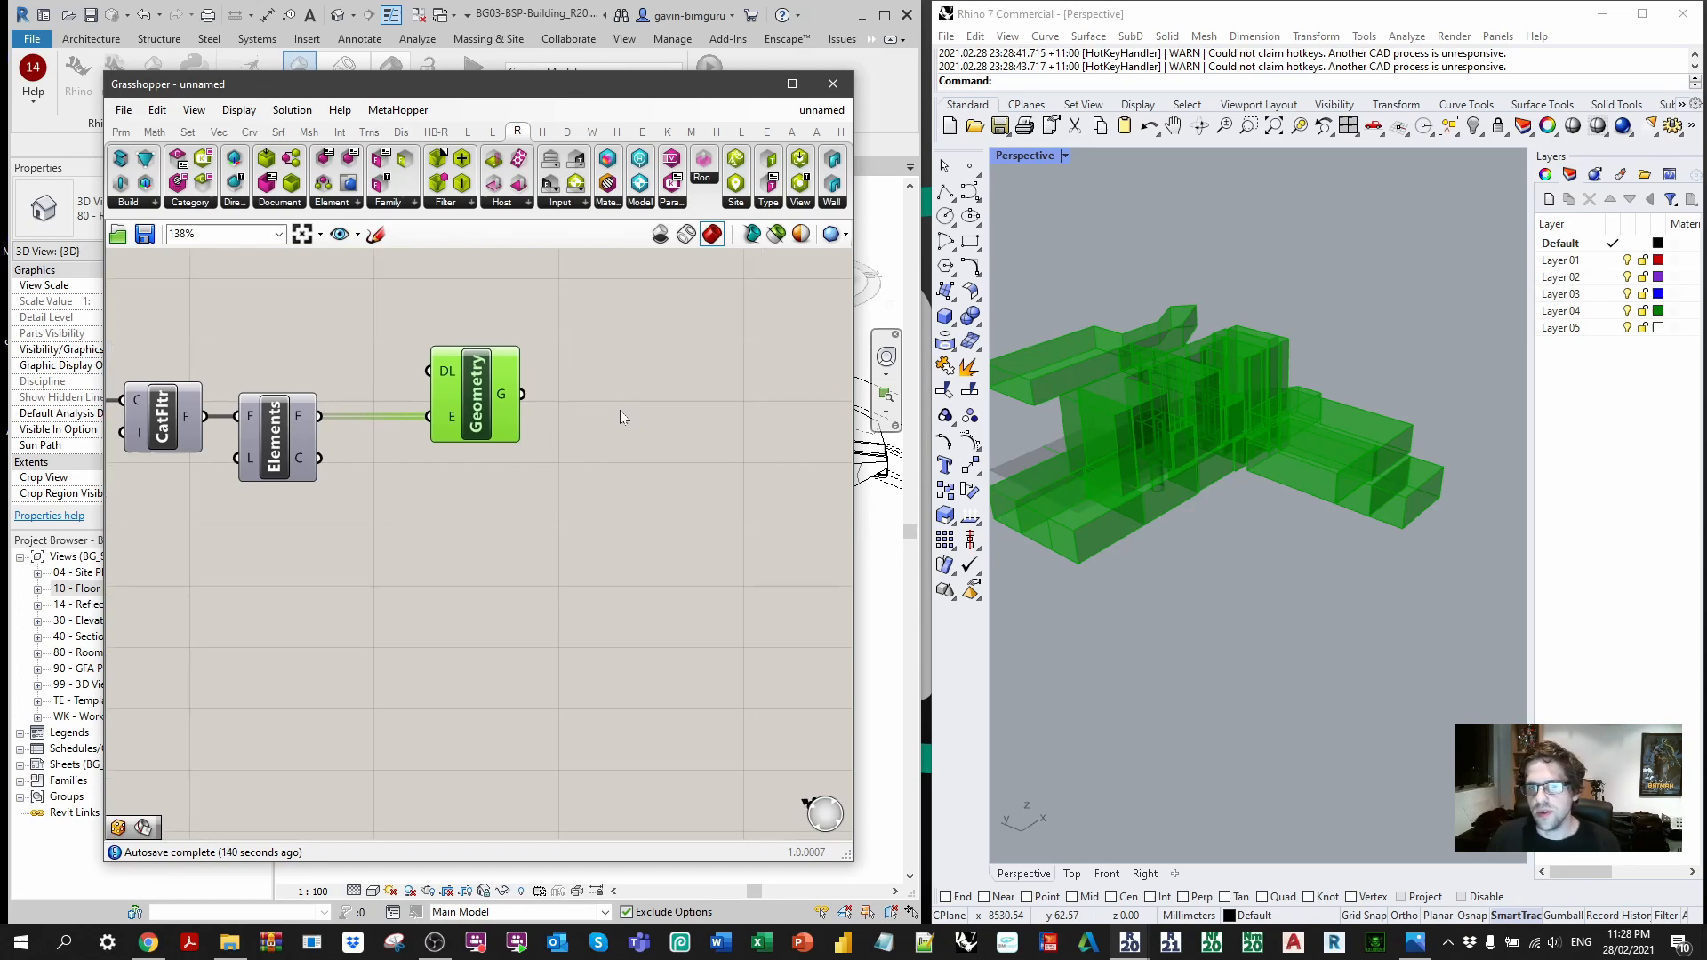
mouse_move(603, 412)
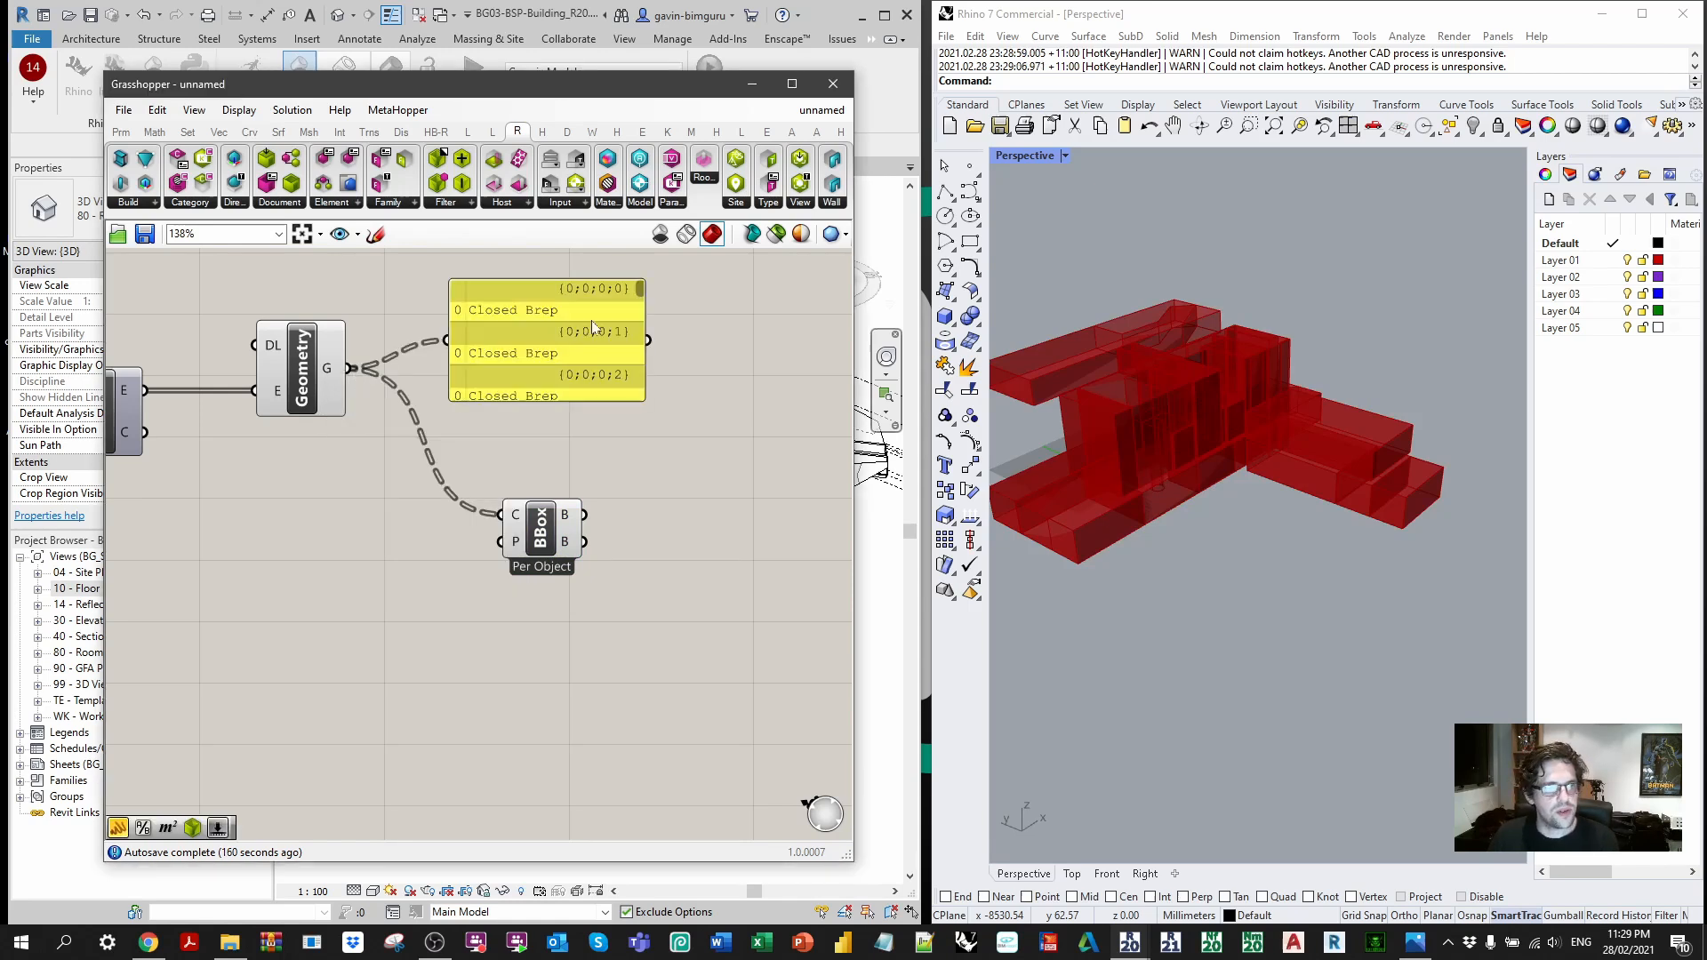
scroll("down", 3)
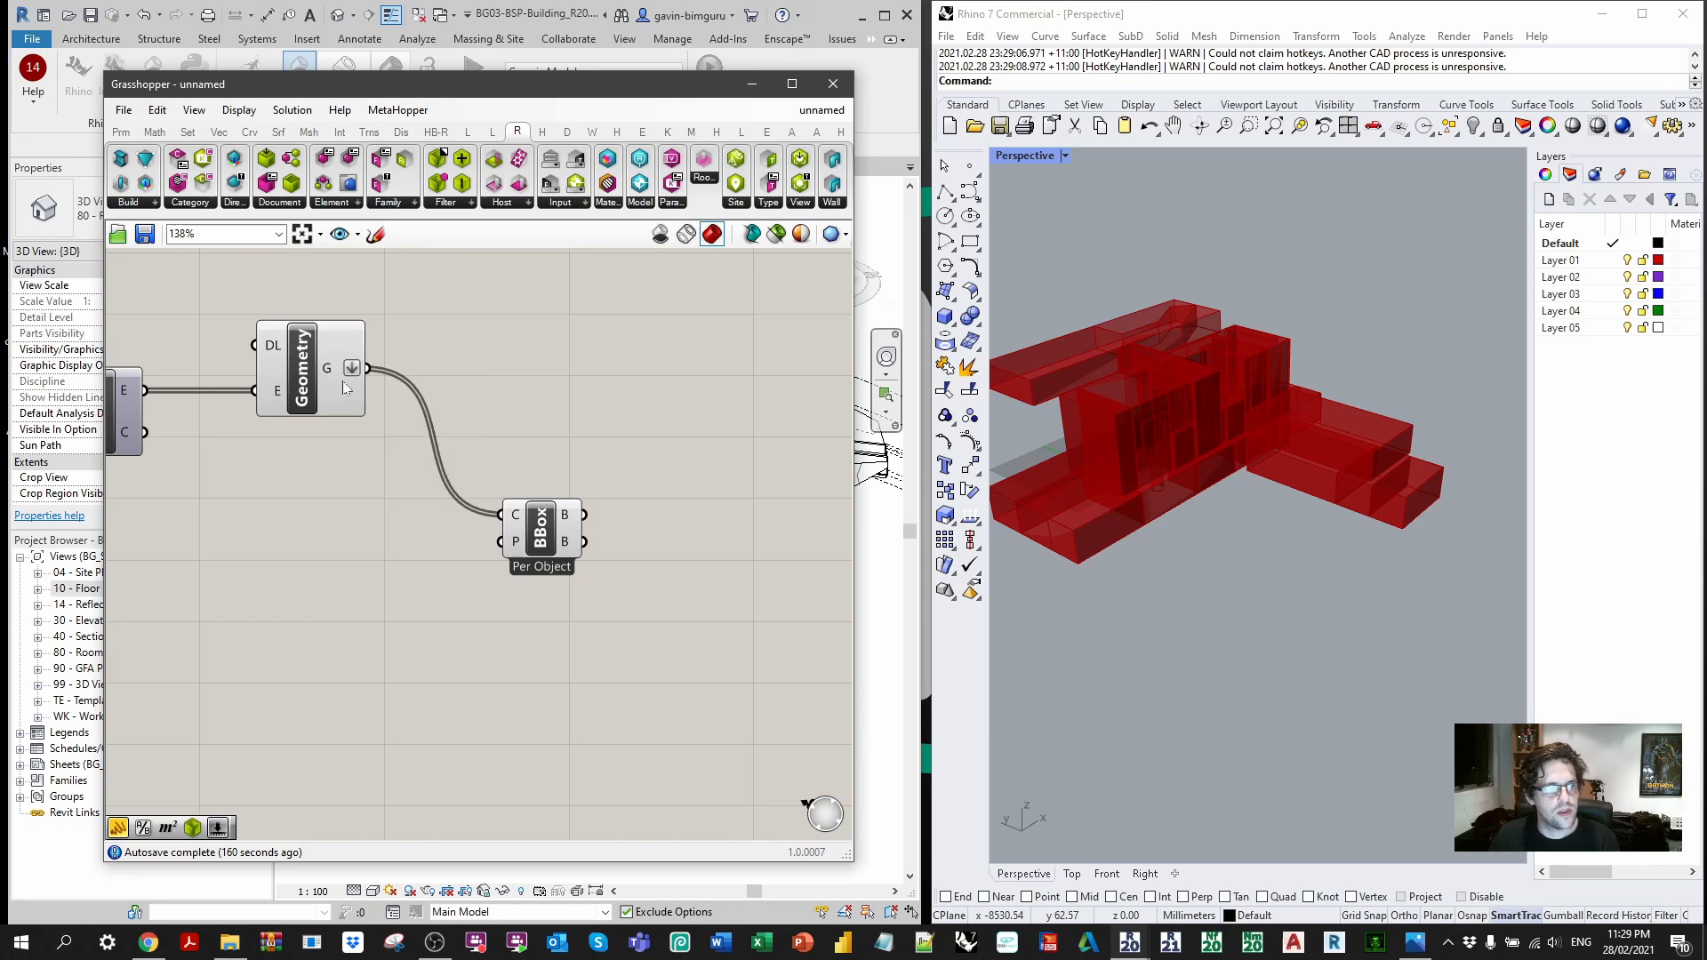
mouse_move(332, 375)
type("volume")
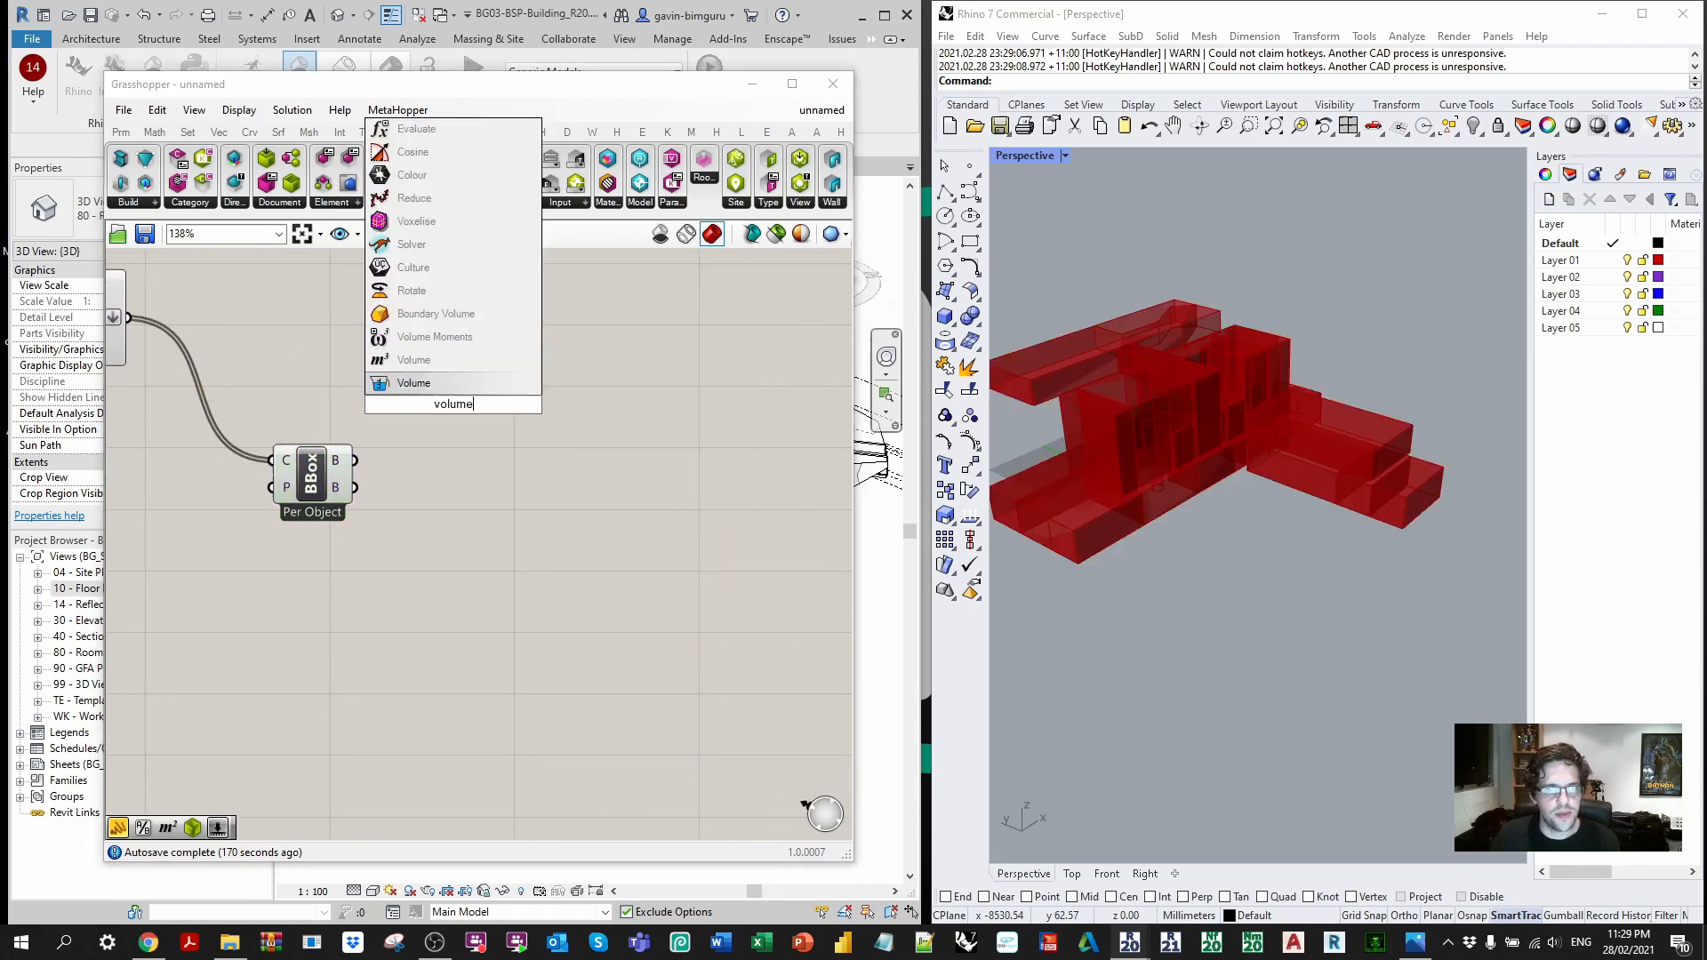
Step: Add Volume and Deconstruct Box components on the room bounding boxes
left_click(414, 383)
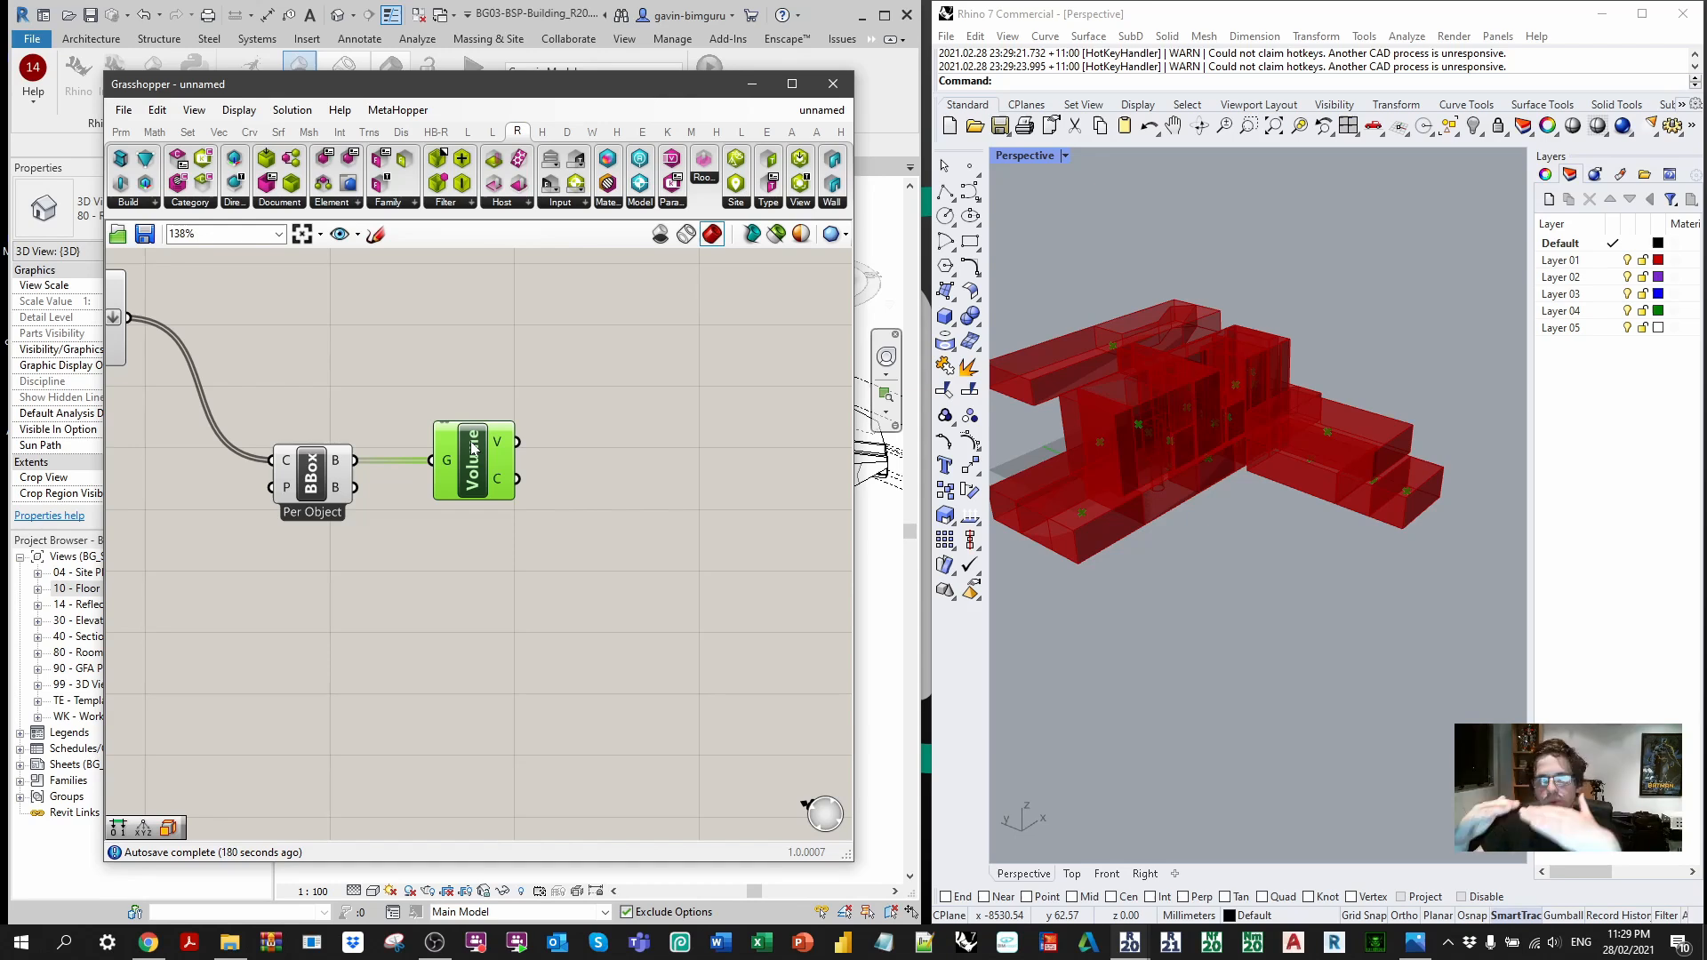
left_click(574, 397)
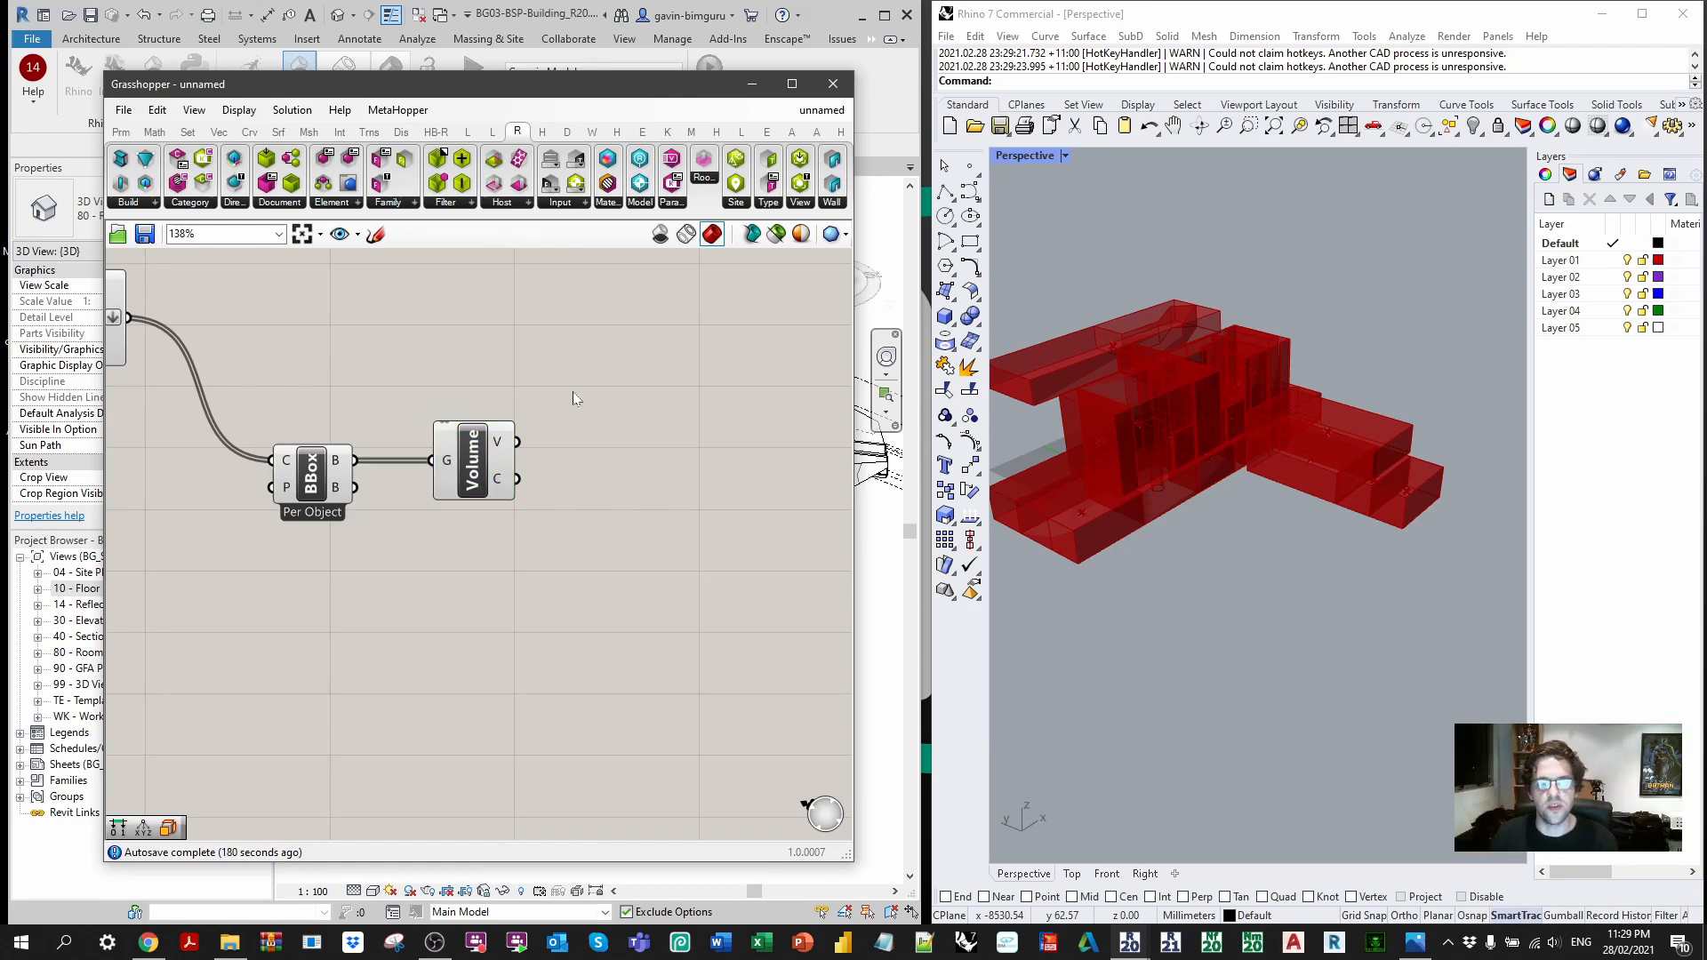
mouse_move(473, 461)
type("d")
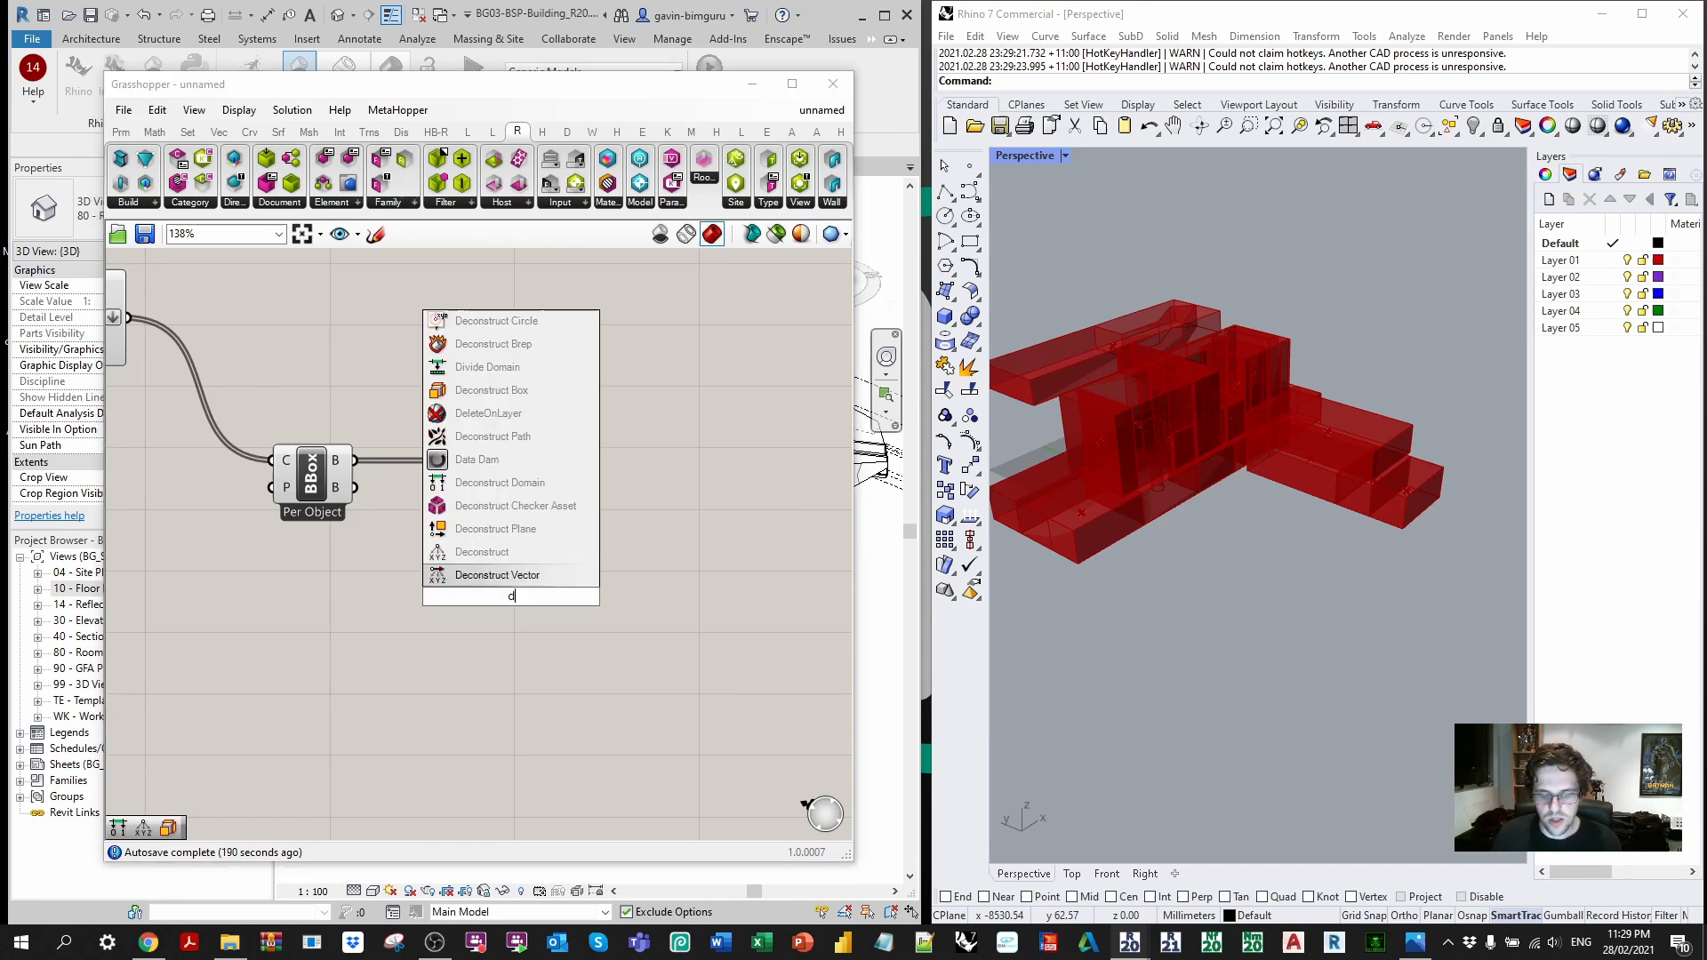
type("econstruct bo")
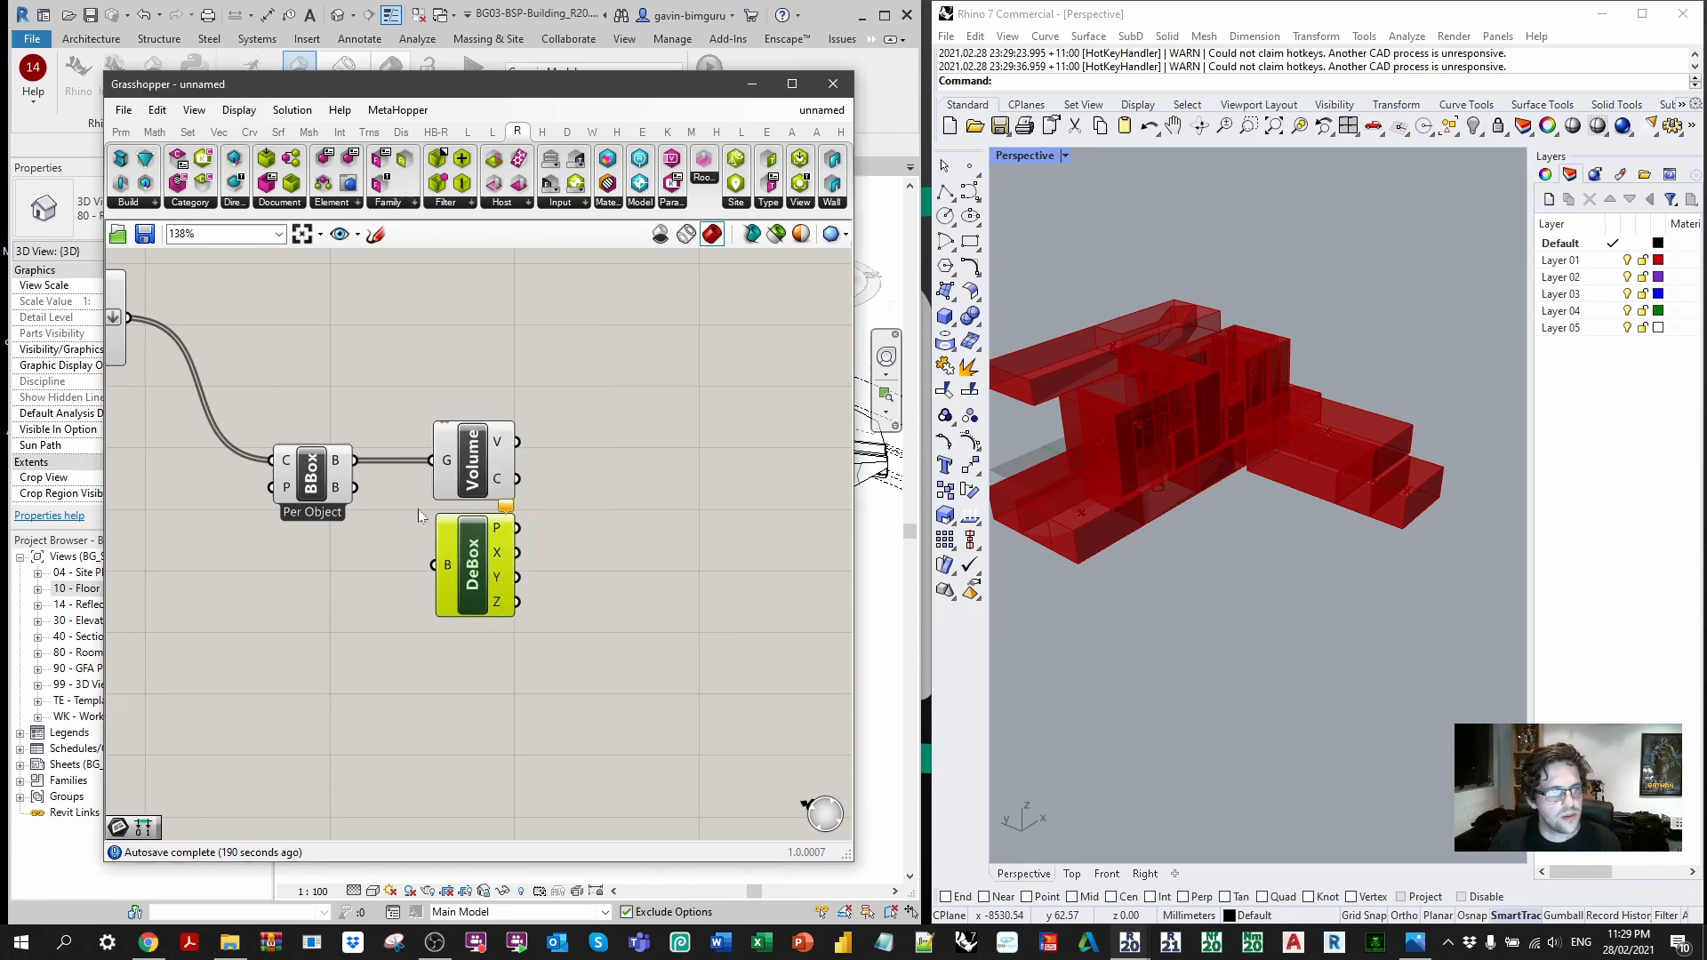
scroll("up", 3)
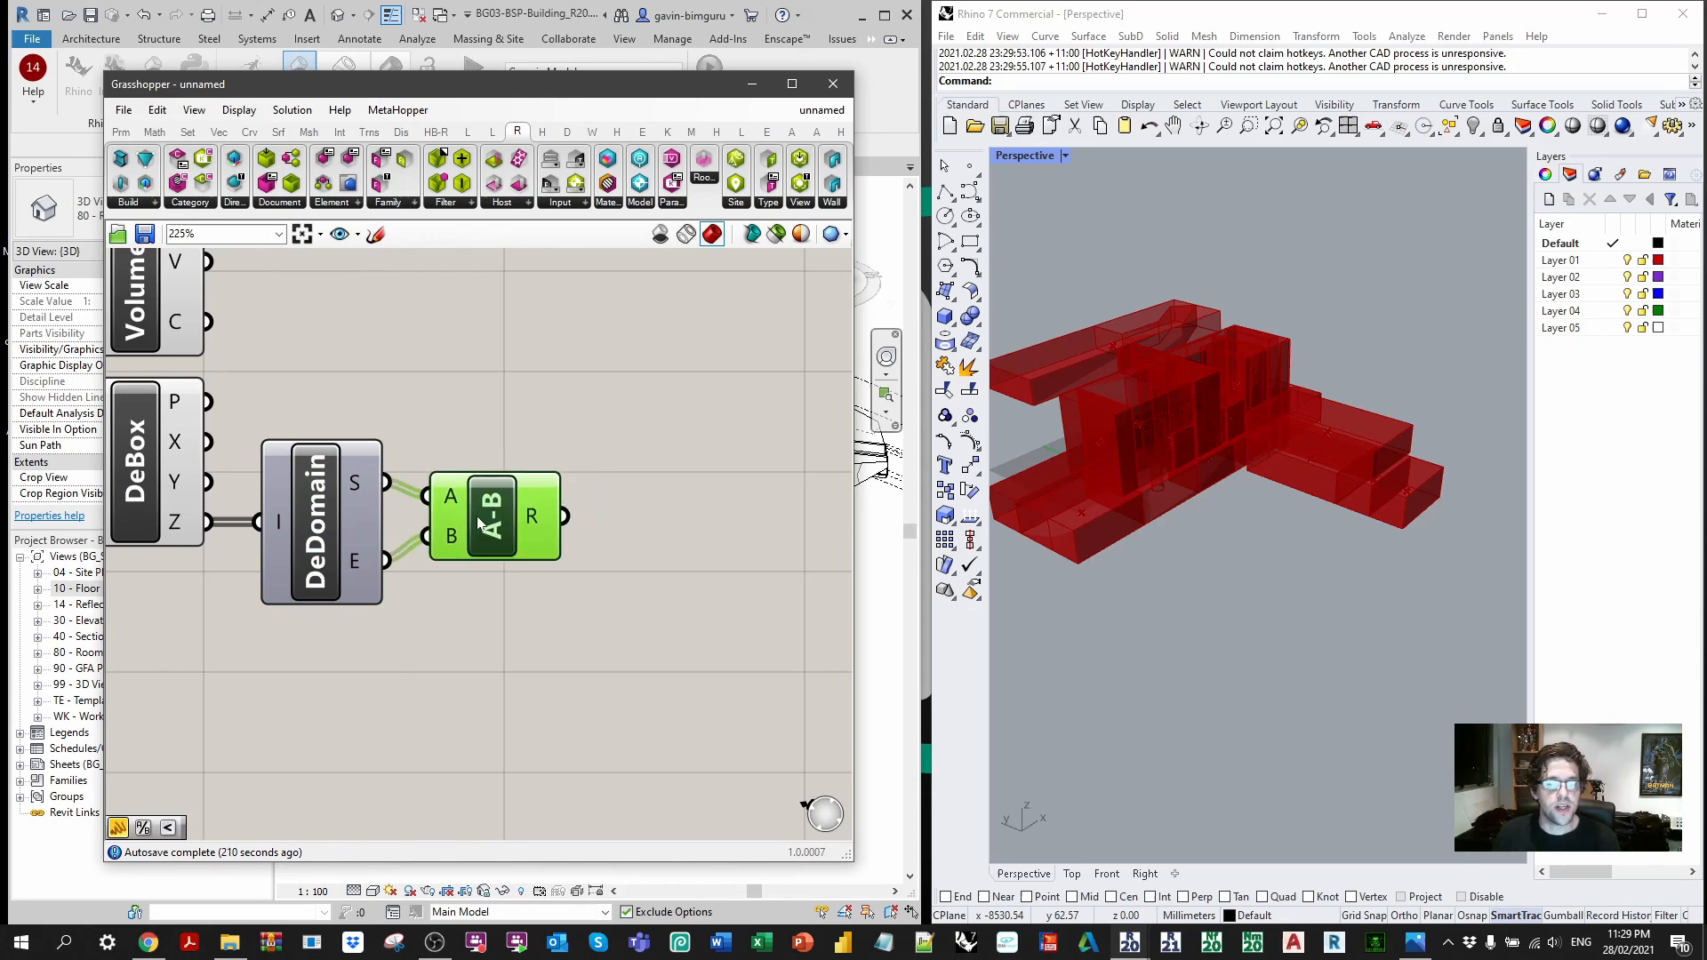
mouse_move(531, 516)
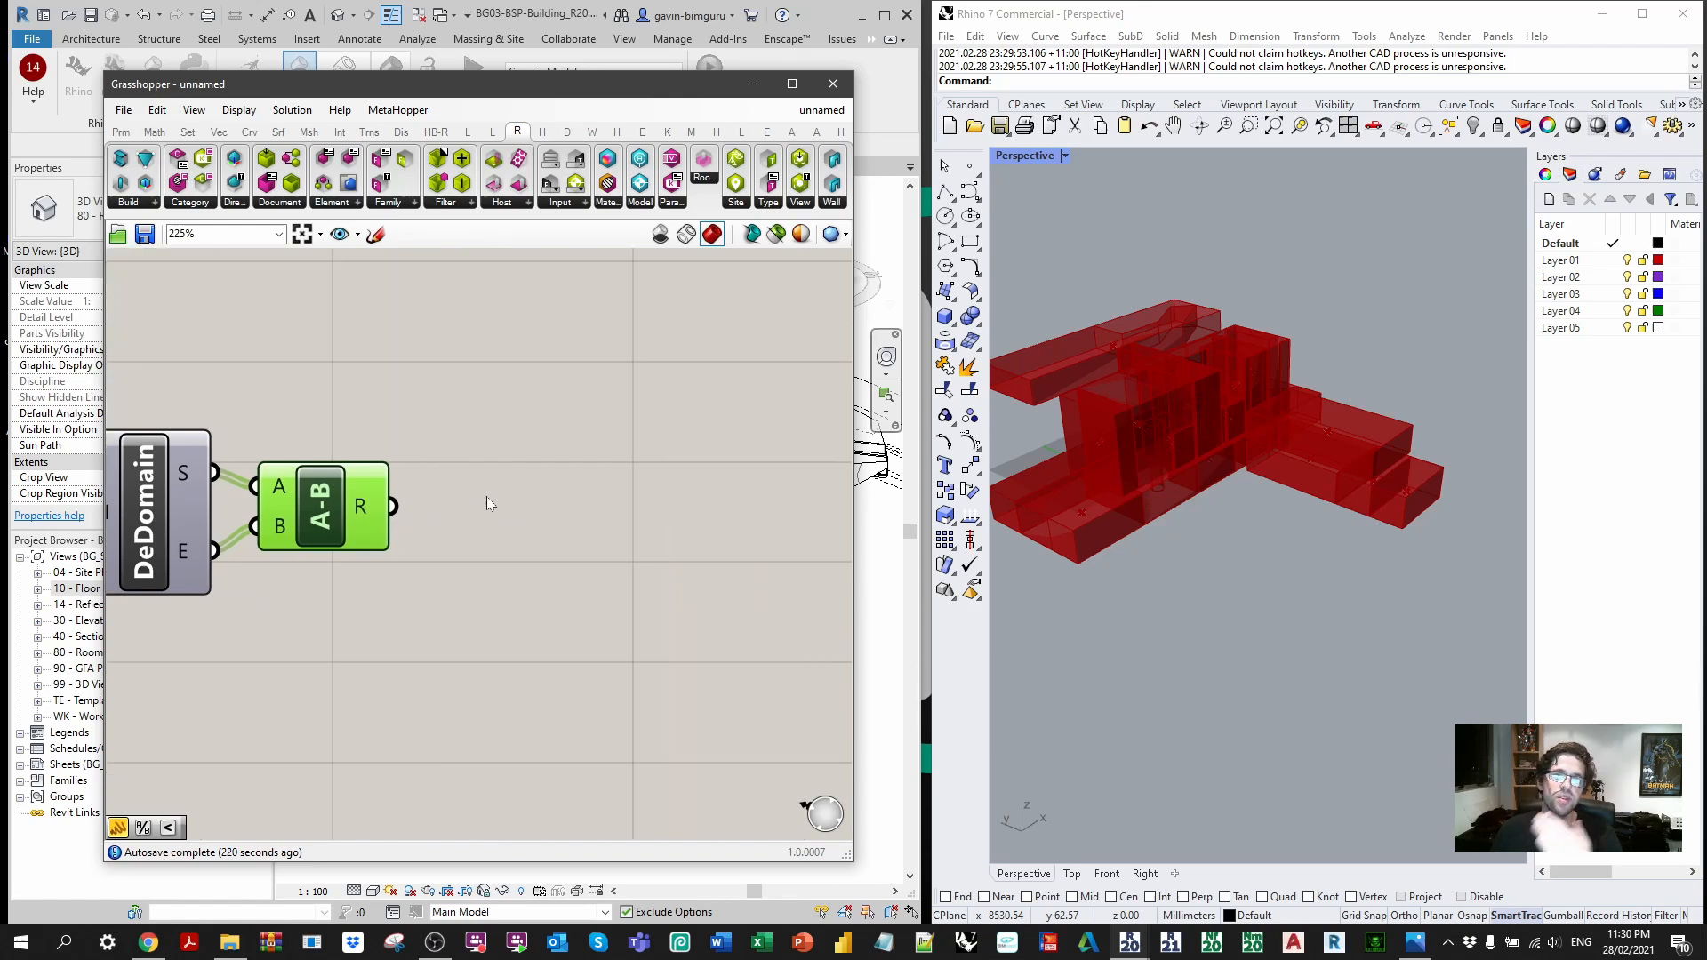
mouse_move(503, 523)
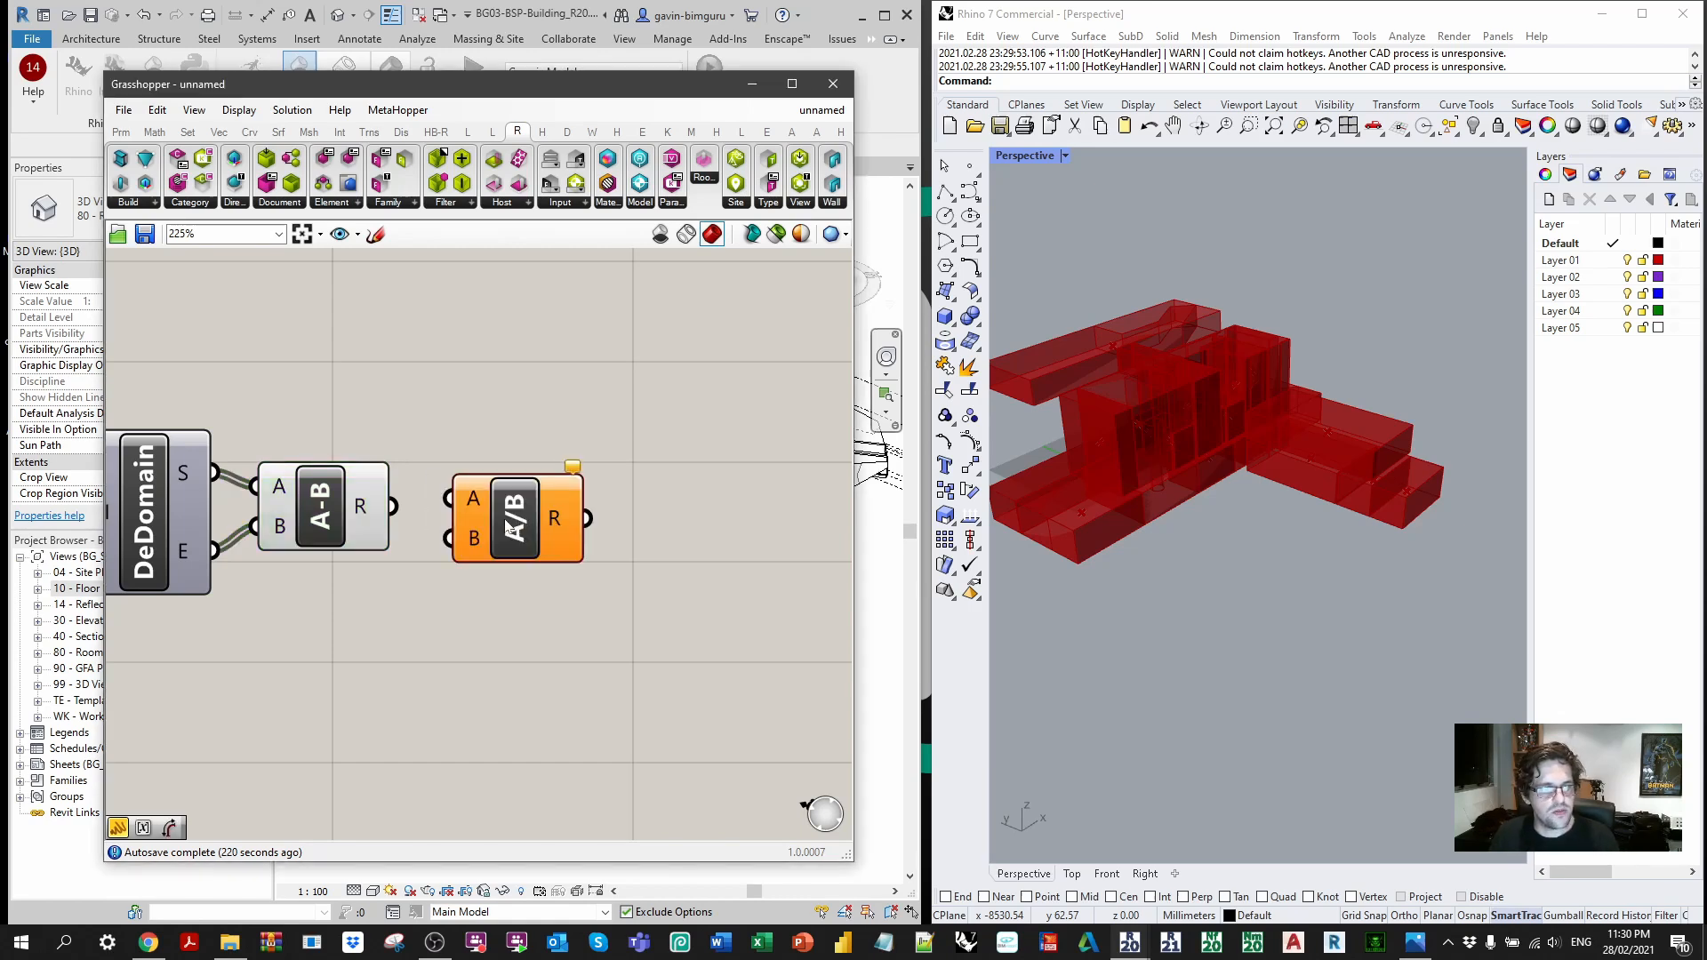
Step: Subtract the Z-domain ends, divide by 2 and feed a Unit Z vector
double_click(512, 520)
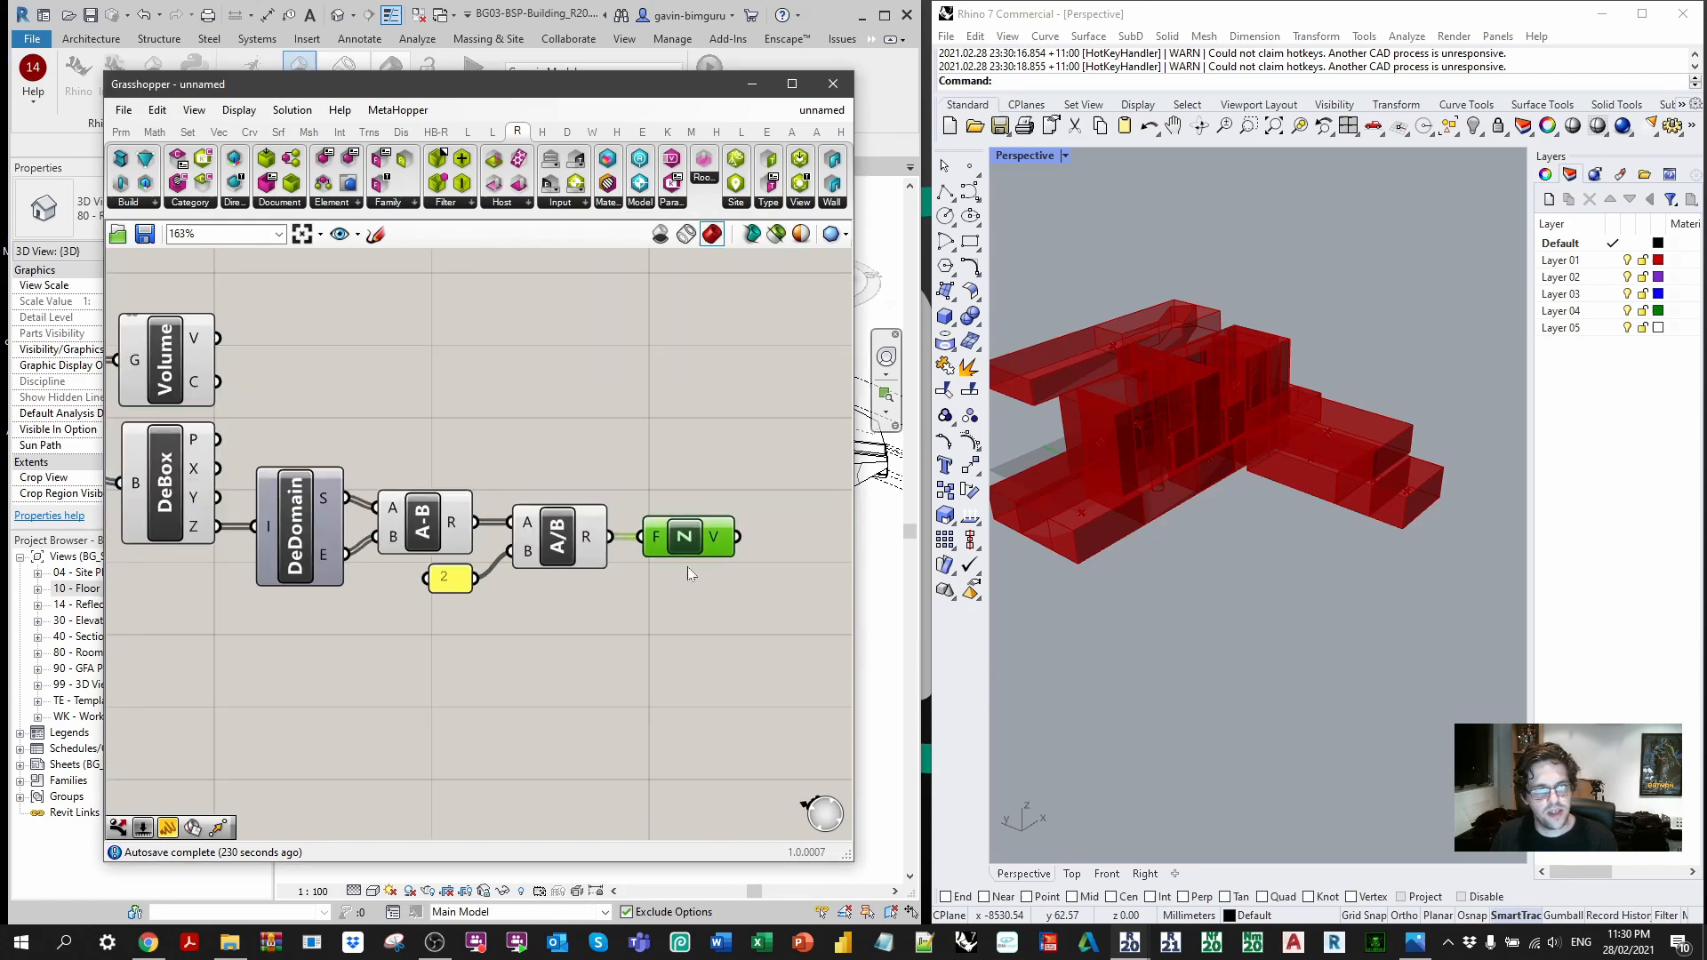
scroll("down", 3)
type("b")
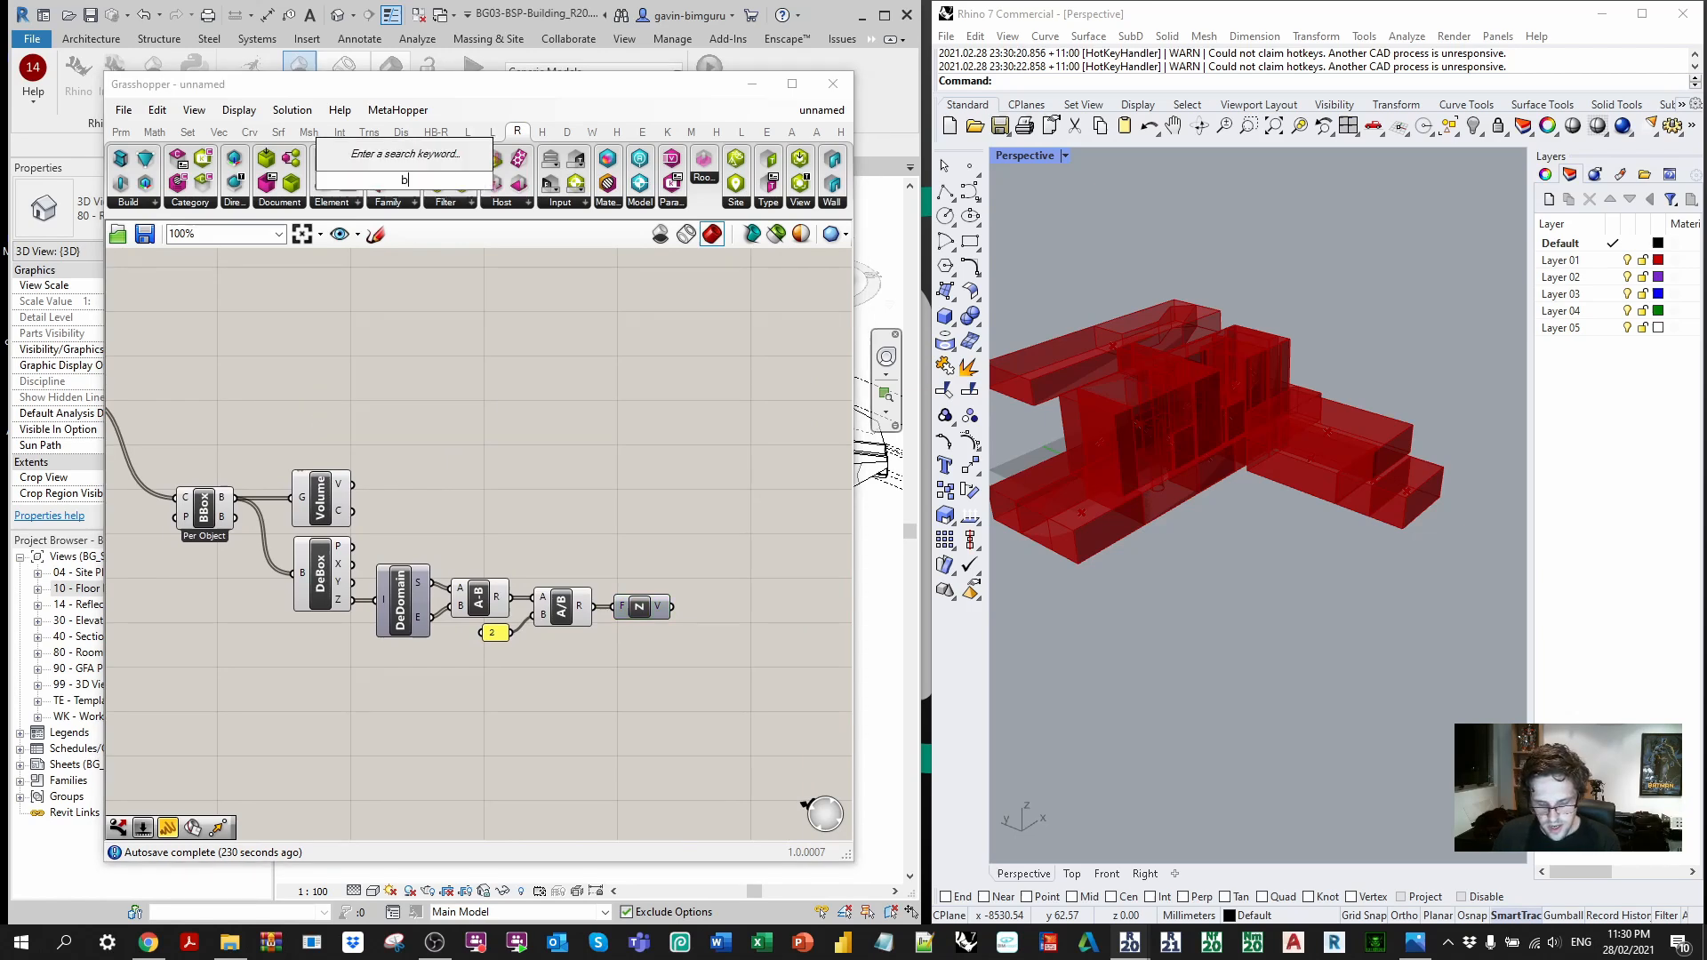
Step: Add a Brep | Plane section on the room geometry with a Panel on its curve output
type("rep pla")
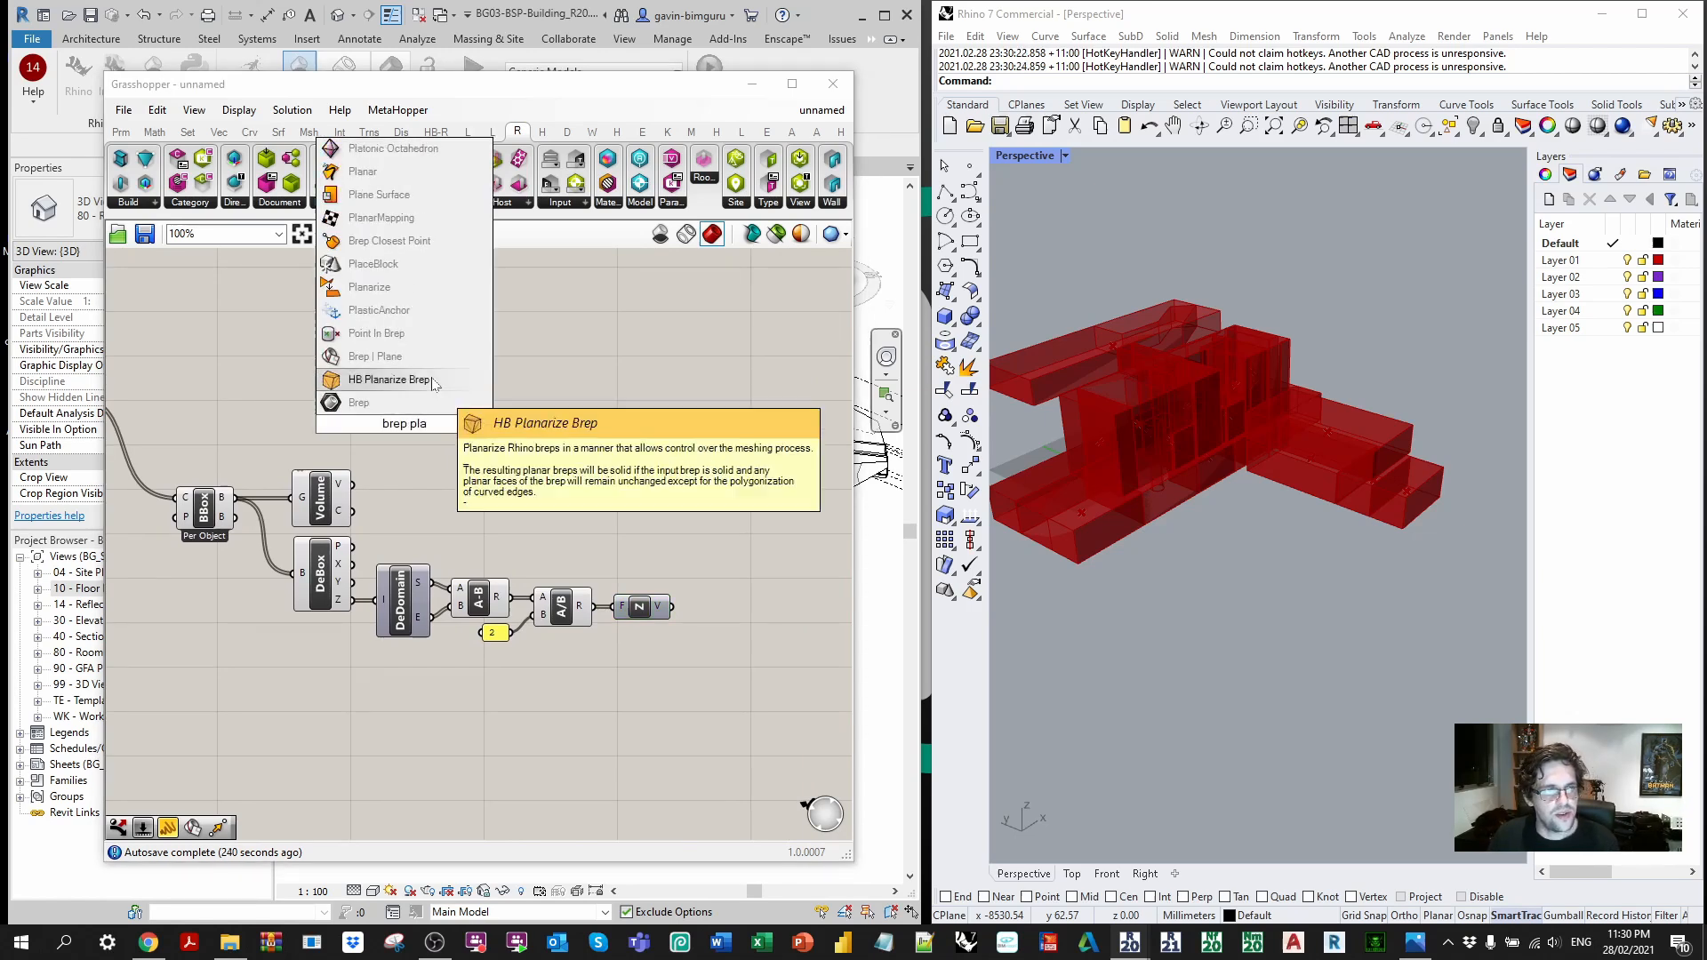
left_click(357, 402)
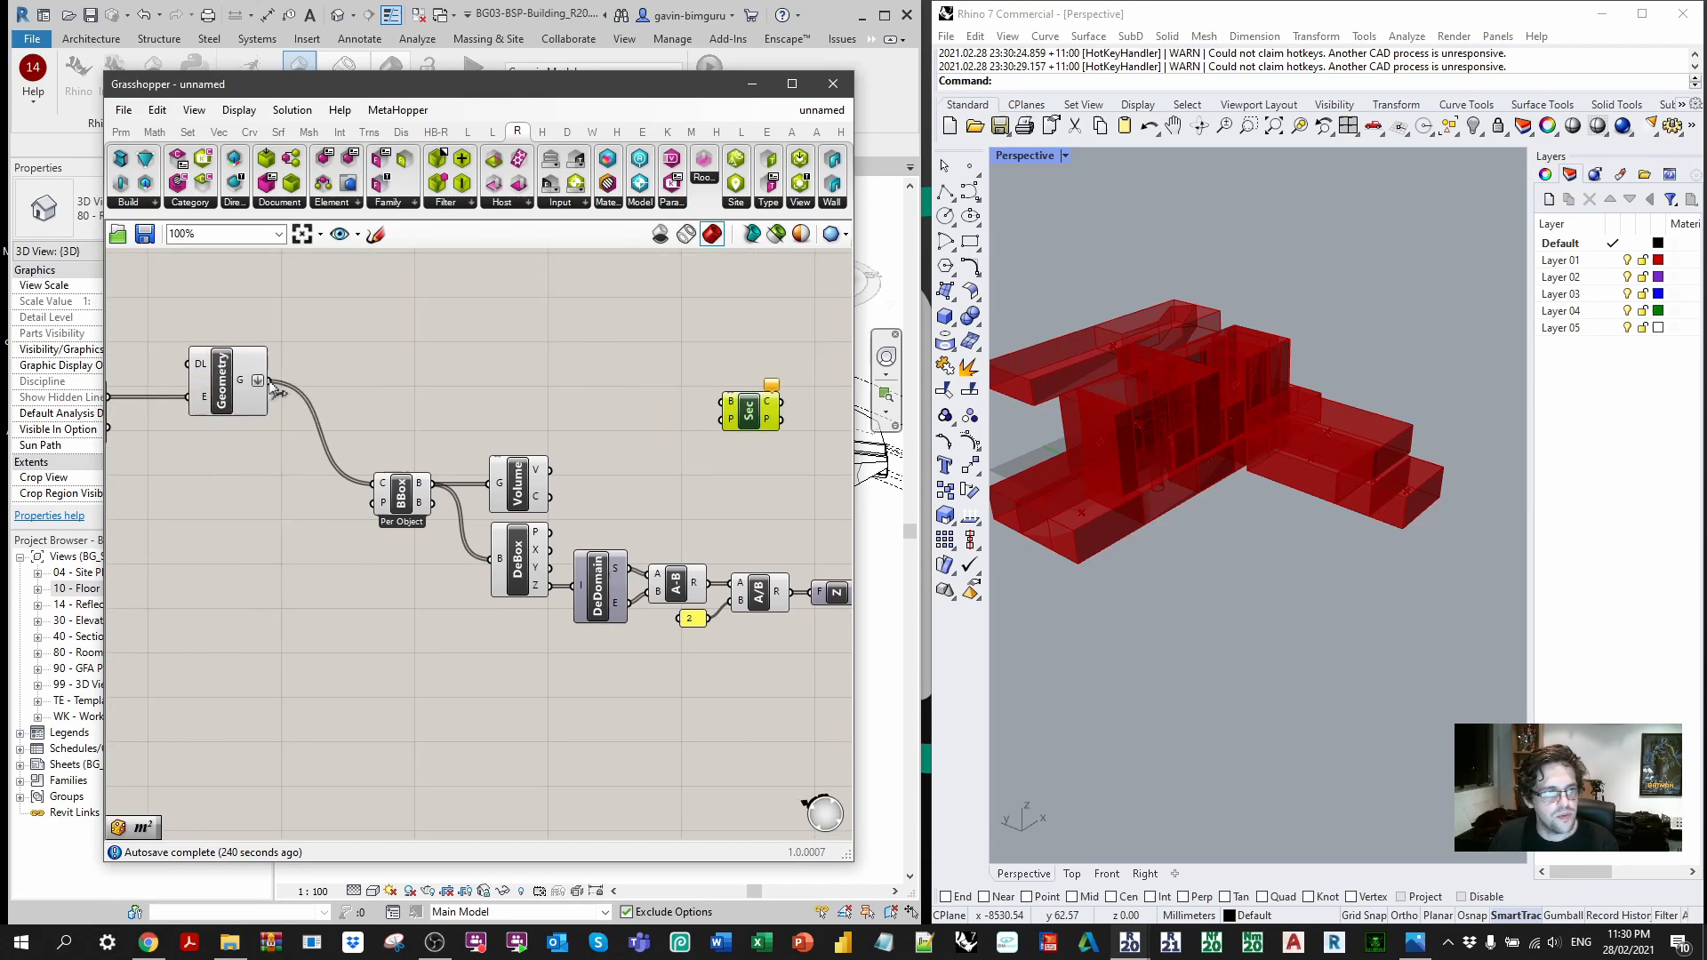
scroll("up", 3)
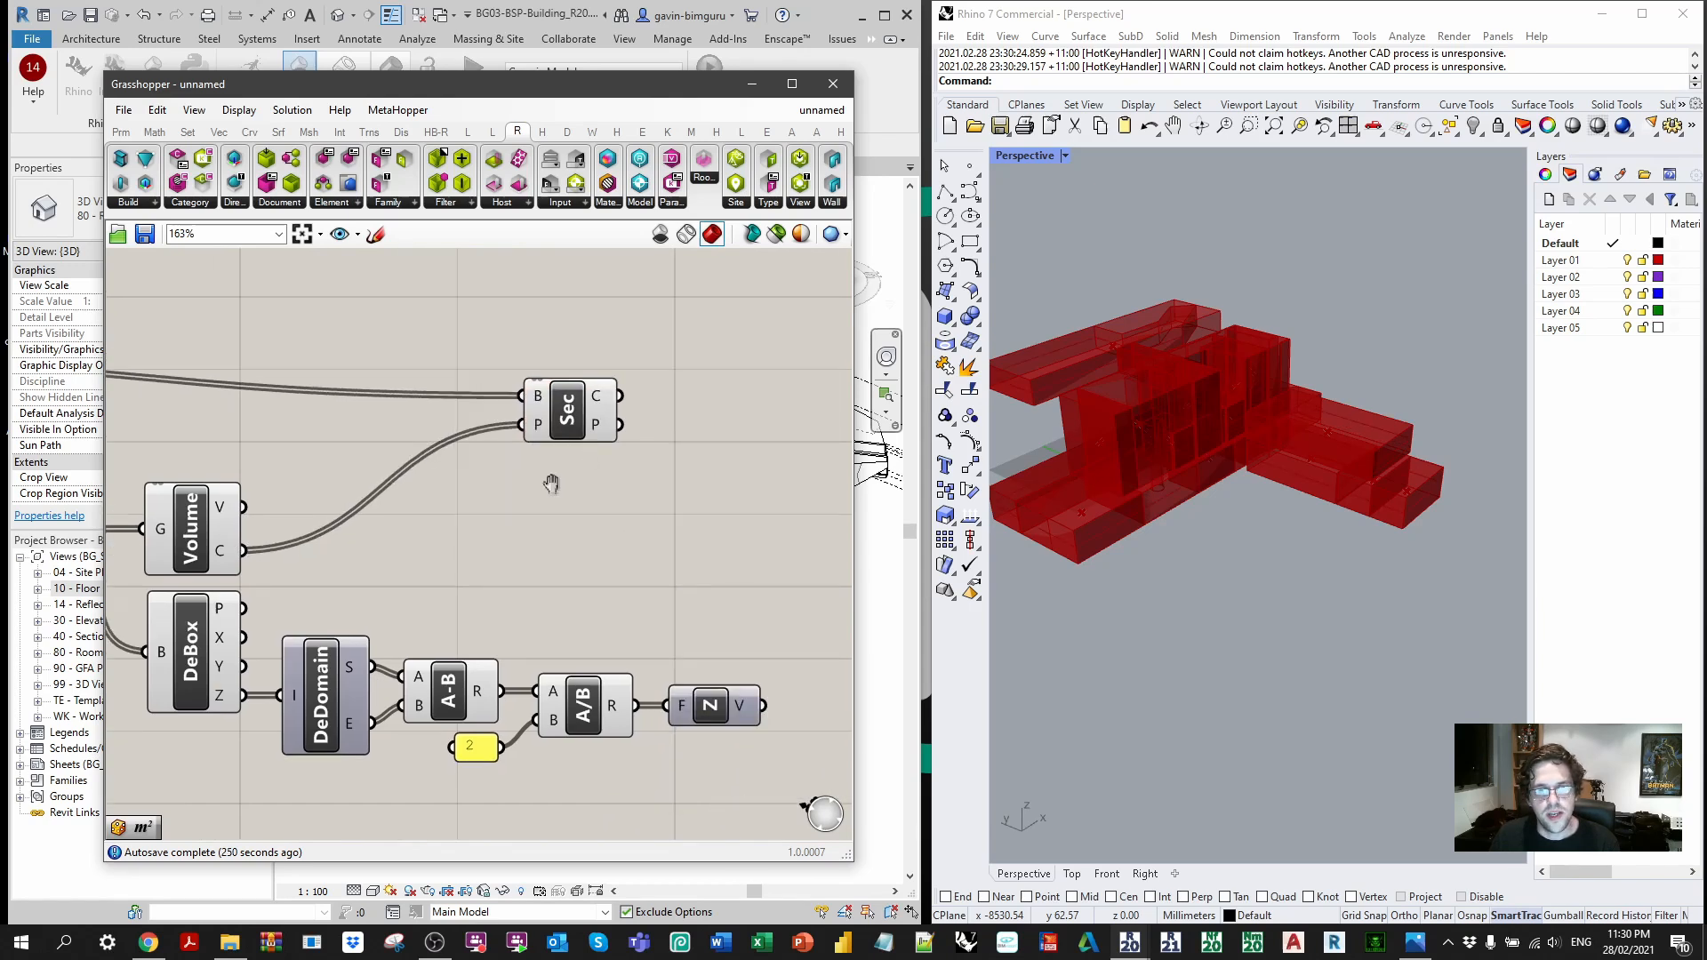
left_click(192, 530)
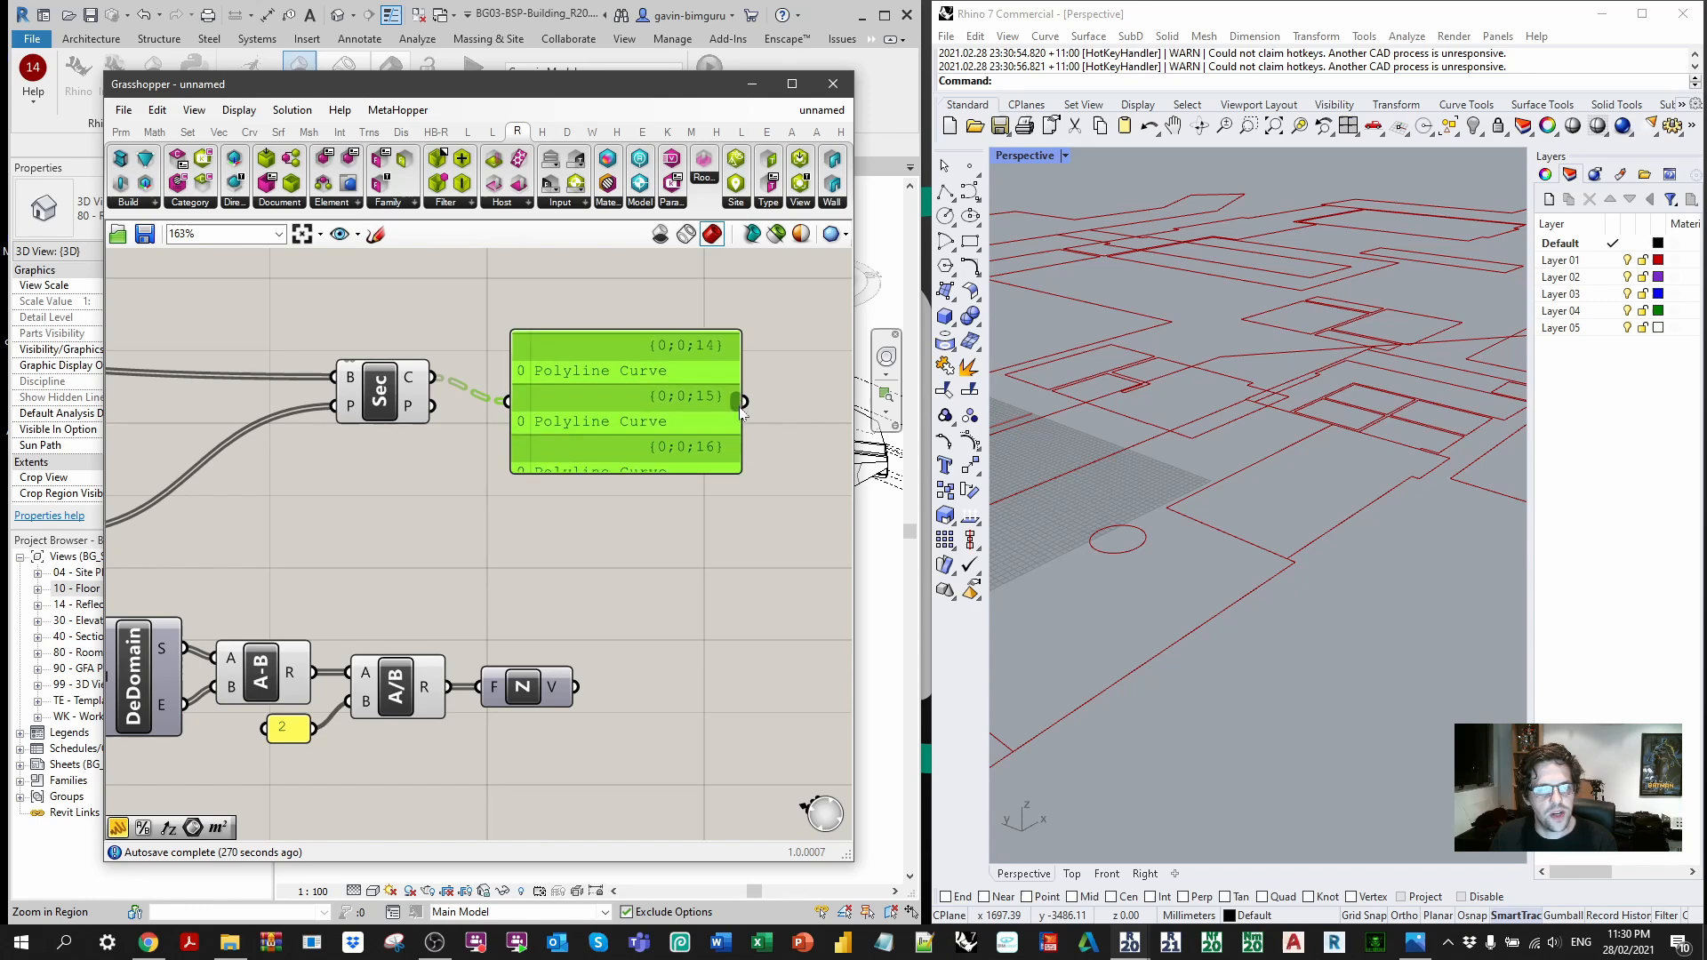
Step: Add Area on the section curves and Sort List keyed by area, previewing keys in a Panel
scroll("down", 3)
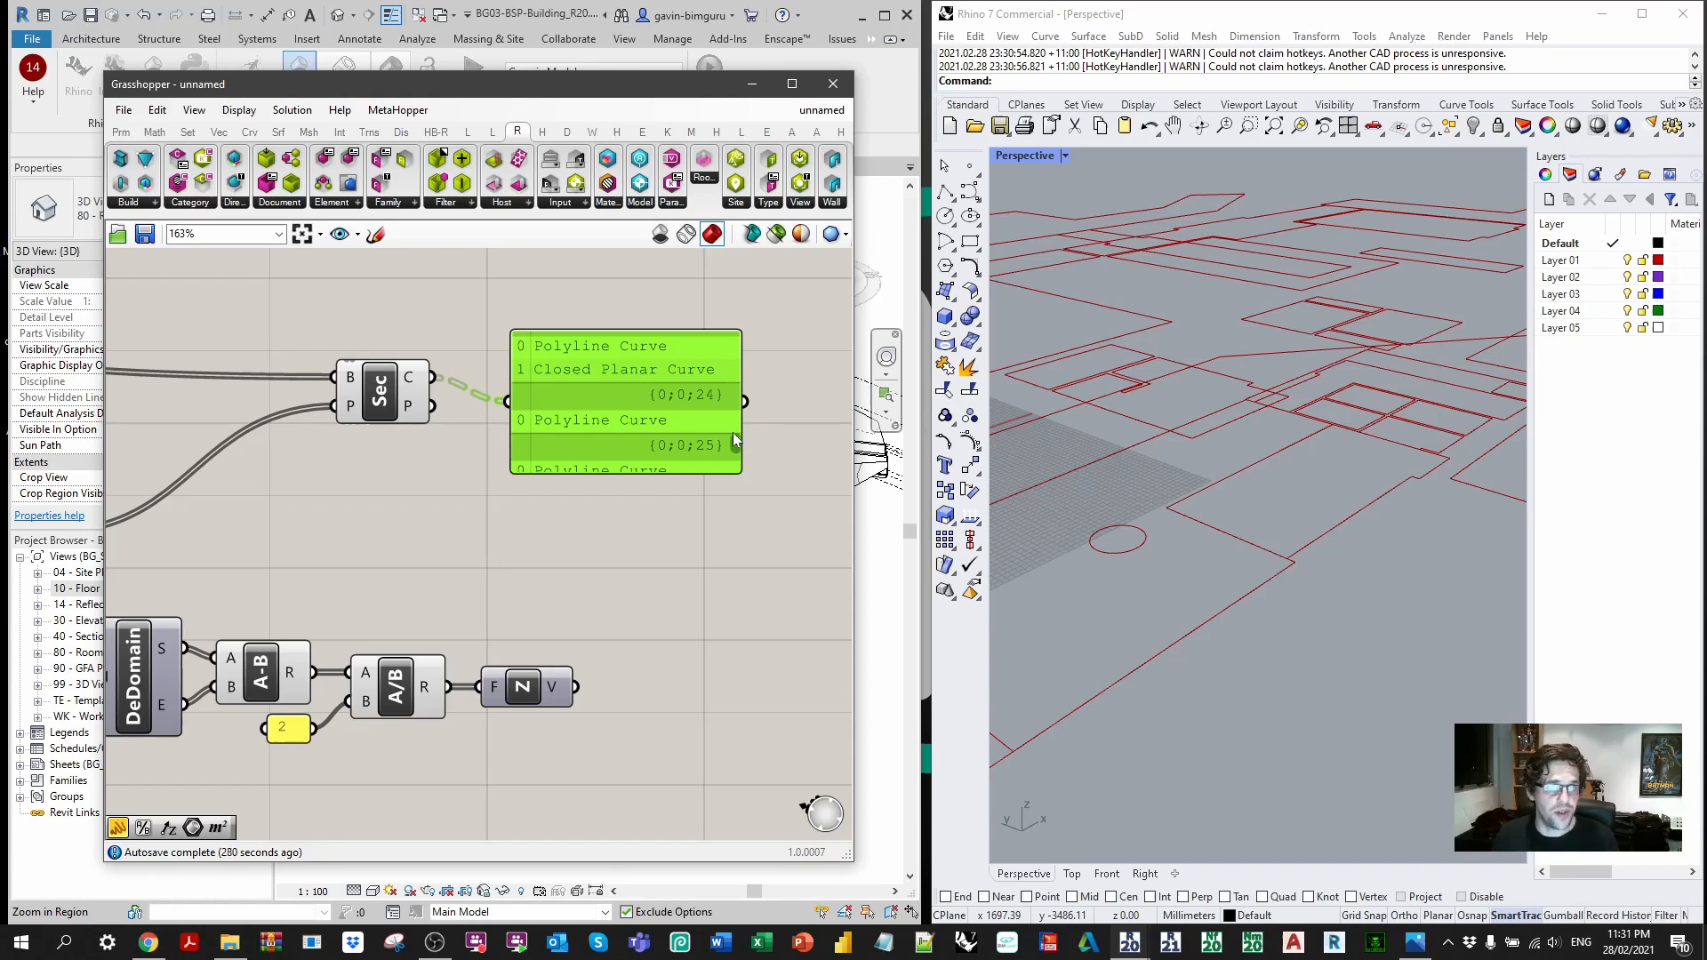
mouse_move(733, 441)
type("area")
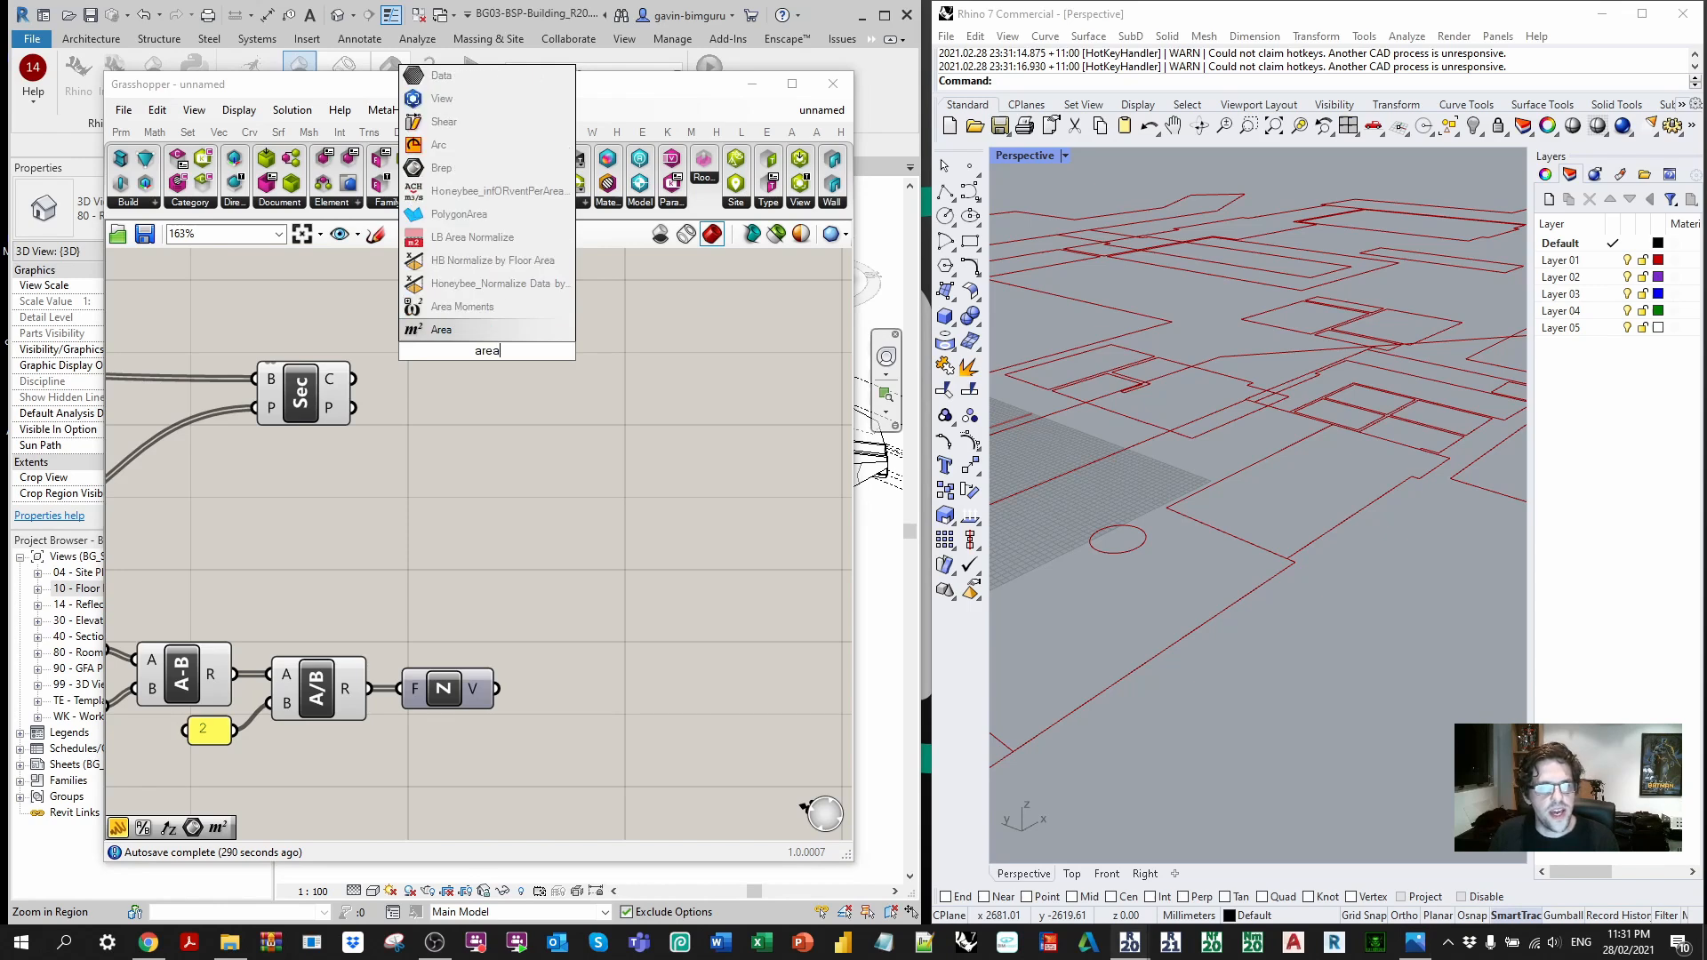
left_click(441, 329)
type("sort")
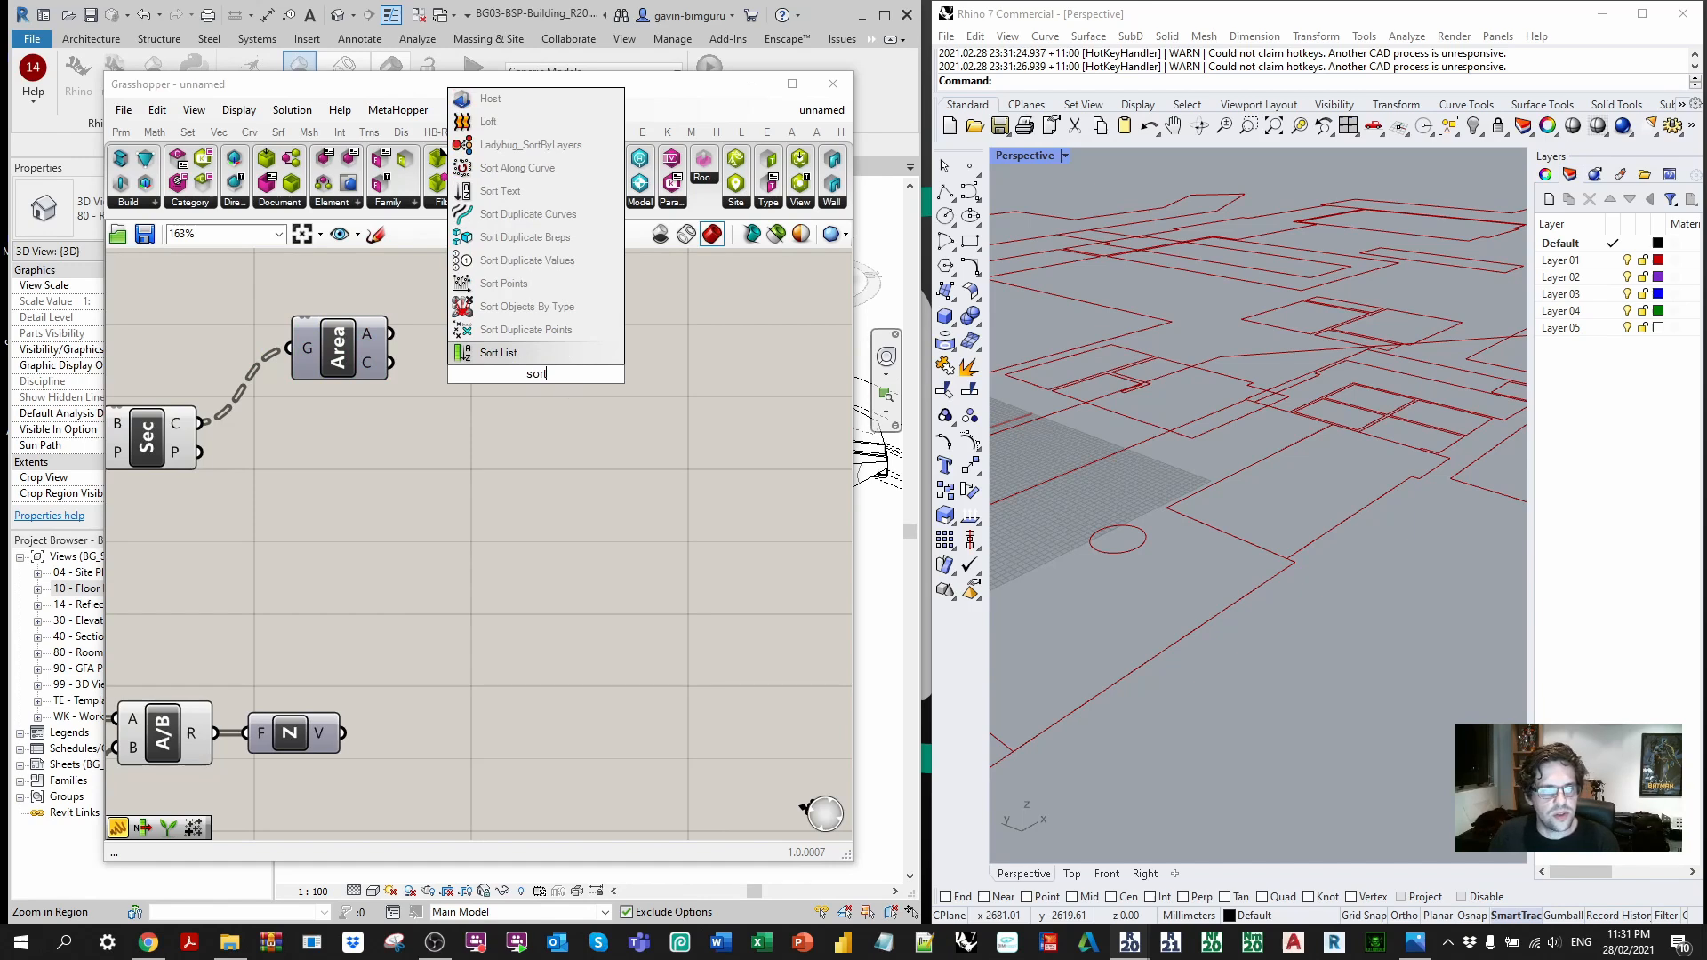
left_click(498, 352)
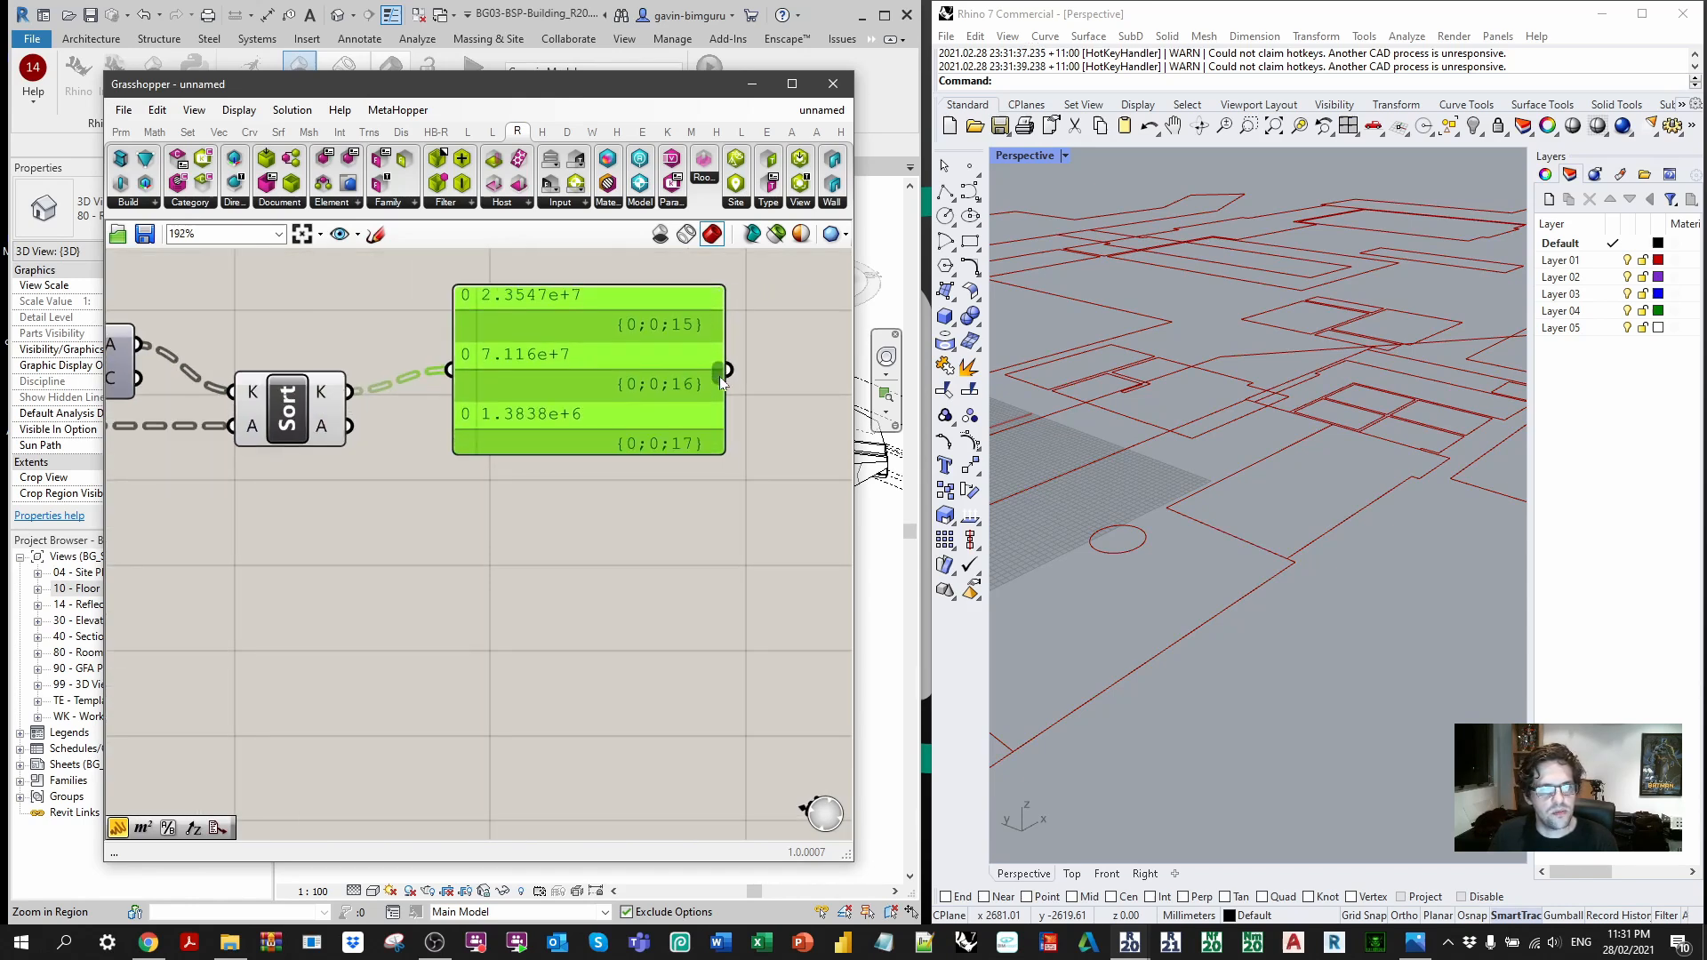
scroll("down", 3)
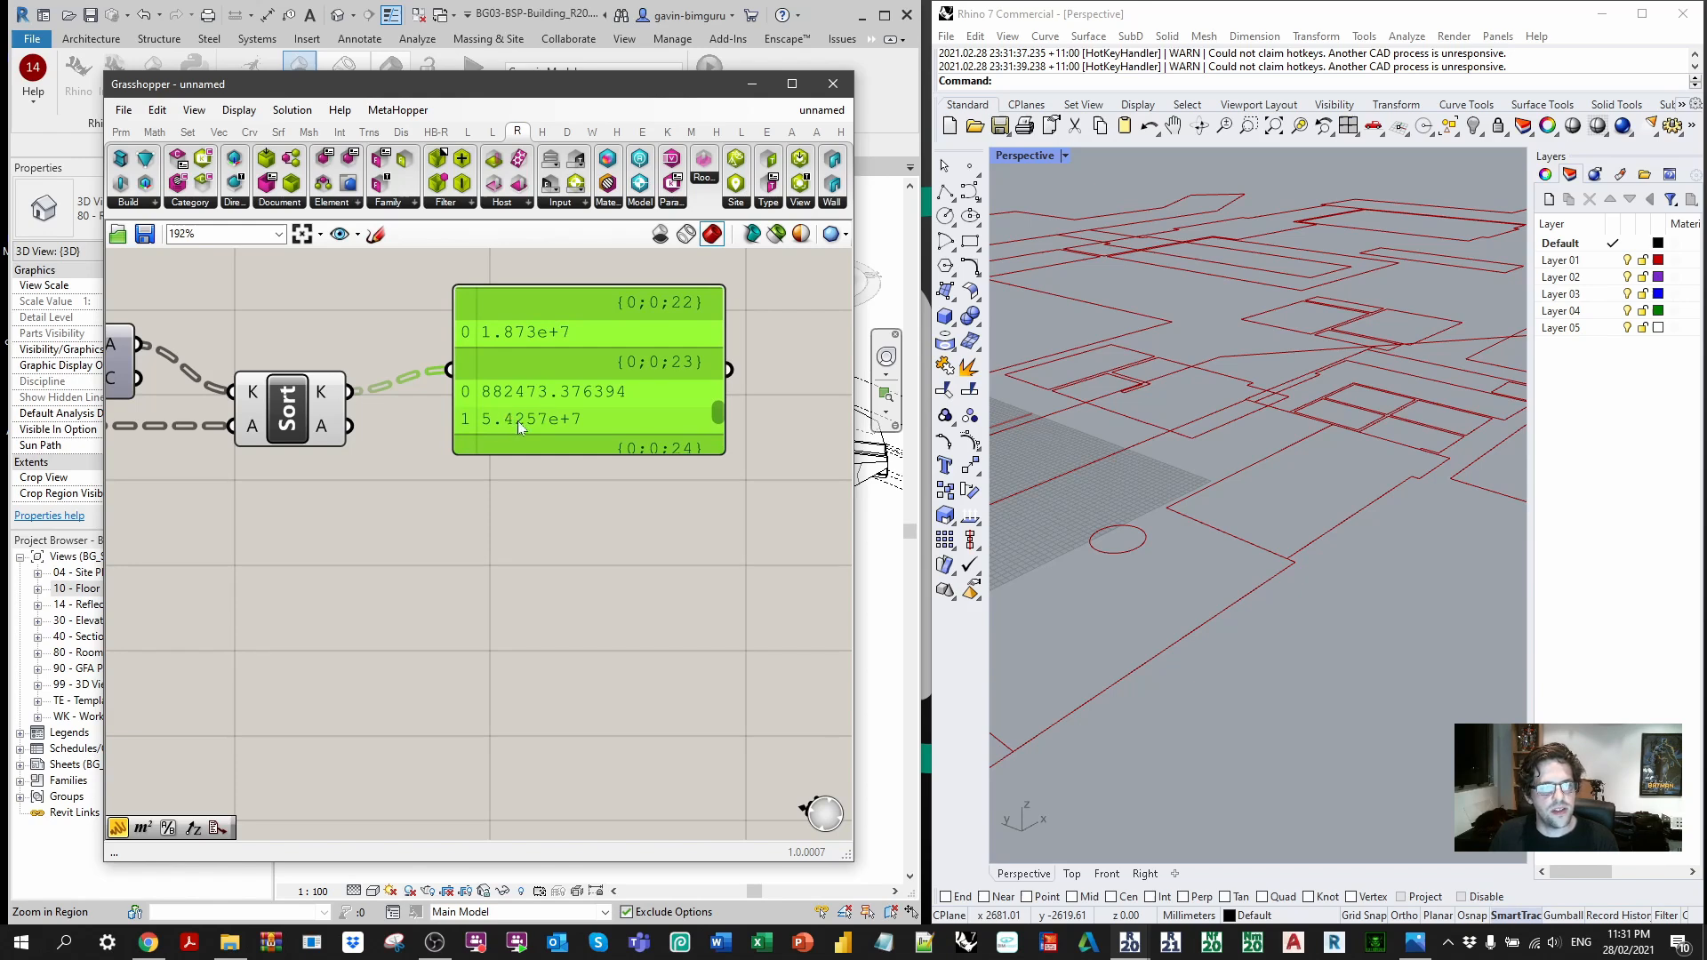
mouse_move(512, 425)
type("list ite")
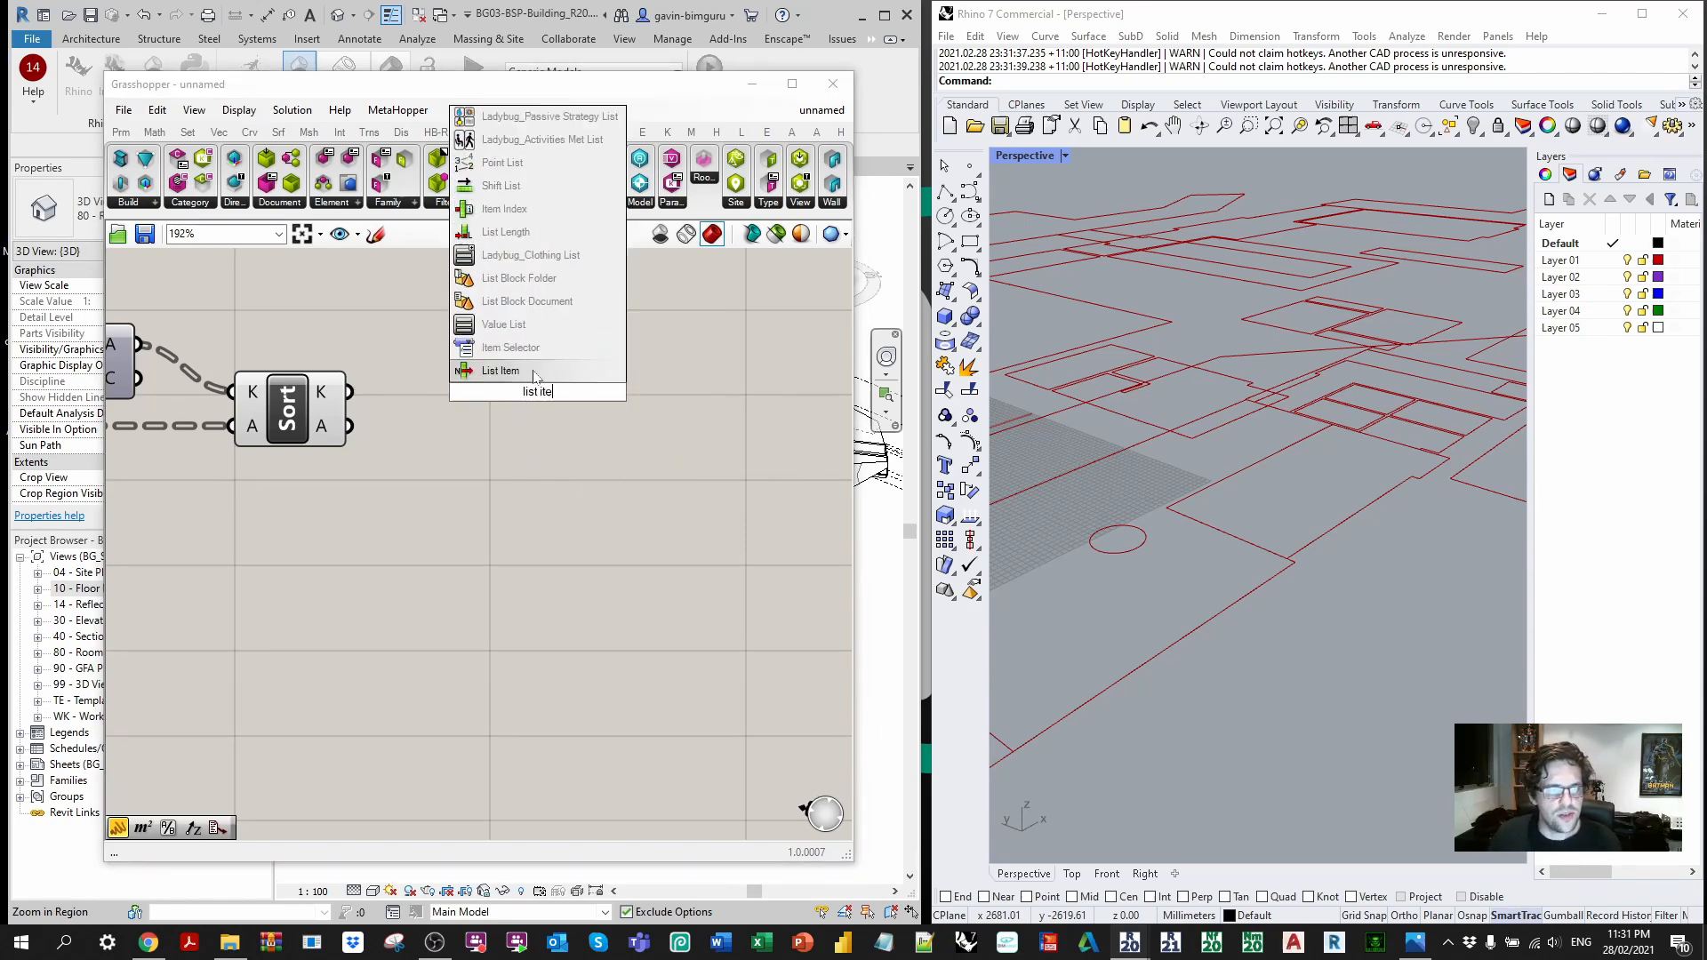
Step: Add List Item on the sorted curves with index -1 and flatten its output
left_click(500, 370)
type("-1")
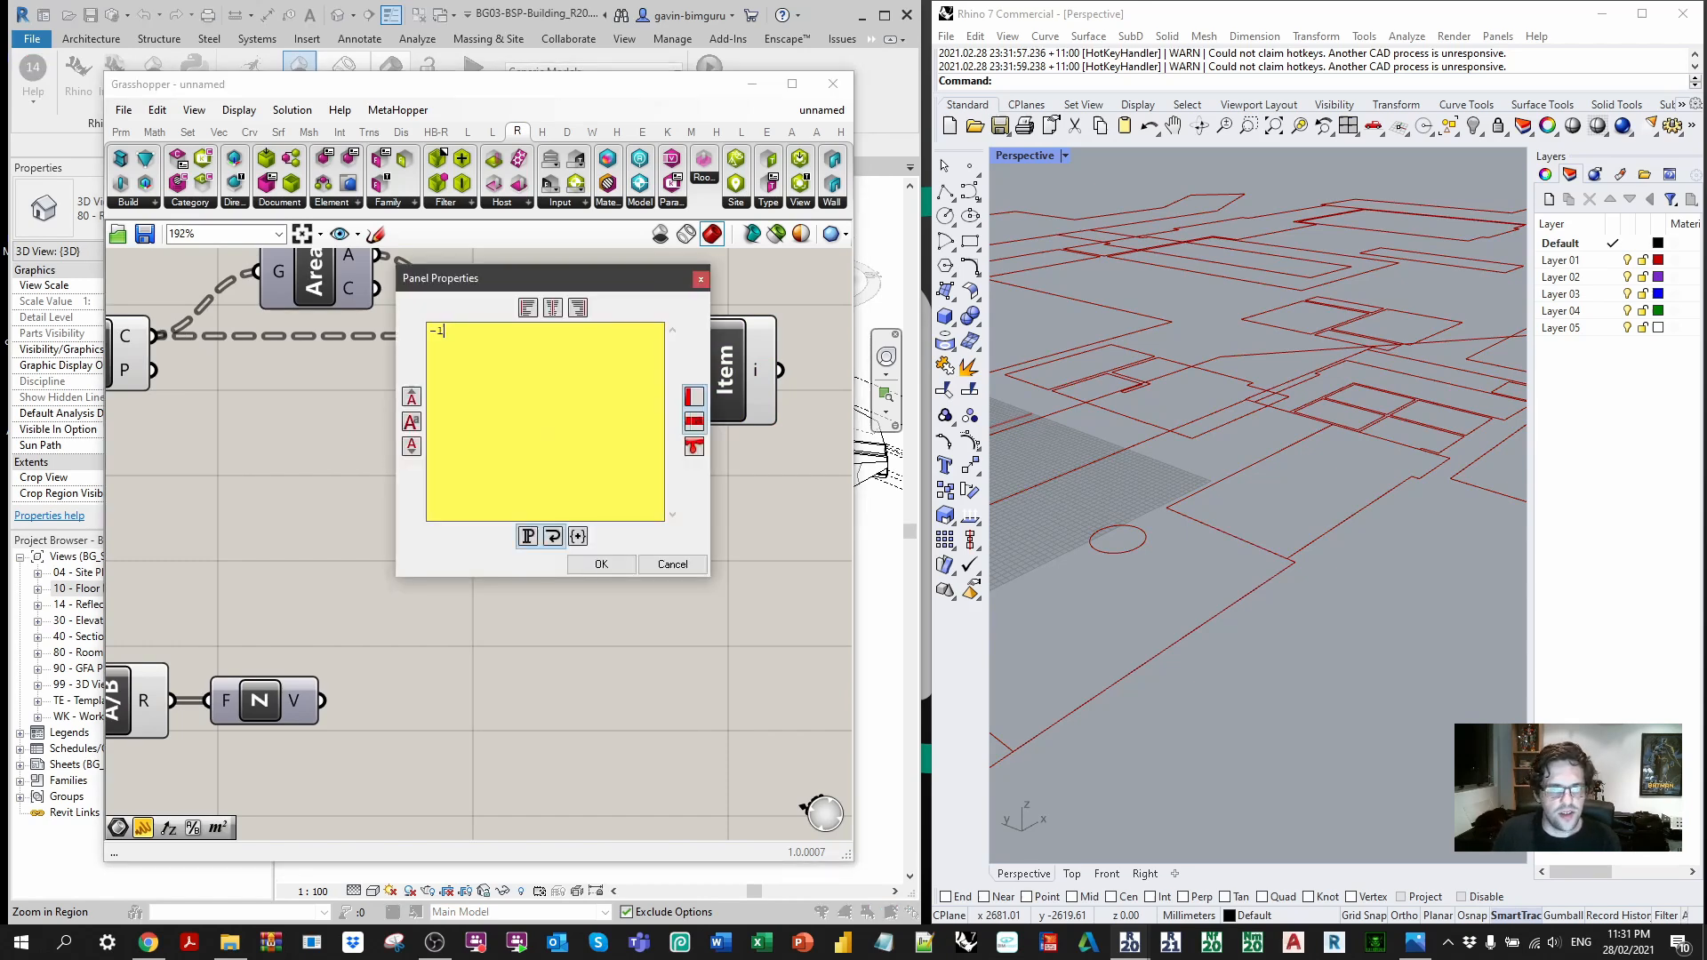
left_click(601, 563)
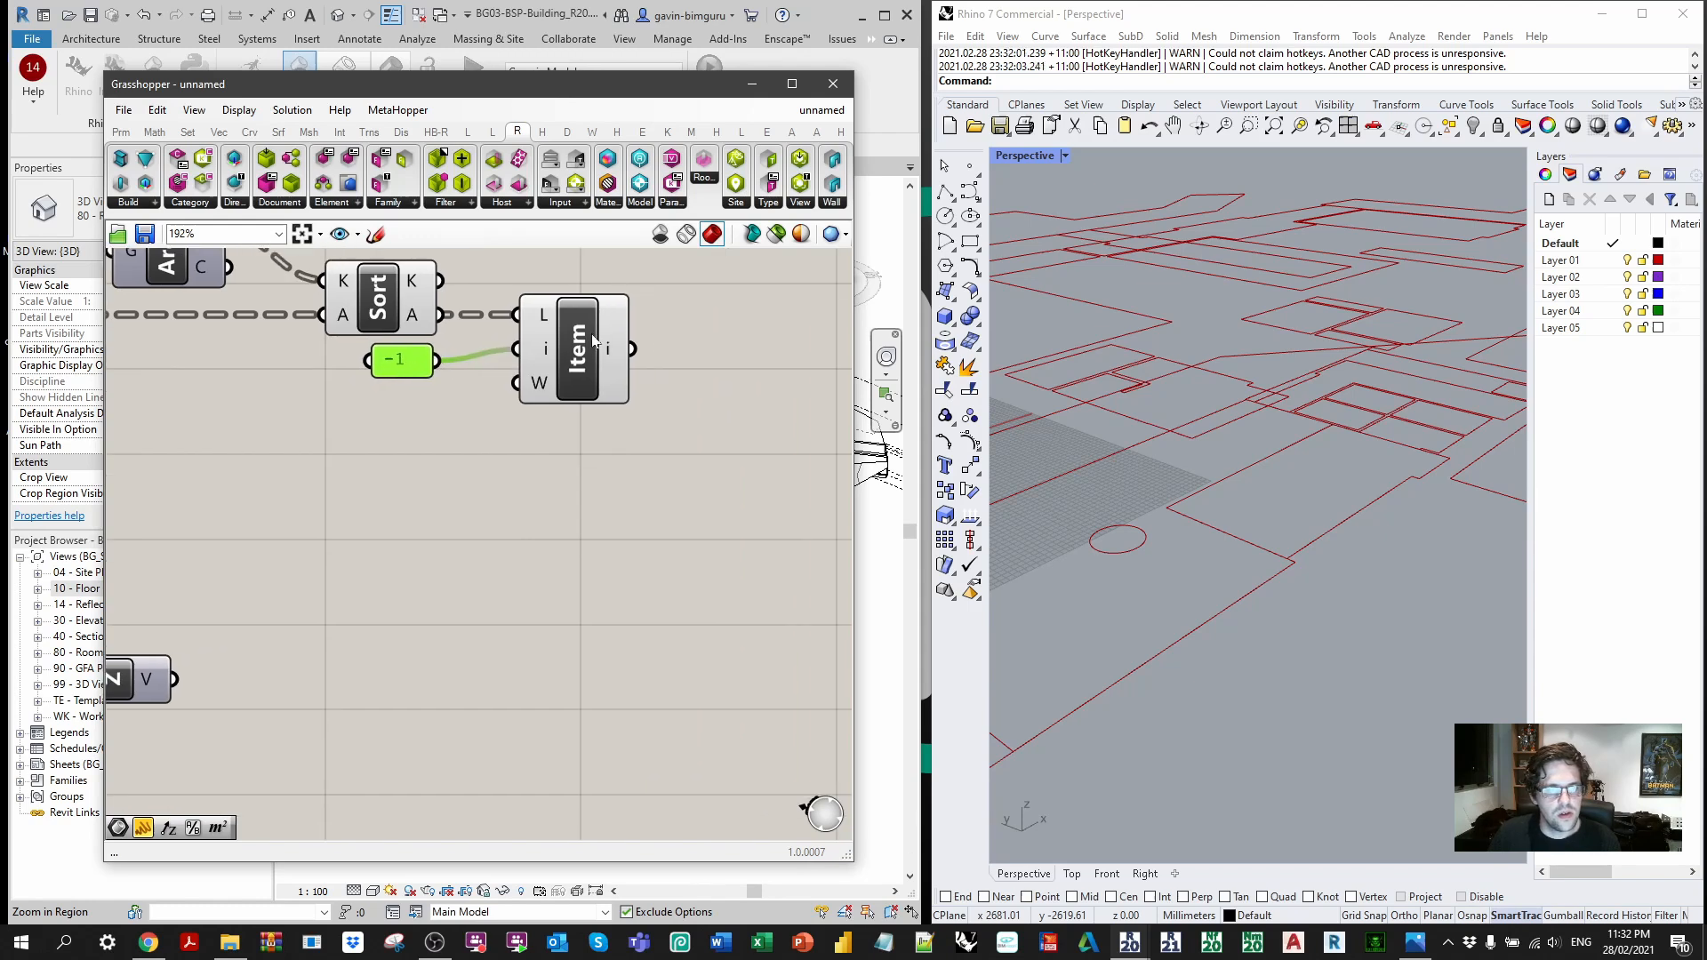
right_click(608, 348)
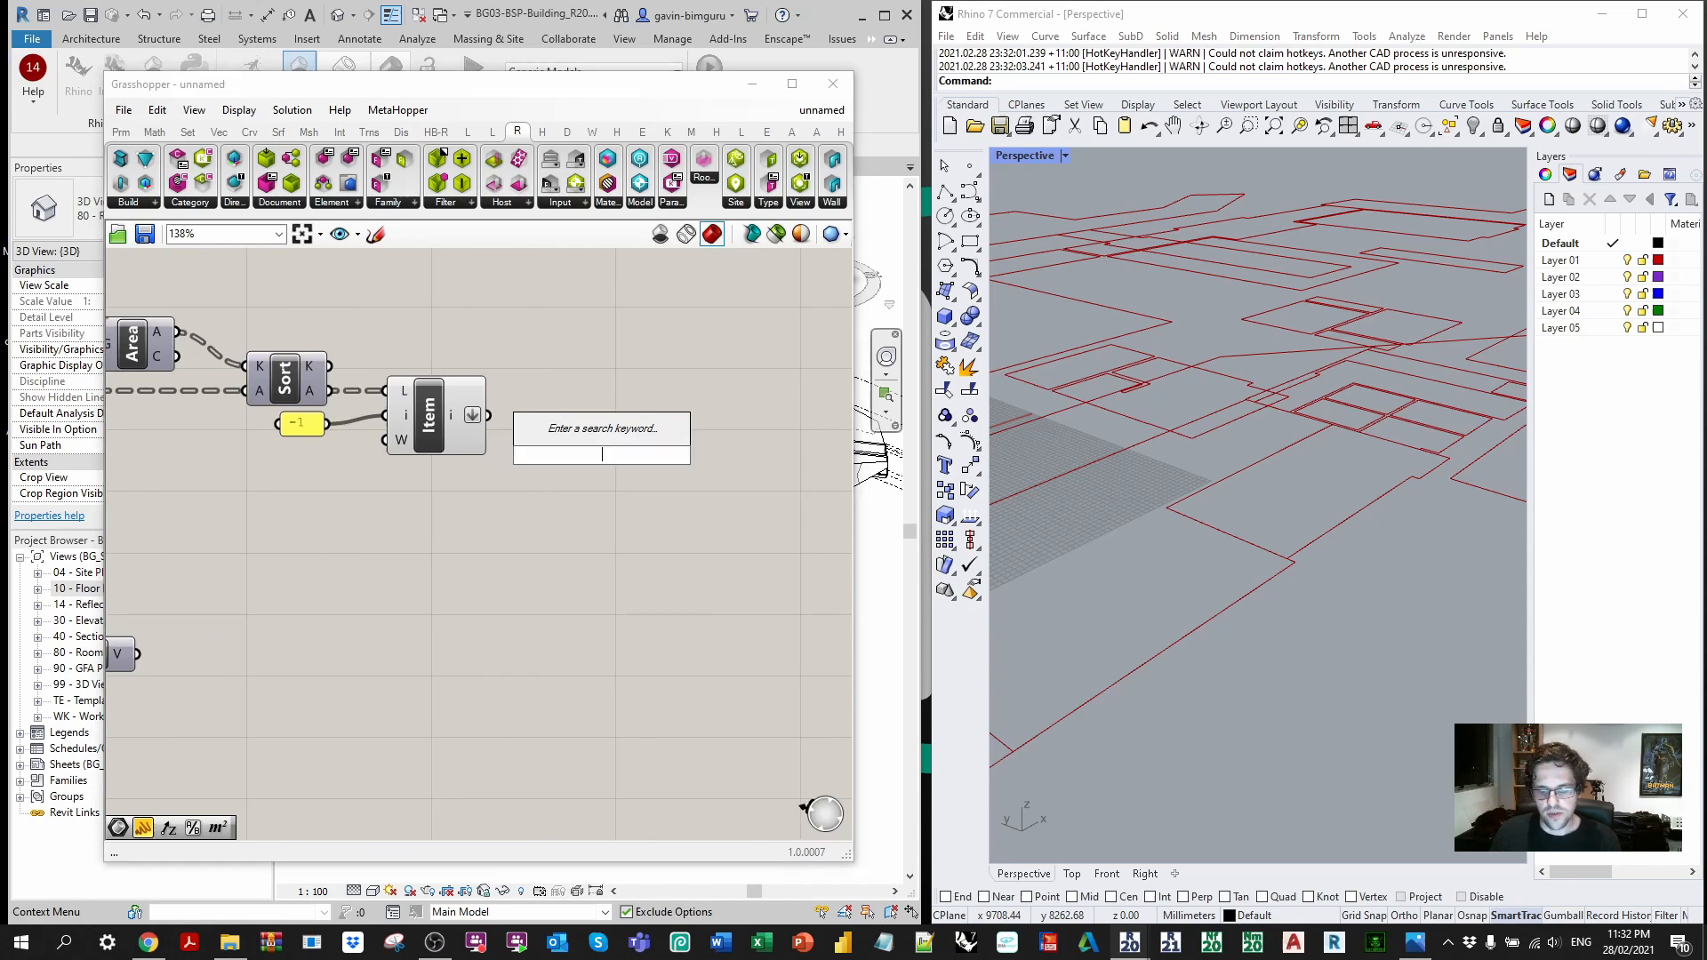
Step: Move the largest curves by the Unit Z vector and turn off the room geometry preview
left_click(601, 439)
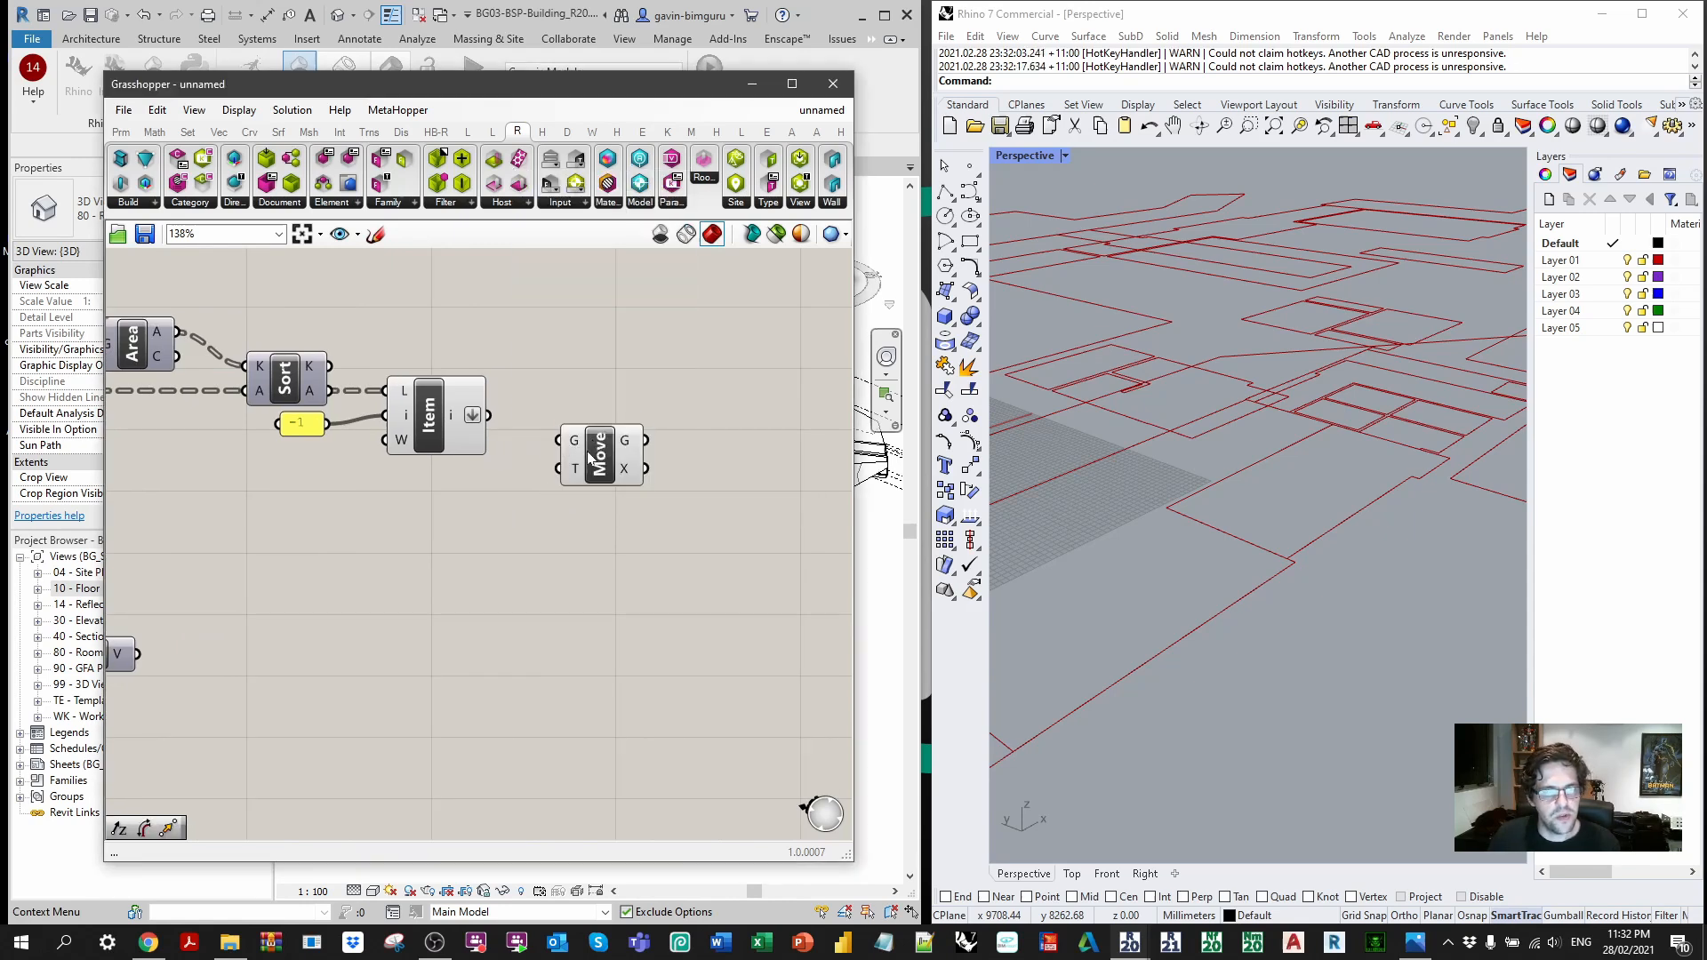
left_click(600, 446)
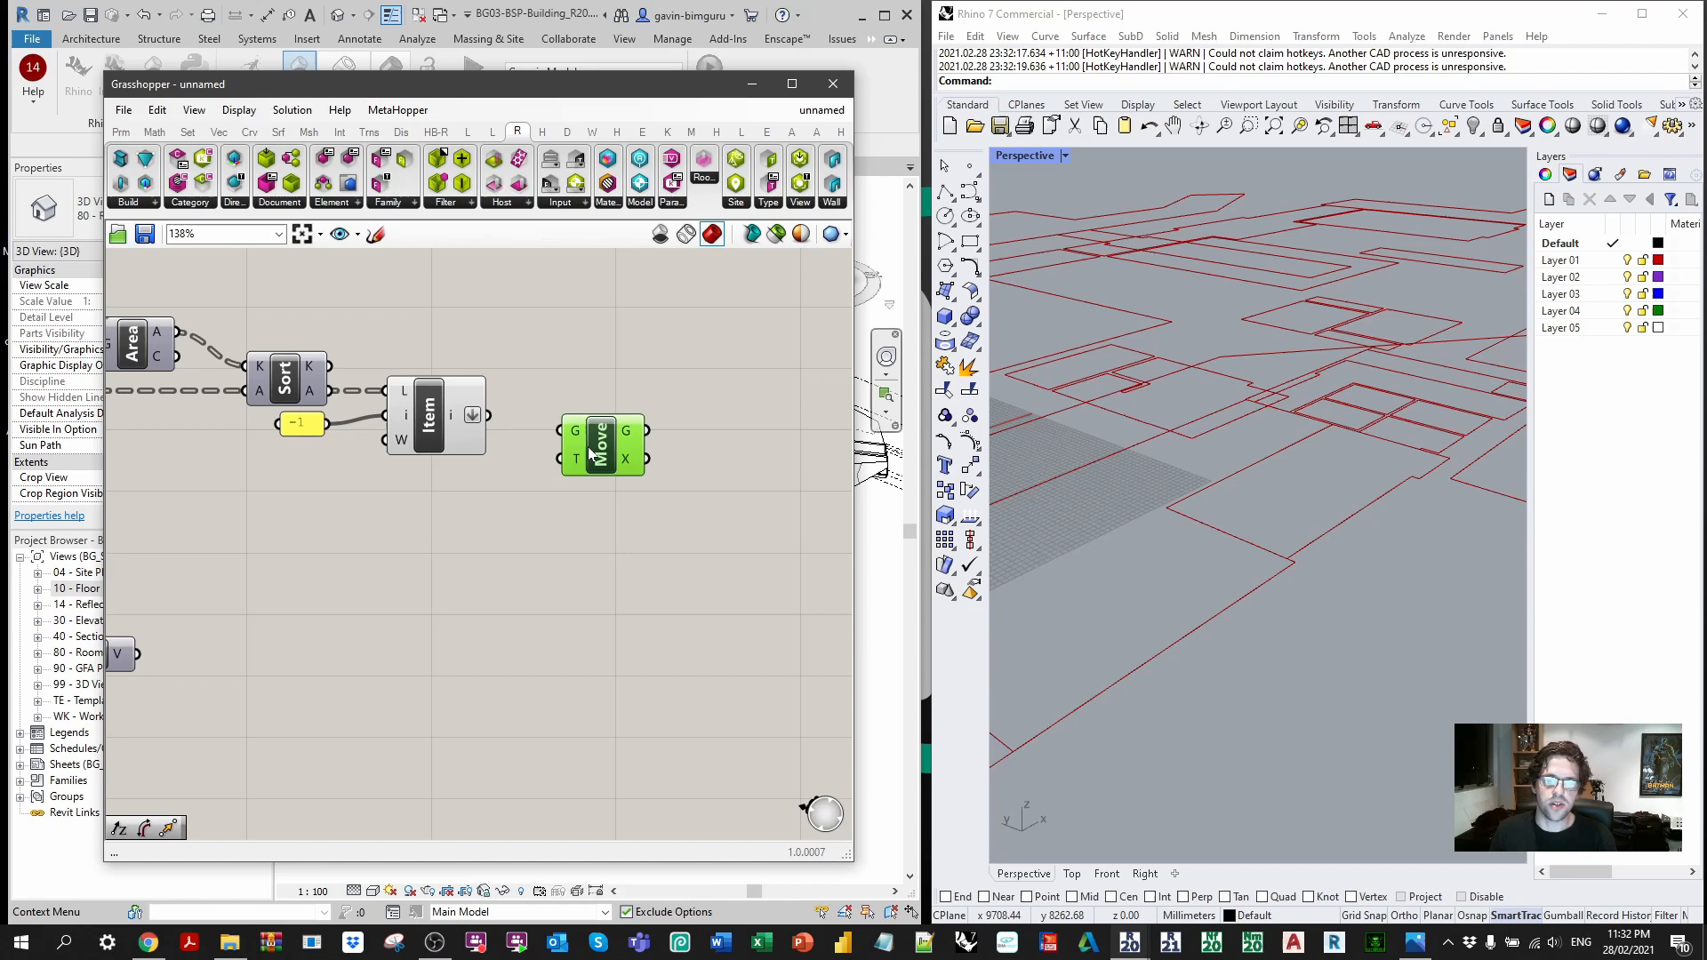
mouse_move(599, 445)
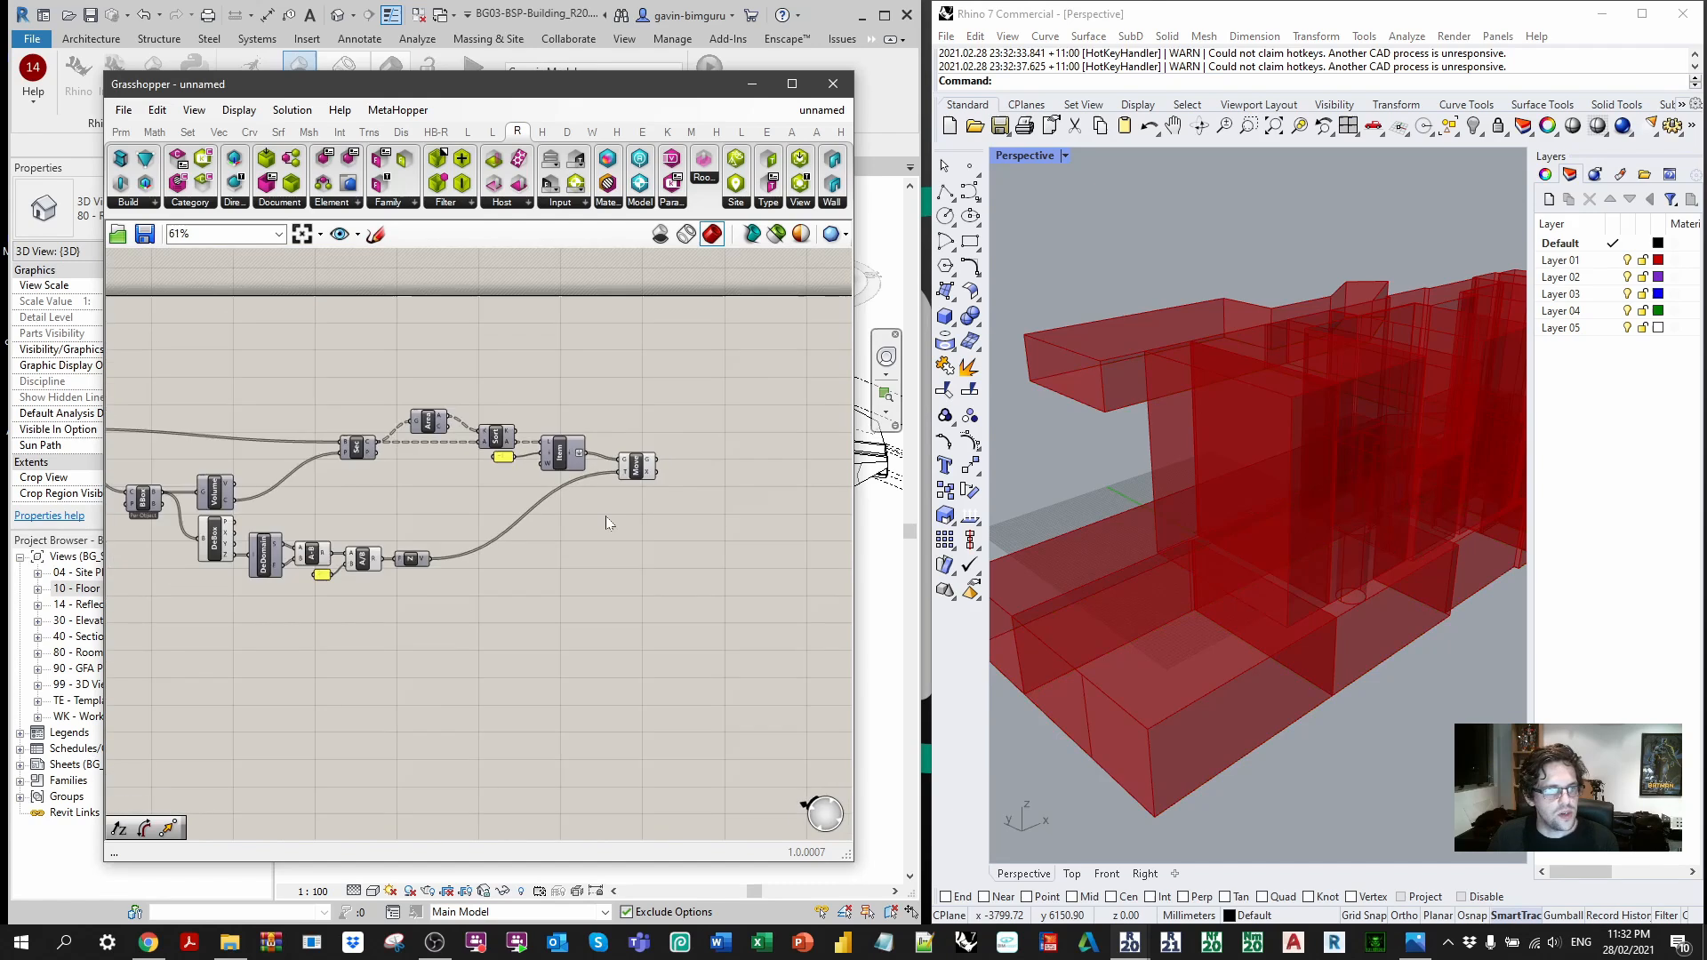
right_click(428, 403)
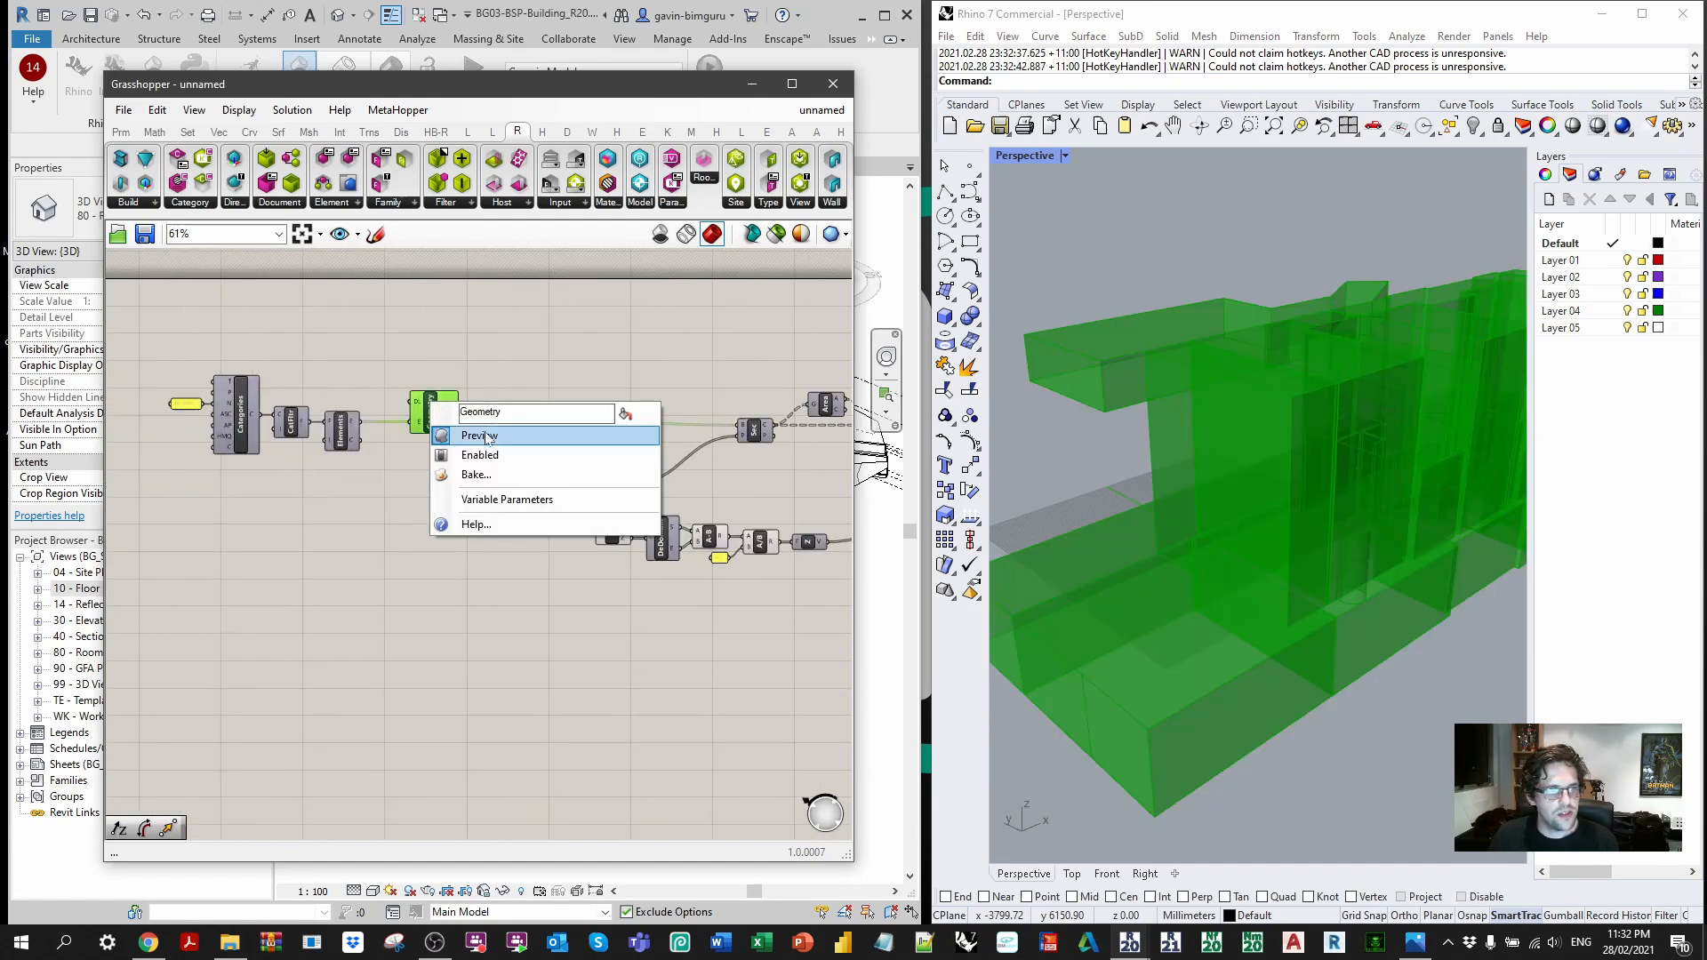
left_click(479, 434)
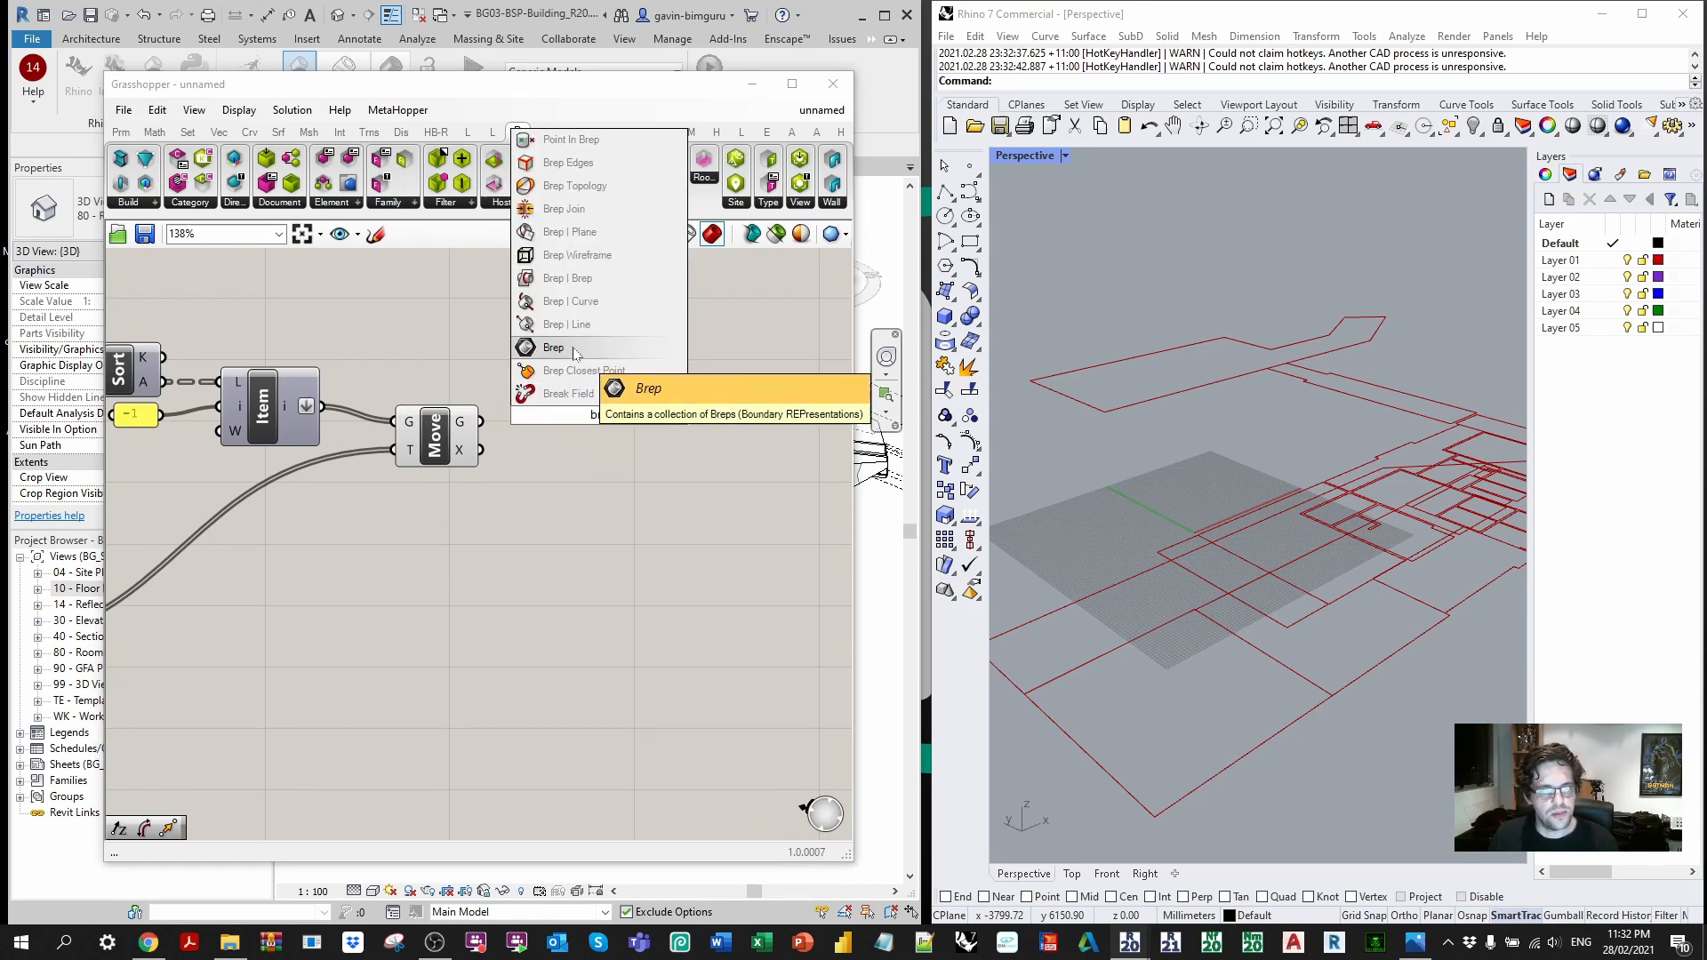
Step: Collect the Move output's 30 floor surfaces in a Brep parameter
left_click(553, 346)
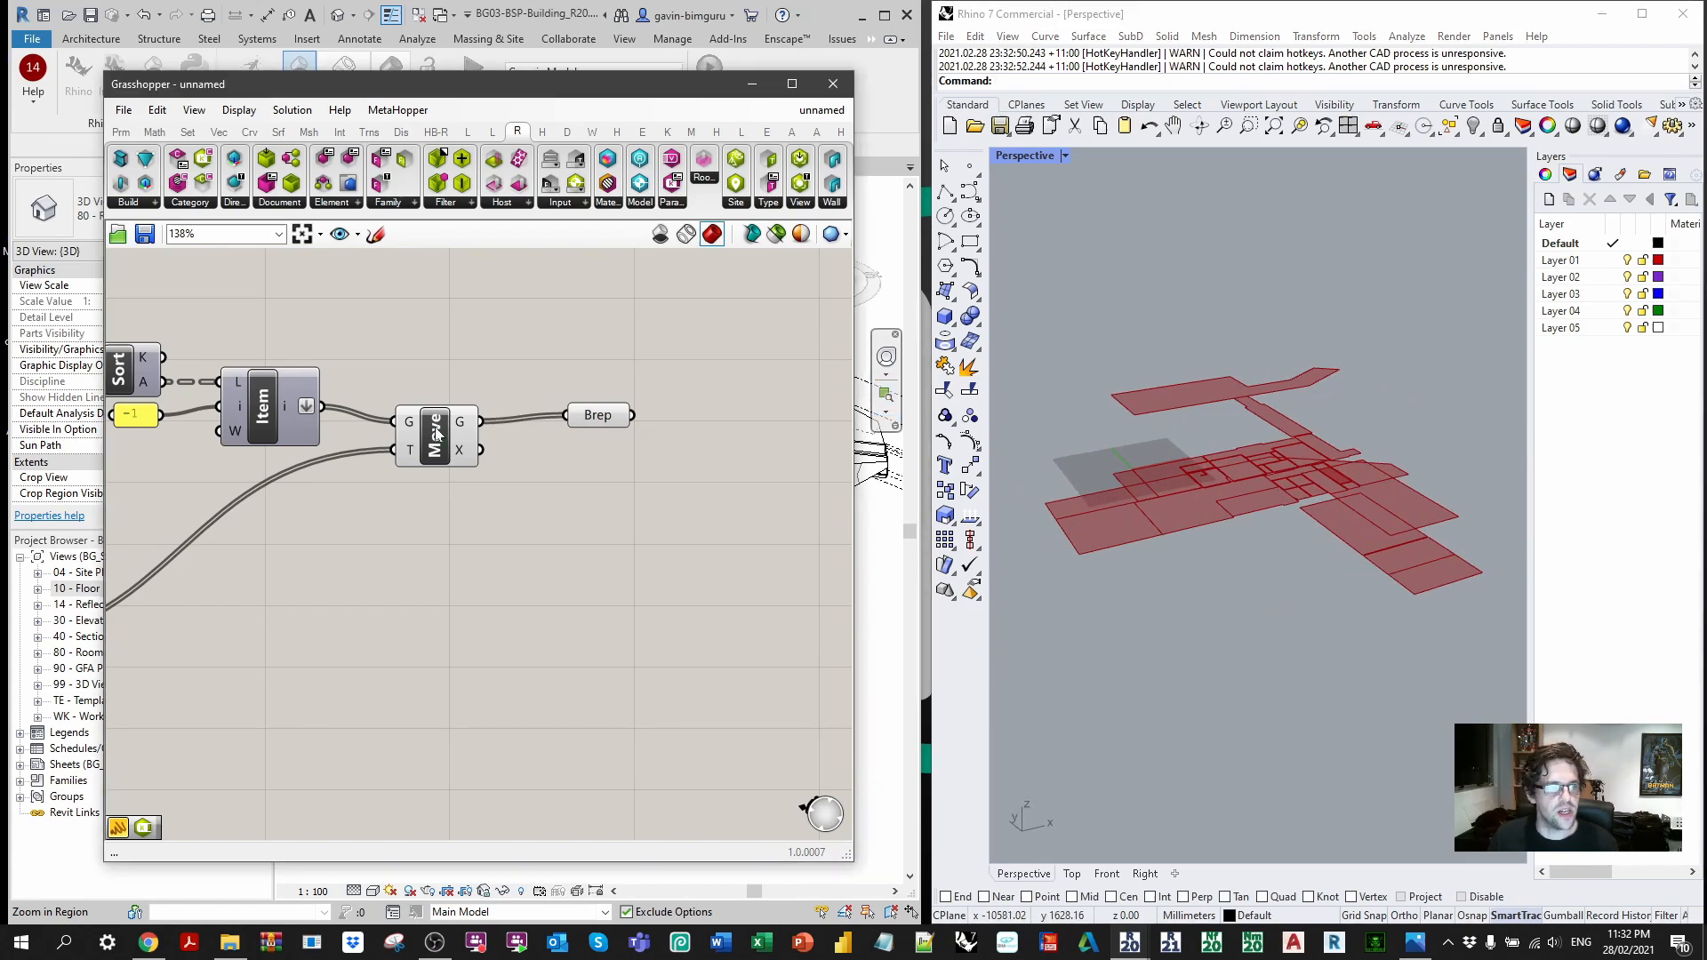
left_click(434, 435)
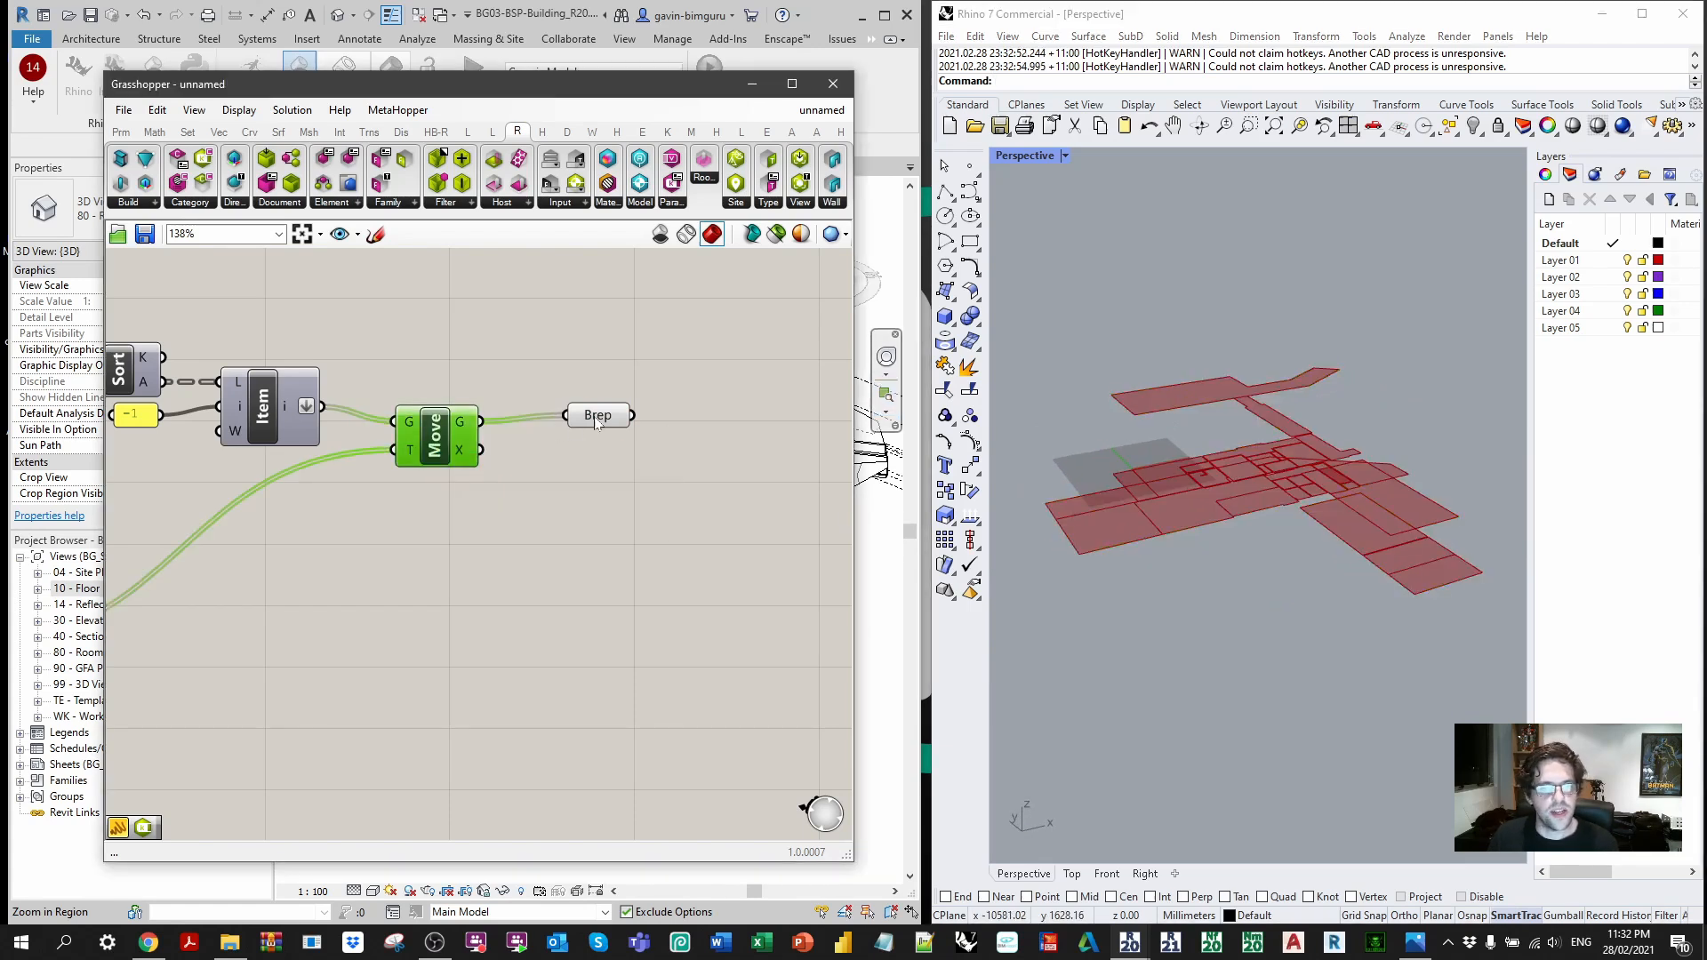
left_click(597, 421)
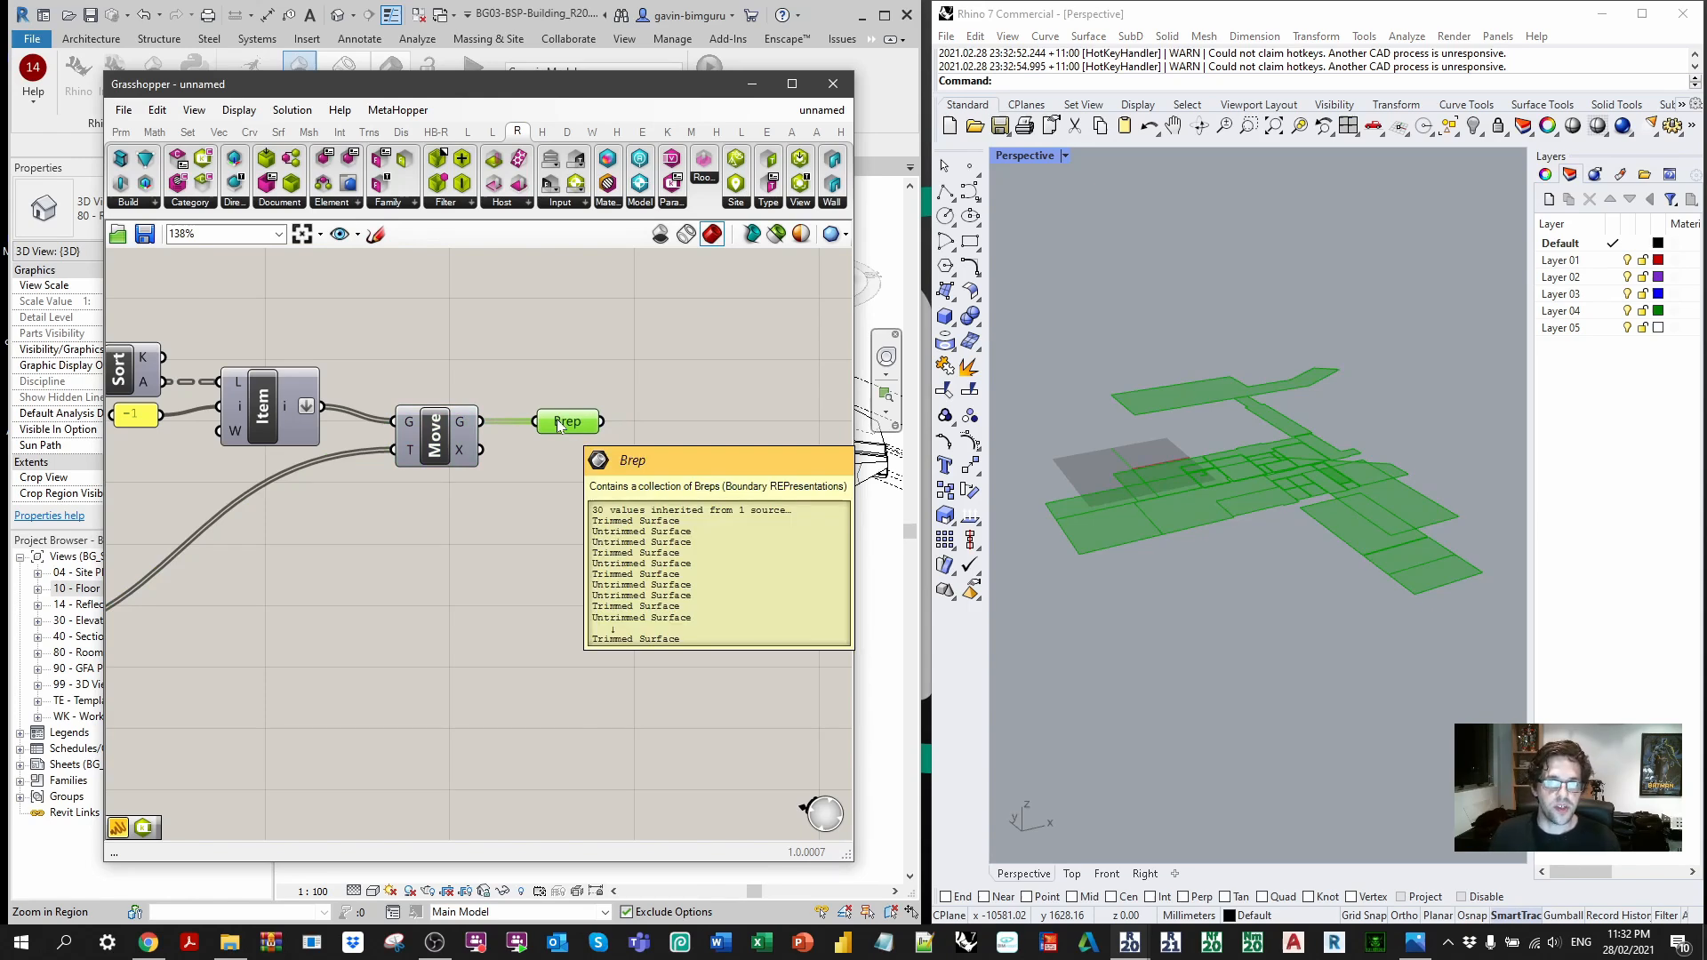
left_click(653, 498)
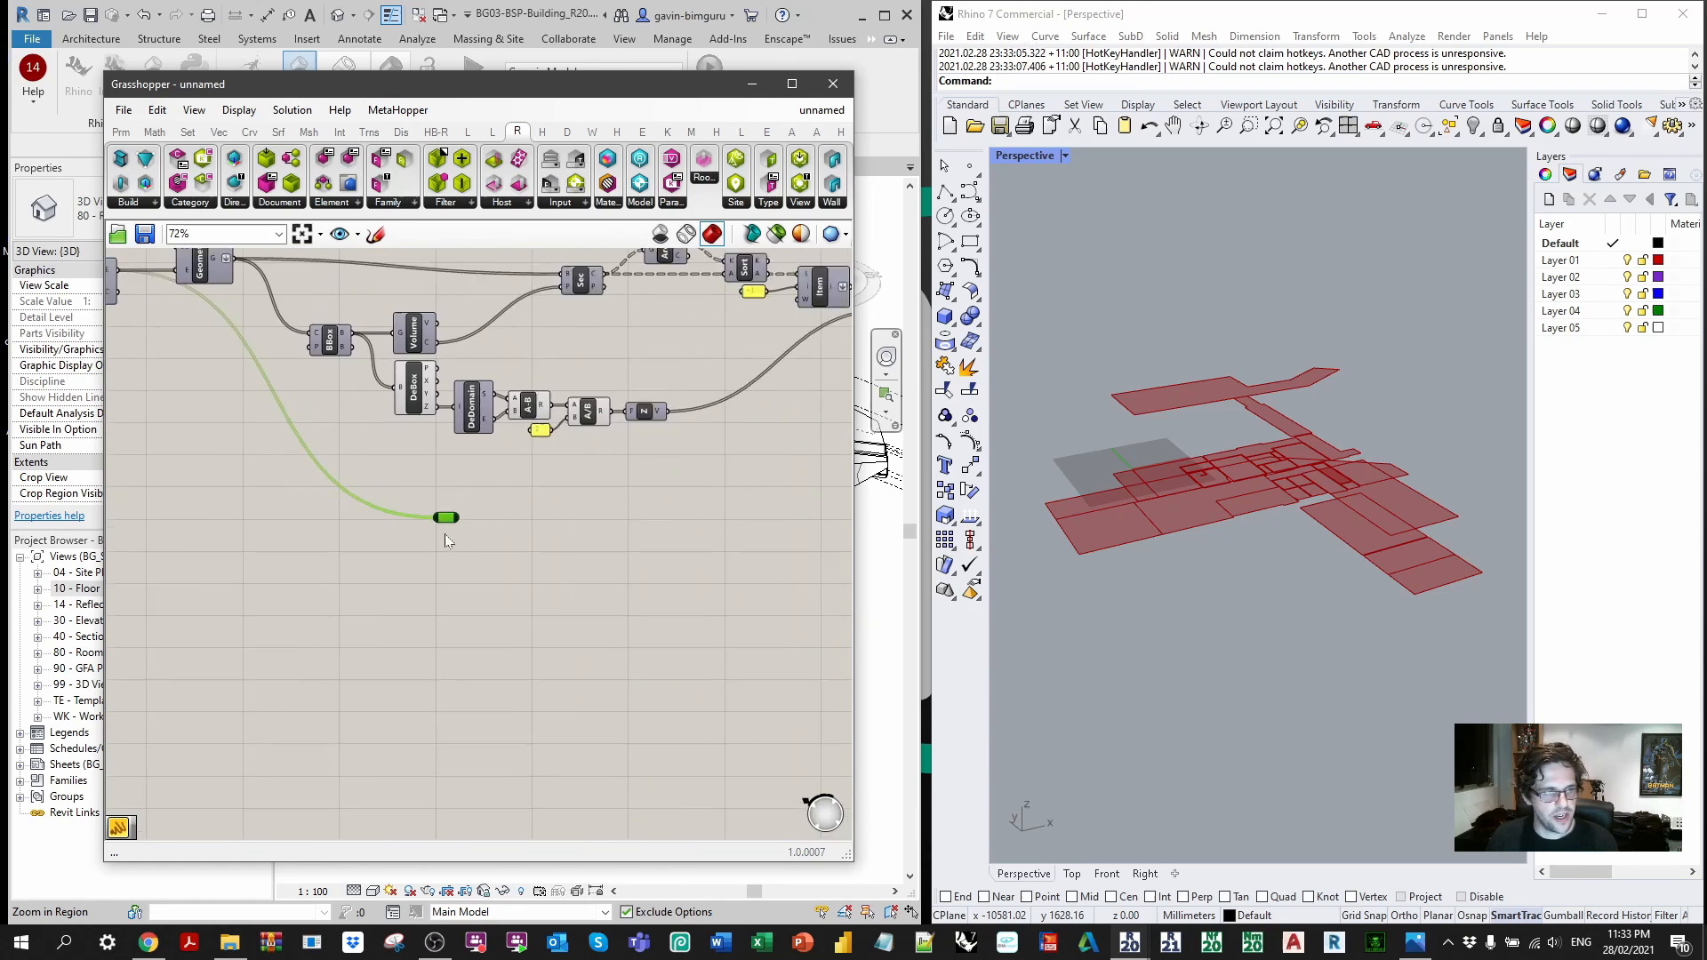
Step: Add a Get Element Parameter component from the Revit element tools
scroll("up", 3)
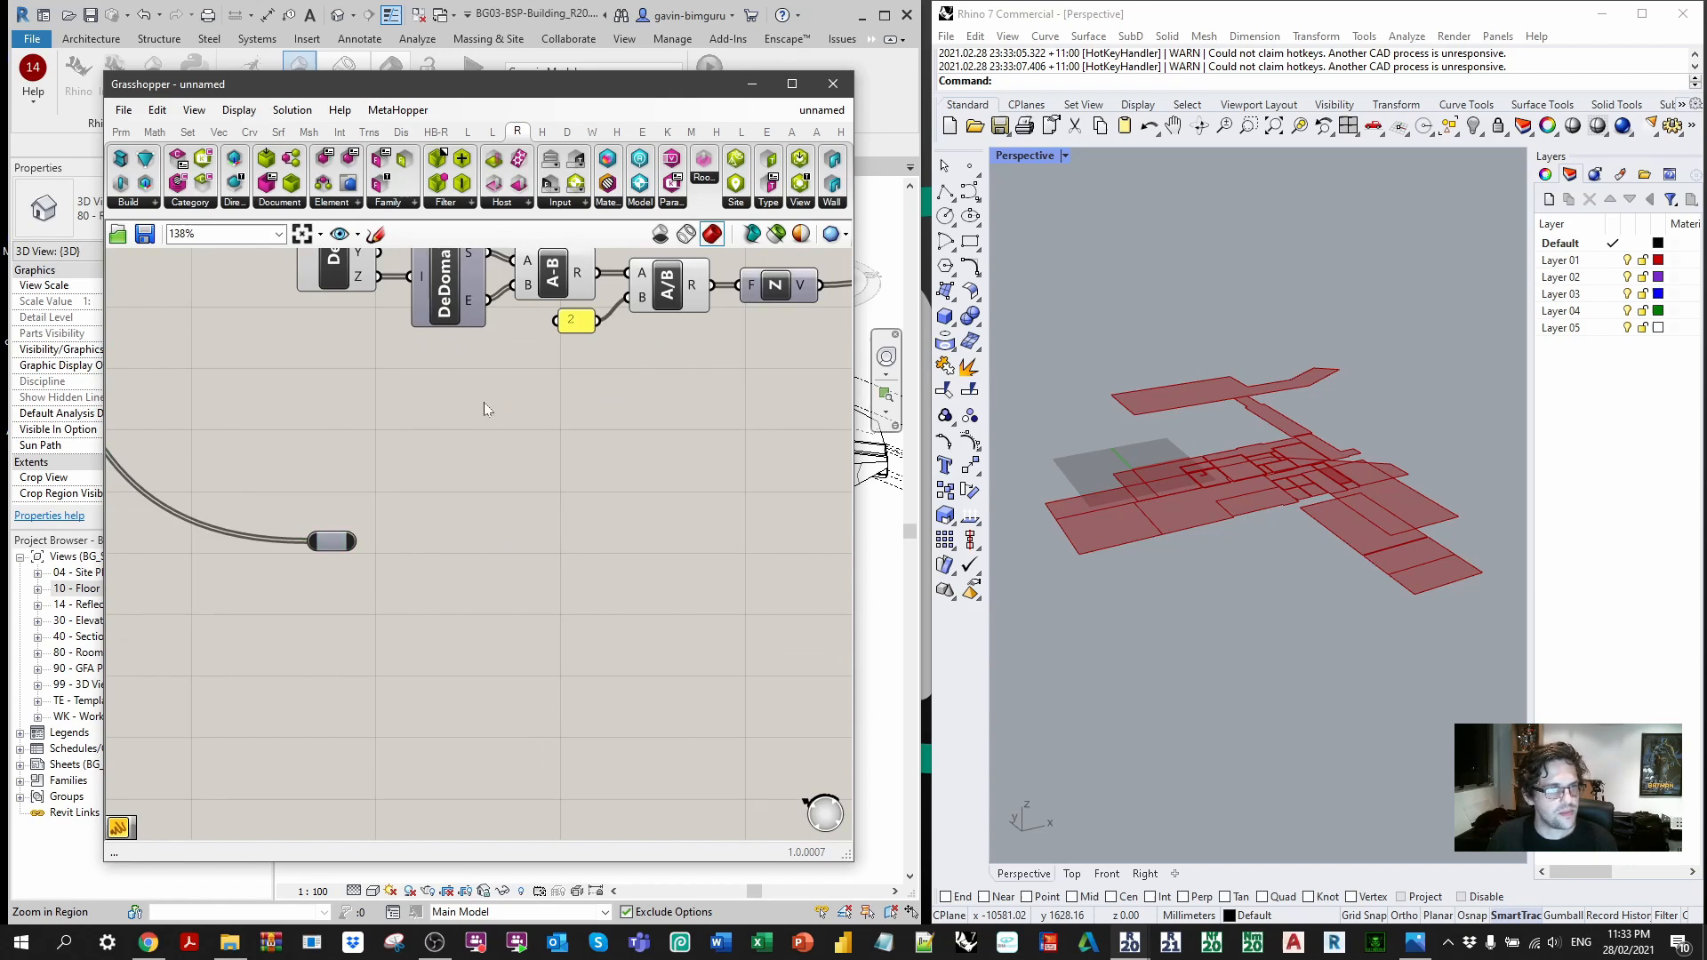
left_click(331, 174)
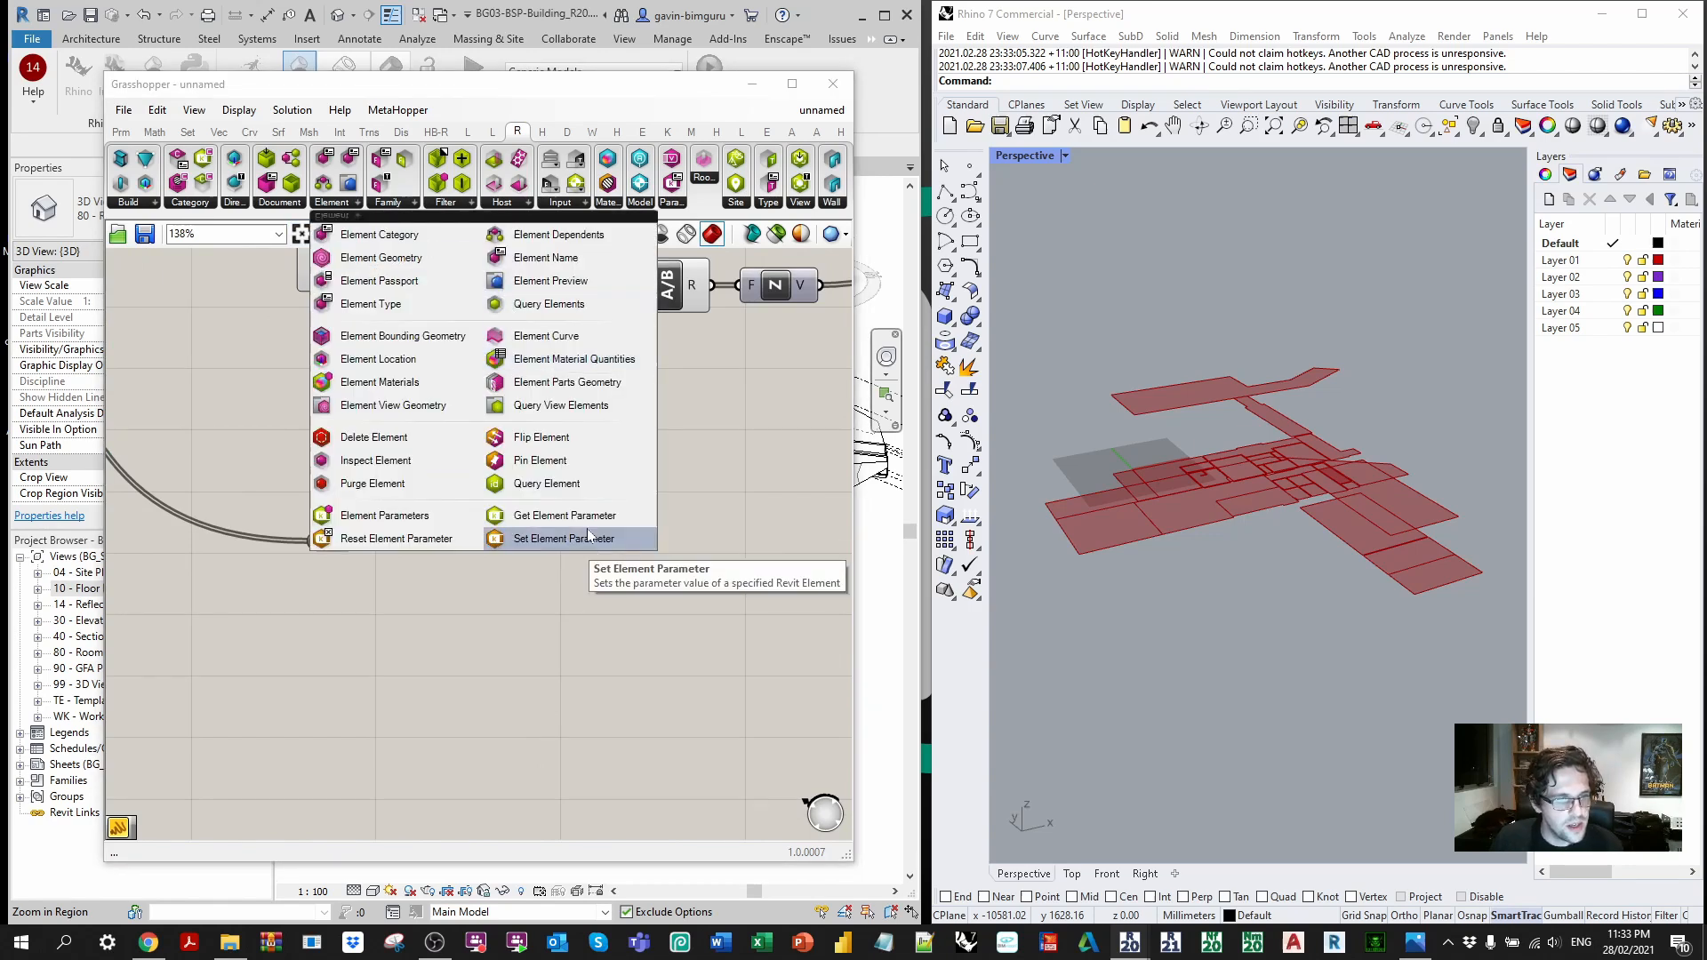
left_click(564, 537)
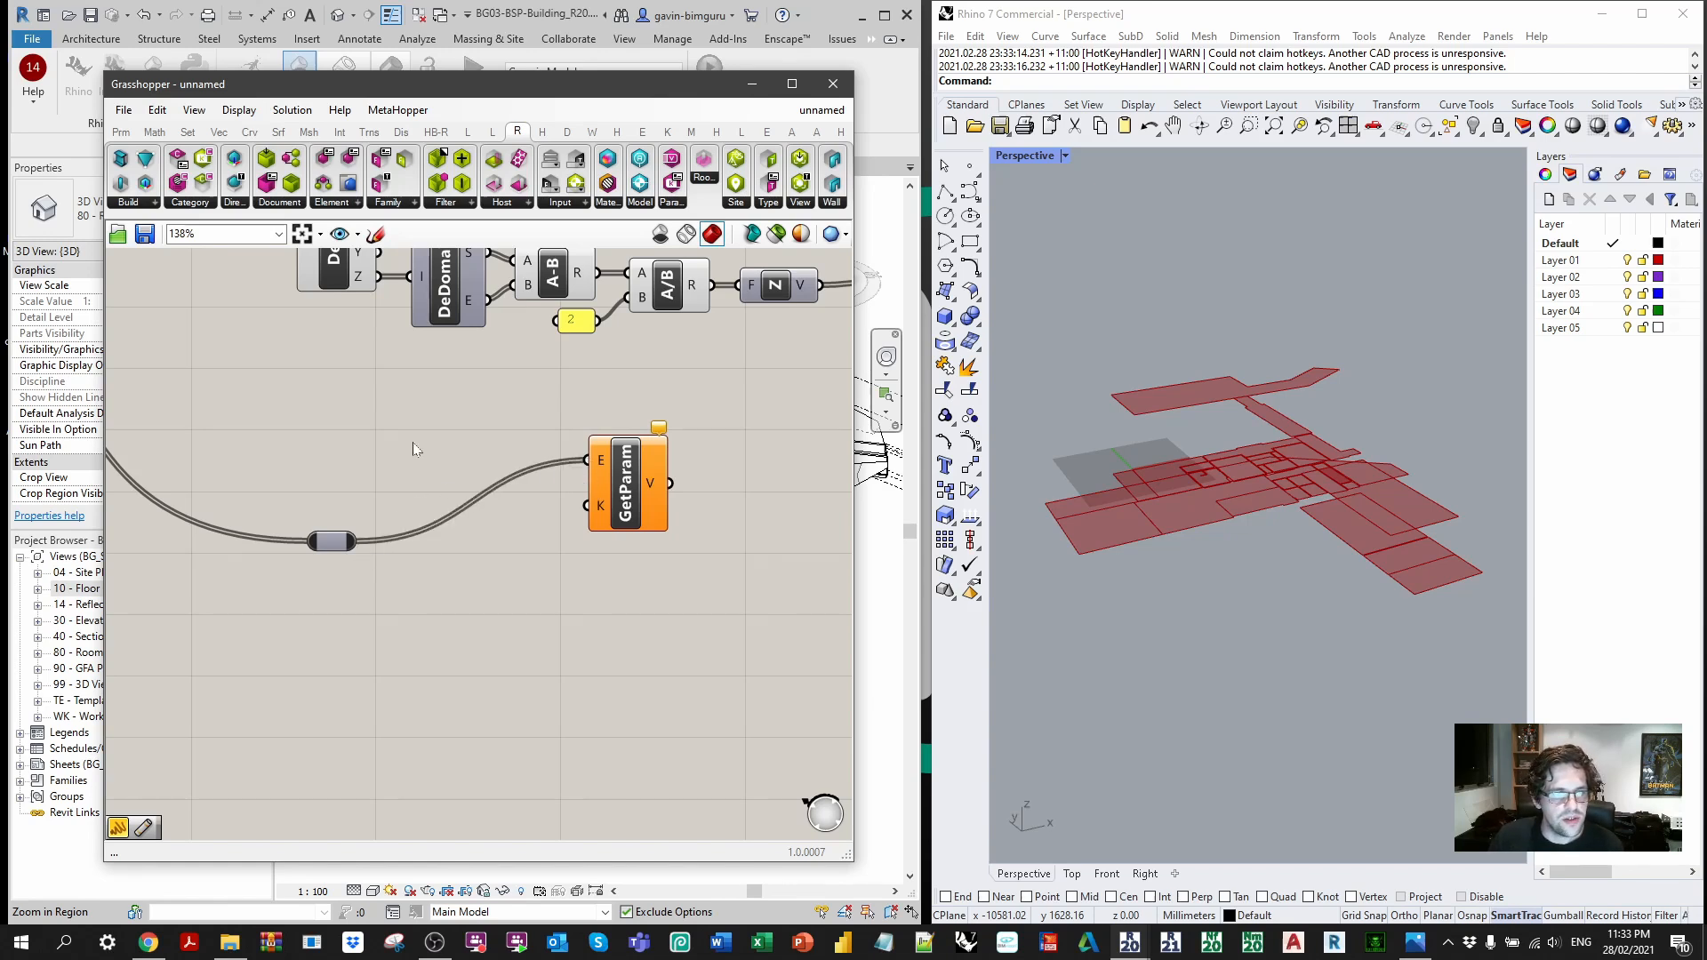
Step: Create a panel listing Name, Number, Id, Area for the parameter lookup's K input
left_click(423, 432)
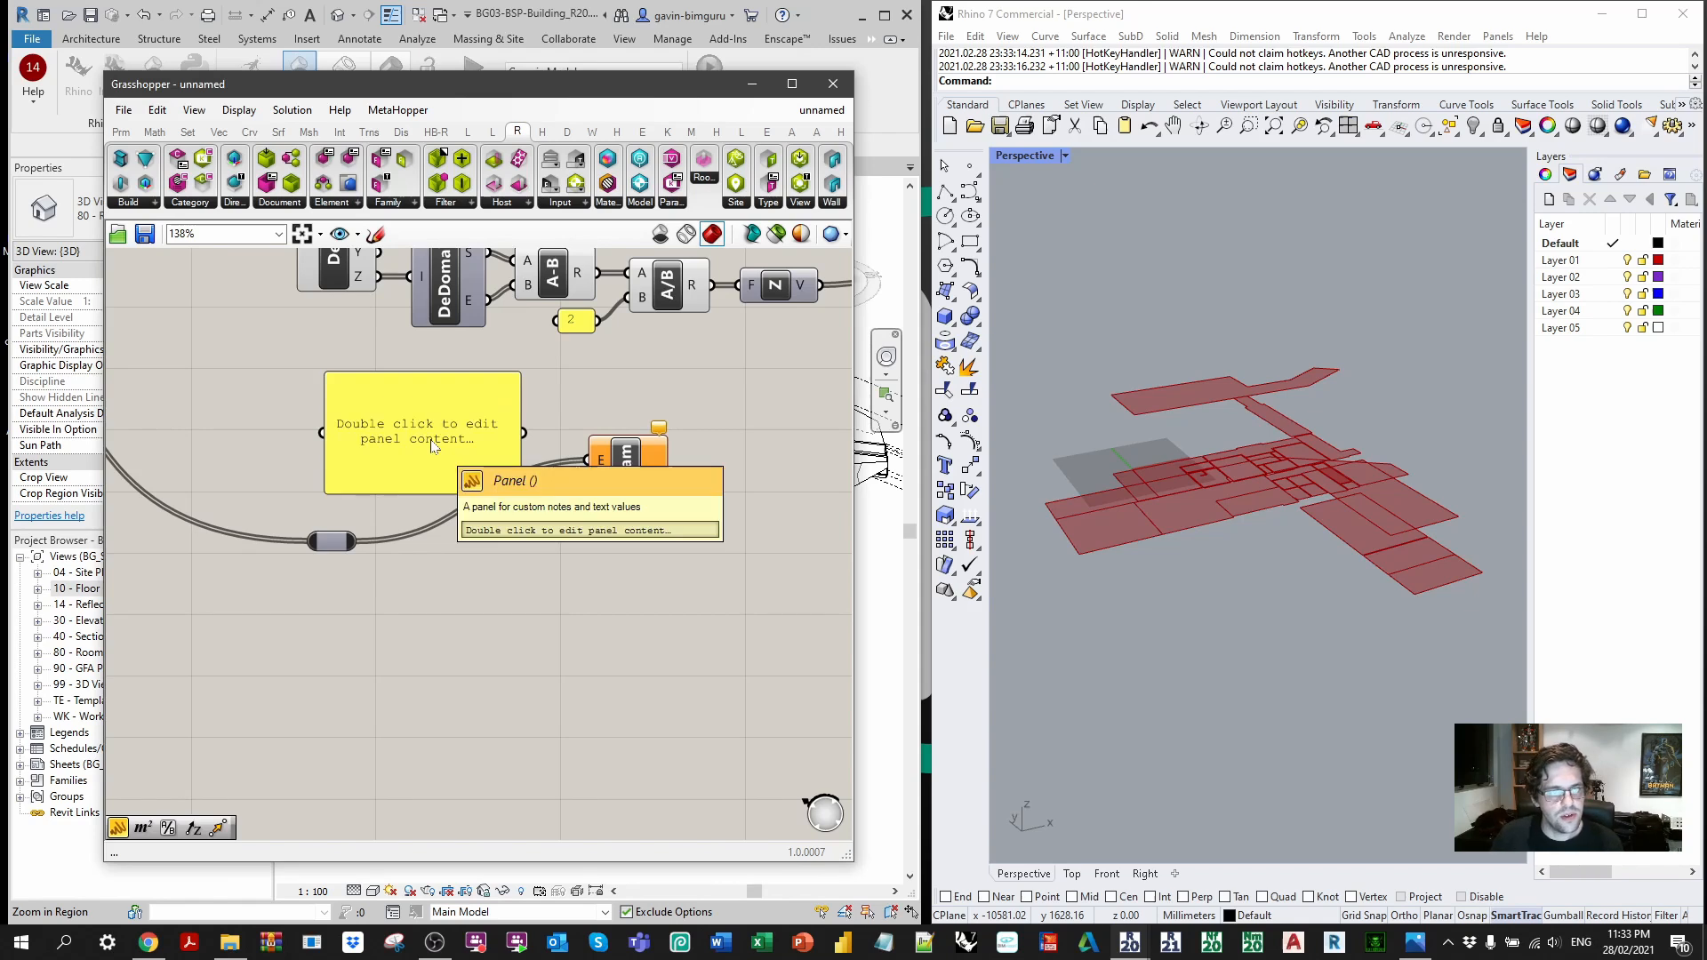
left_click(423, 432)
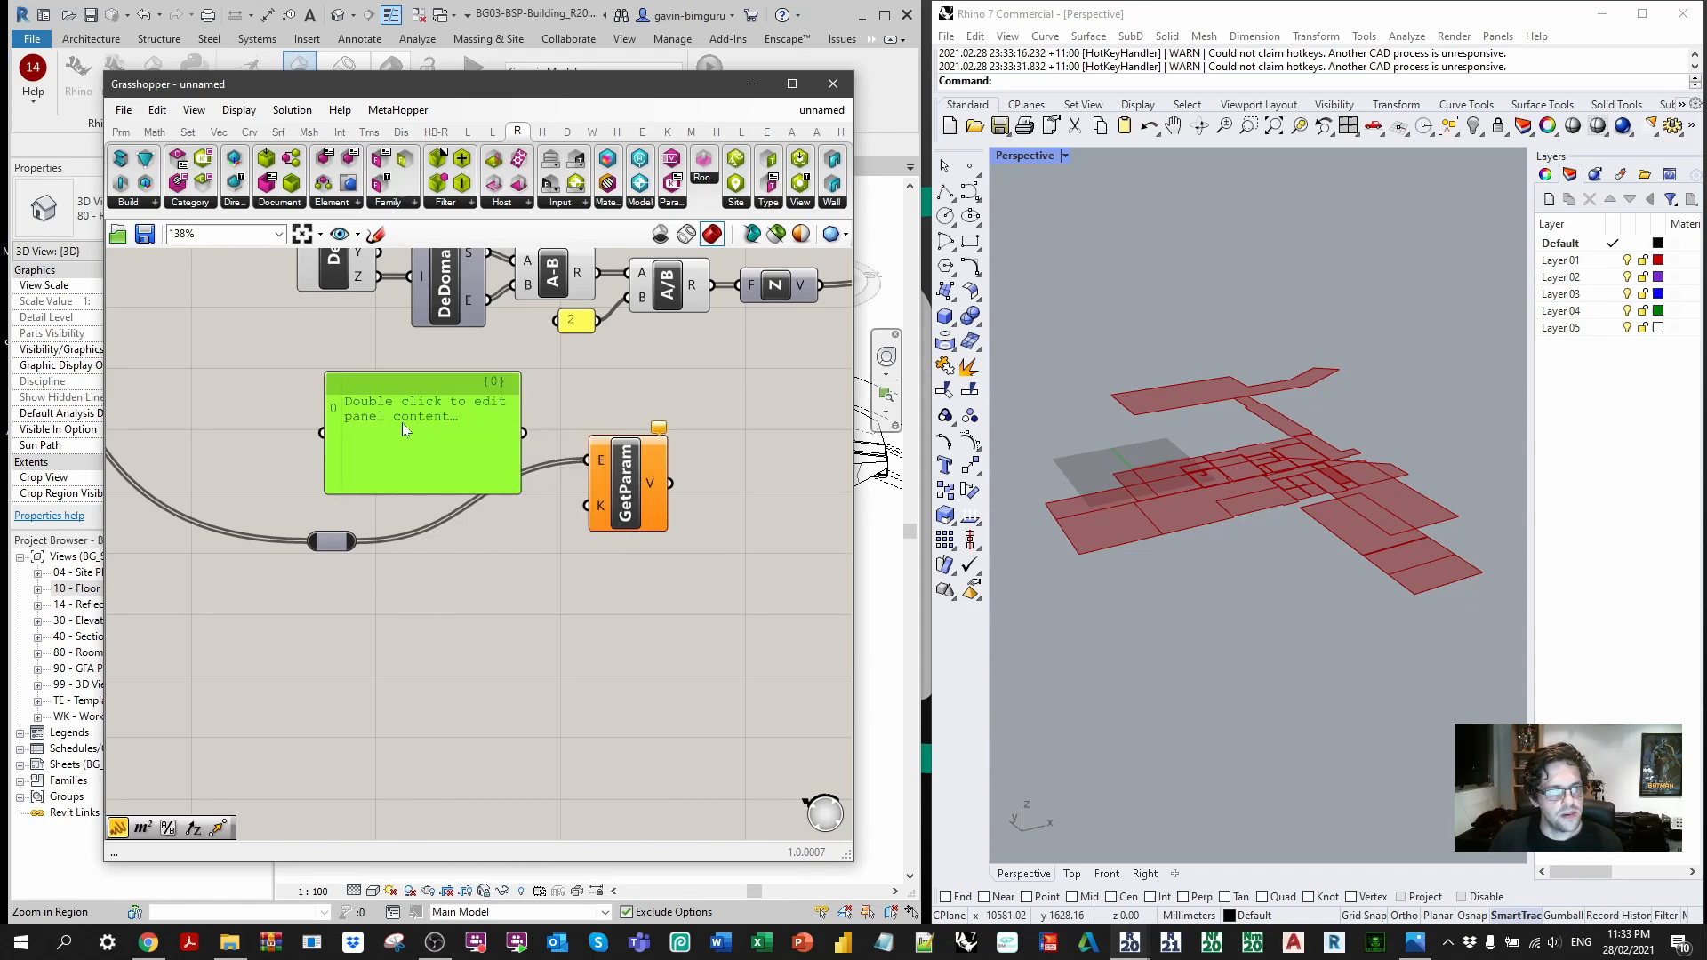
double_click(423, 409)
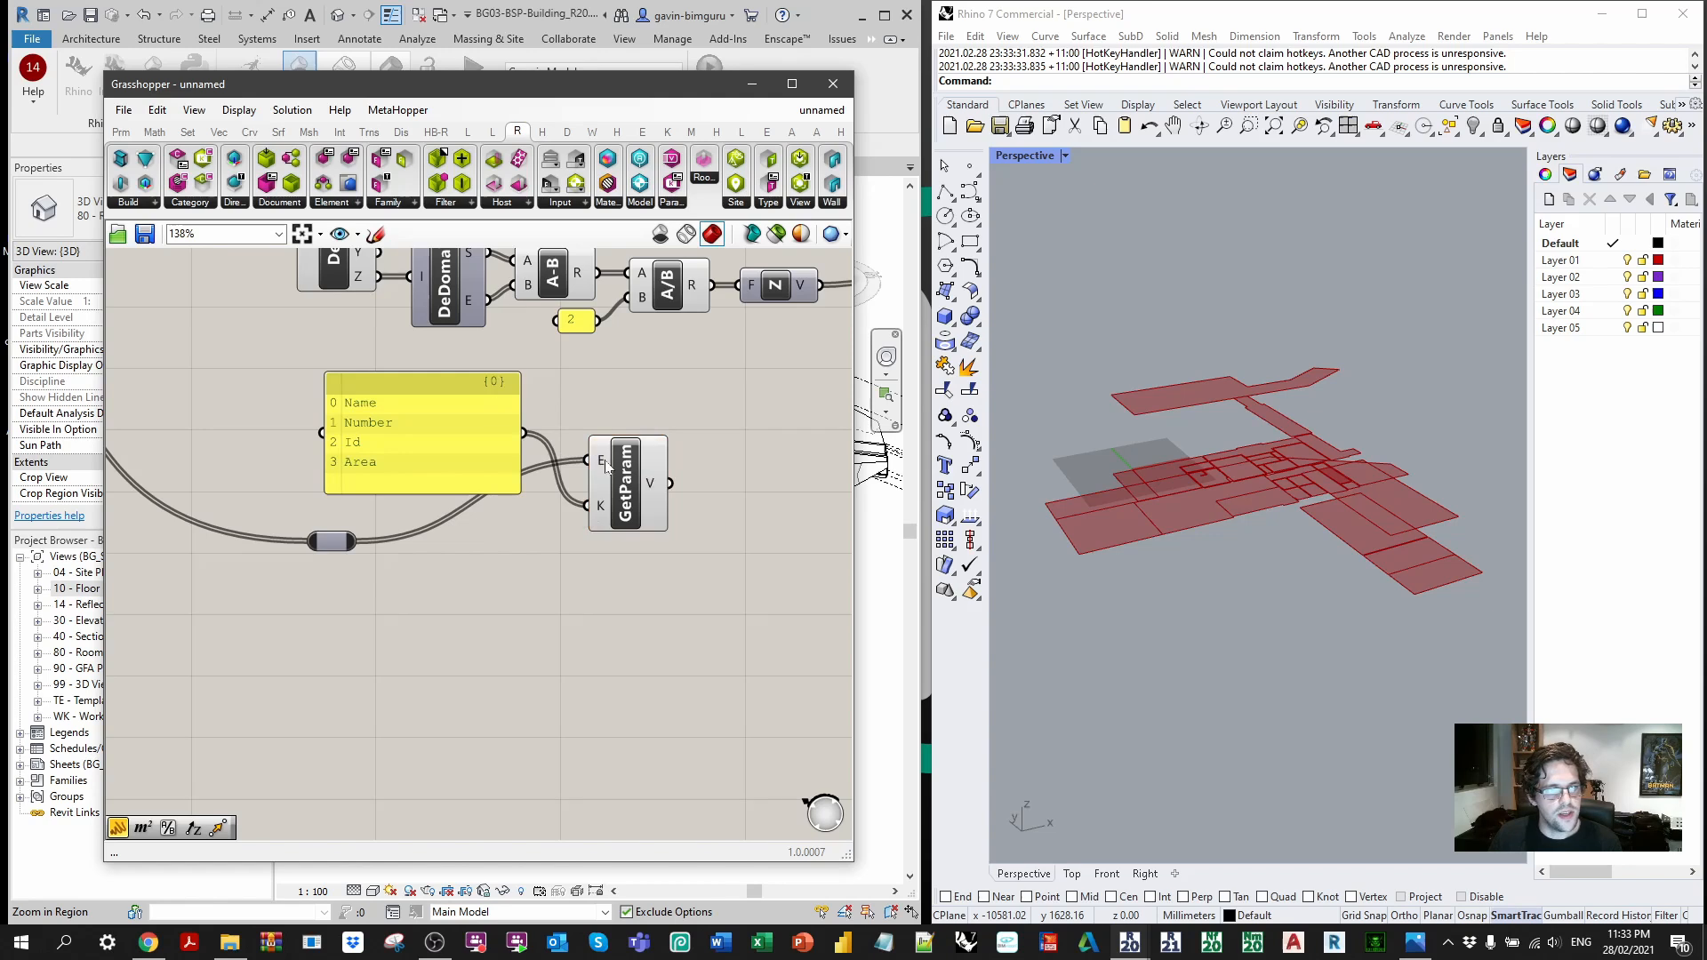
Step: Graft GetParam's element input so each room's values (MASTER, GF.07, area, id) sit on their own branch
right_click(665, 456)
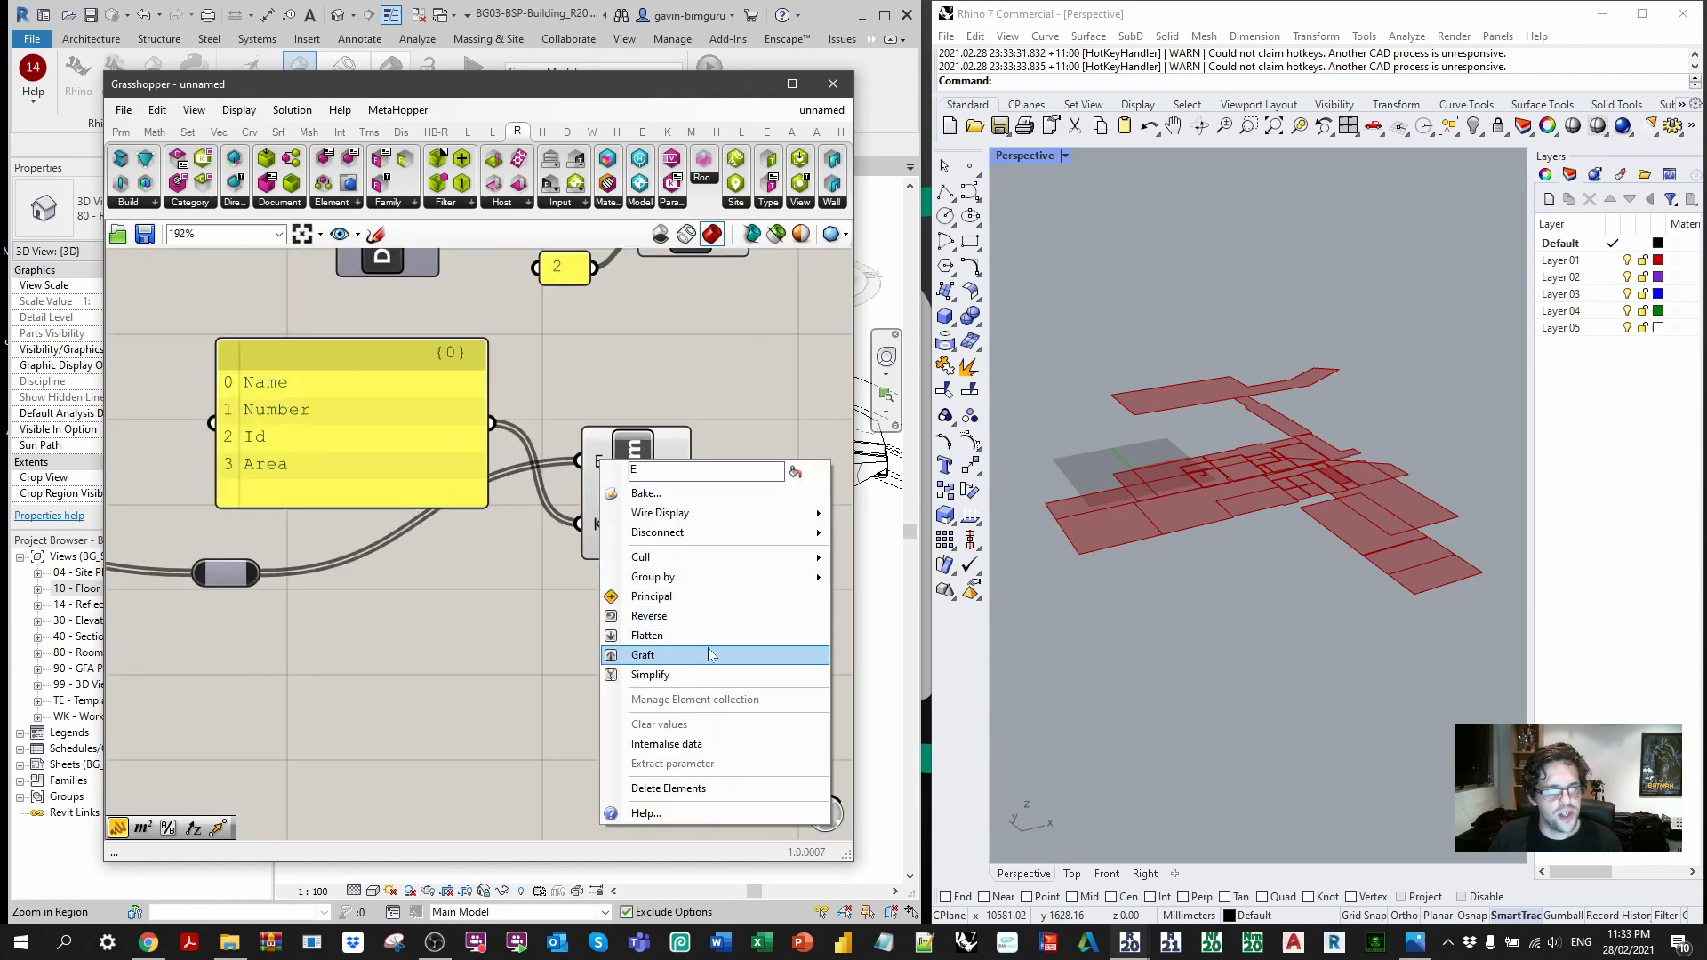
left_click(644, 654)
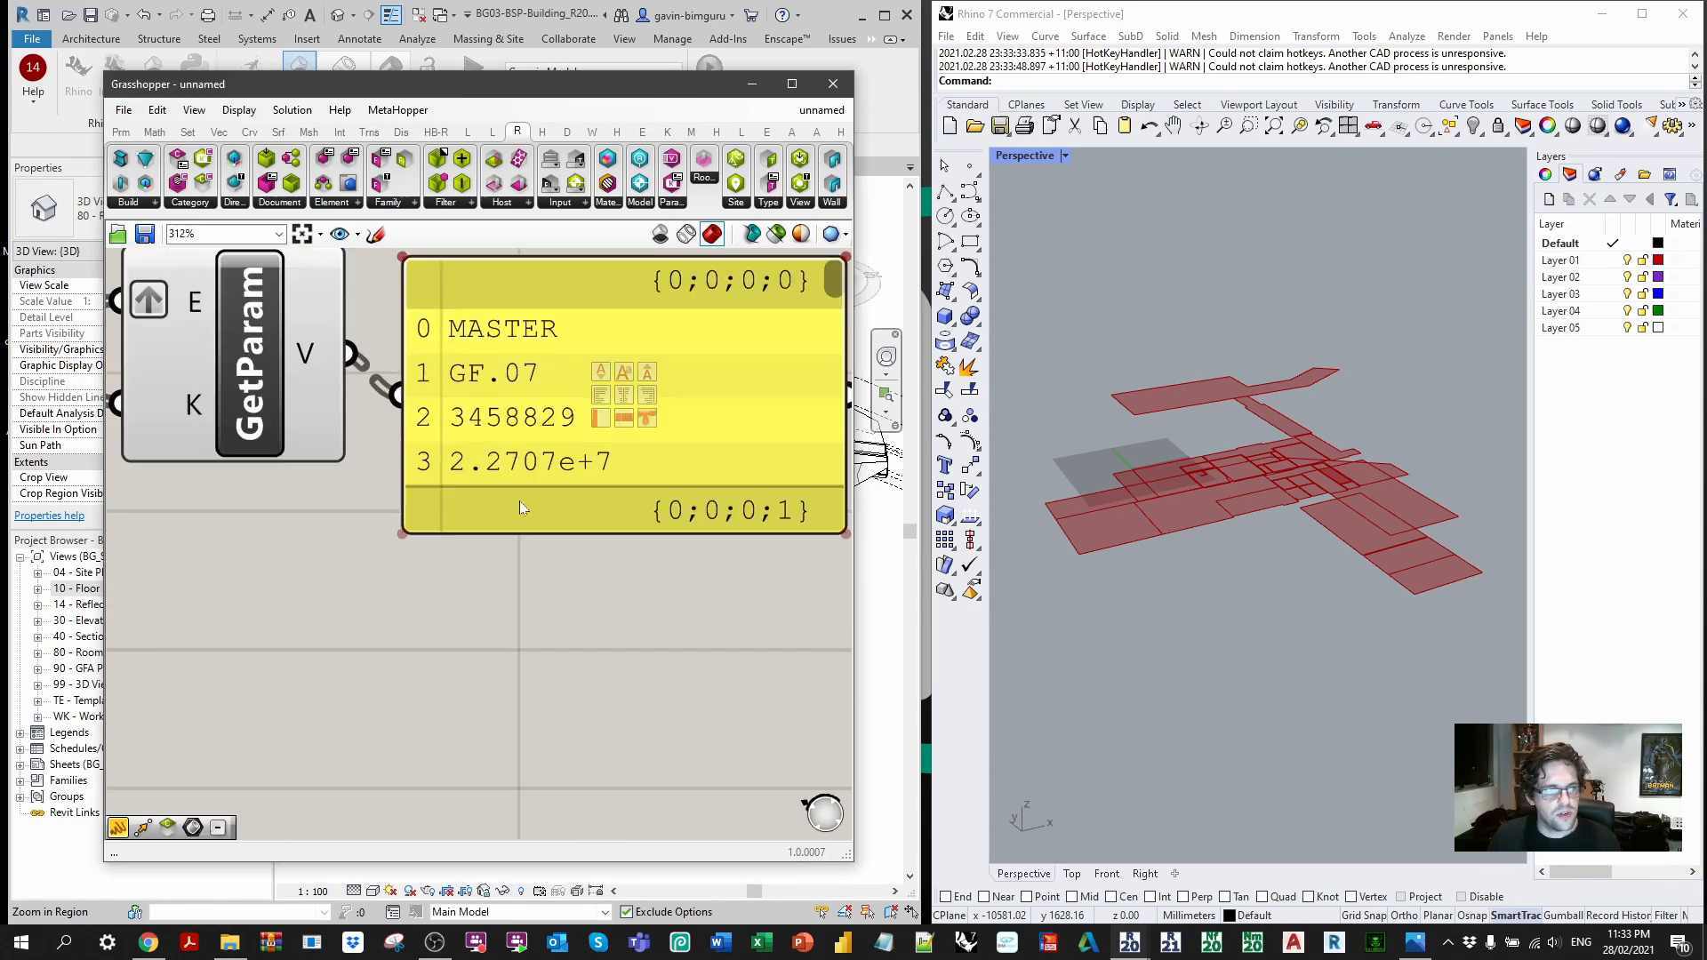
mouse_move(523, 470)
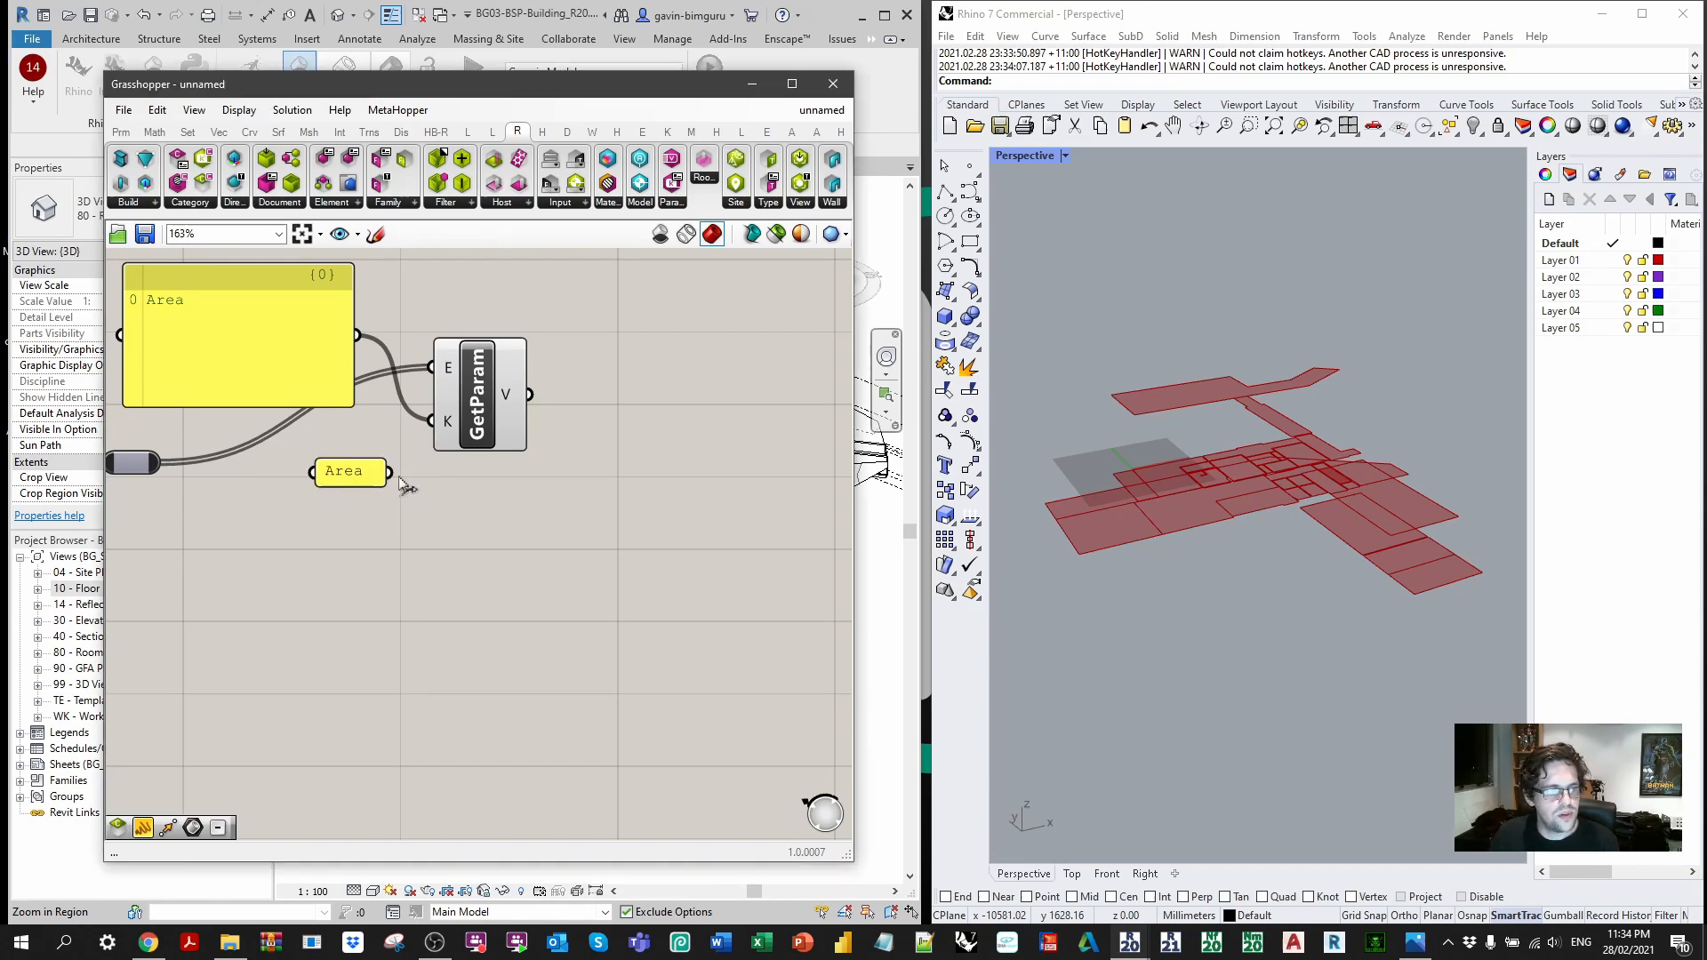
mouse_move(523, 394)
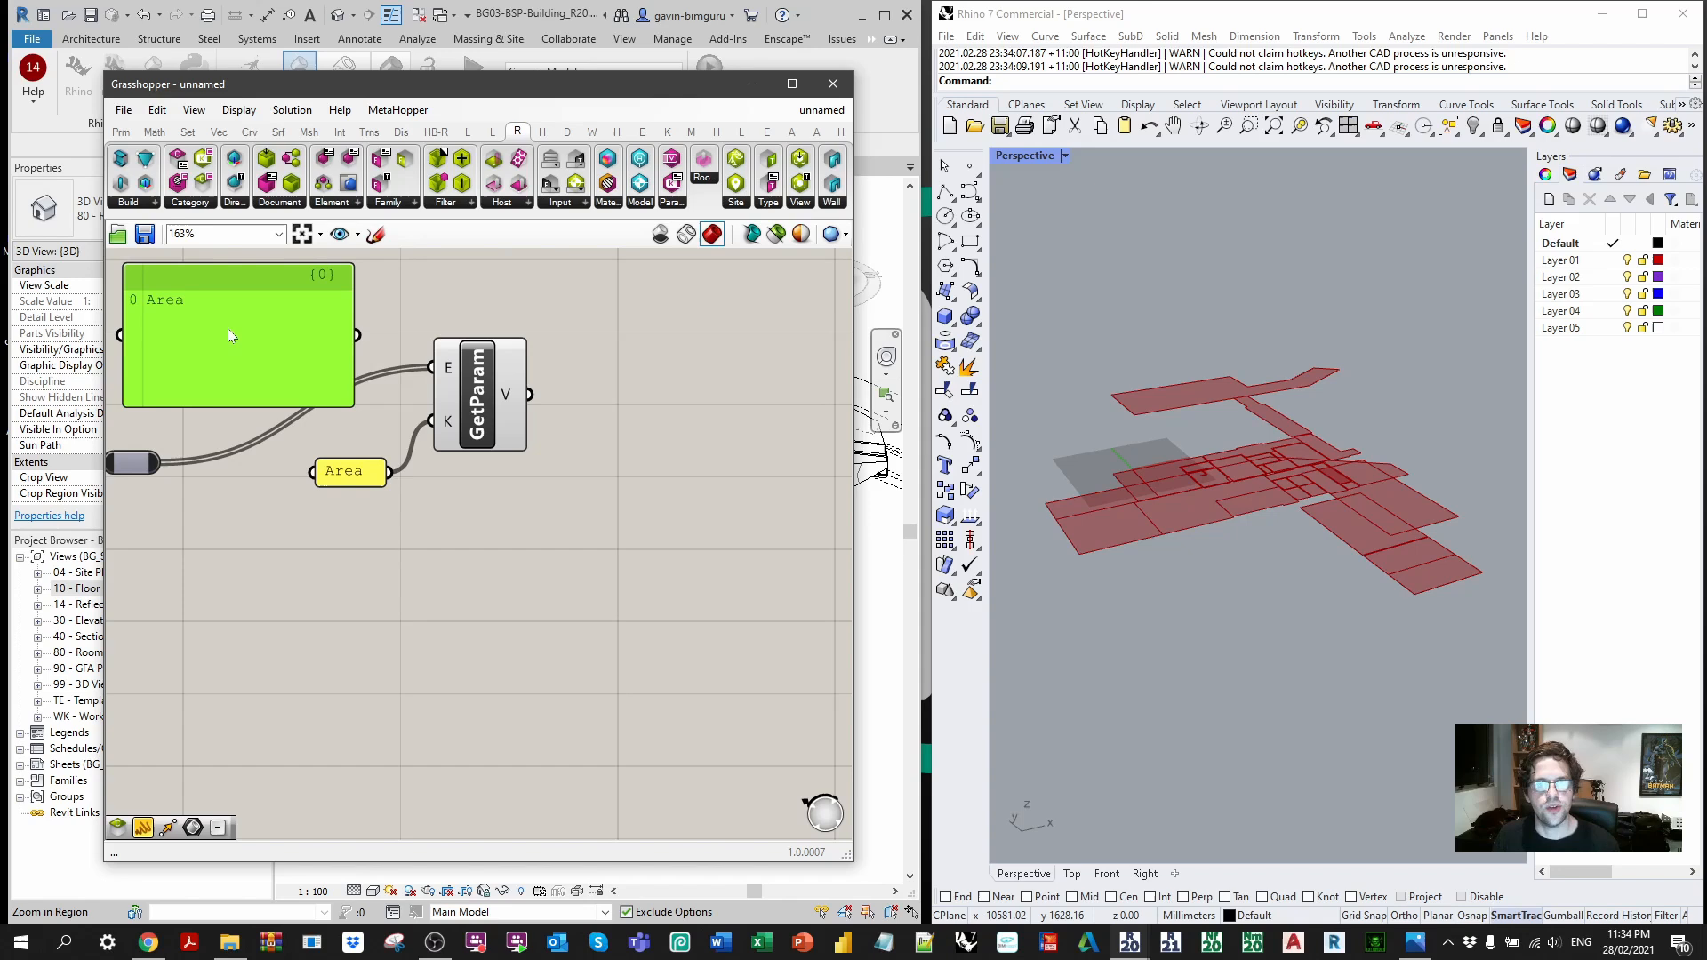
mouse_move(243, 352)
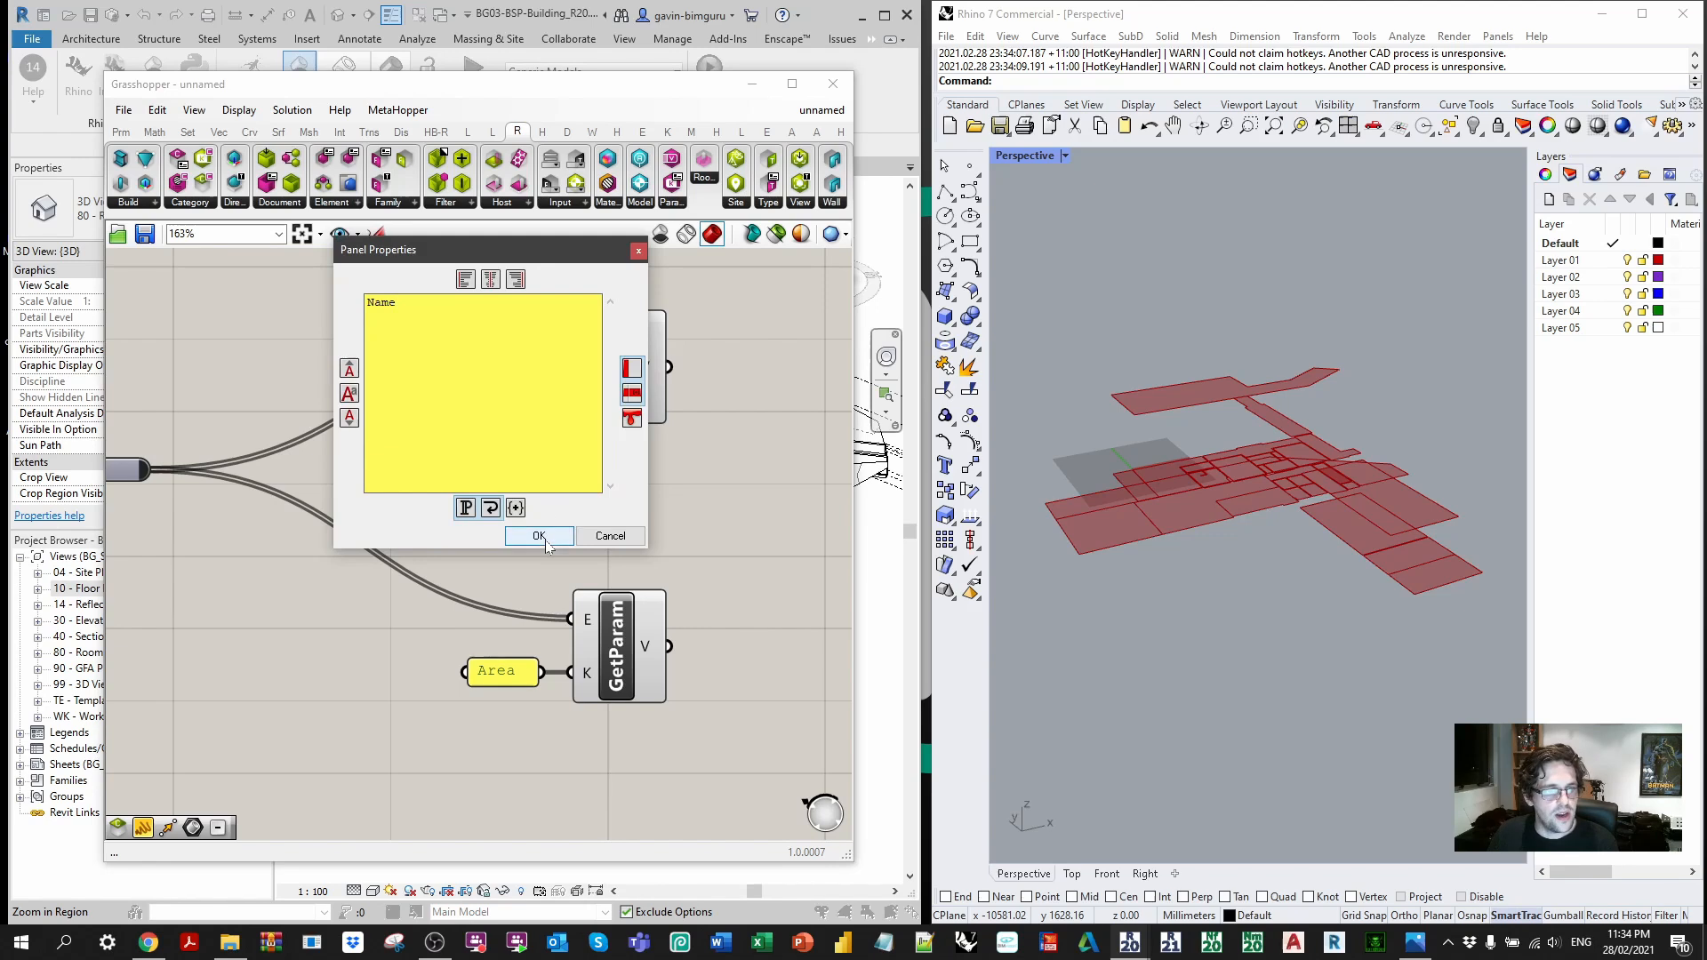
Step: Edit the copied key panels to read Name and Number, giving four lookups: Name, Number, Area, Id
left_click(537, 535)
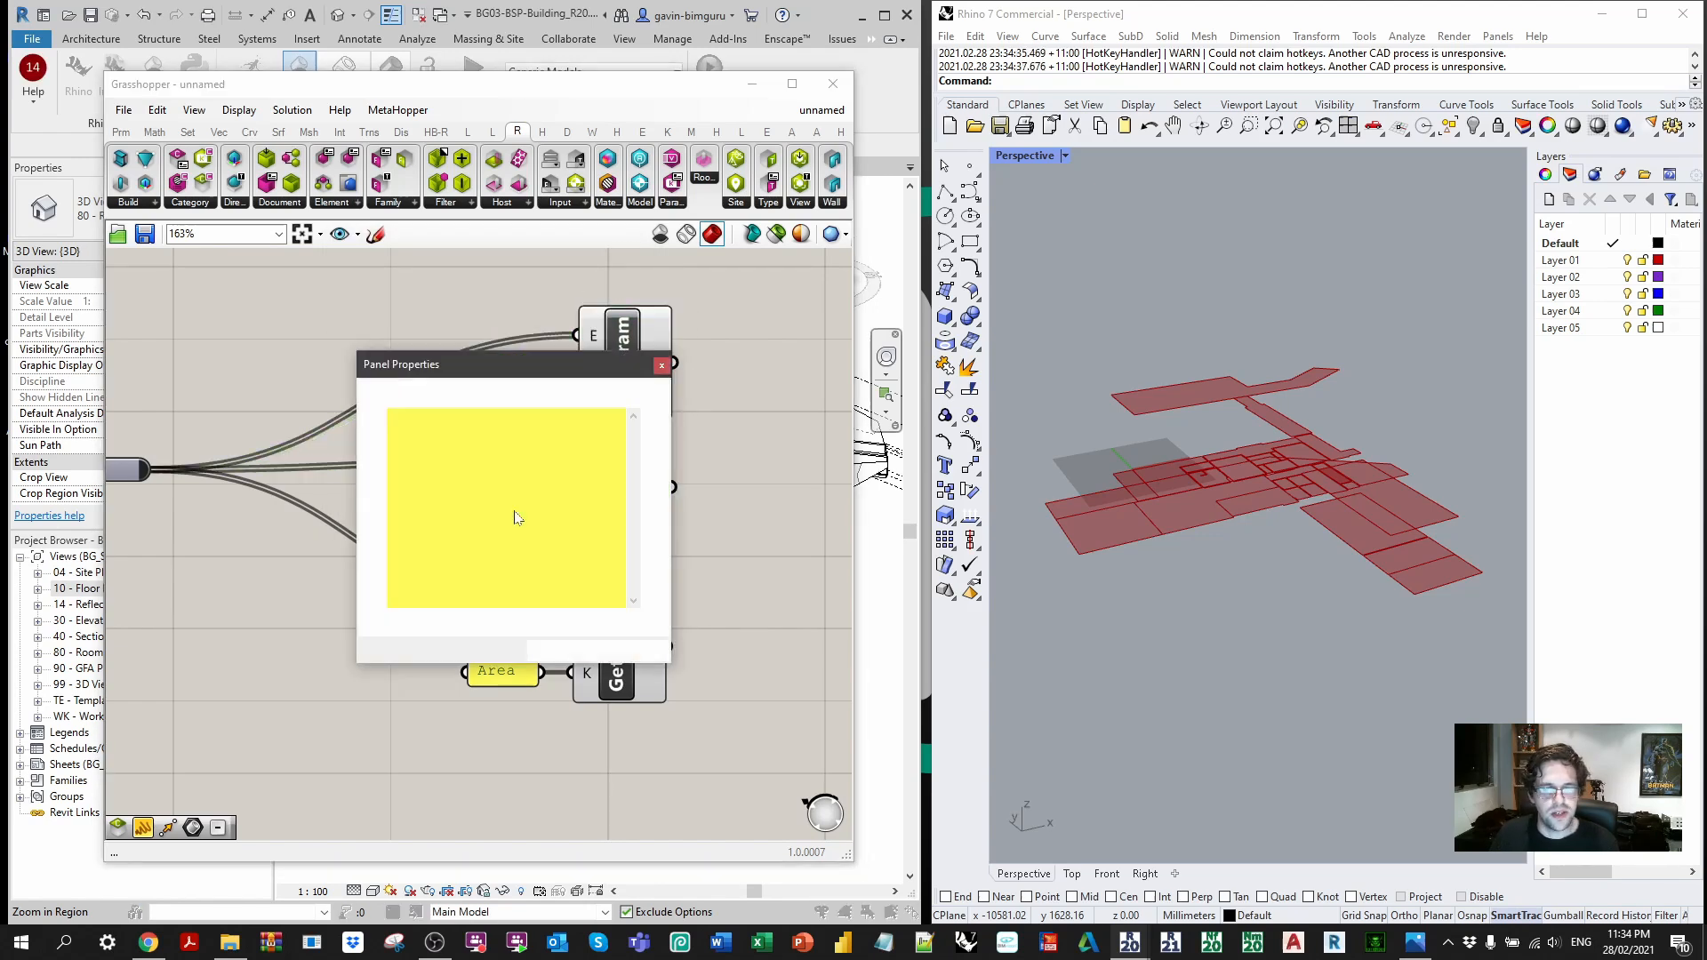
double_click(507, 511)
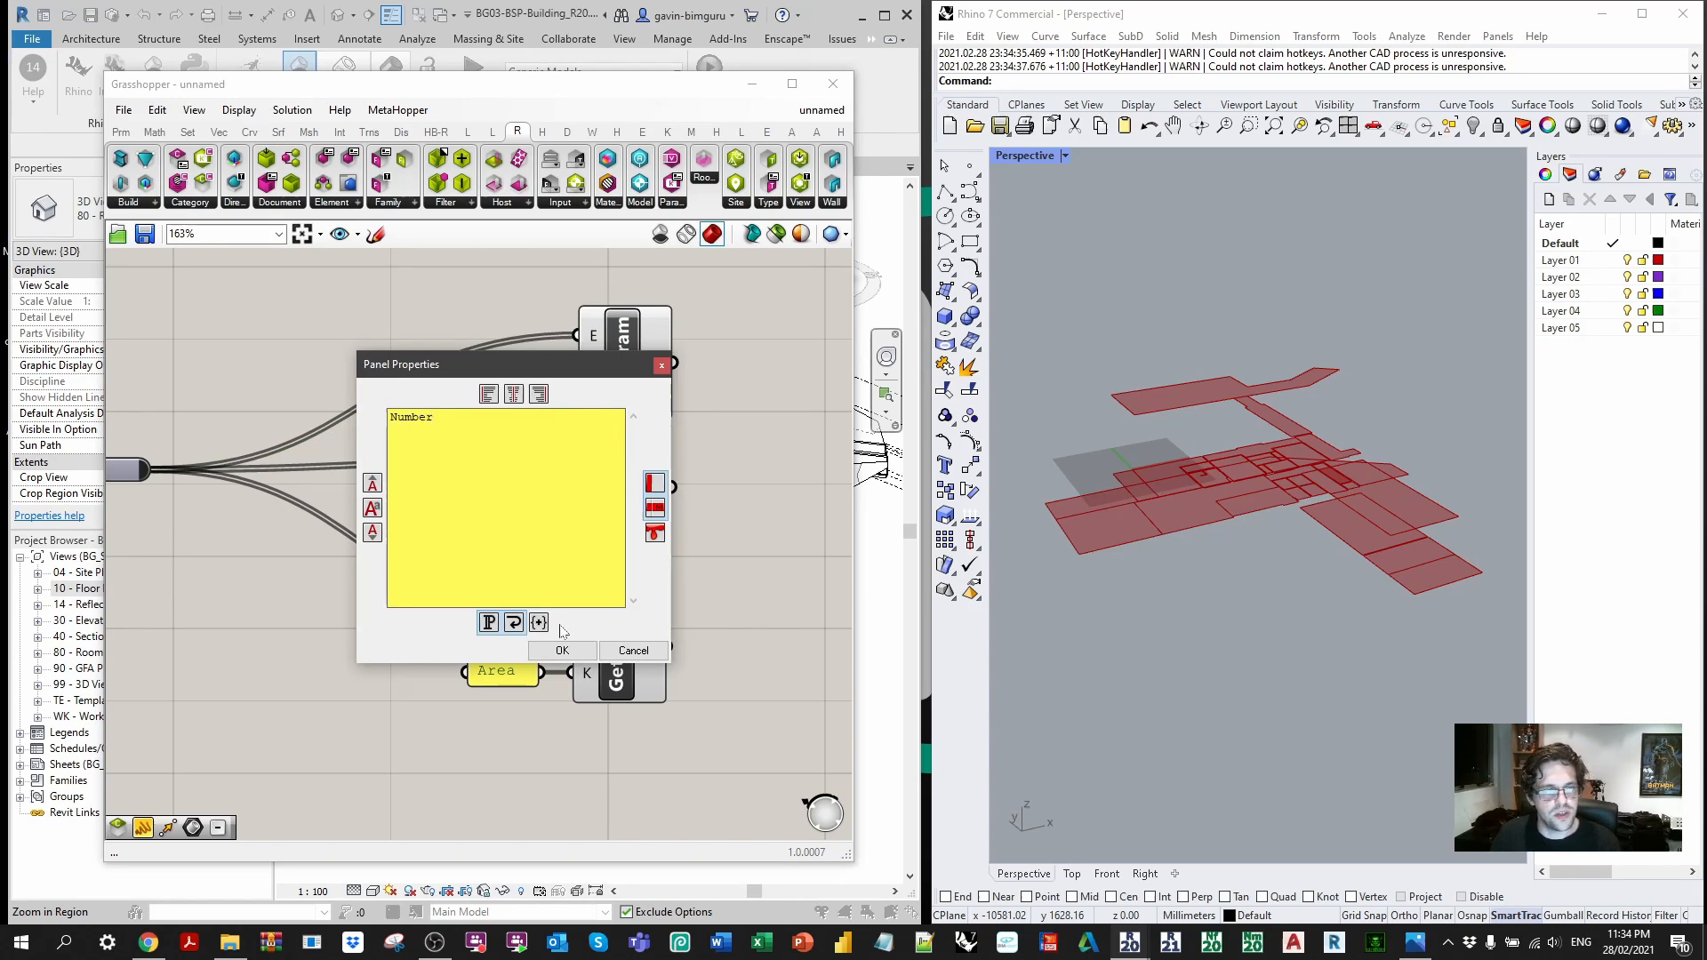
left_click(562, 651)
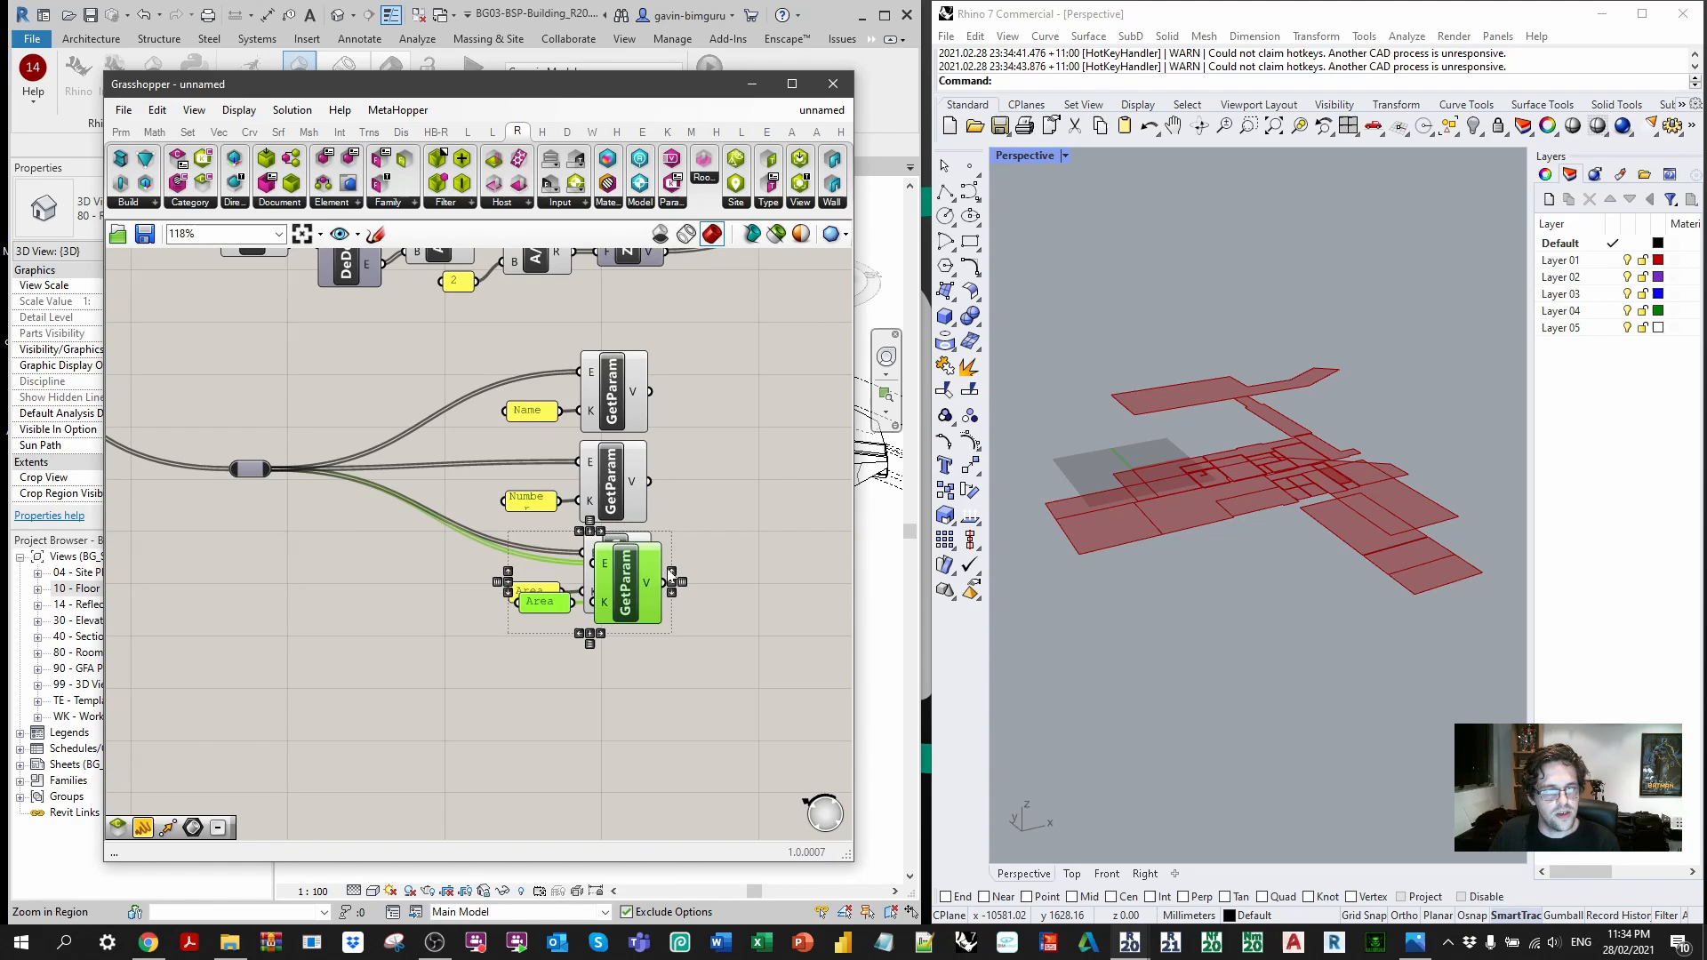
scroll("up", 3)
type("merg")
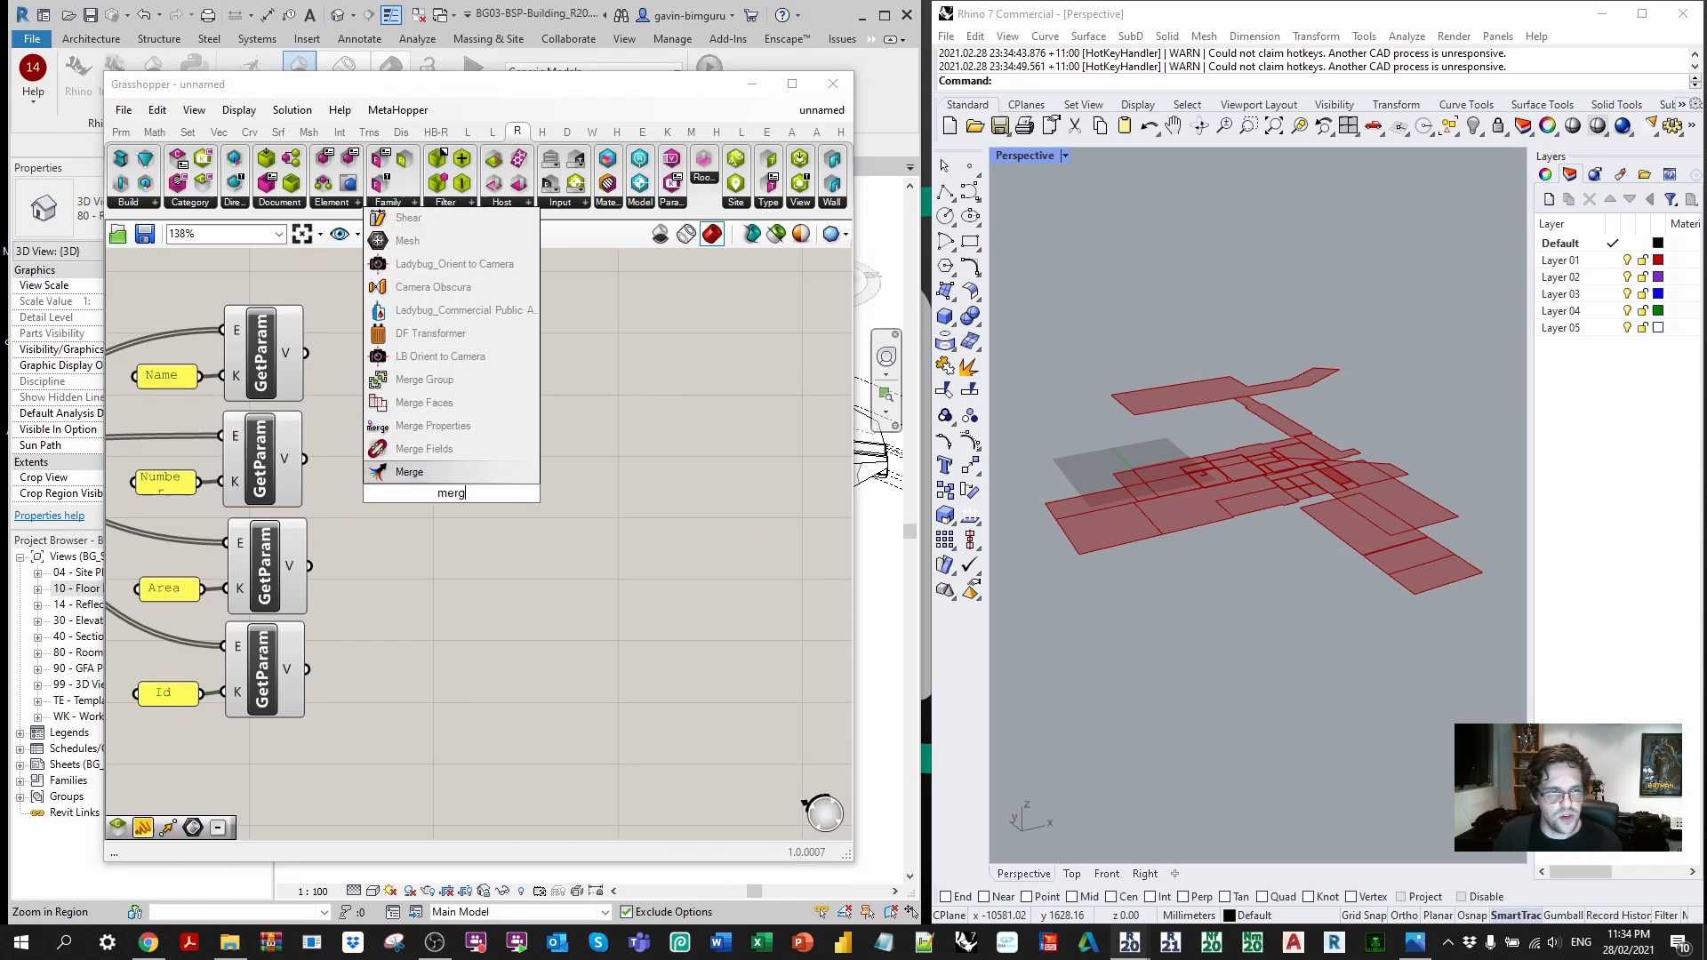
Step: Merge the four parameter keys and values into two lists, grafting every input of the second Merge
left_click(409, 471)
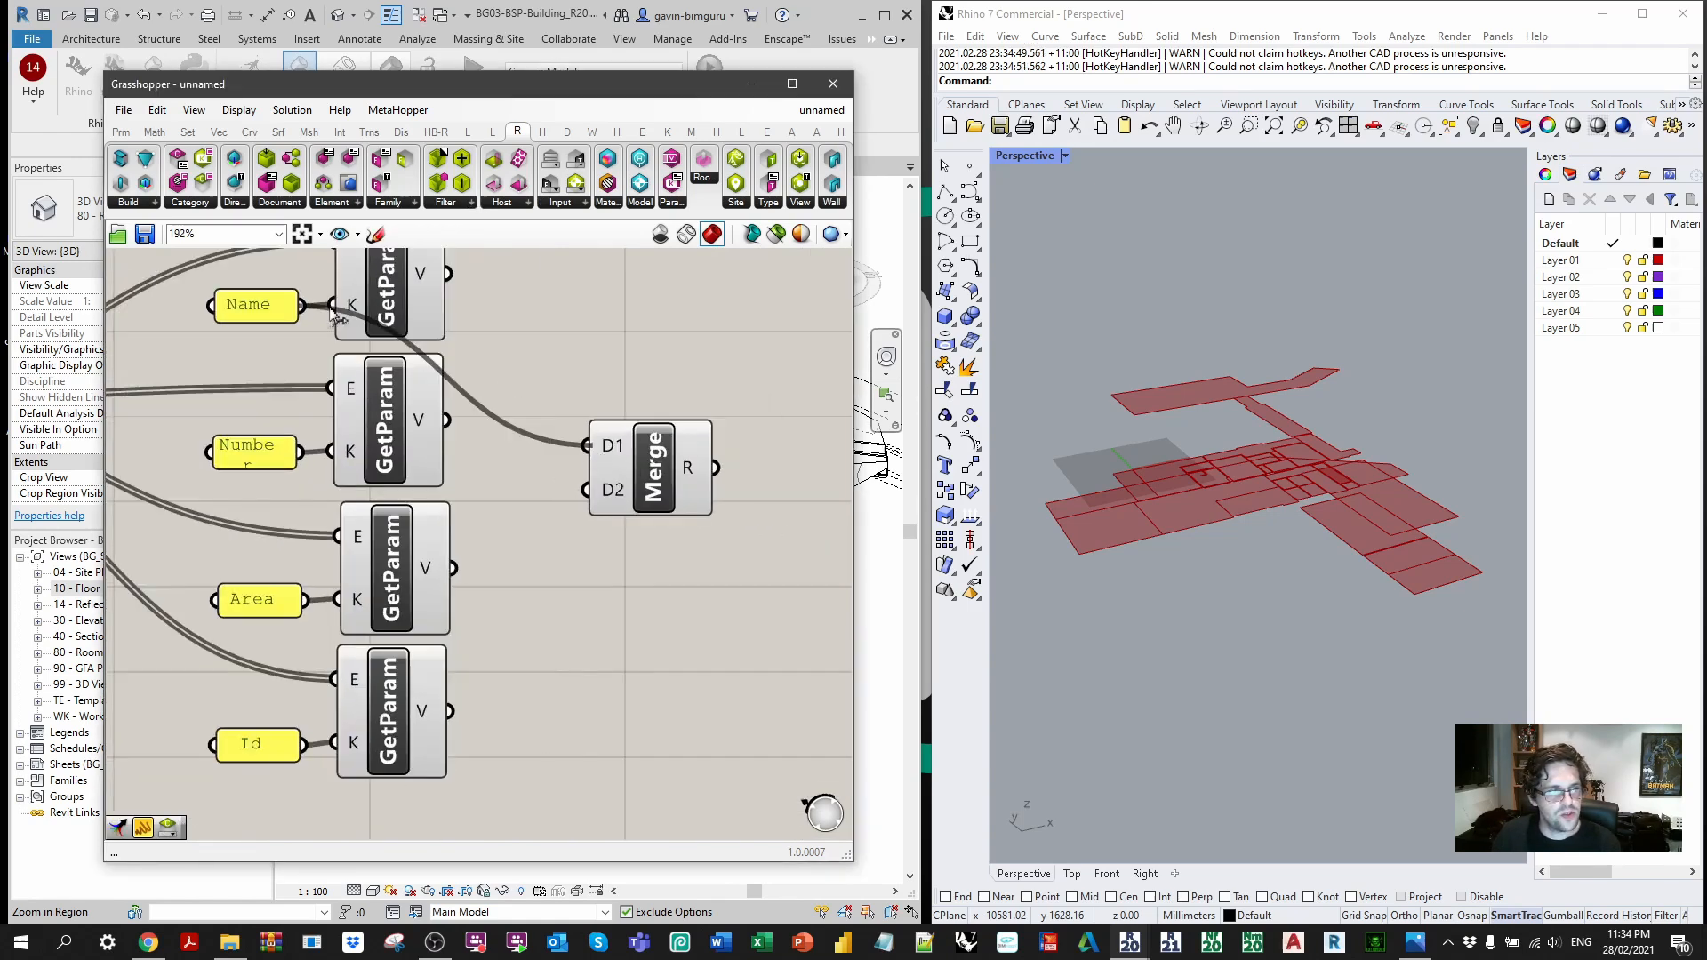
scroll("up", 3)
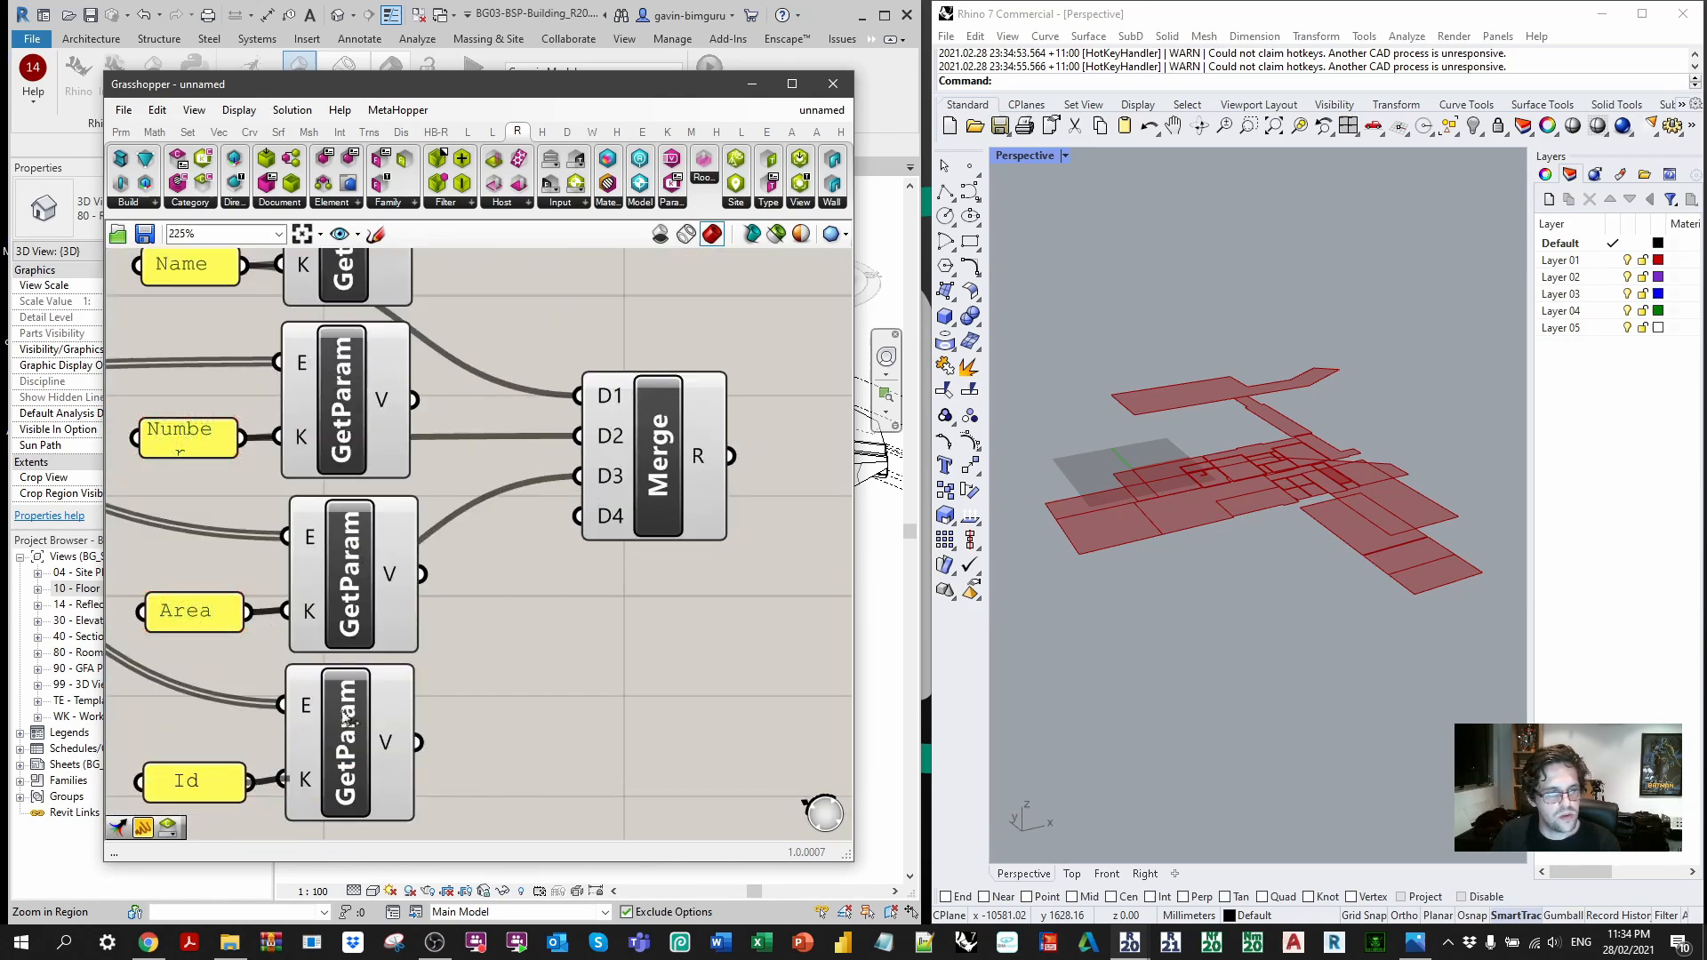
scroll("down", 3)
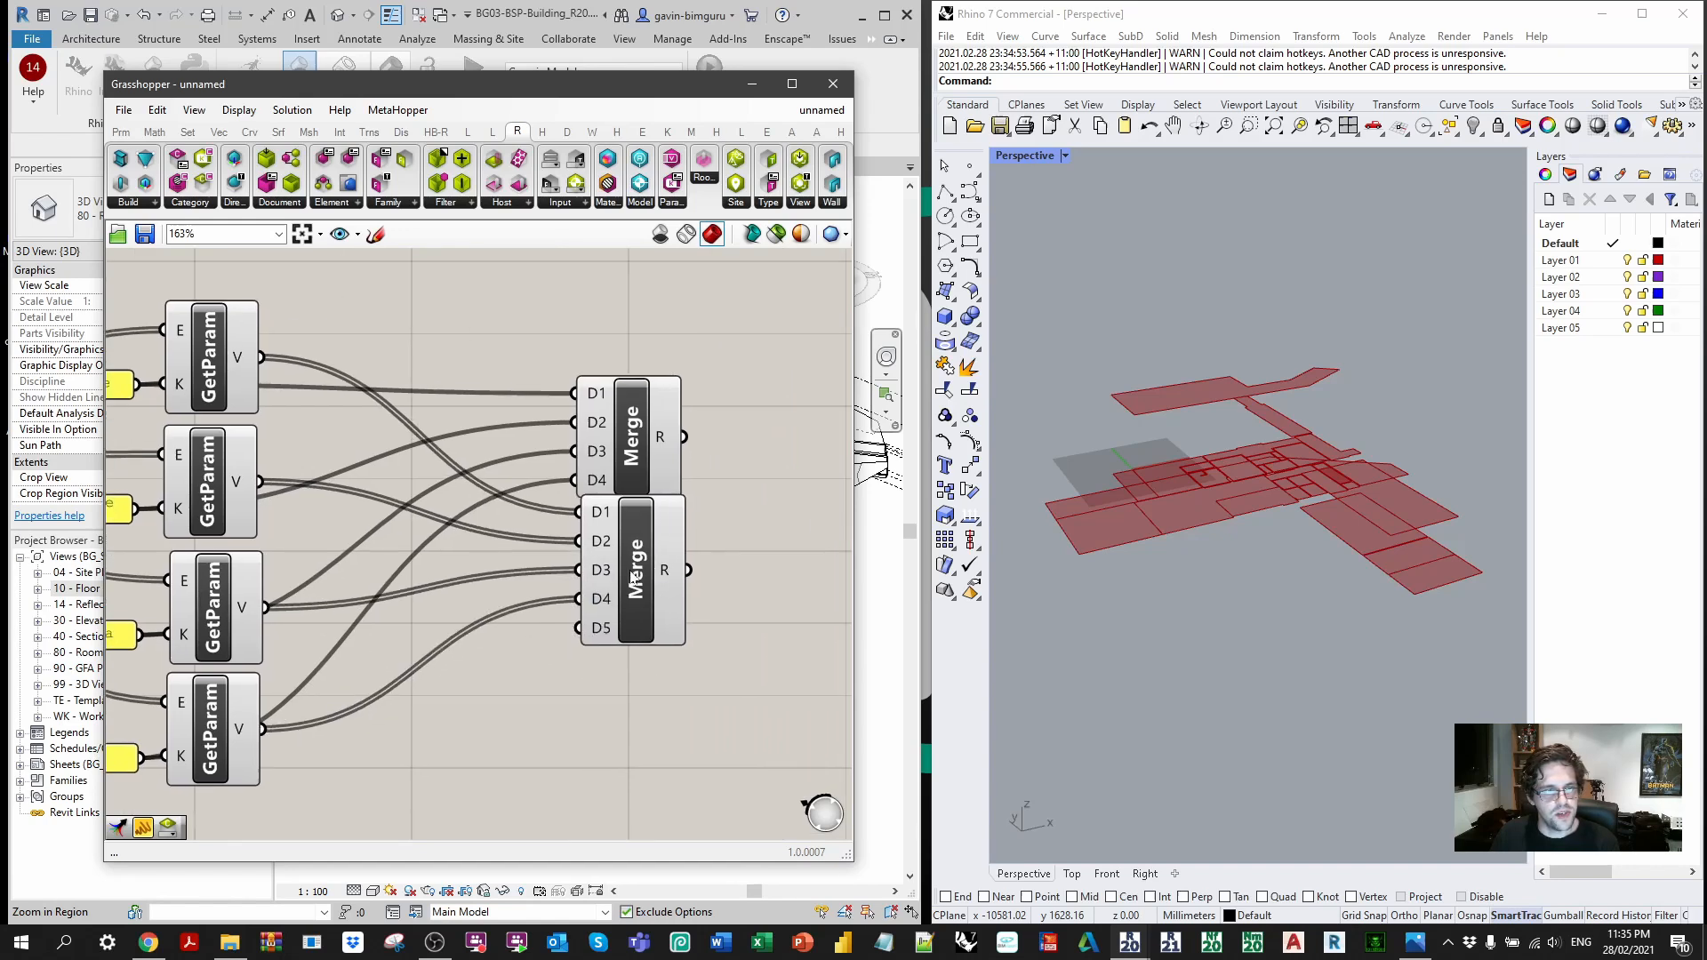
scroll("up", 3)
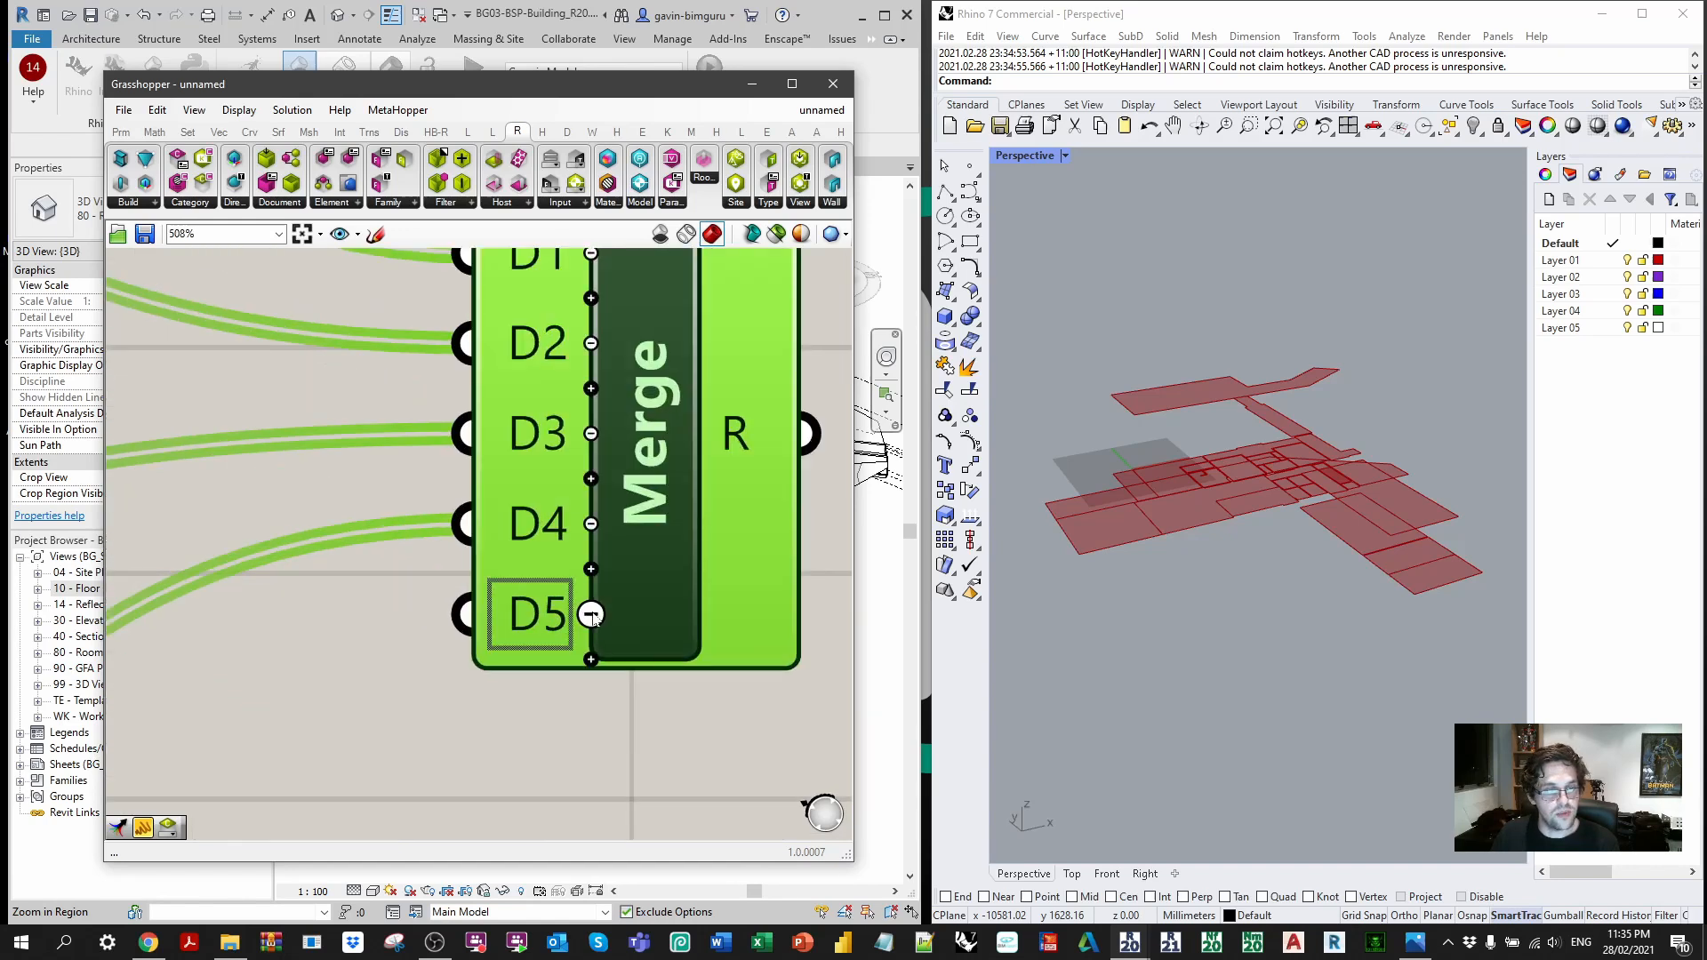
scroll("down", 3)
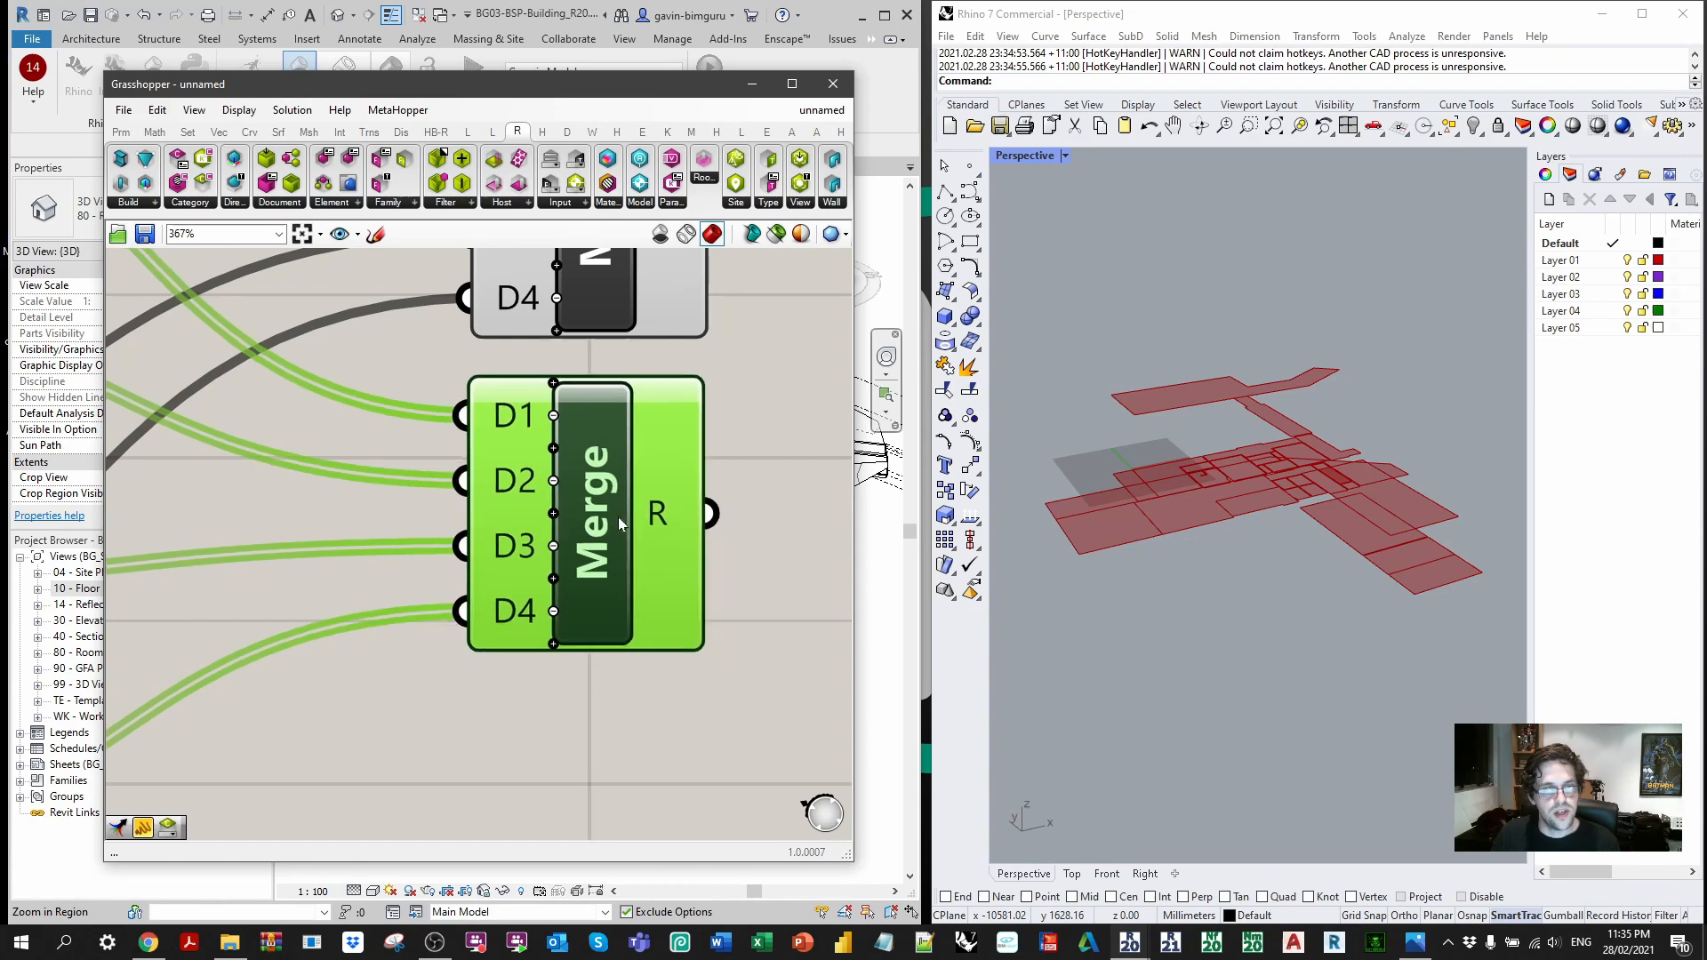
mouse_move(706, 512)
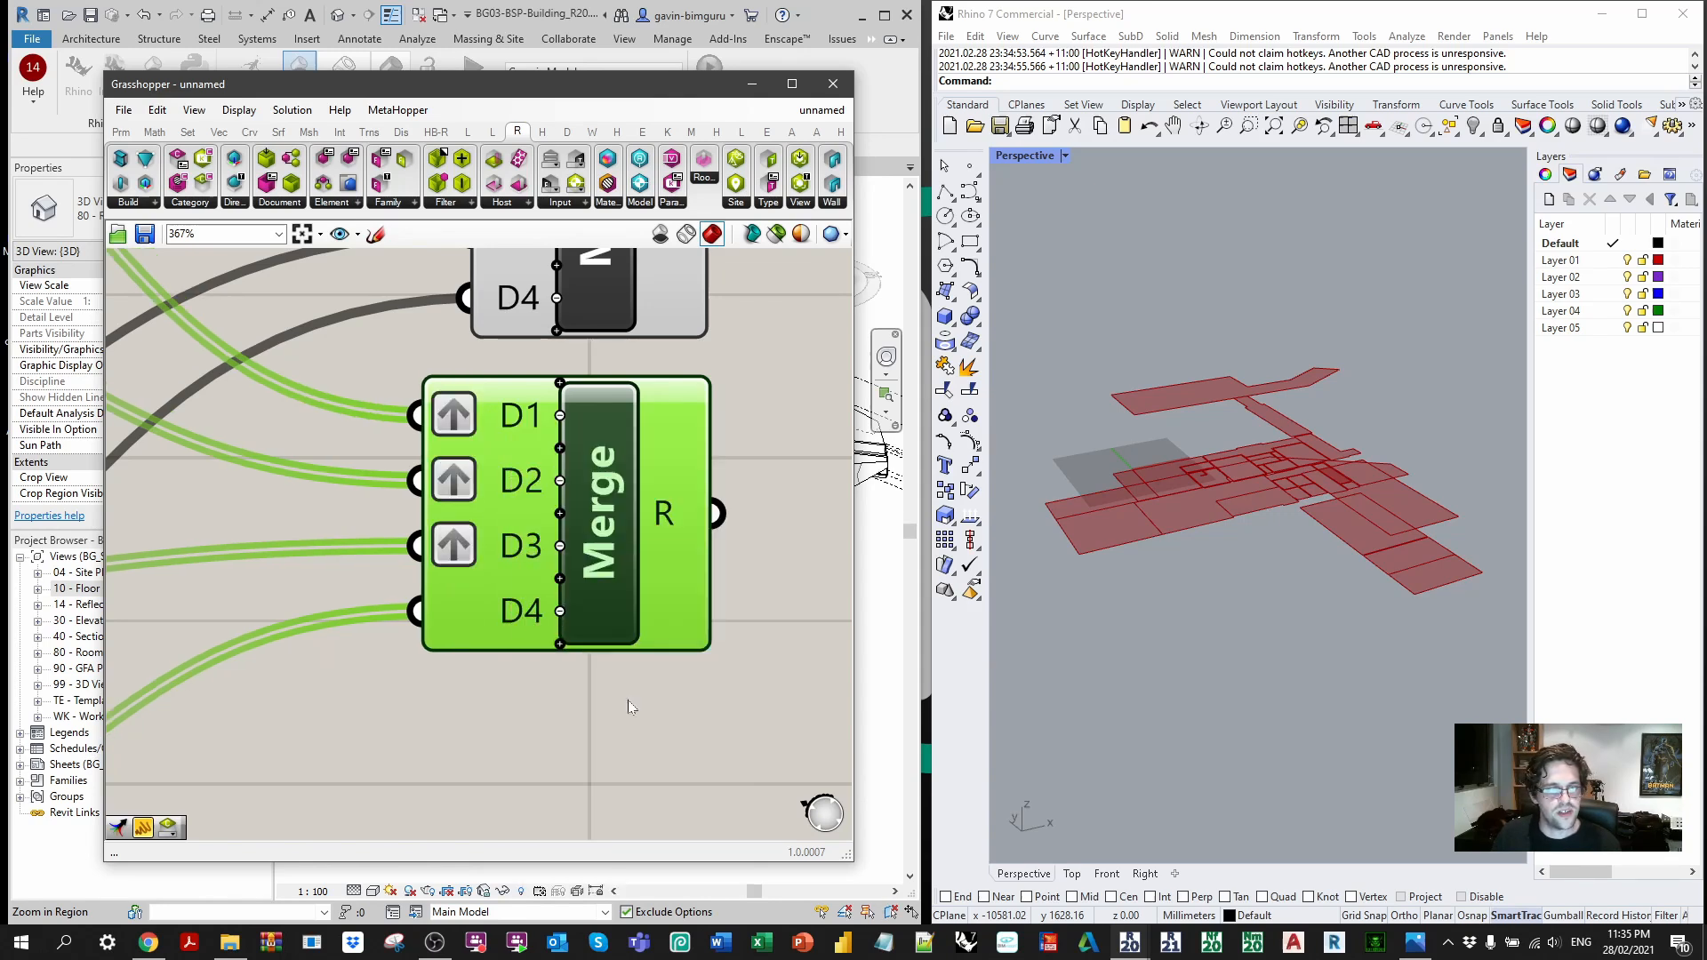
left_click(629, 706)
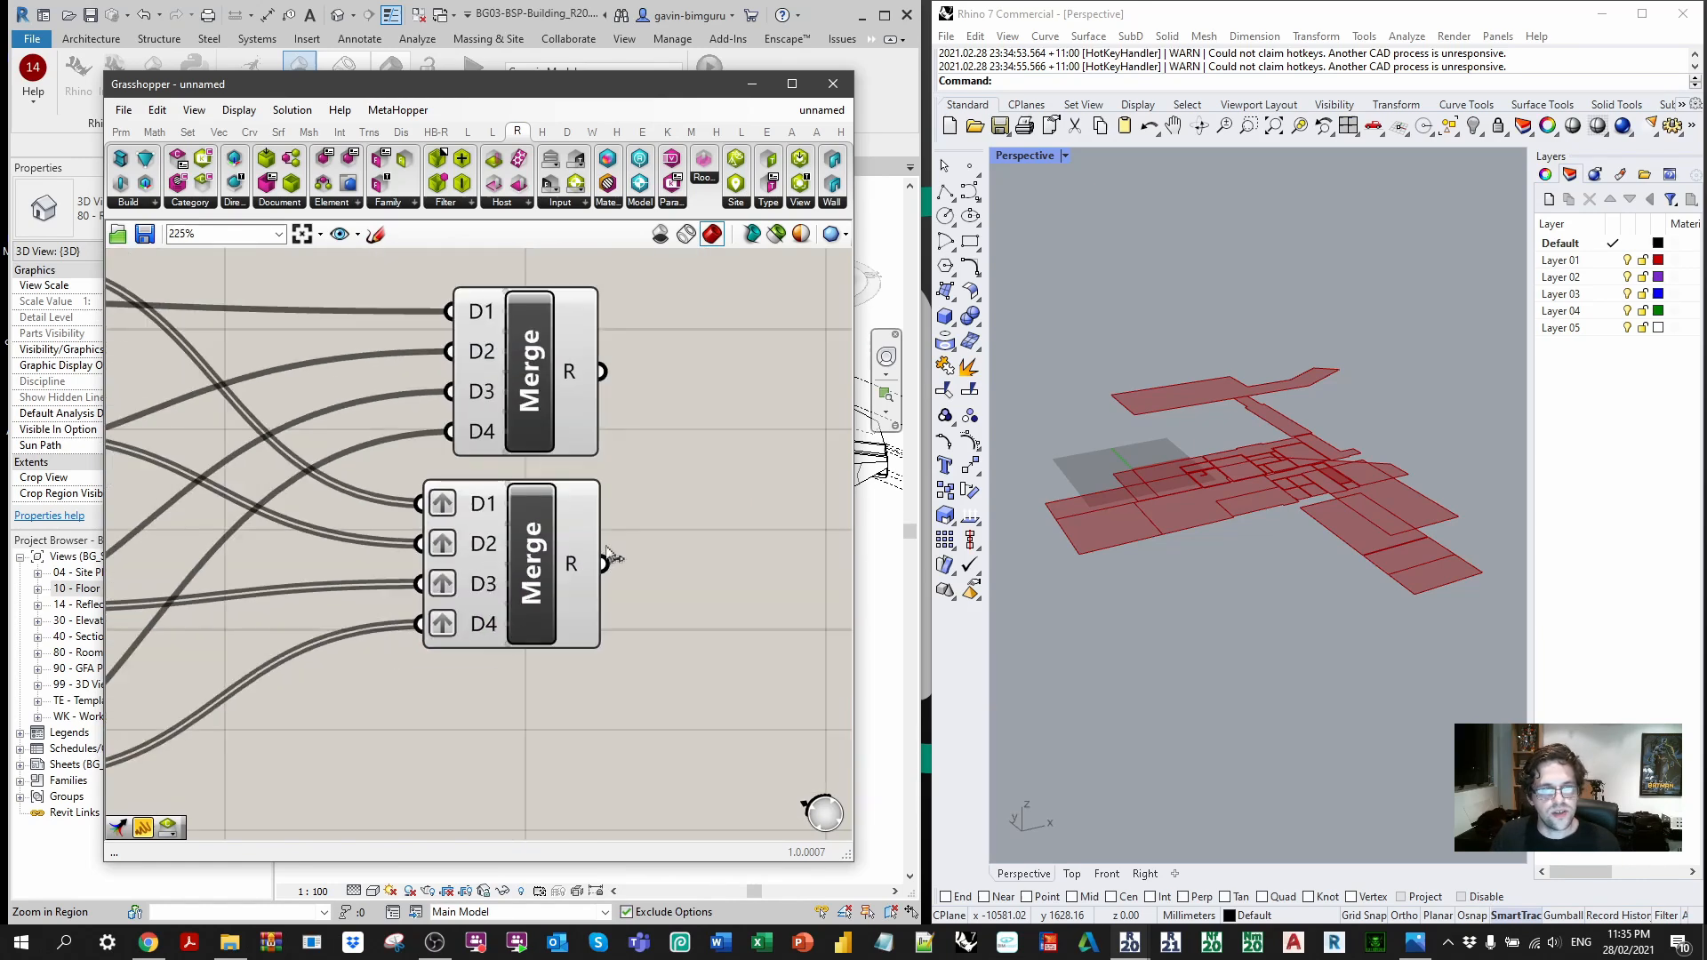
mouse_move(565, 410)
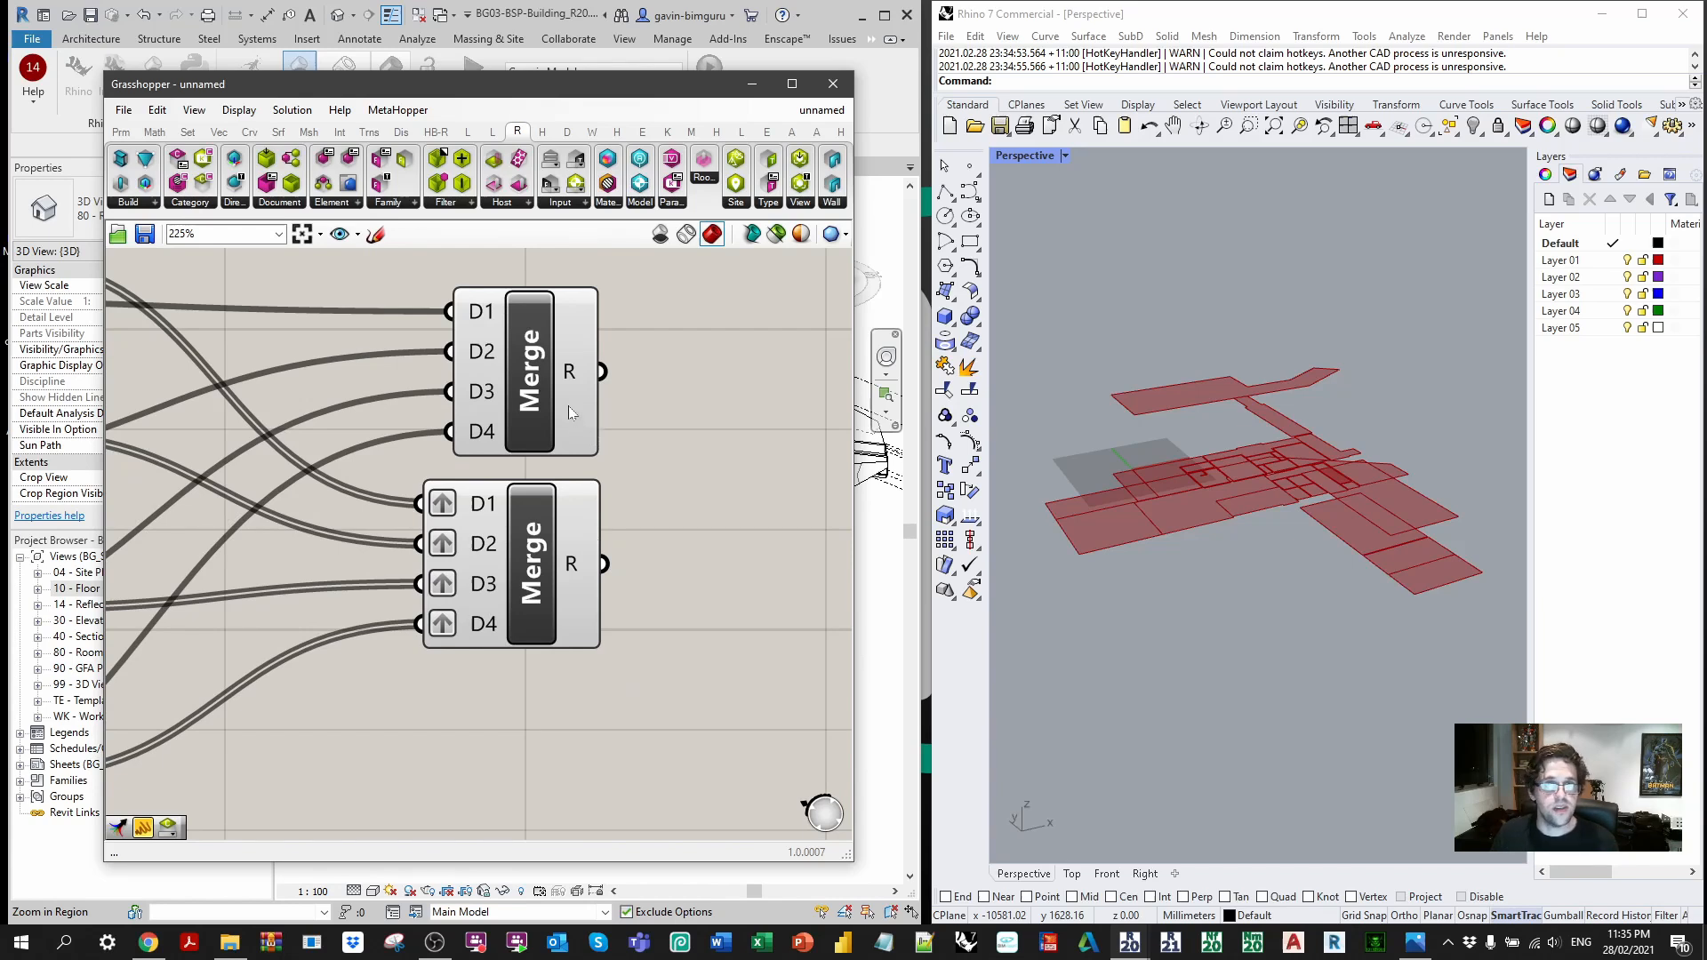
scroll("down", 3)
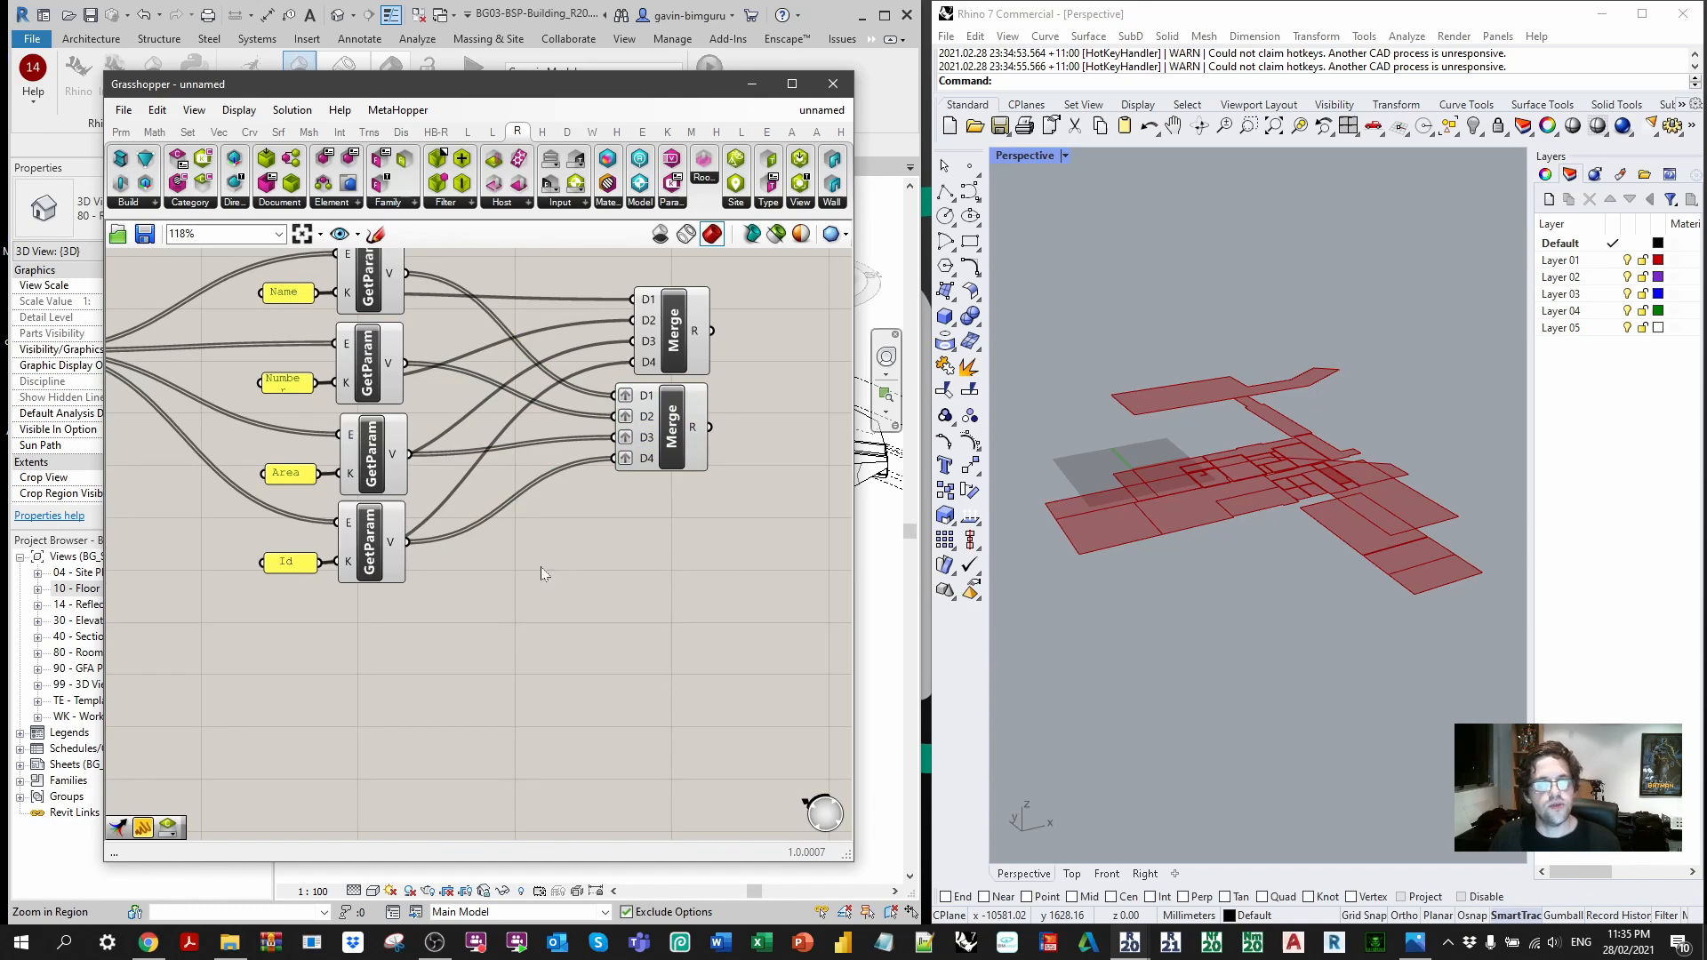
Step: Place an Elefront Layer component from the Reference group onto the canvas
left_click(691, 131)
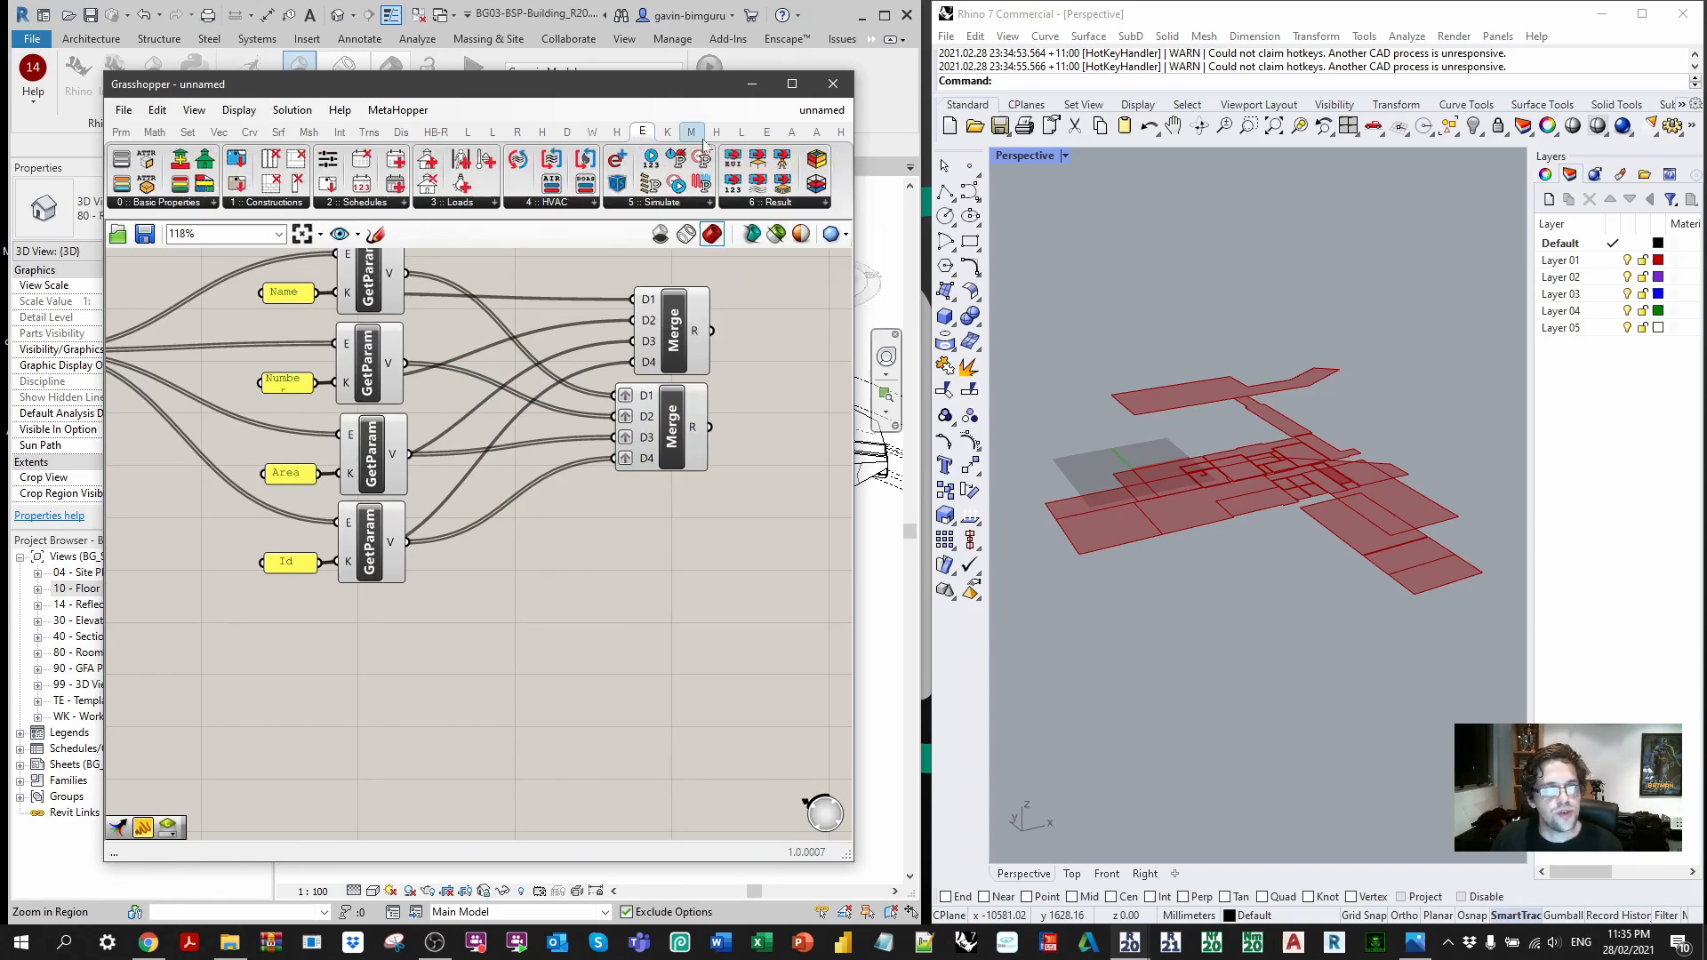
left_click(143, 203)
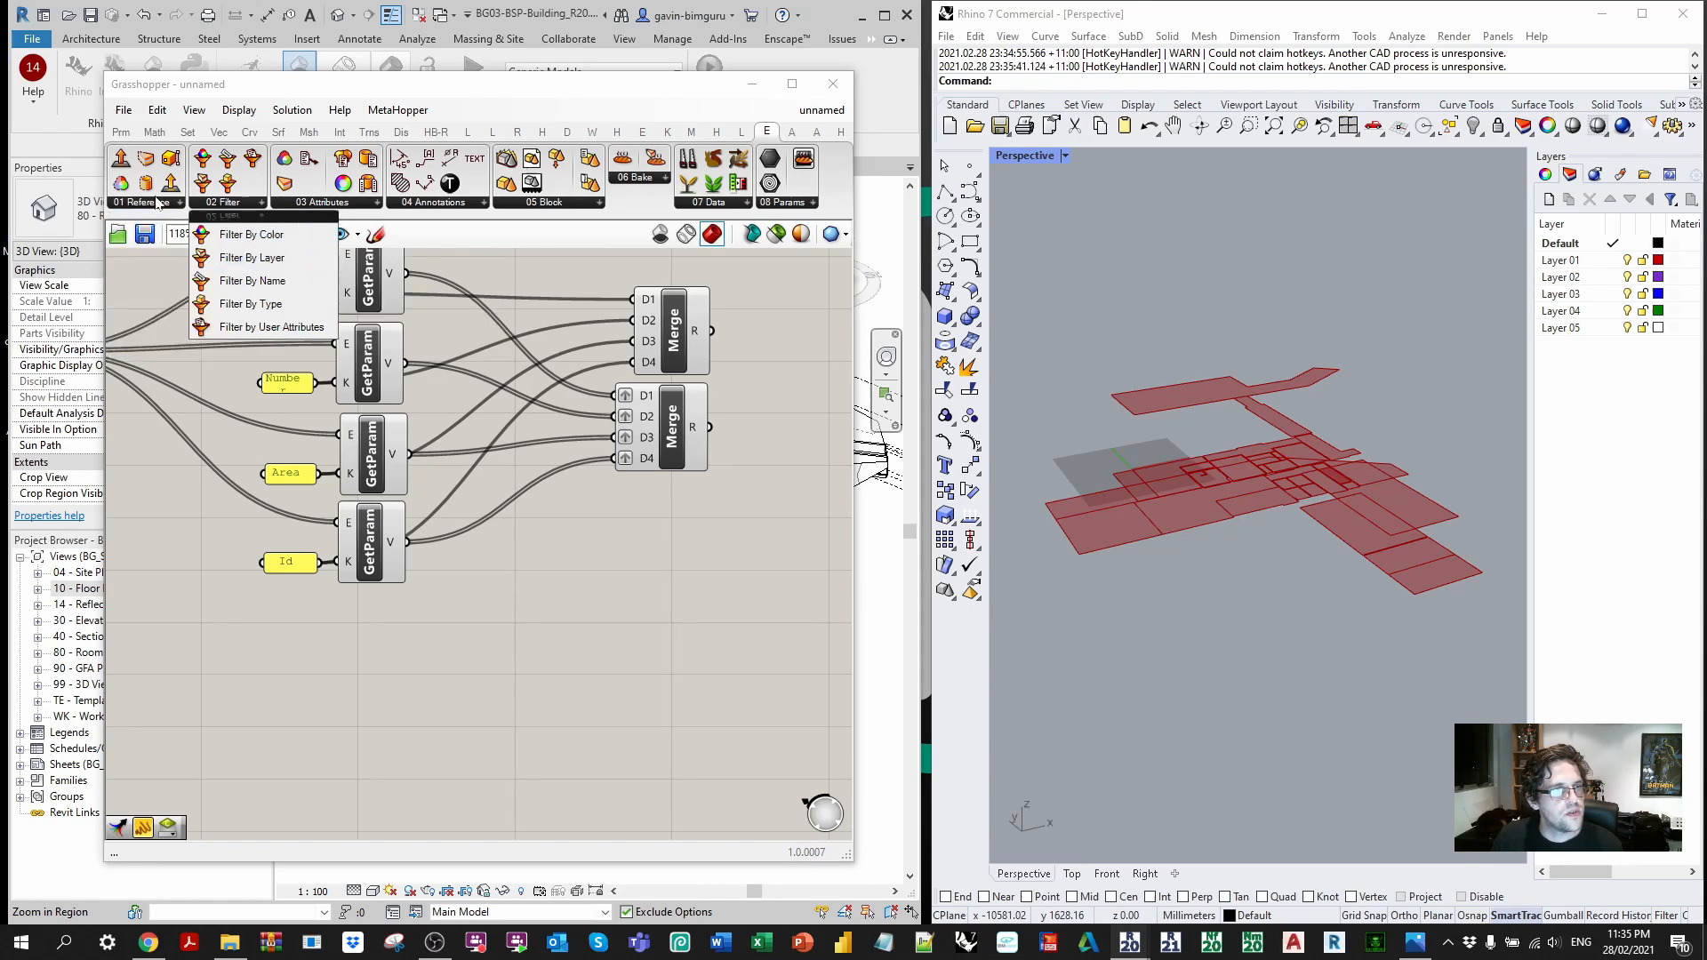
left_click(251, 256)
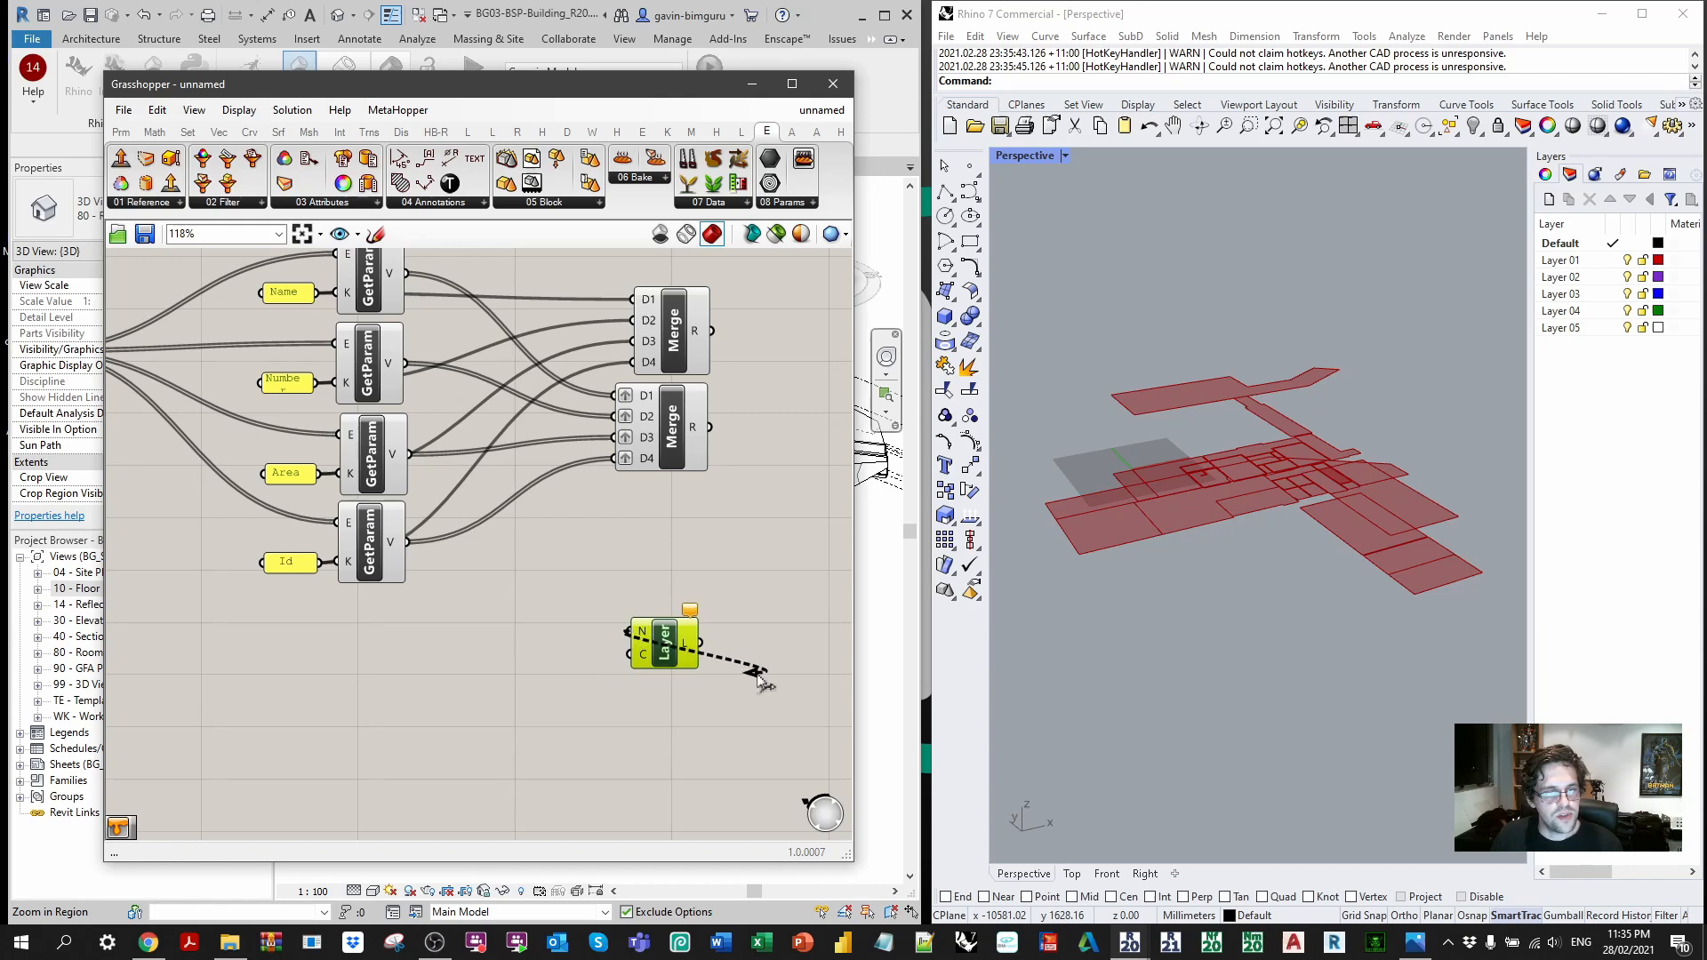
scroll("down", 3)
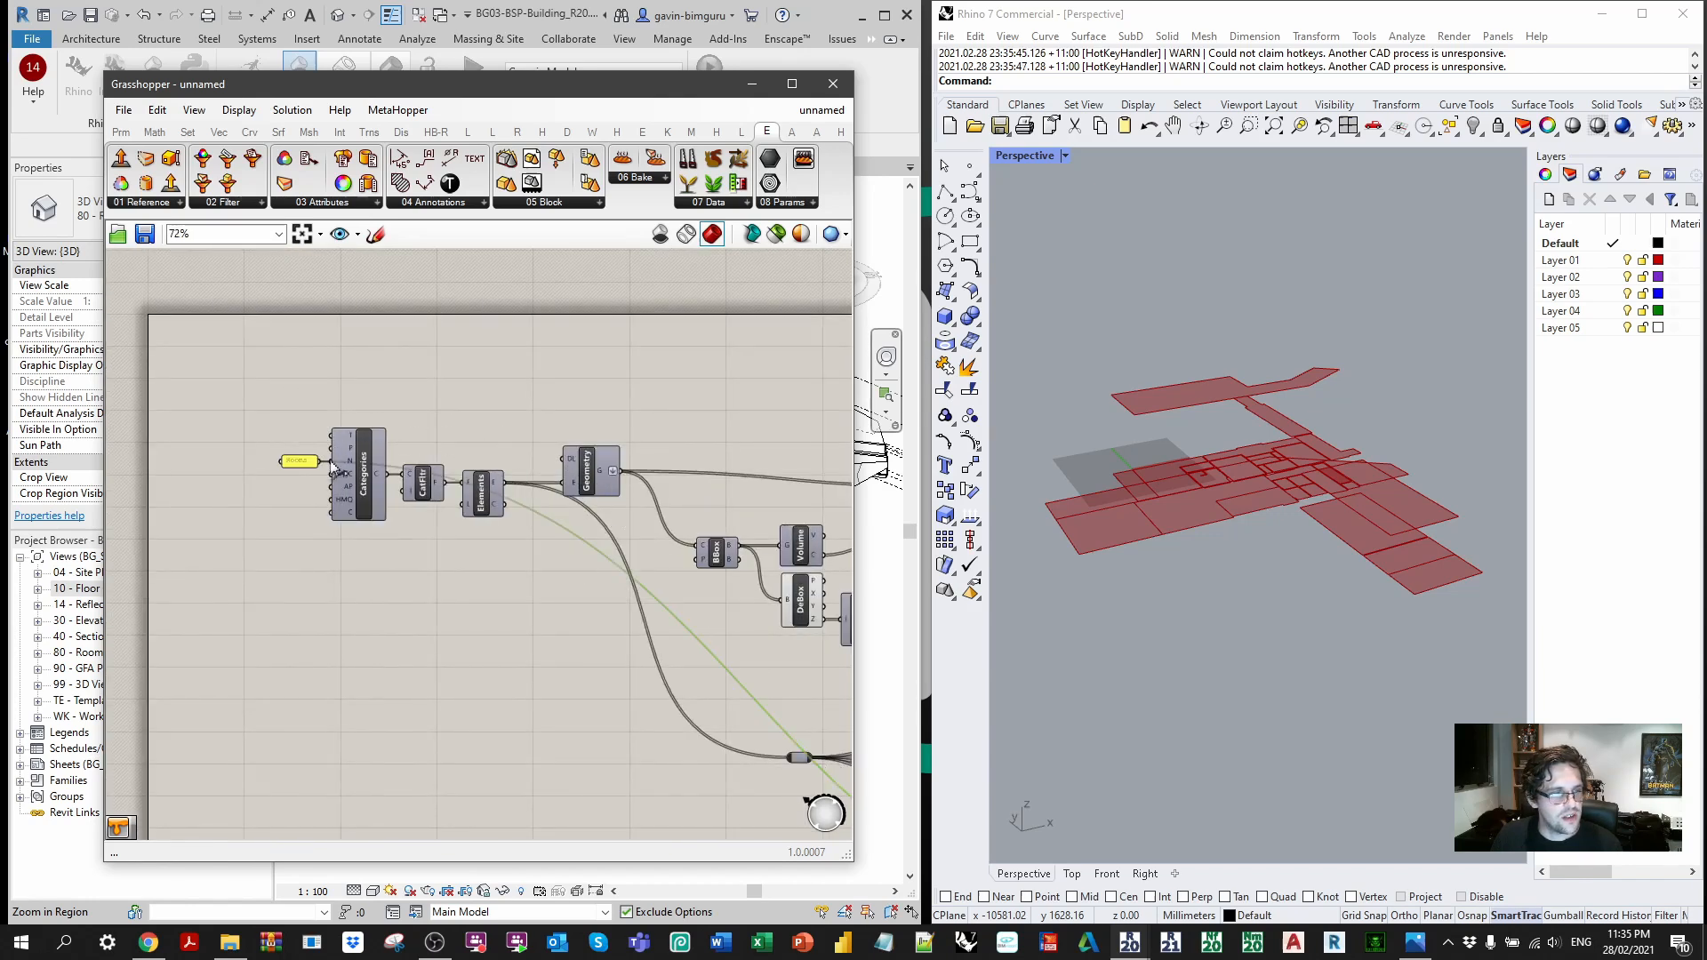
scroll("up", 3)
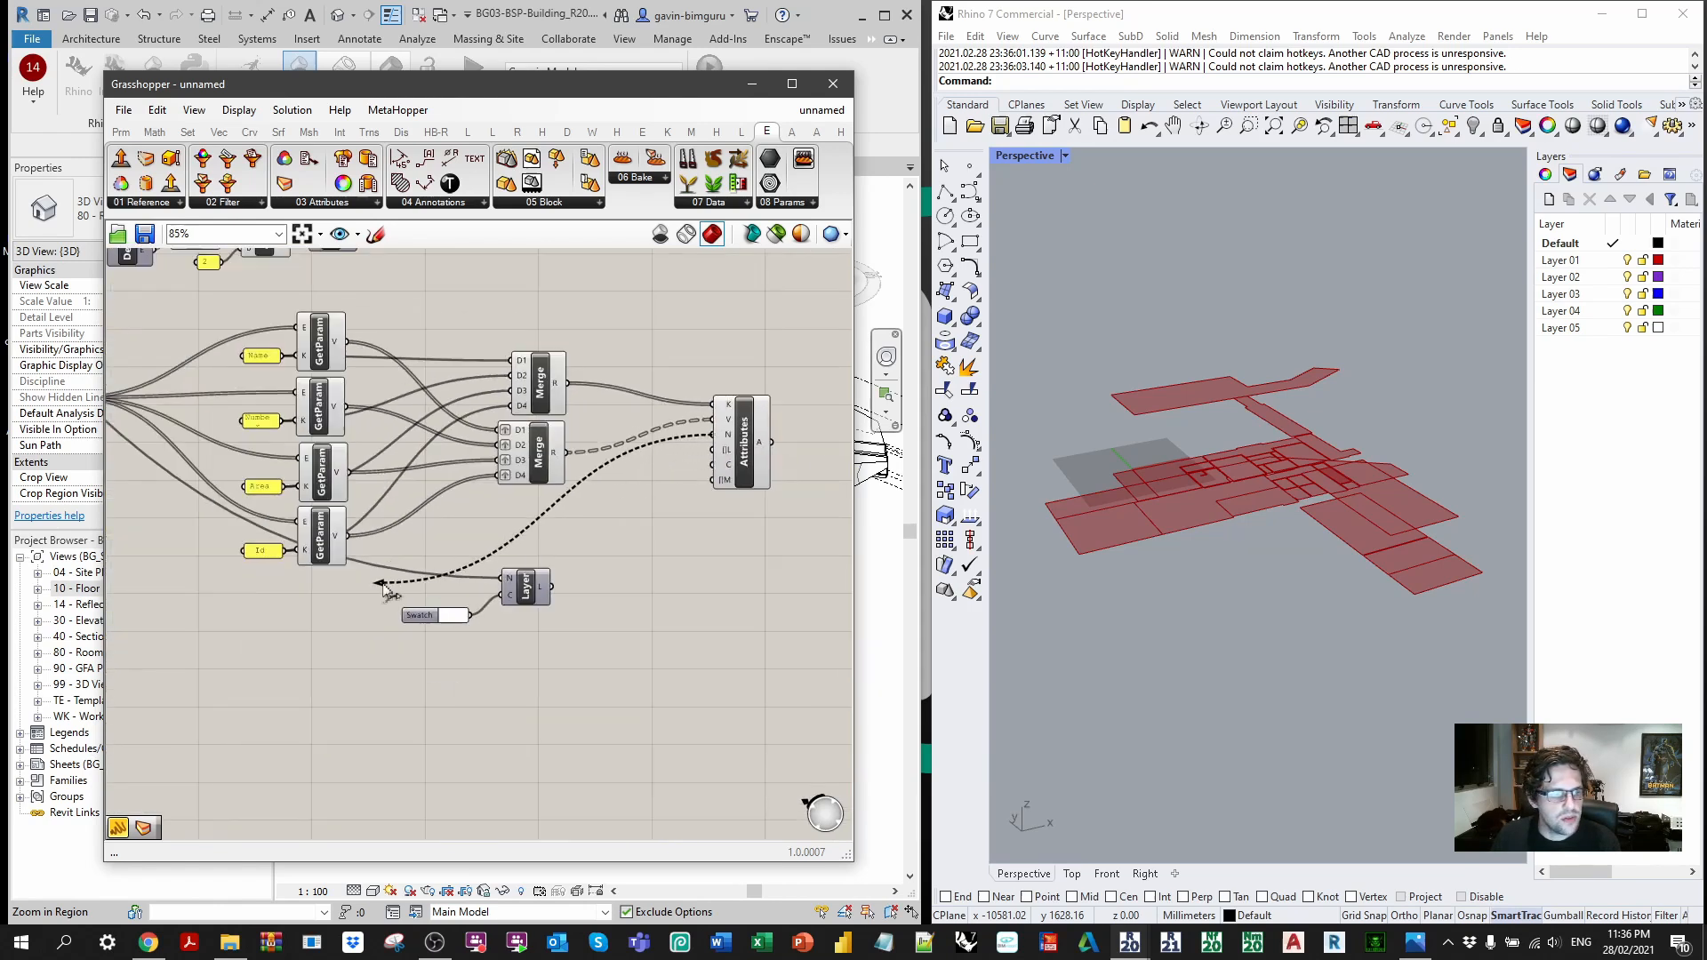
Step: Graft the Attributes component's name input and flatten its attribute output into one list of 30
scroll("up", 3)
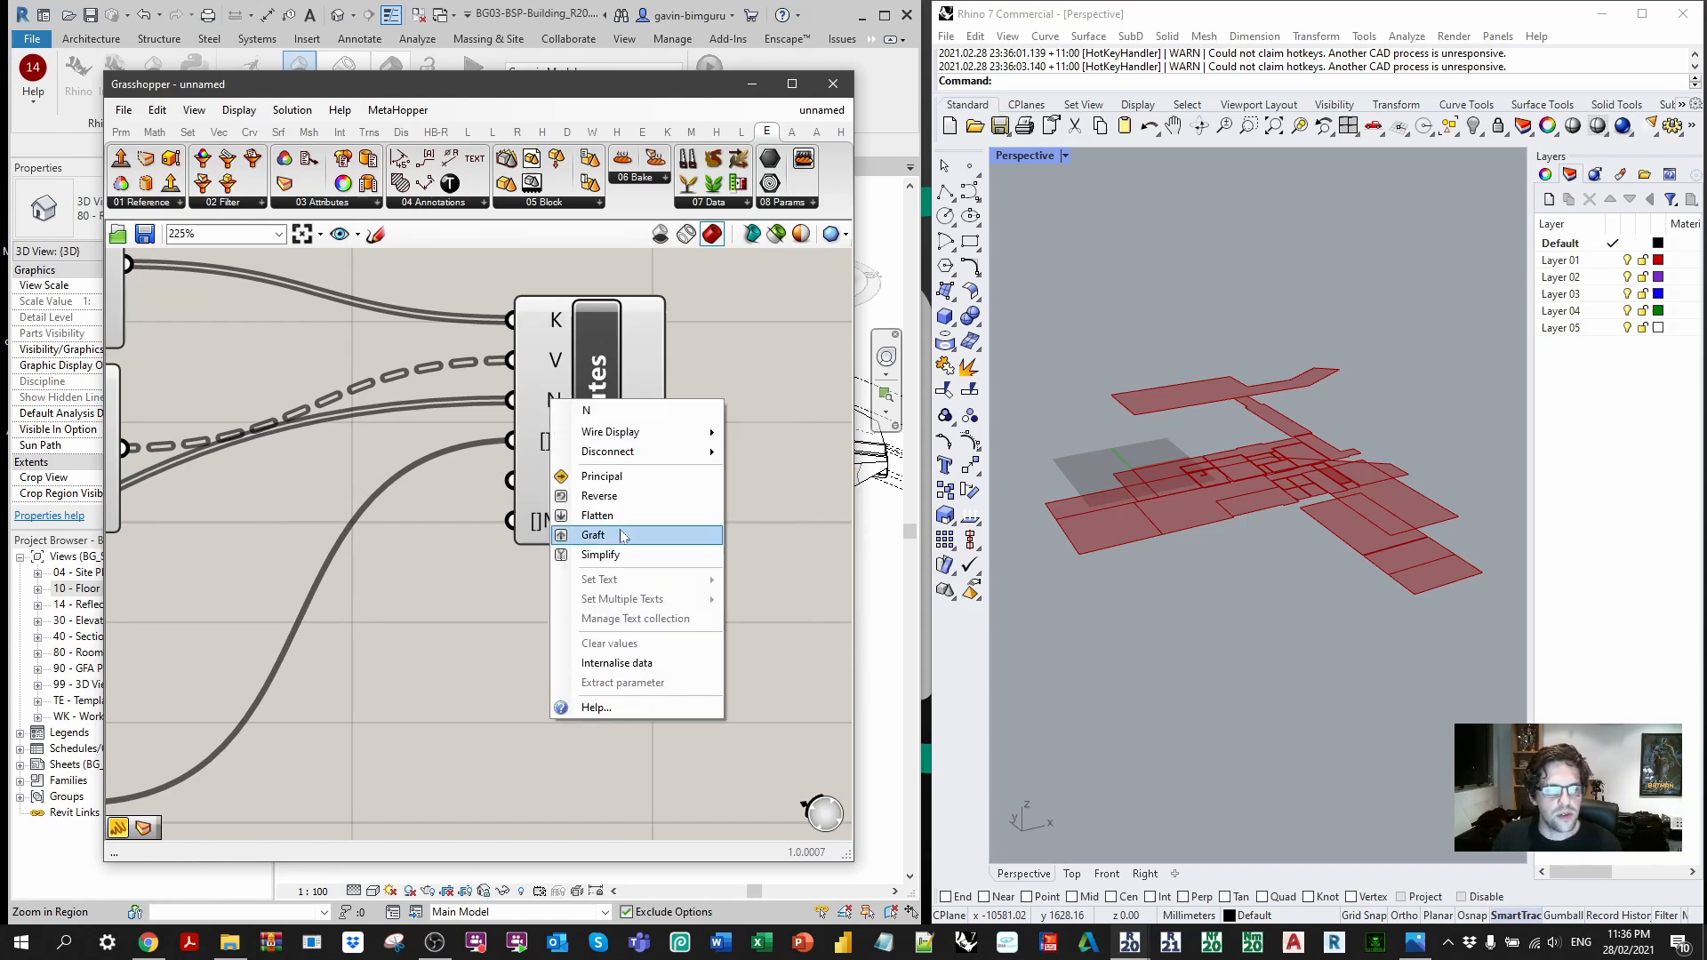
left_click(594, 535)
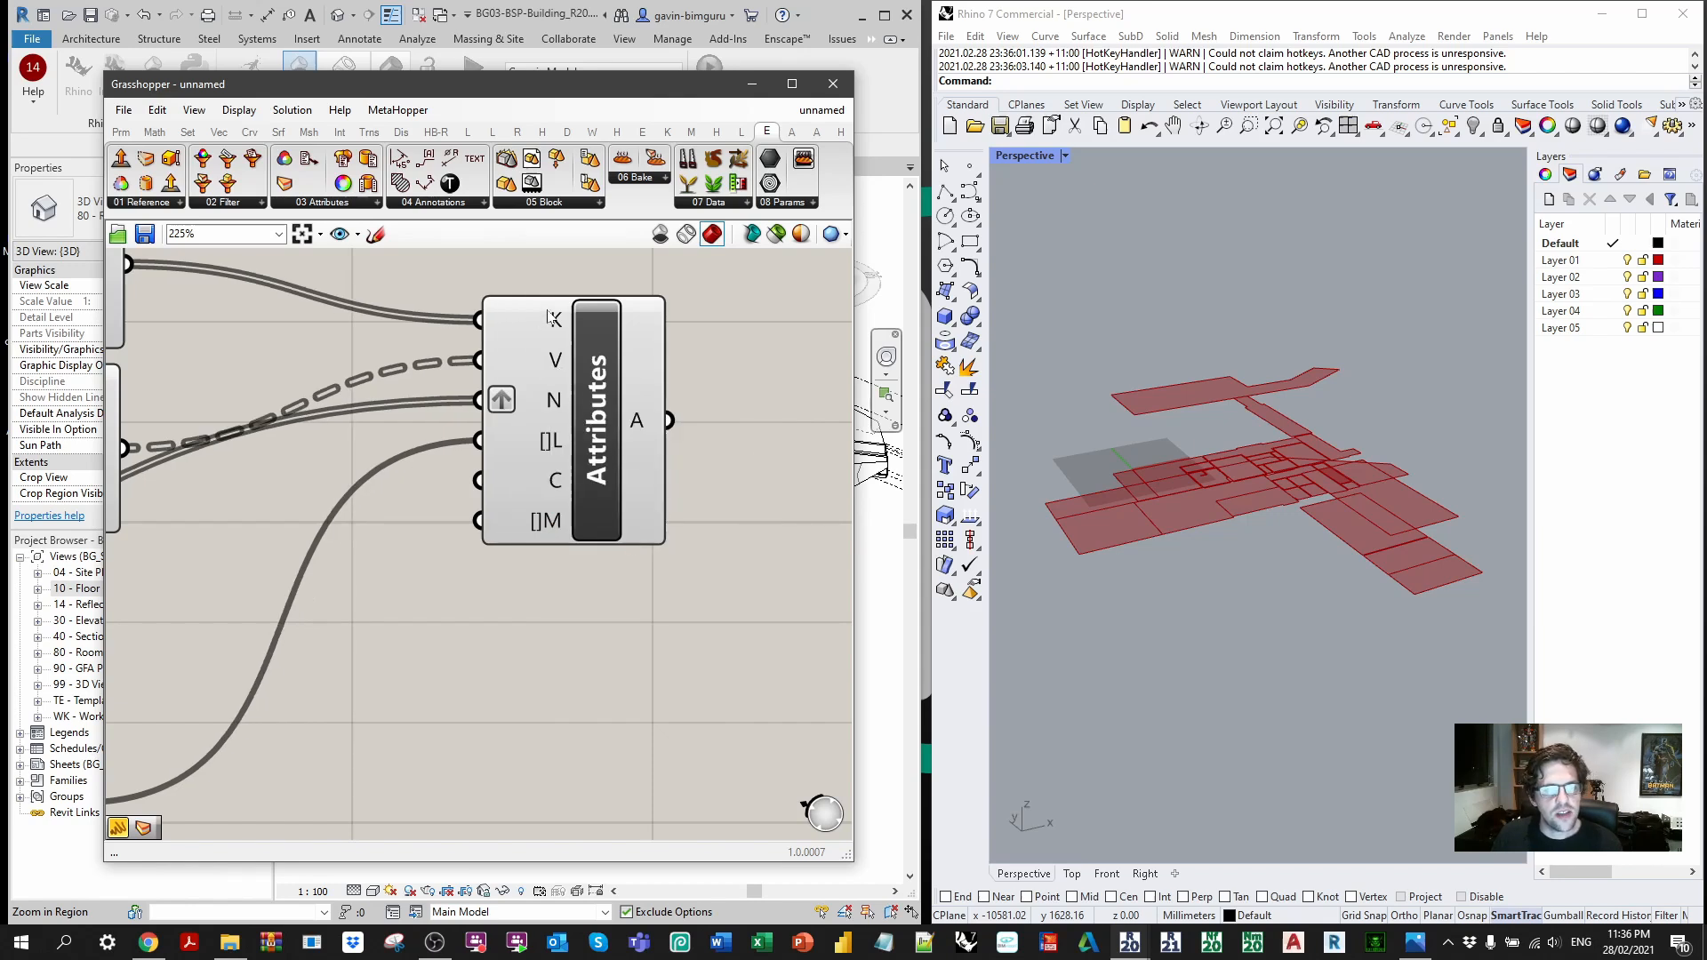
mouse_move(646, 431)
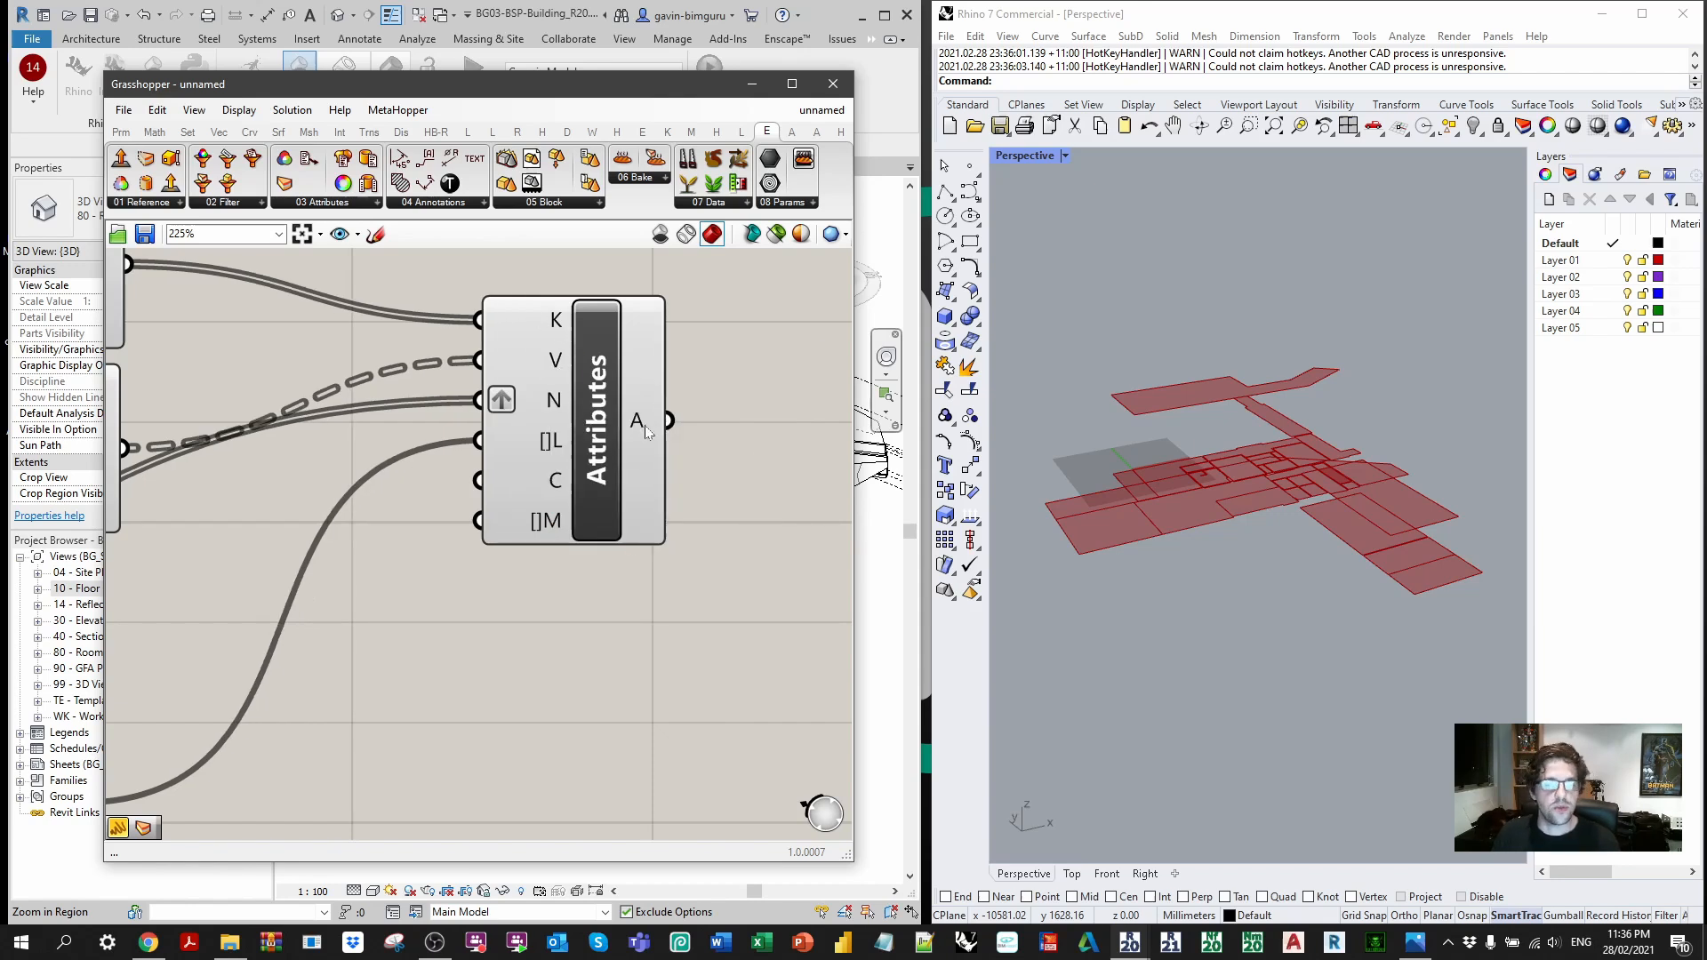
mouse_move(667, 421)
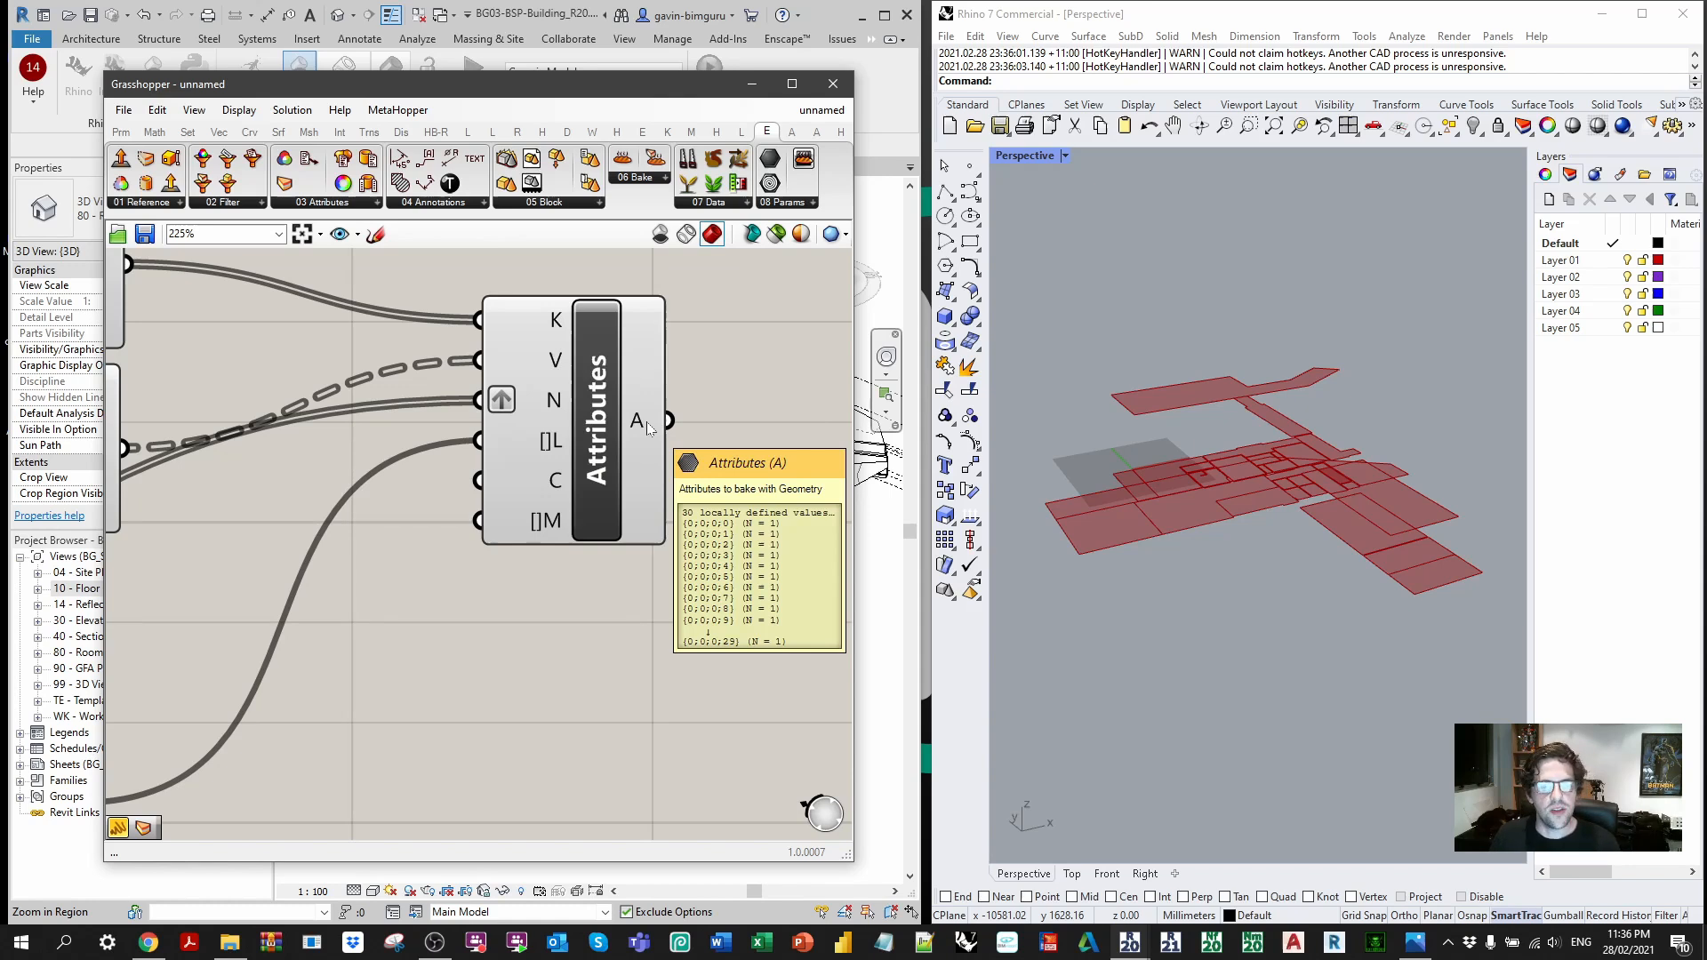
right_click(635, 421)
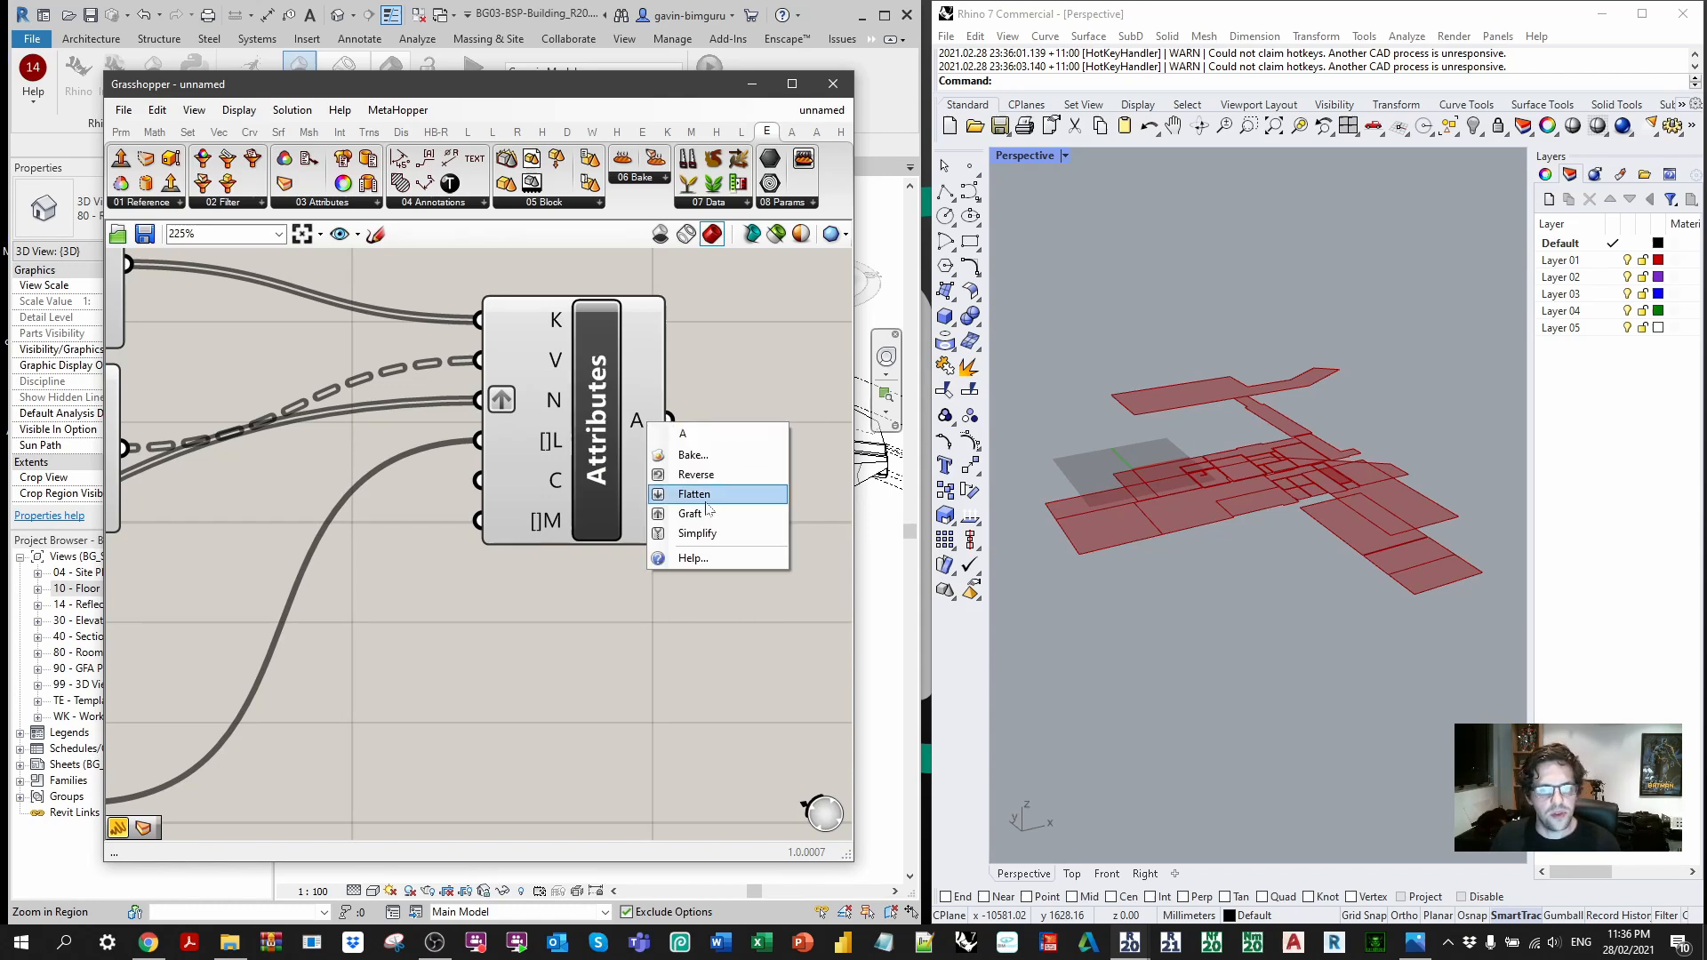
left_click(693, 492)
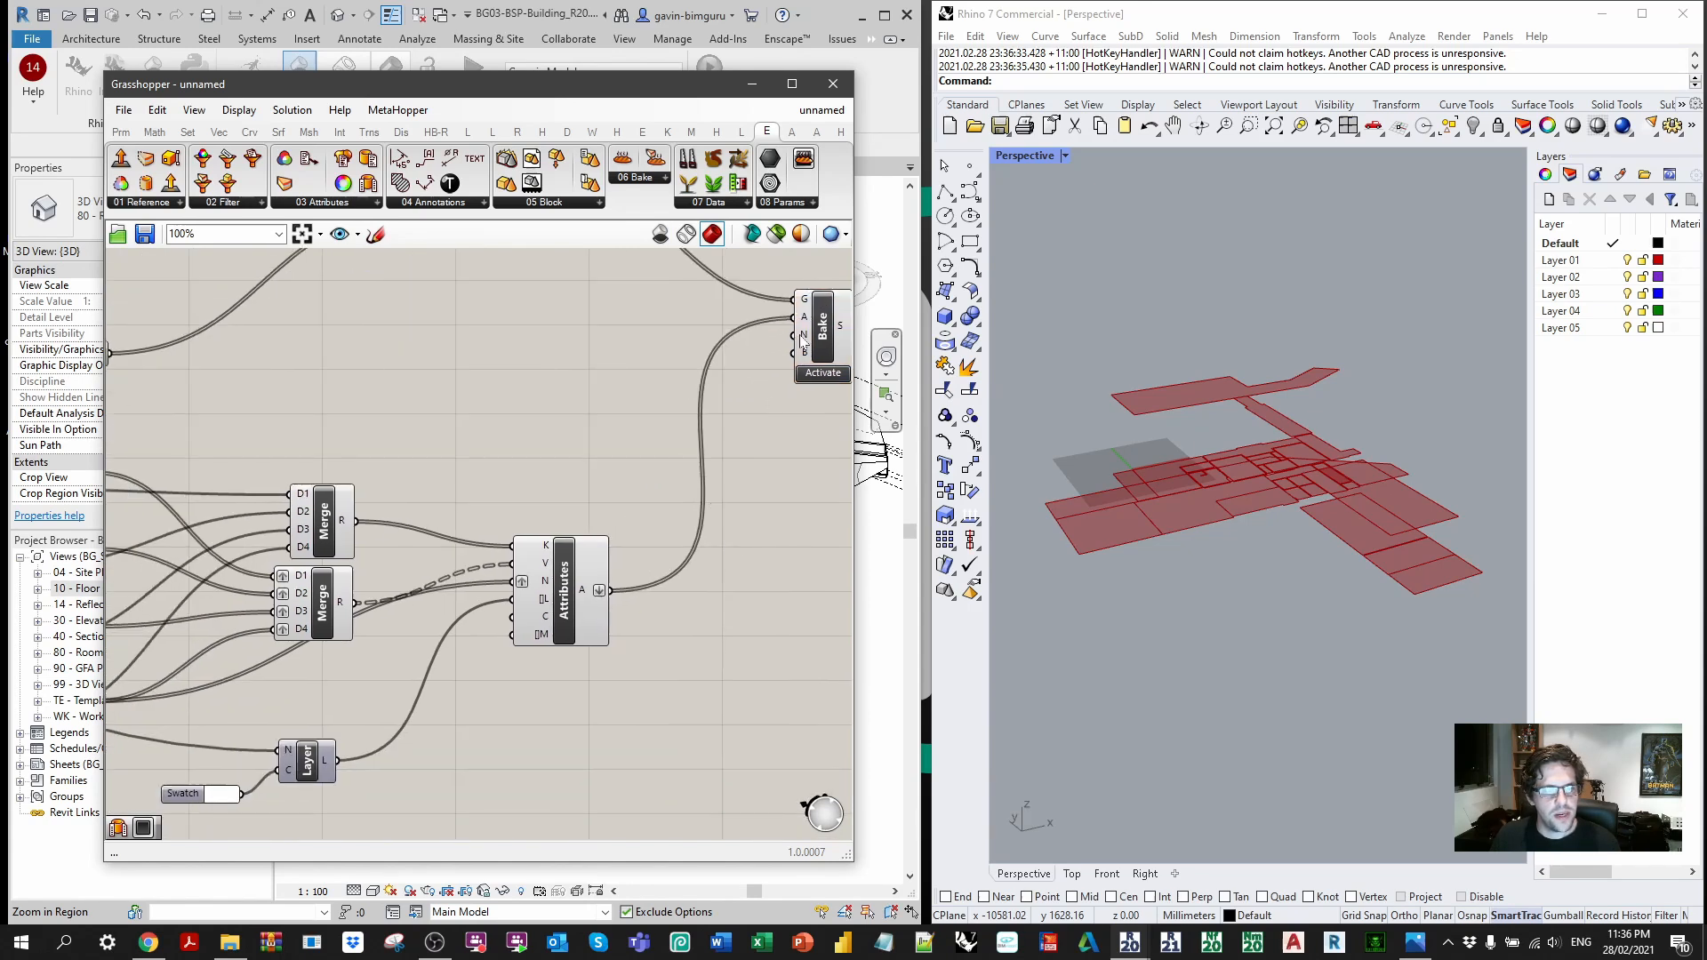
Step: Add a Button renamed BAKE!, wire it to Bake's activate input and bake the room floors to Rhino
scroll("down", 3)
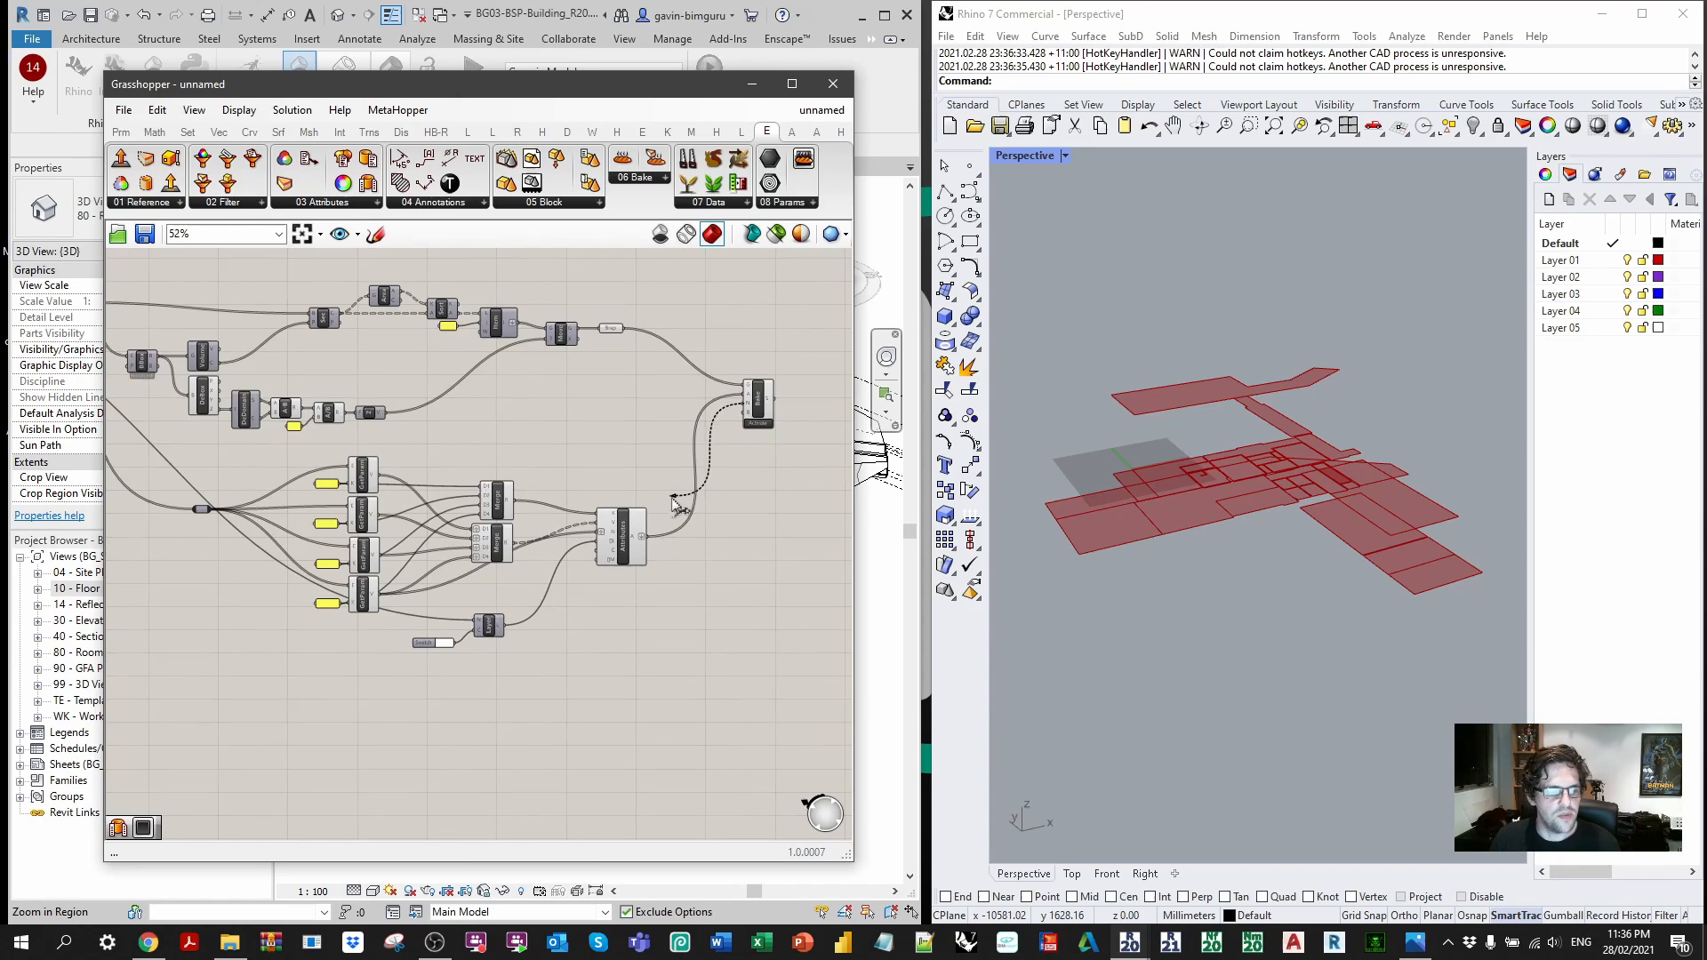
left_click(184, 233)
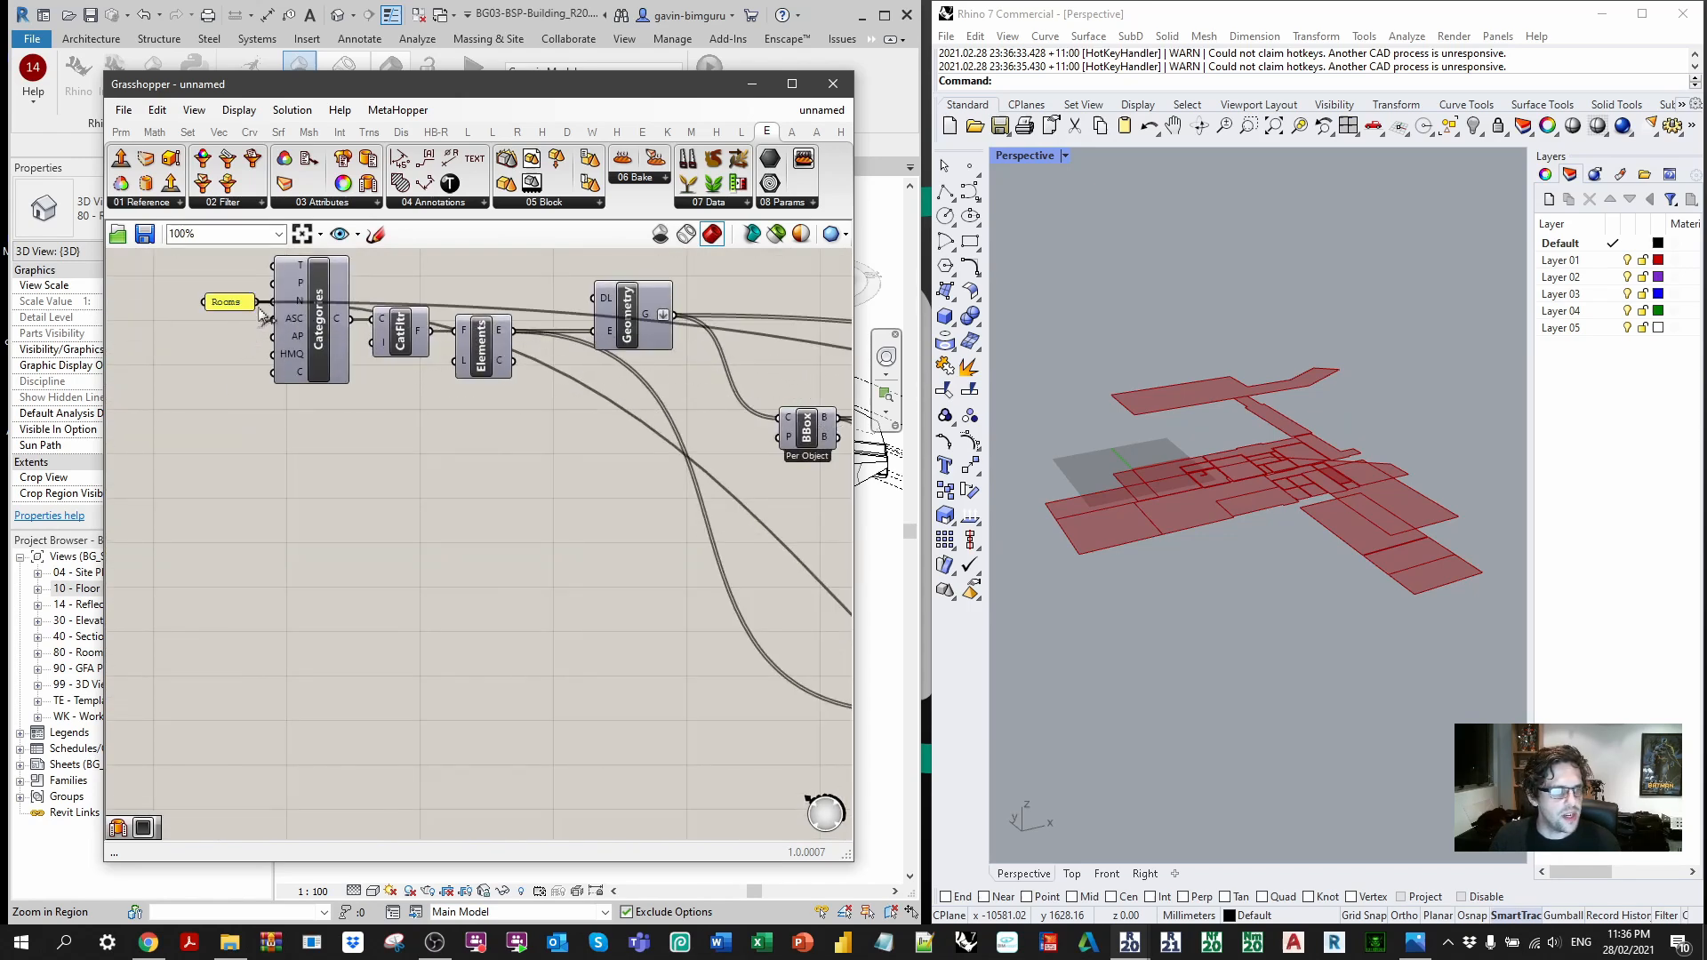
scroll("down", 3)
type("butto")
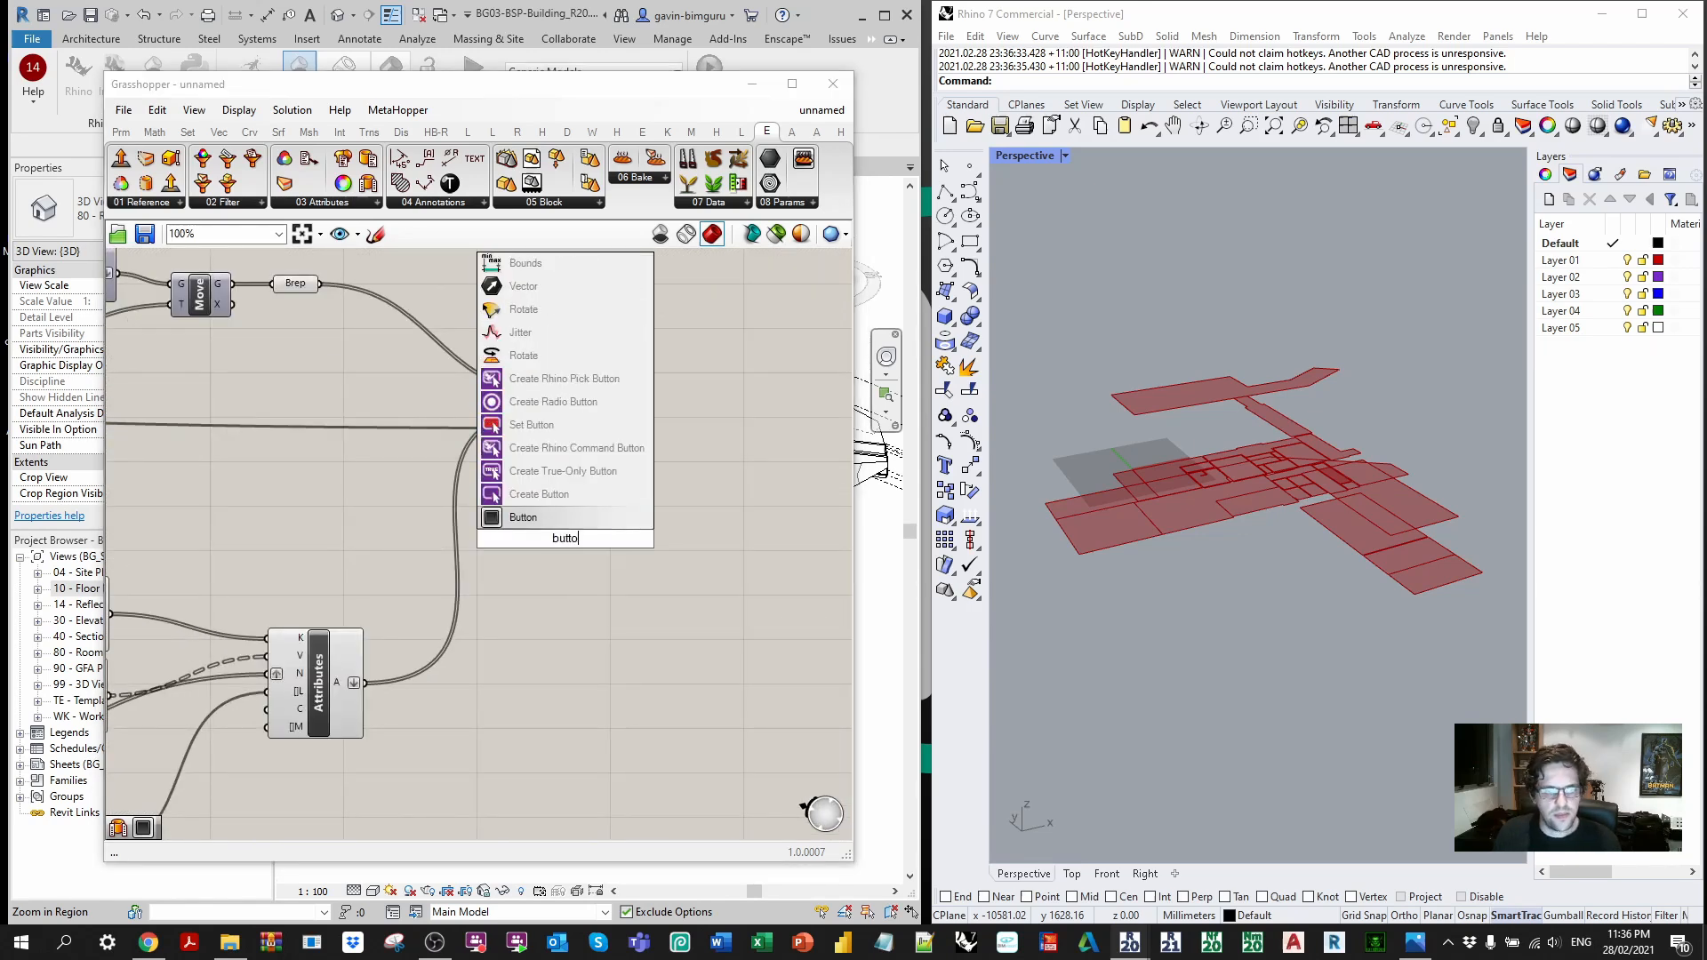
left_click(523, 517)
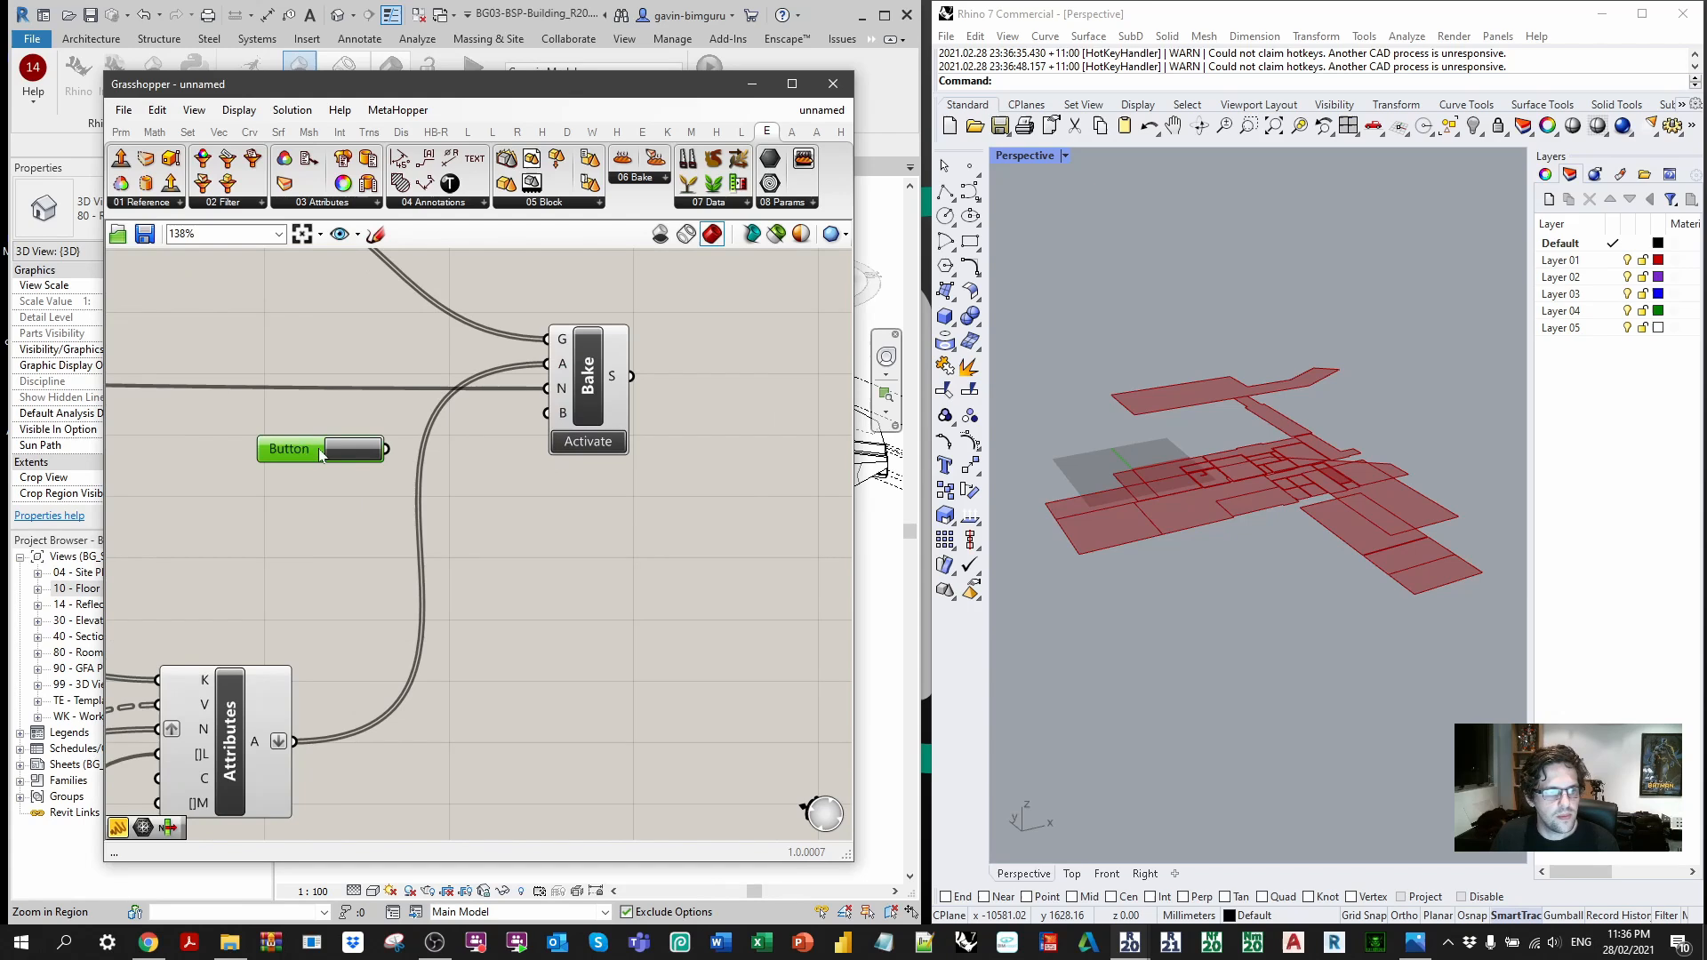
right_click(322, 448)
type("BAKE!")
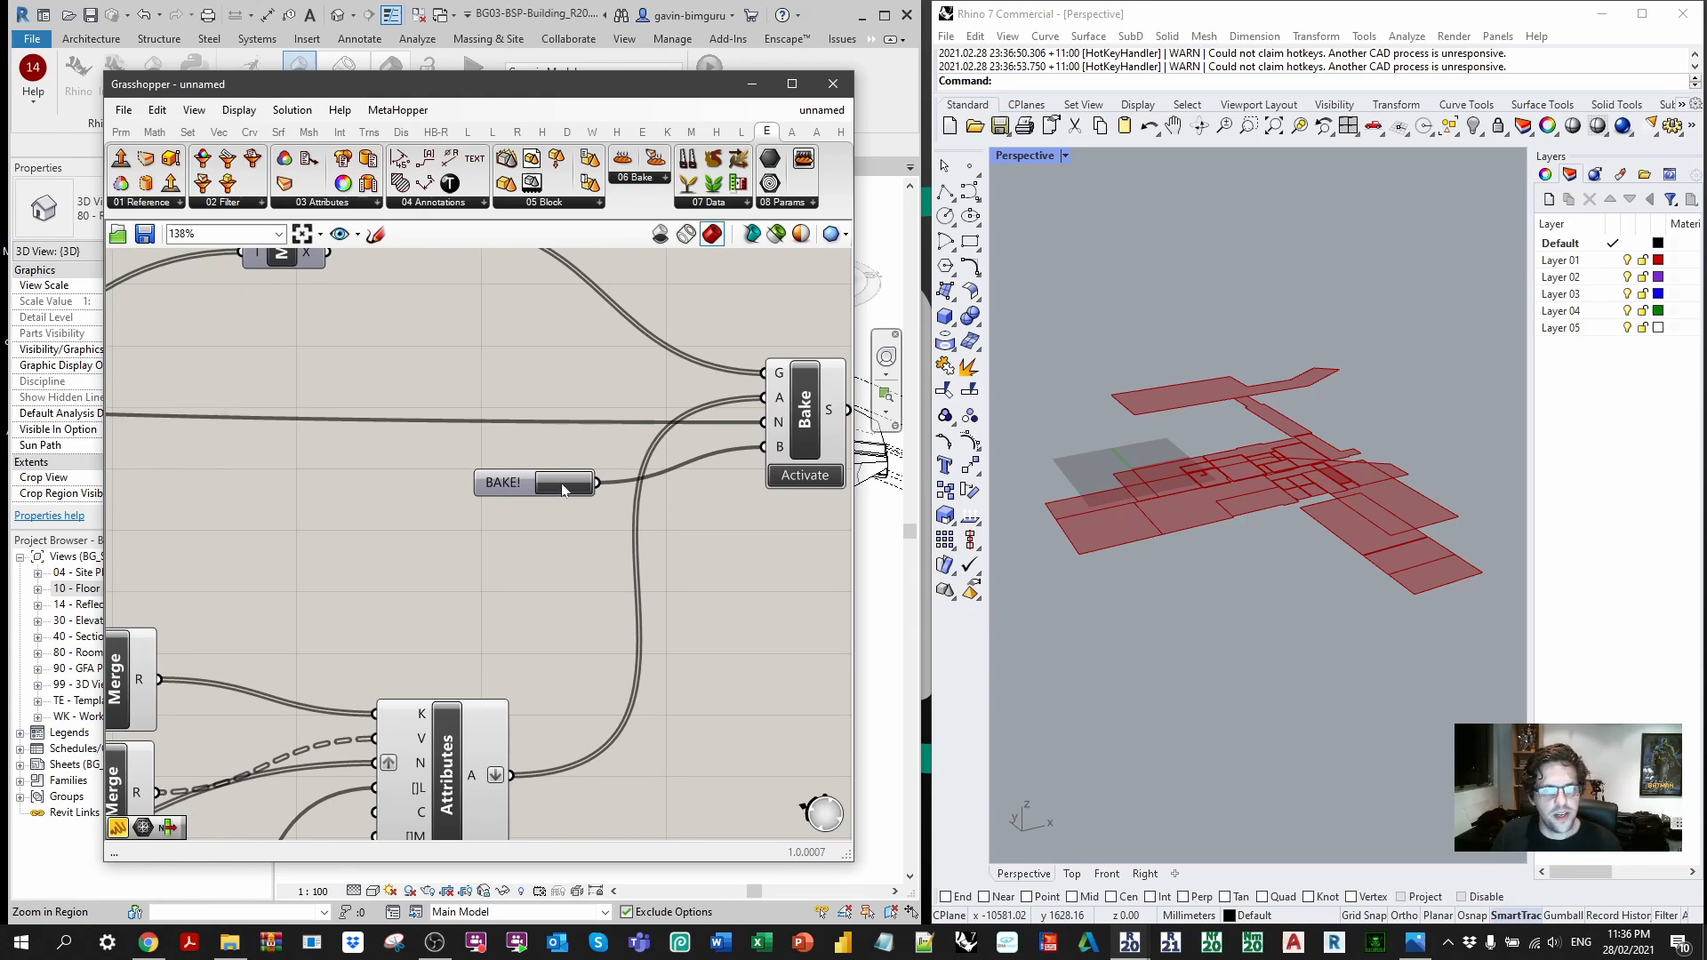
left_click(502, 481)
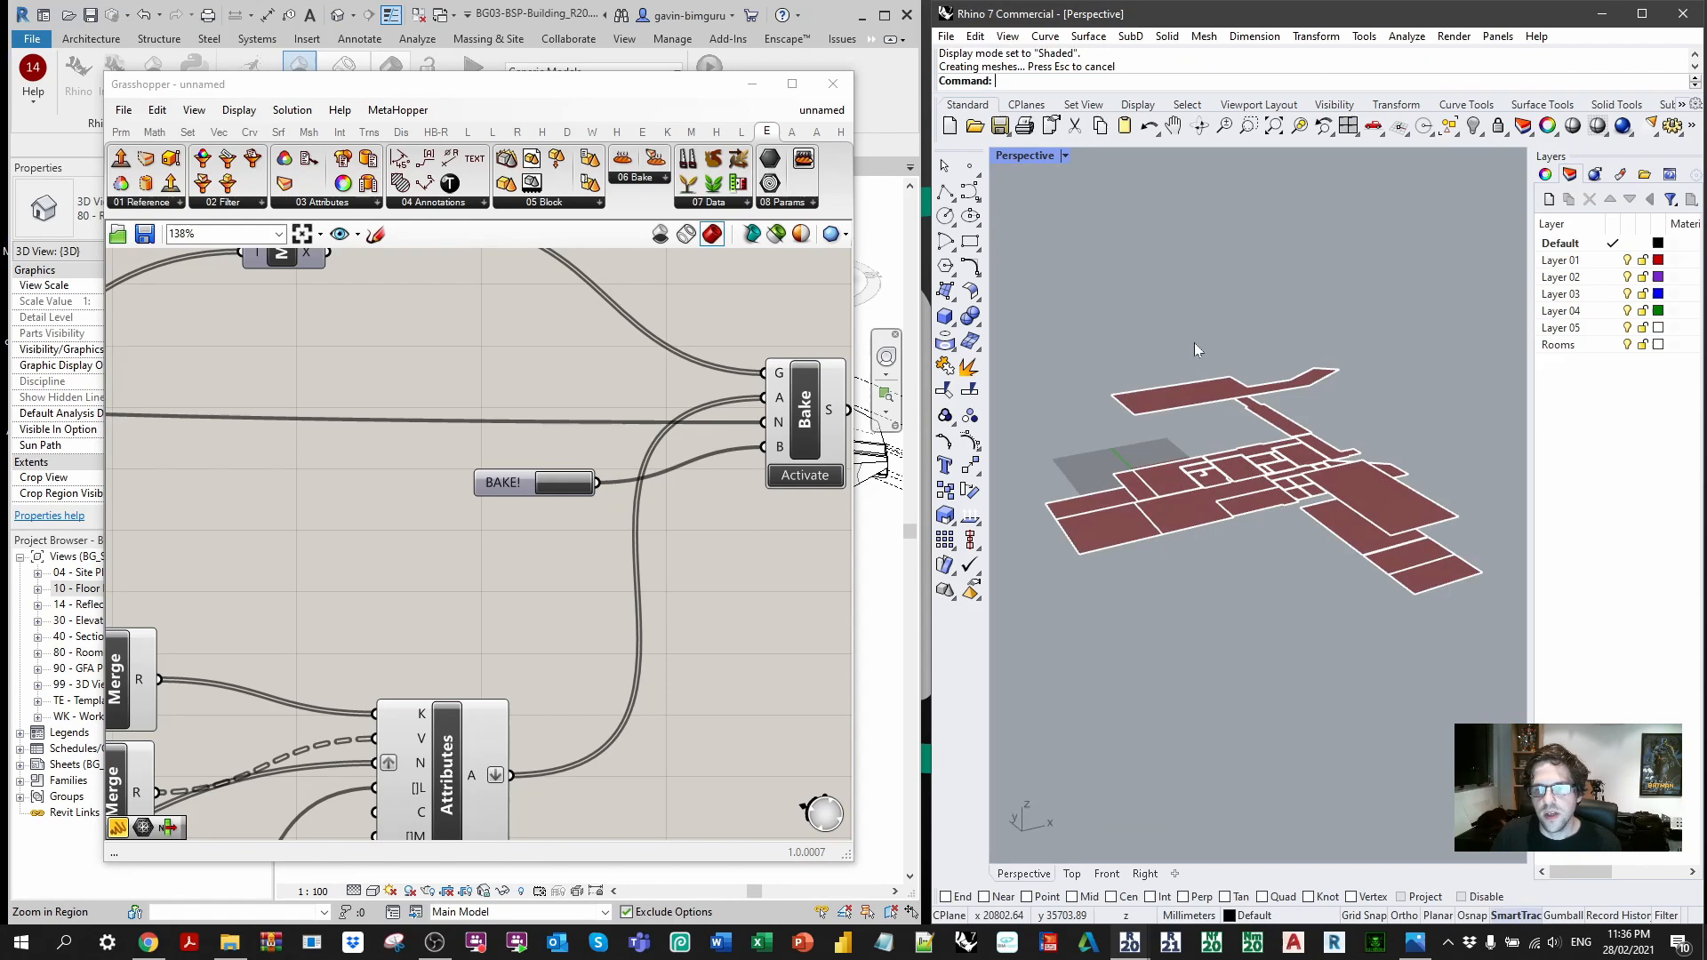
Step: Select the baked PARKING floor and show its Elefront attributes: Area, BakeName, Id, Name, Number EX.01
left_click(1230, 386)
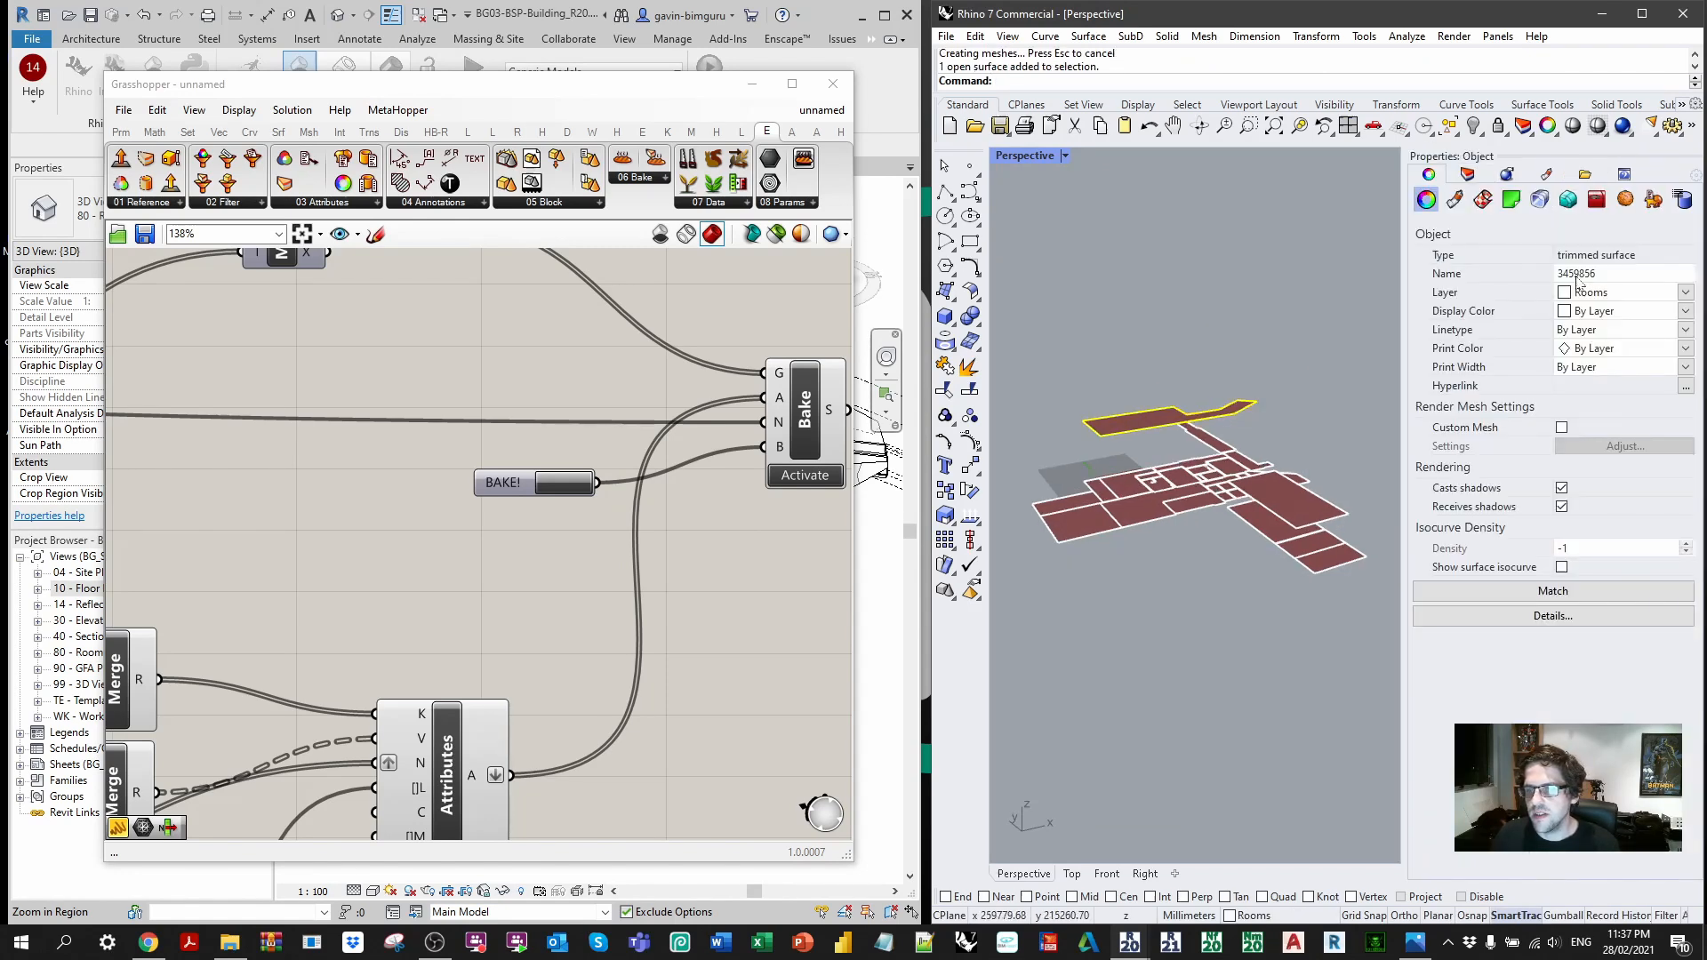
left_click(1651, 199)
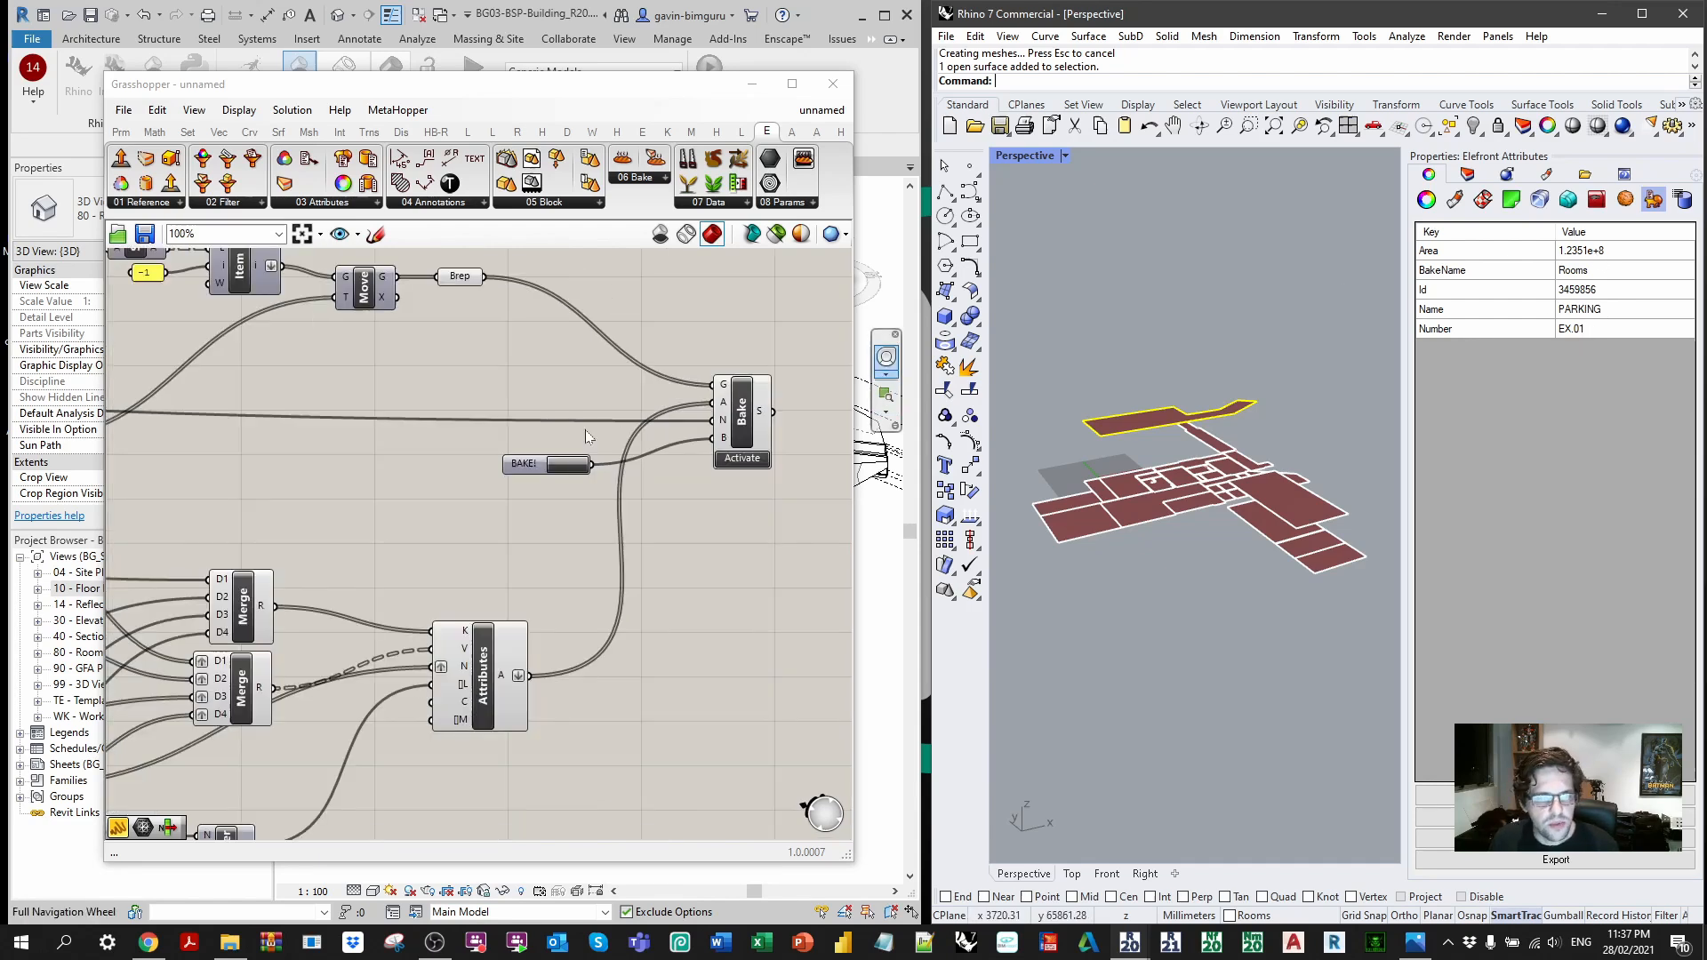
Step: Feed the Area lookup into a Number parameter whose panel lists per-room areas like 2.2707e+7
scroll("up", 3)
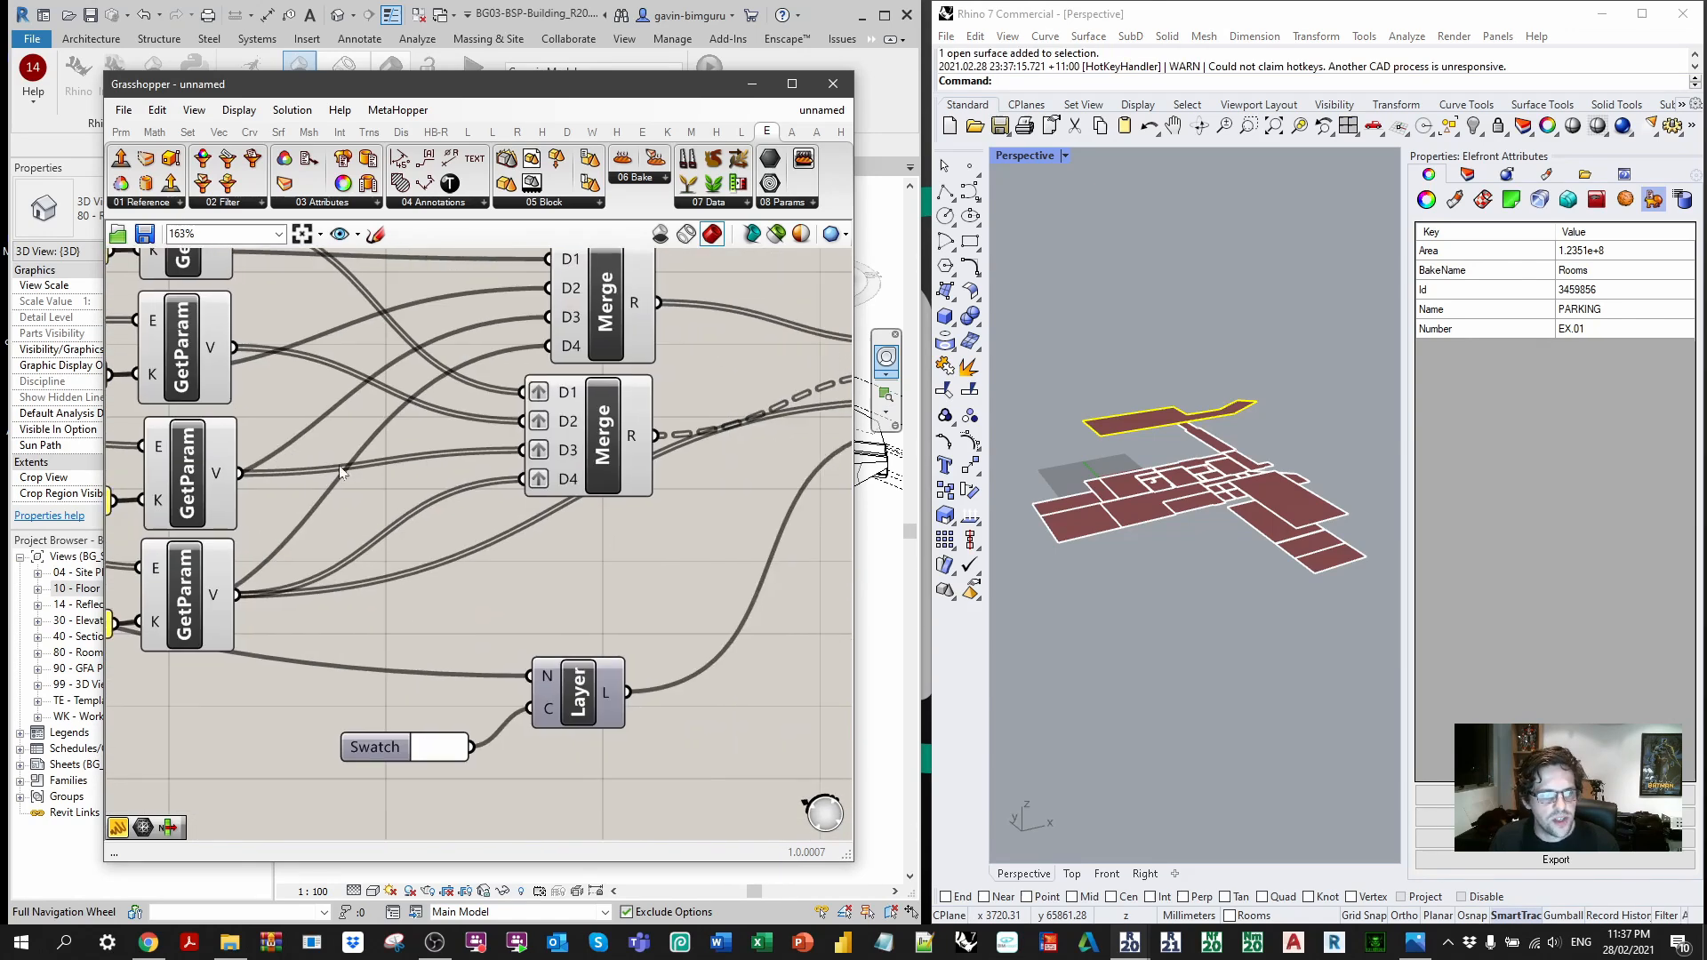
scroll("up", 3)
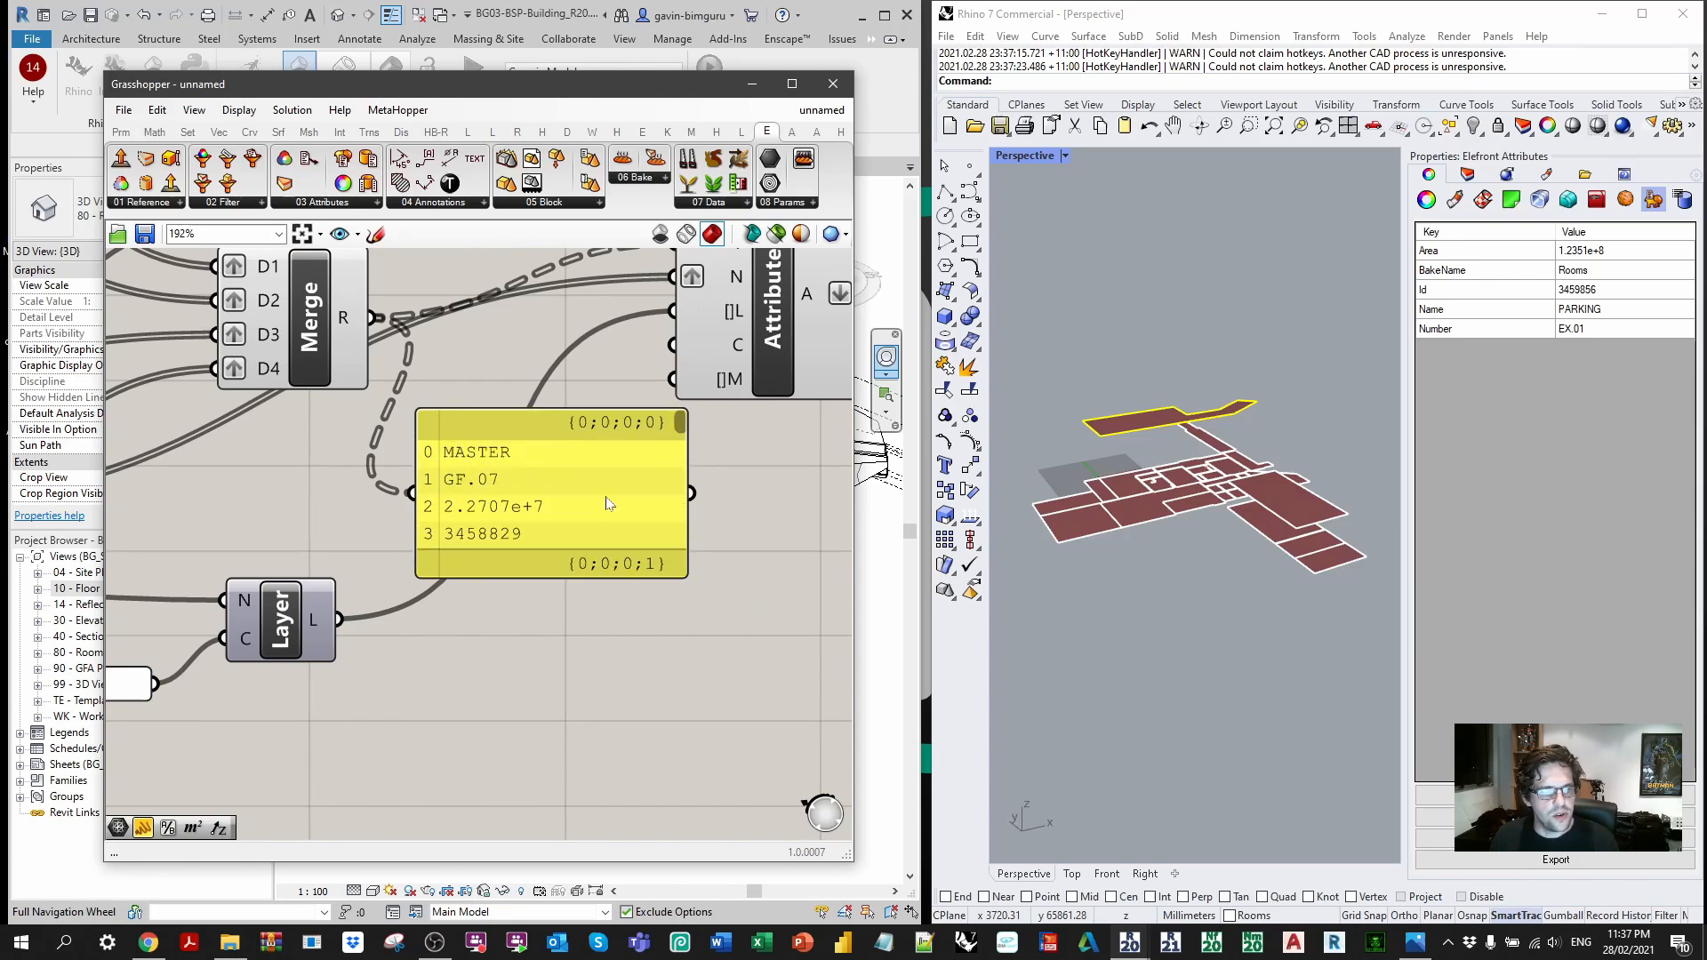
scroll("down", 3)
type("NUMBER")
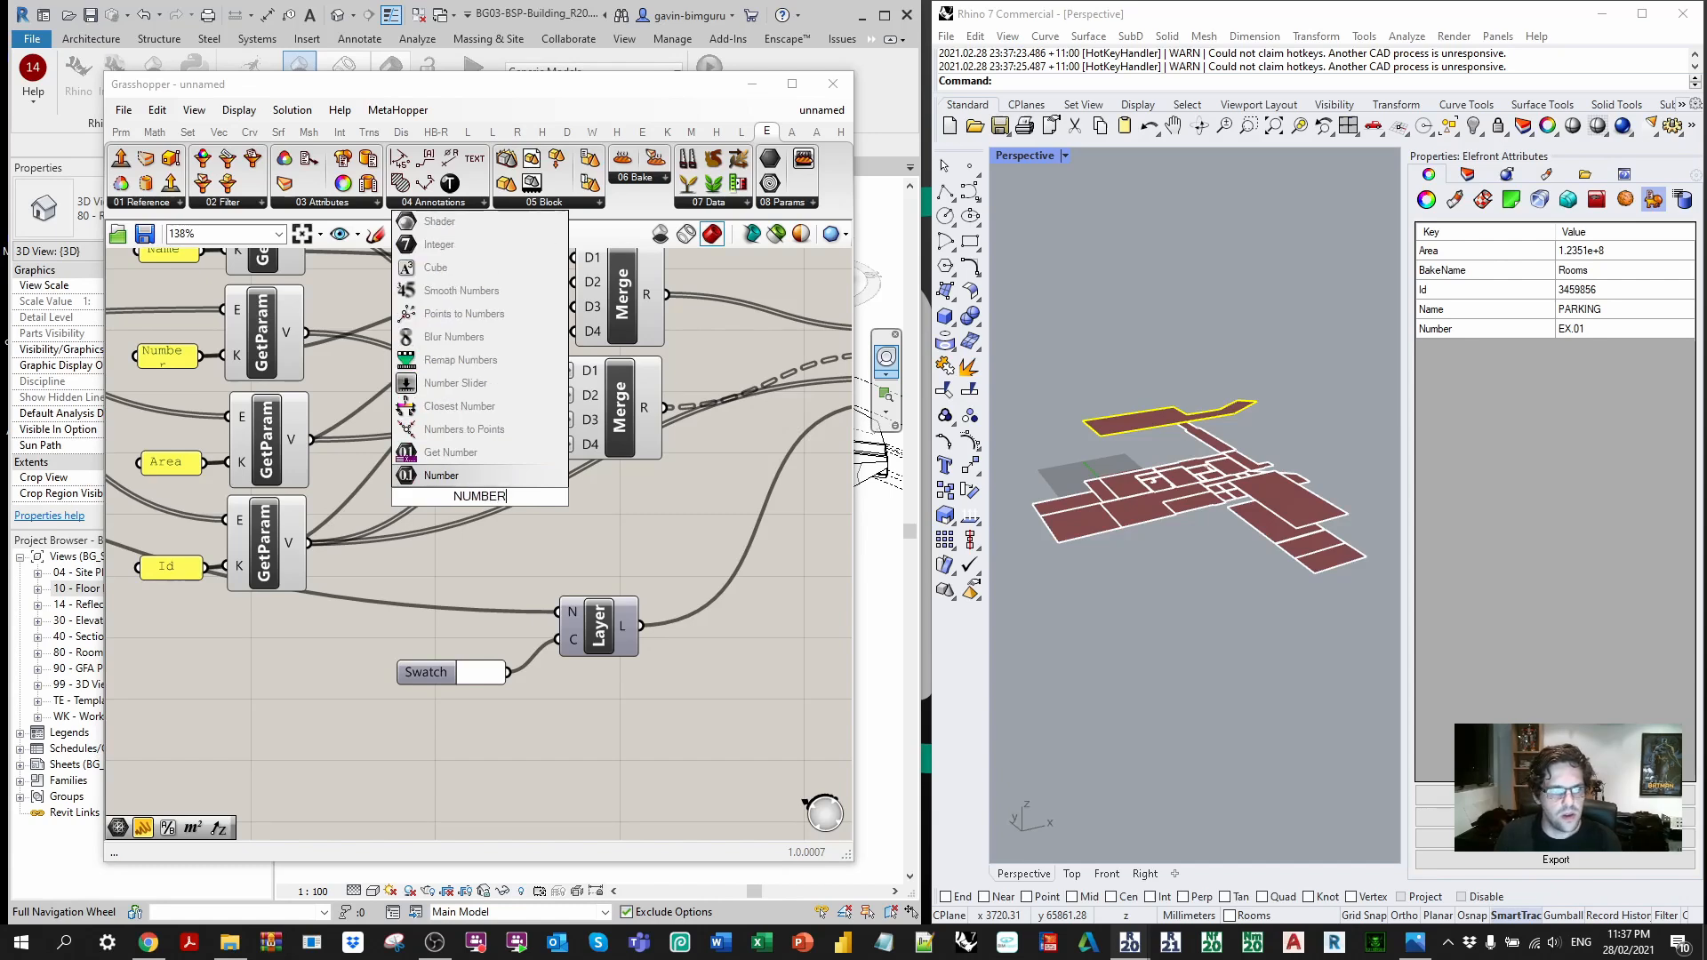
left_click(442, 476)
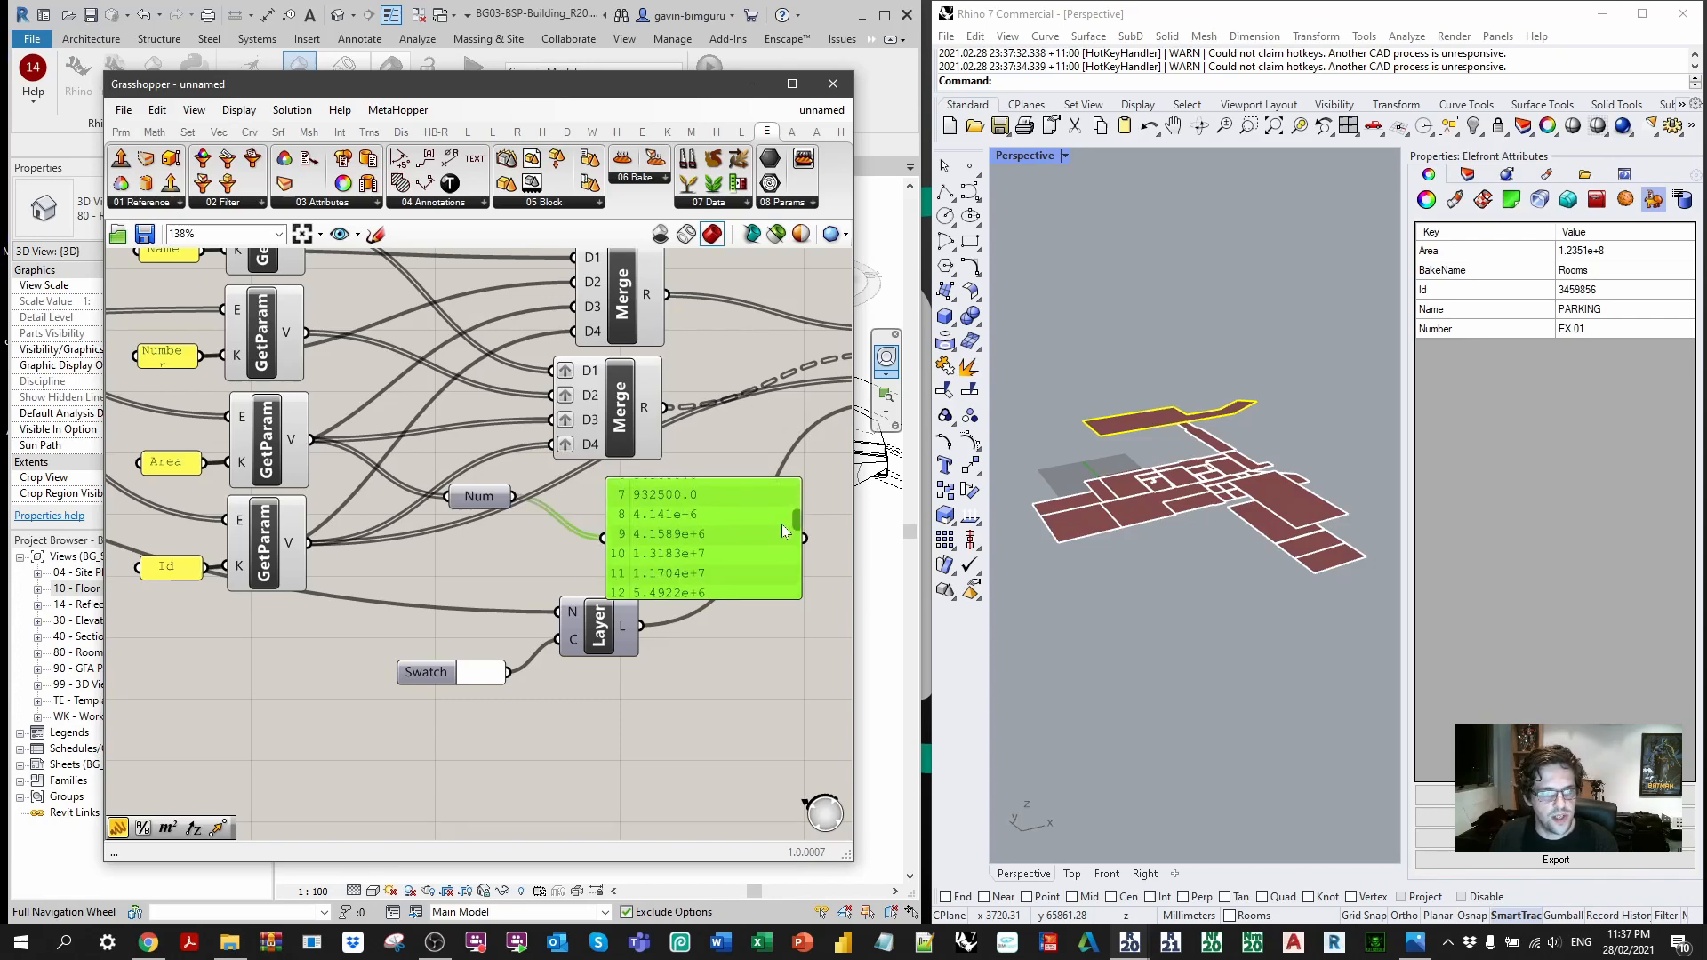
scroll("down", 3)
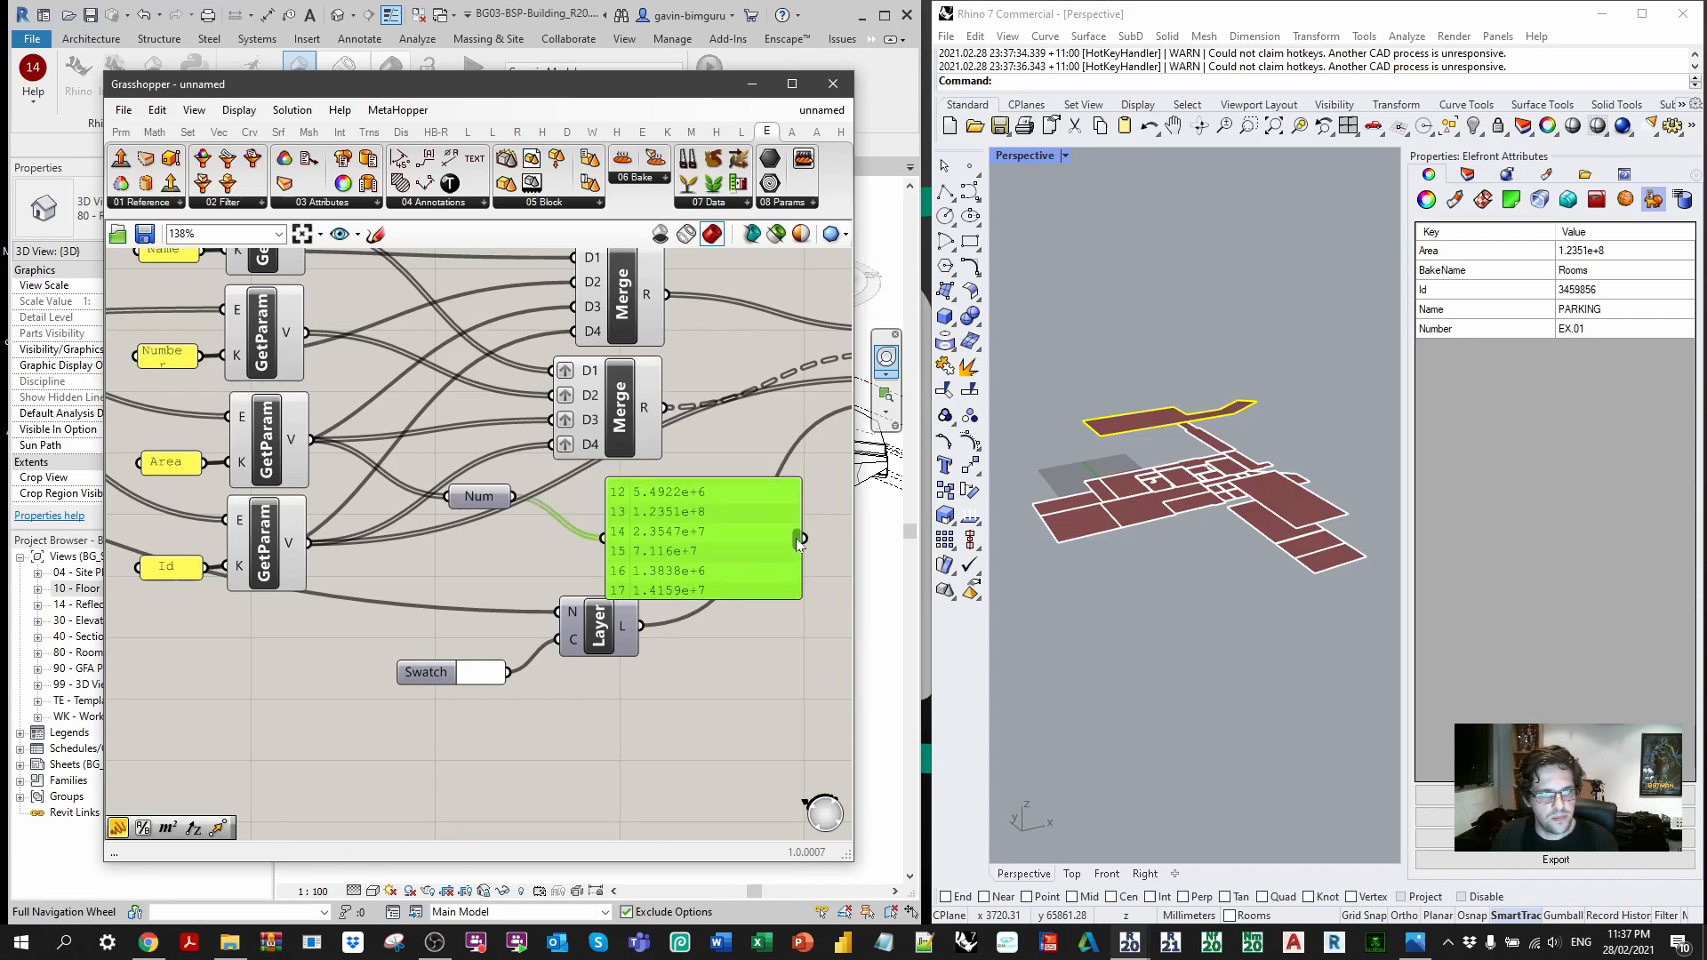
left_click(532, 537)
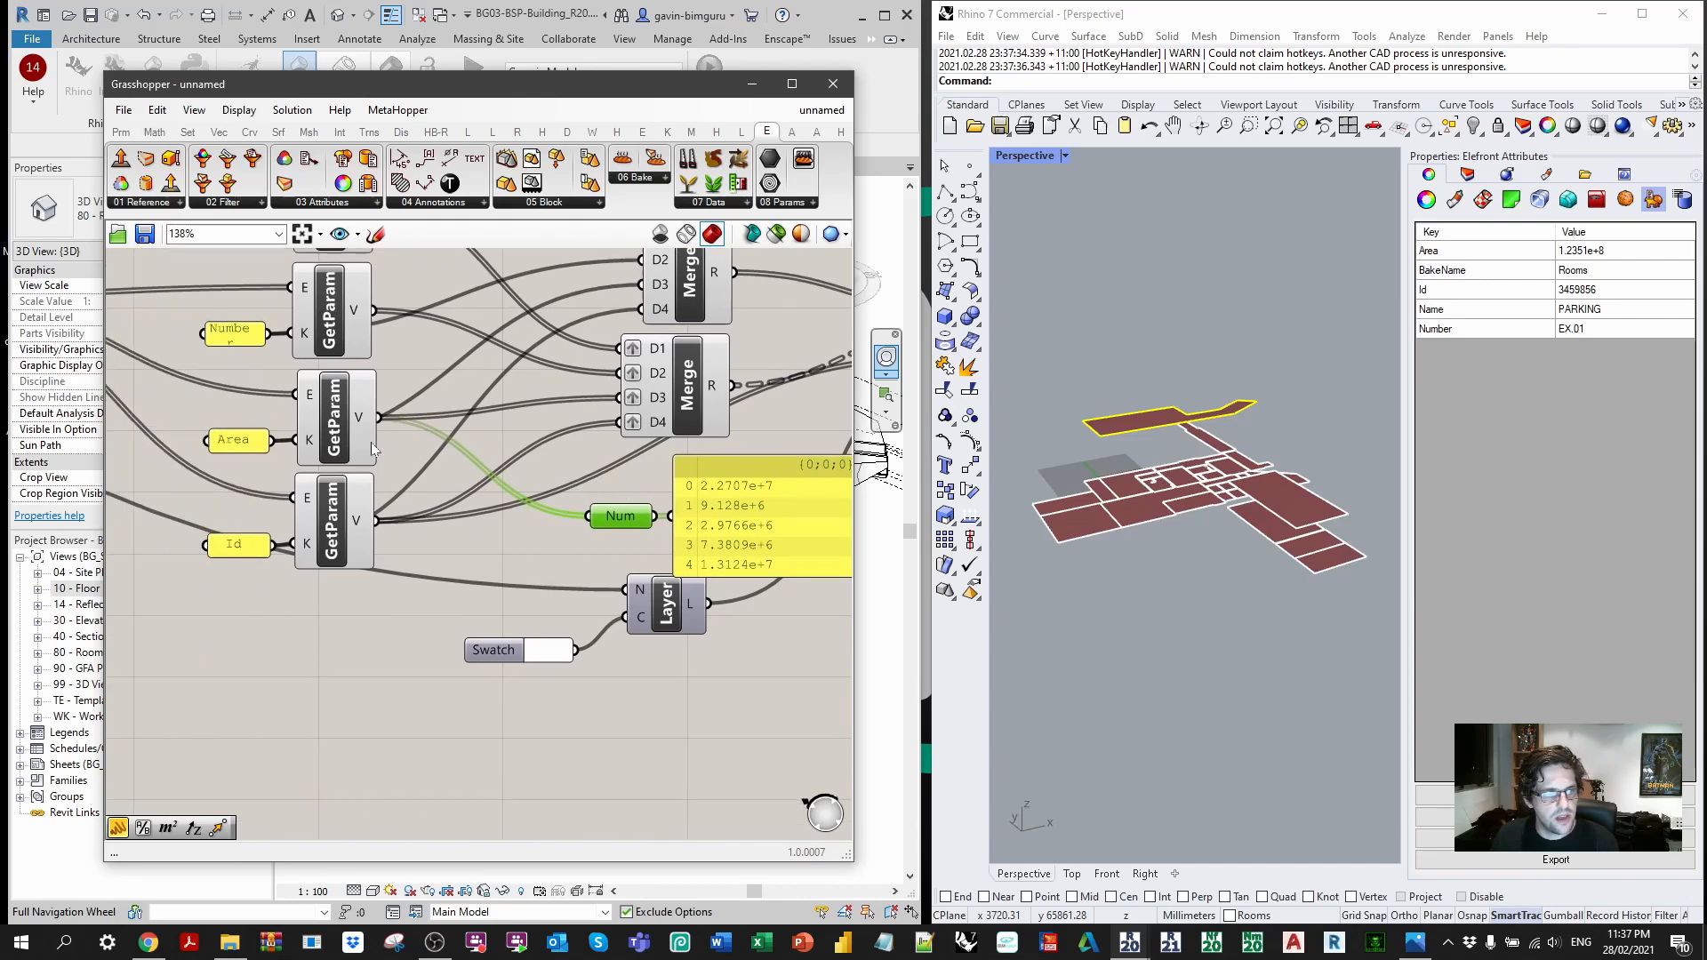
mouse_move(318, 458)
type("/")
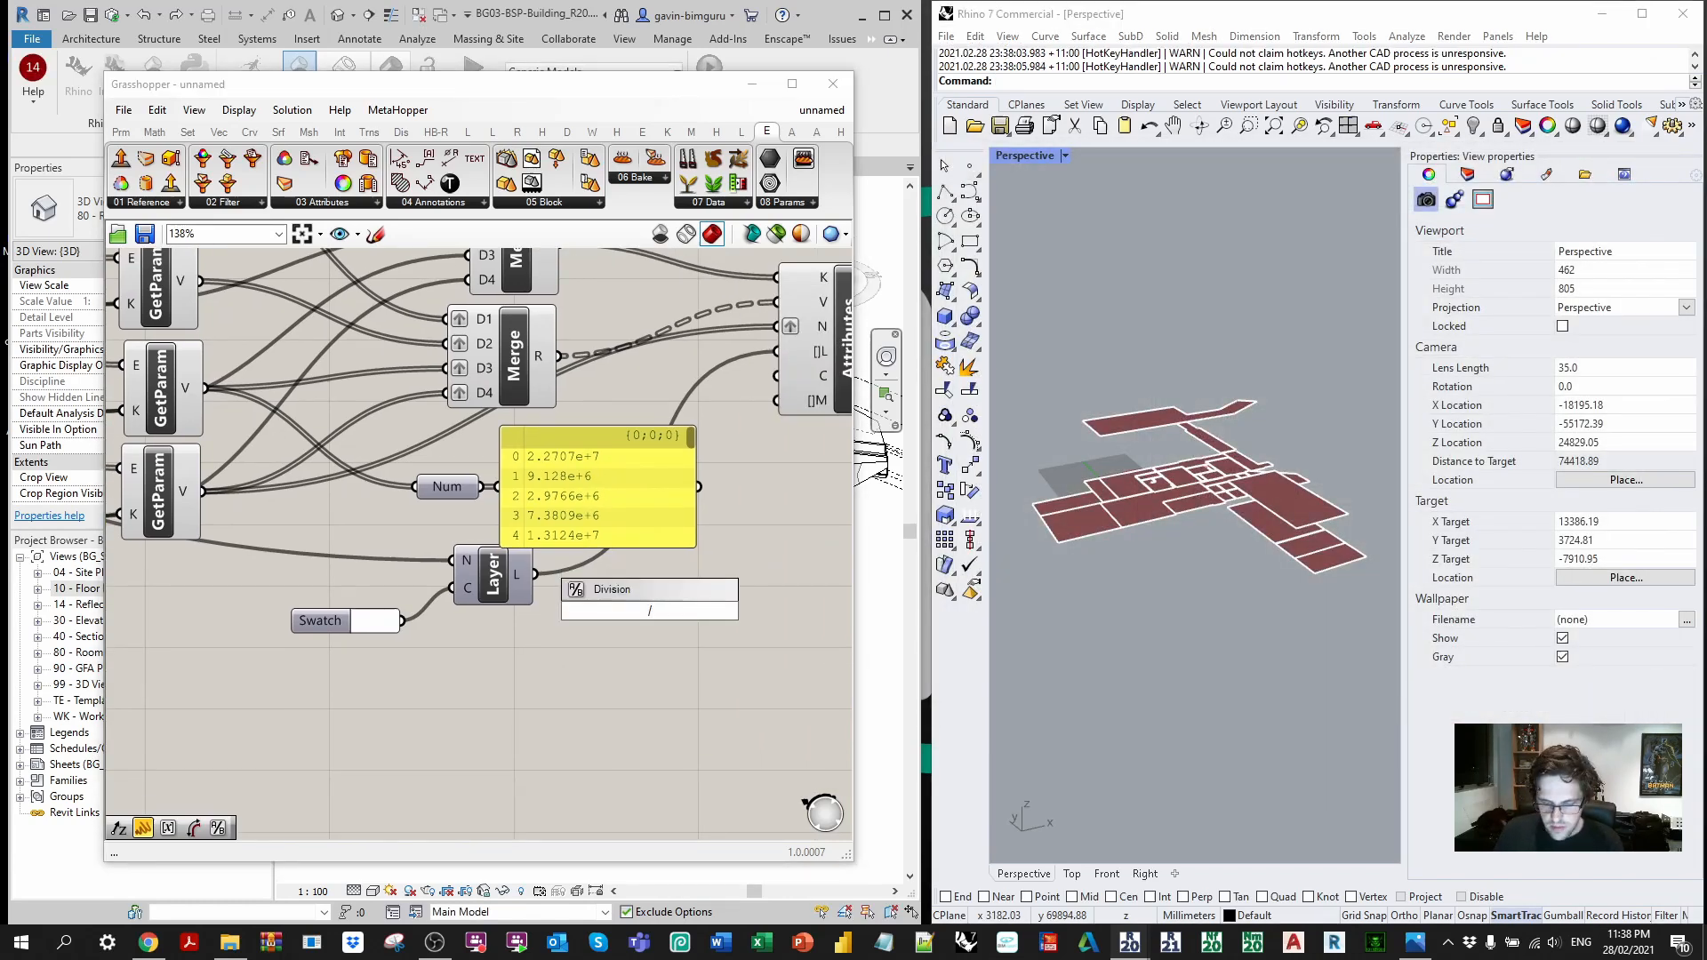
Step: Divide the room areas by 1000000 with a Division component and wire the square-metre results into the Merge
double_click(647, 610)
type("1000000")
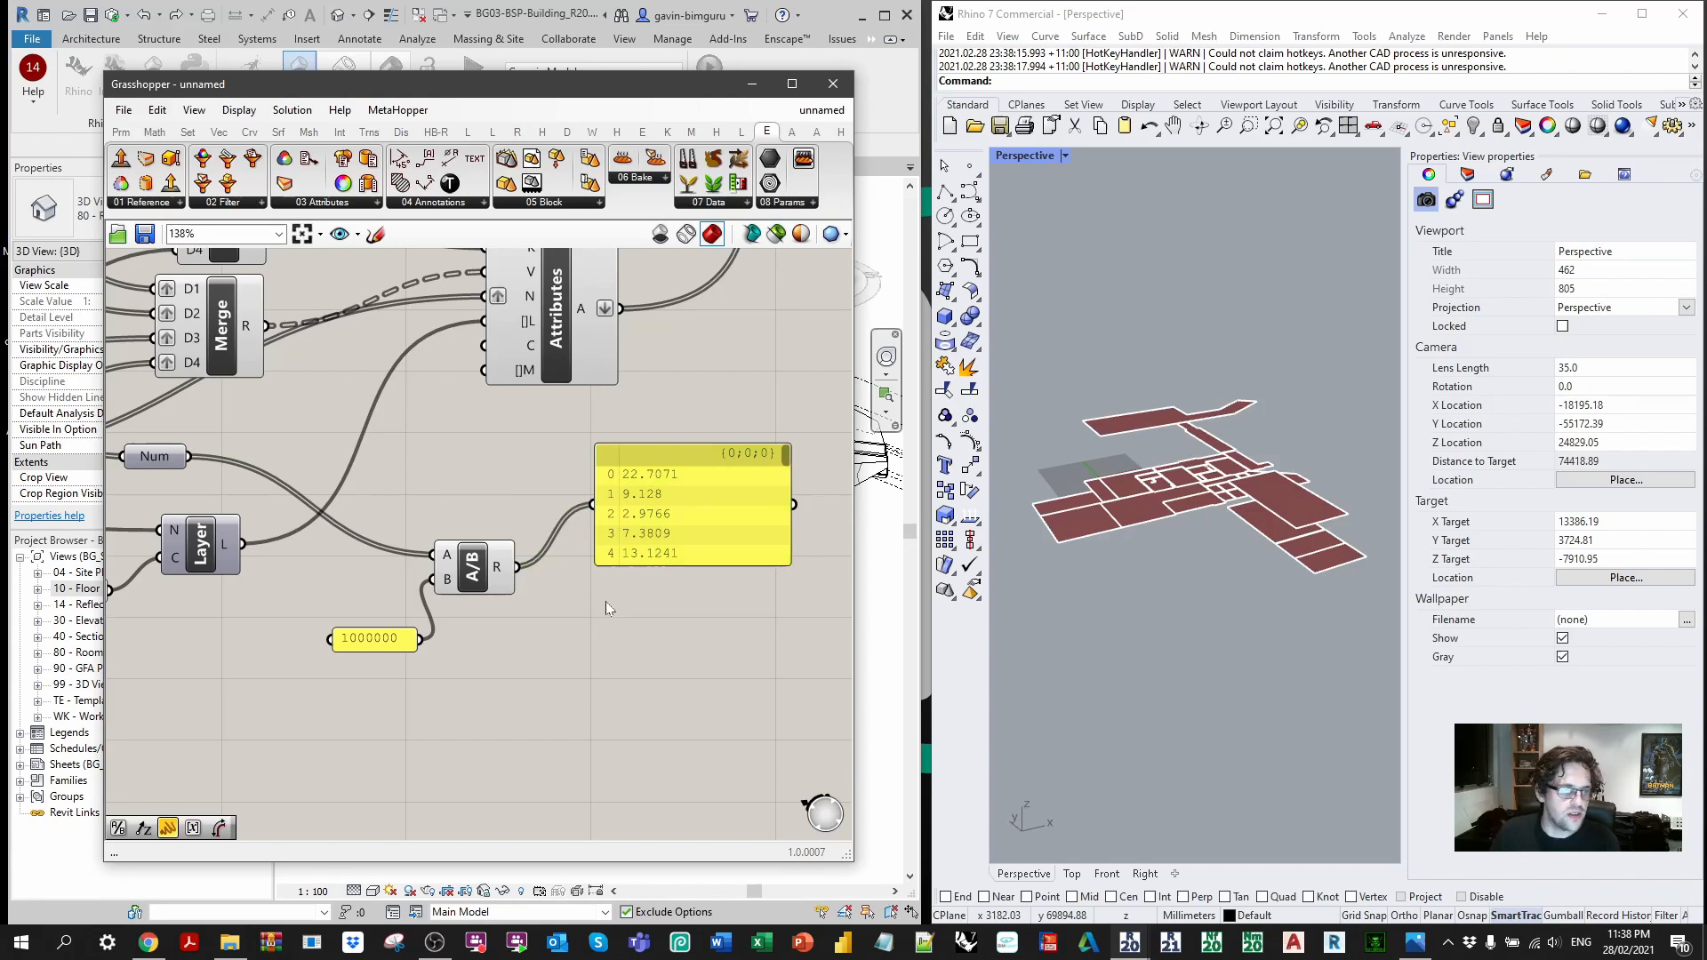
scroll("down", 3)
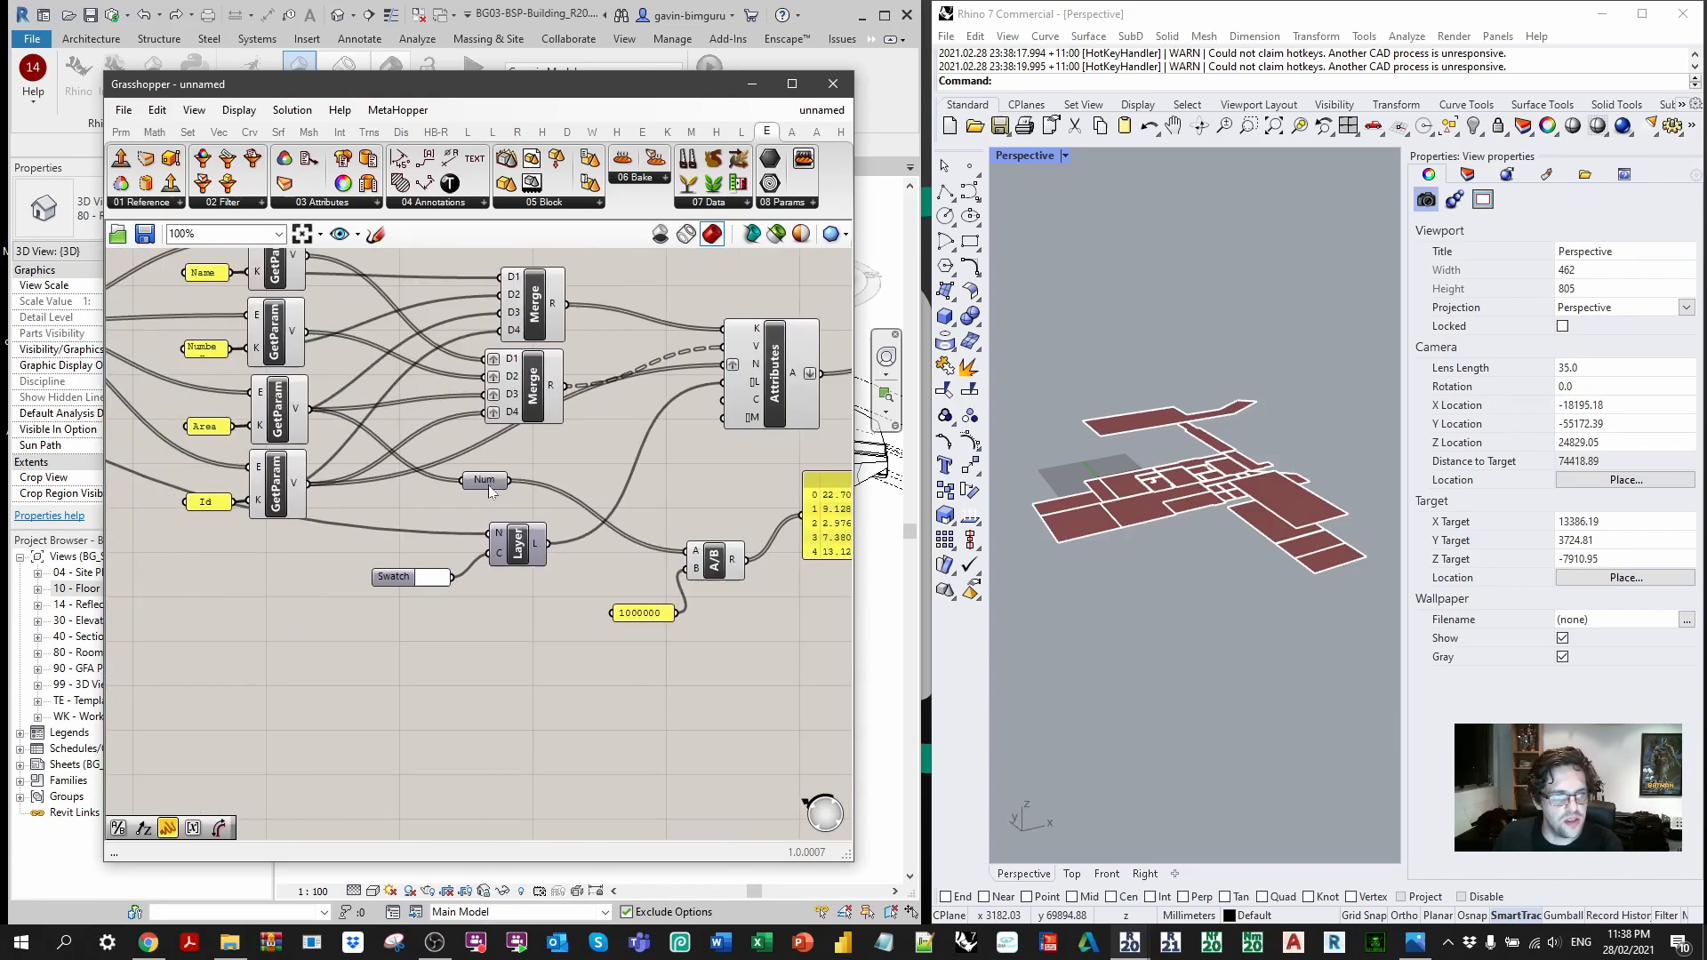
mouse_move(316, 420)
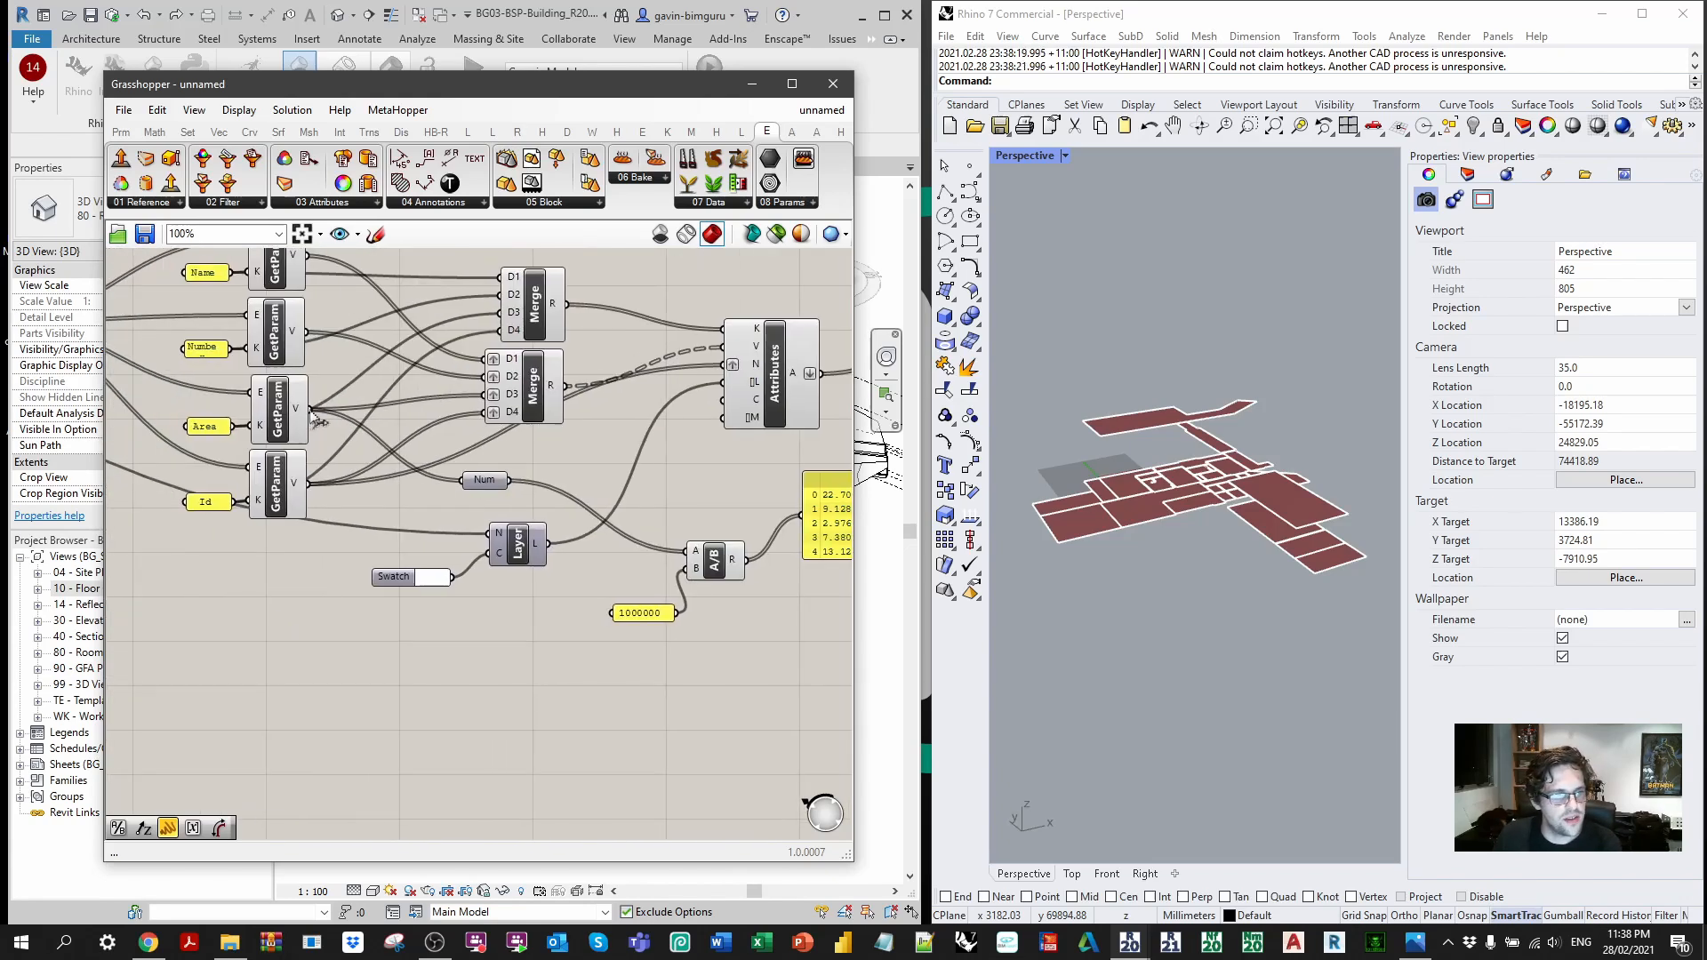
right_click(302, 411)
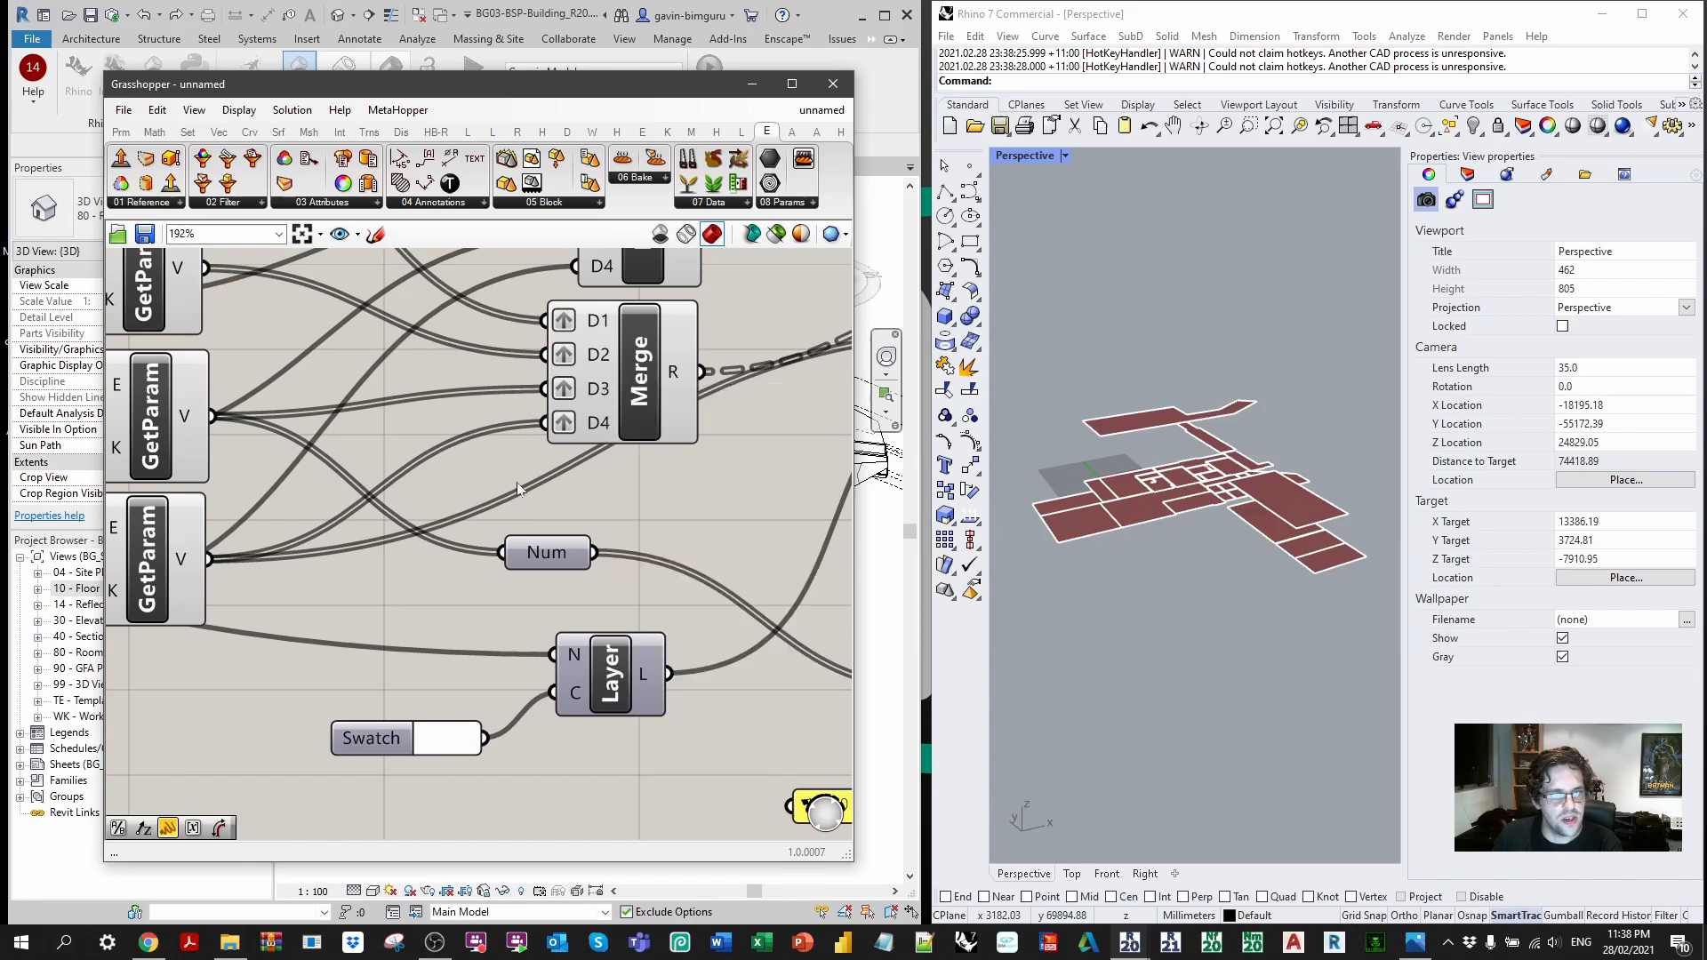
scroll("down", 3)
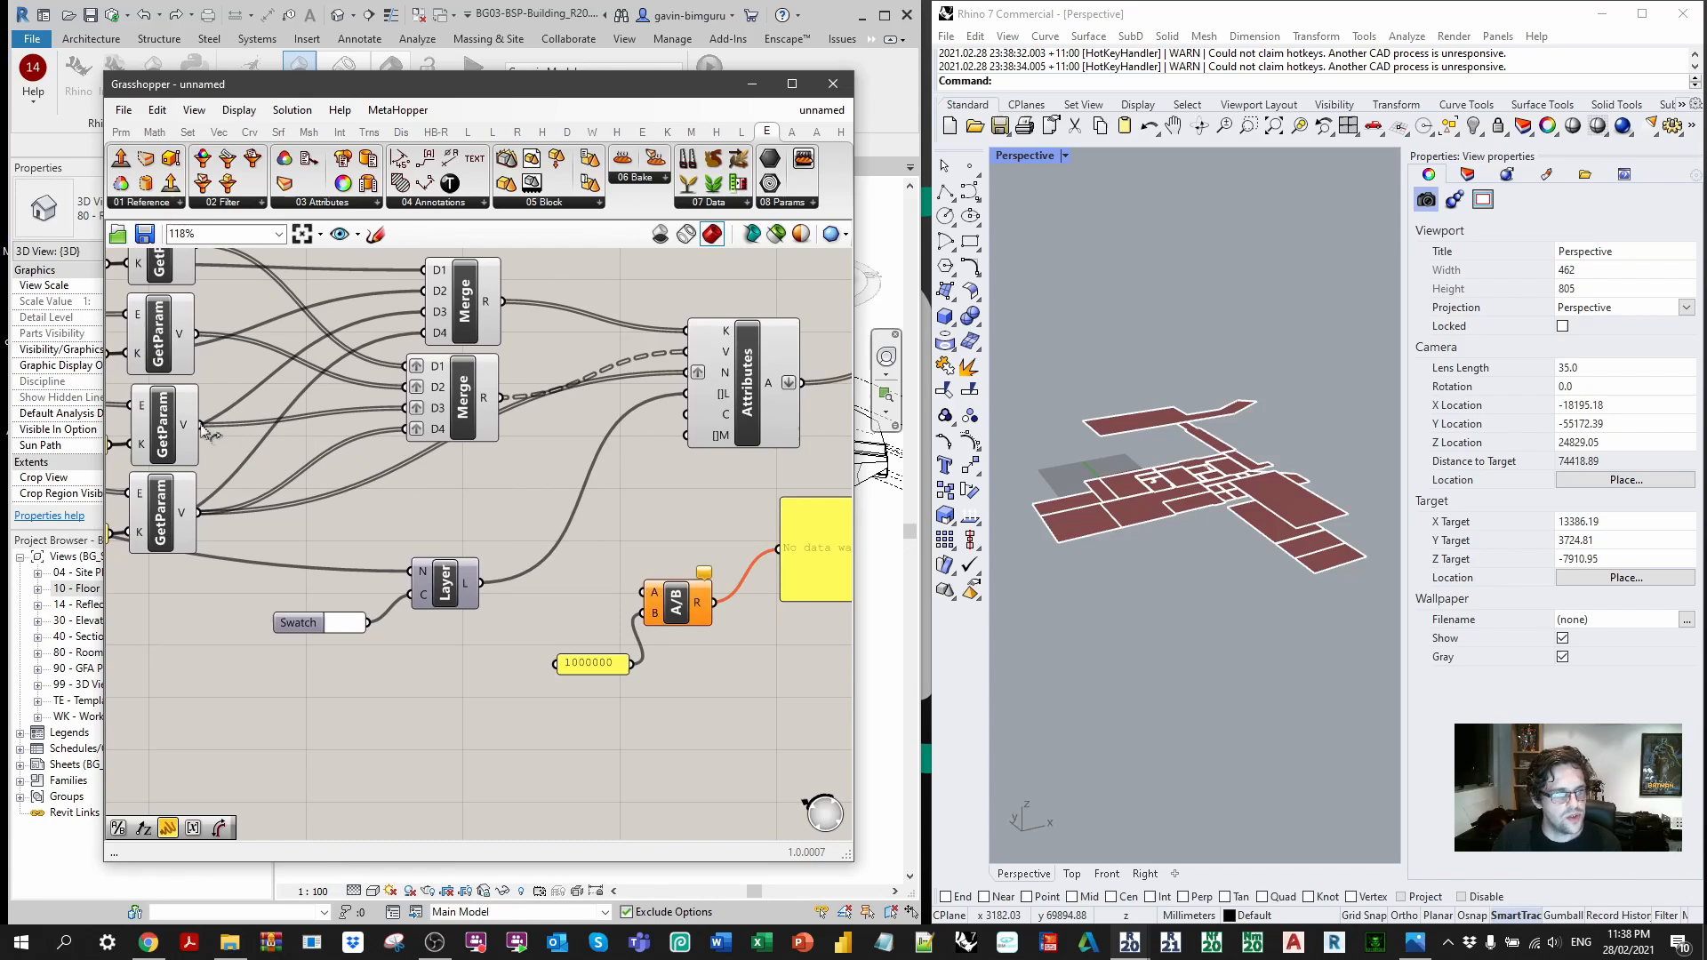
mouse_move(235, 441)
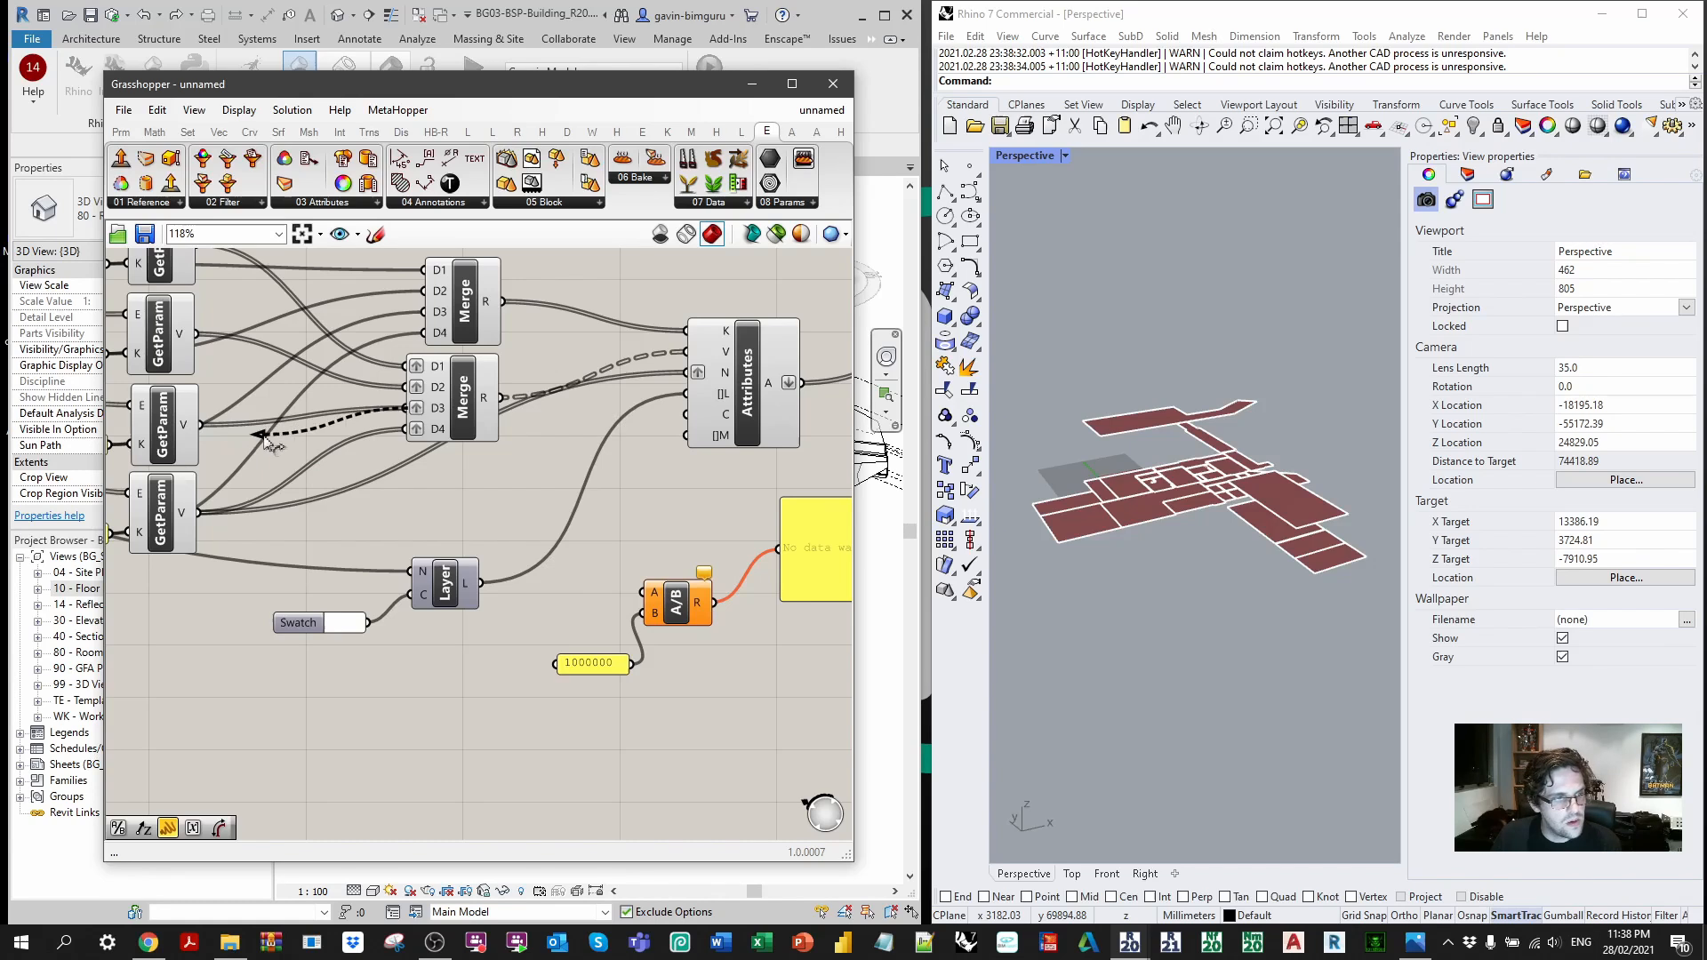
left_click(517, 130)
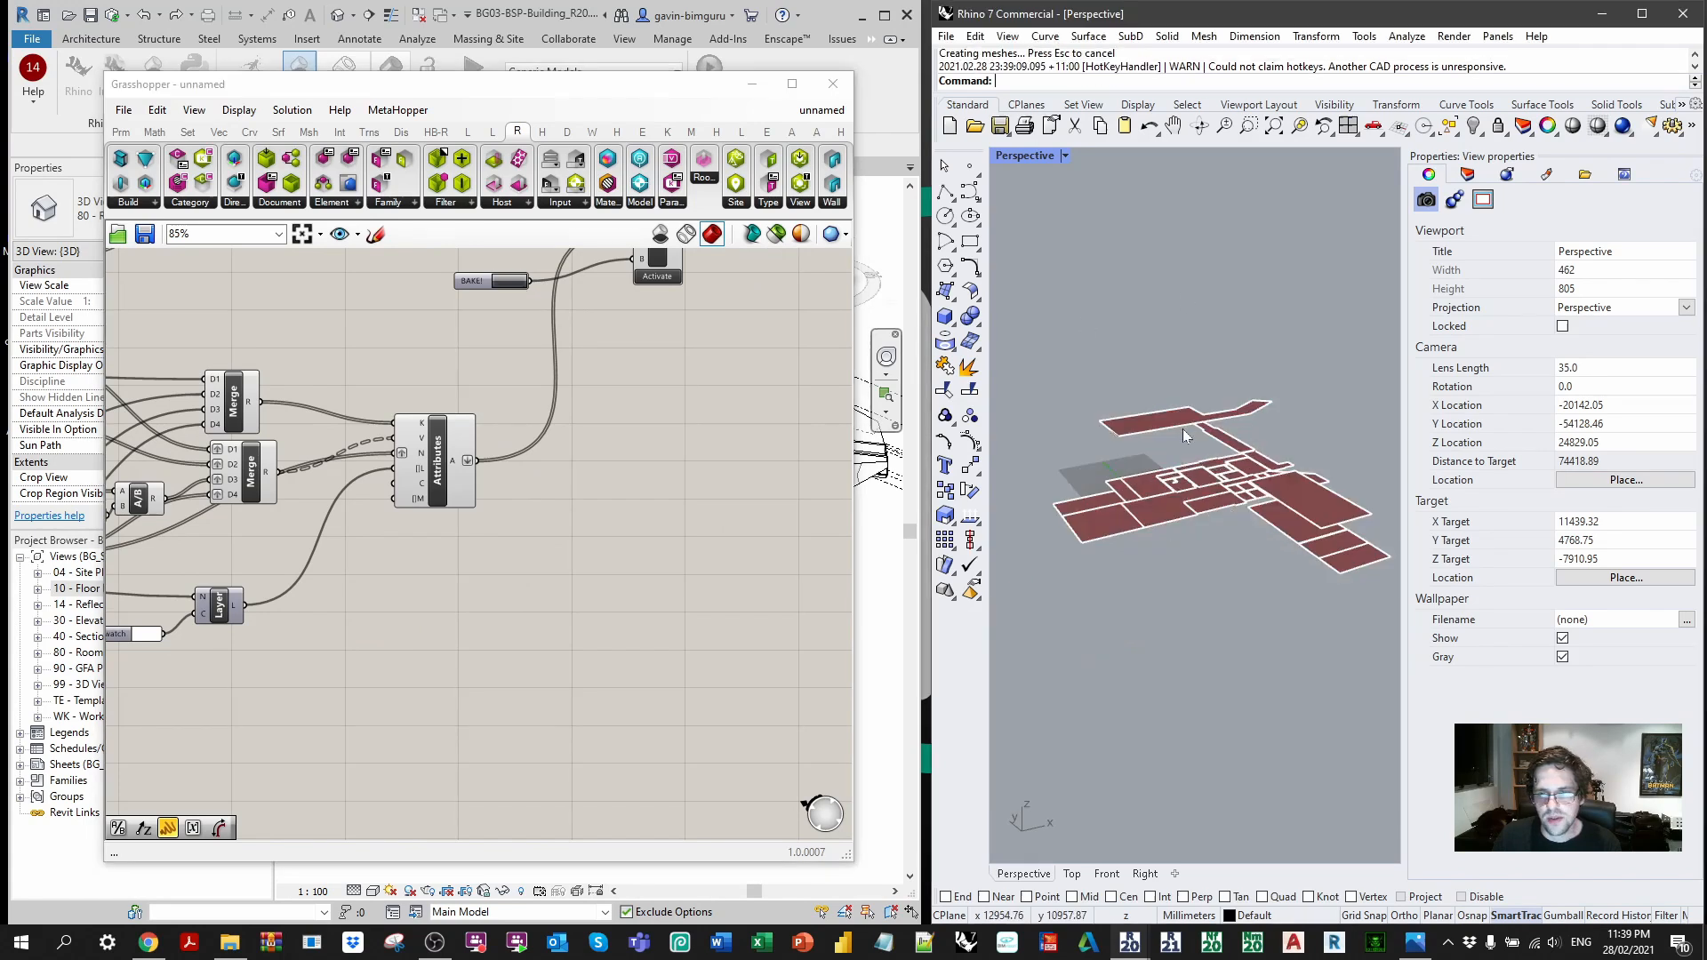
Step: Inspect the PARKING, MASTER, KITCHEN and LIVING floors, reading areas in square metres such as LIVING 53.22
left_click(1186, 415)
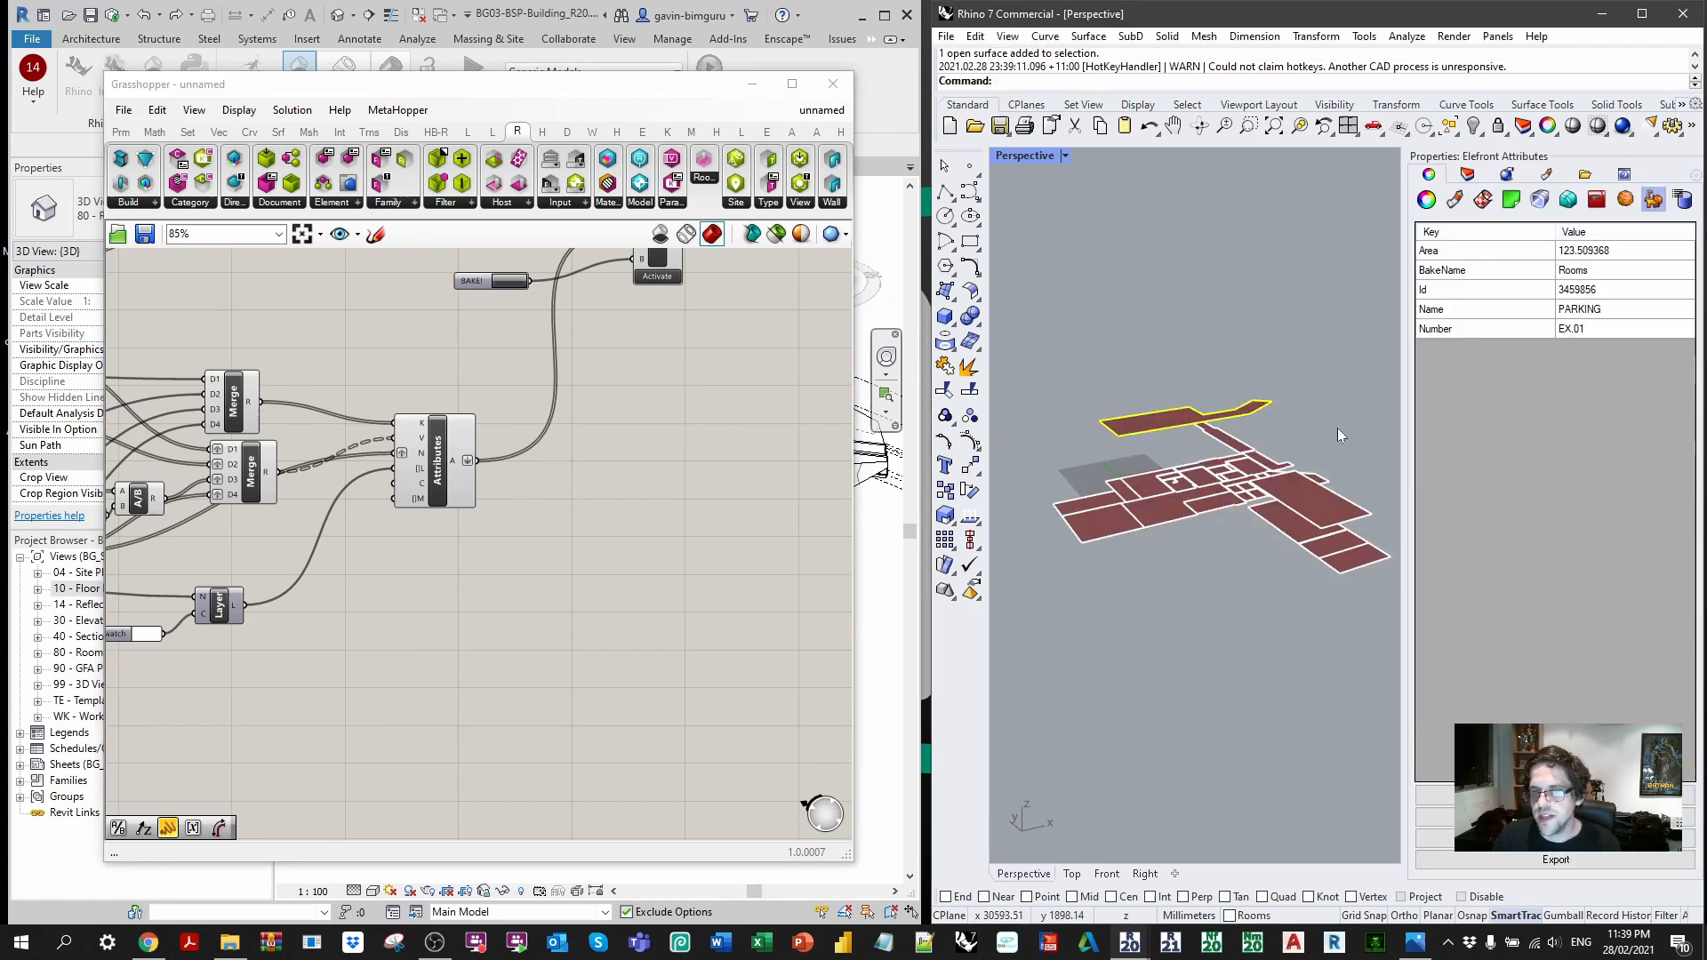
left_click(1159, 493)
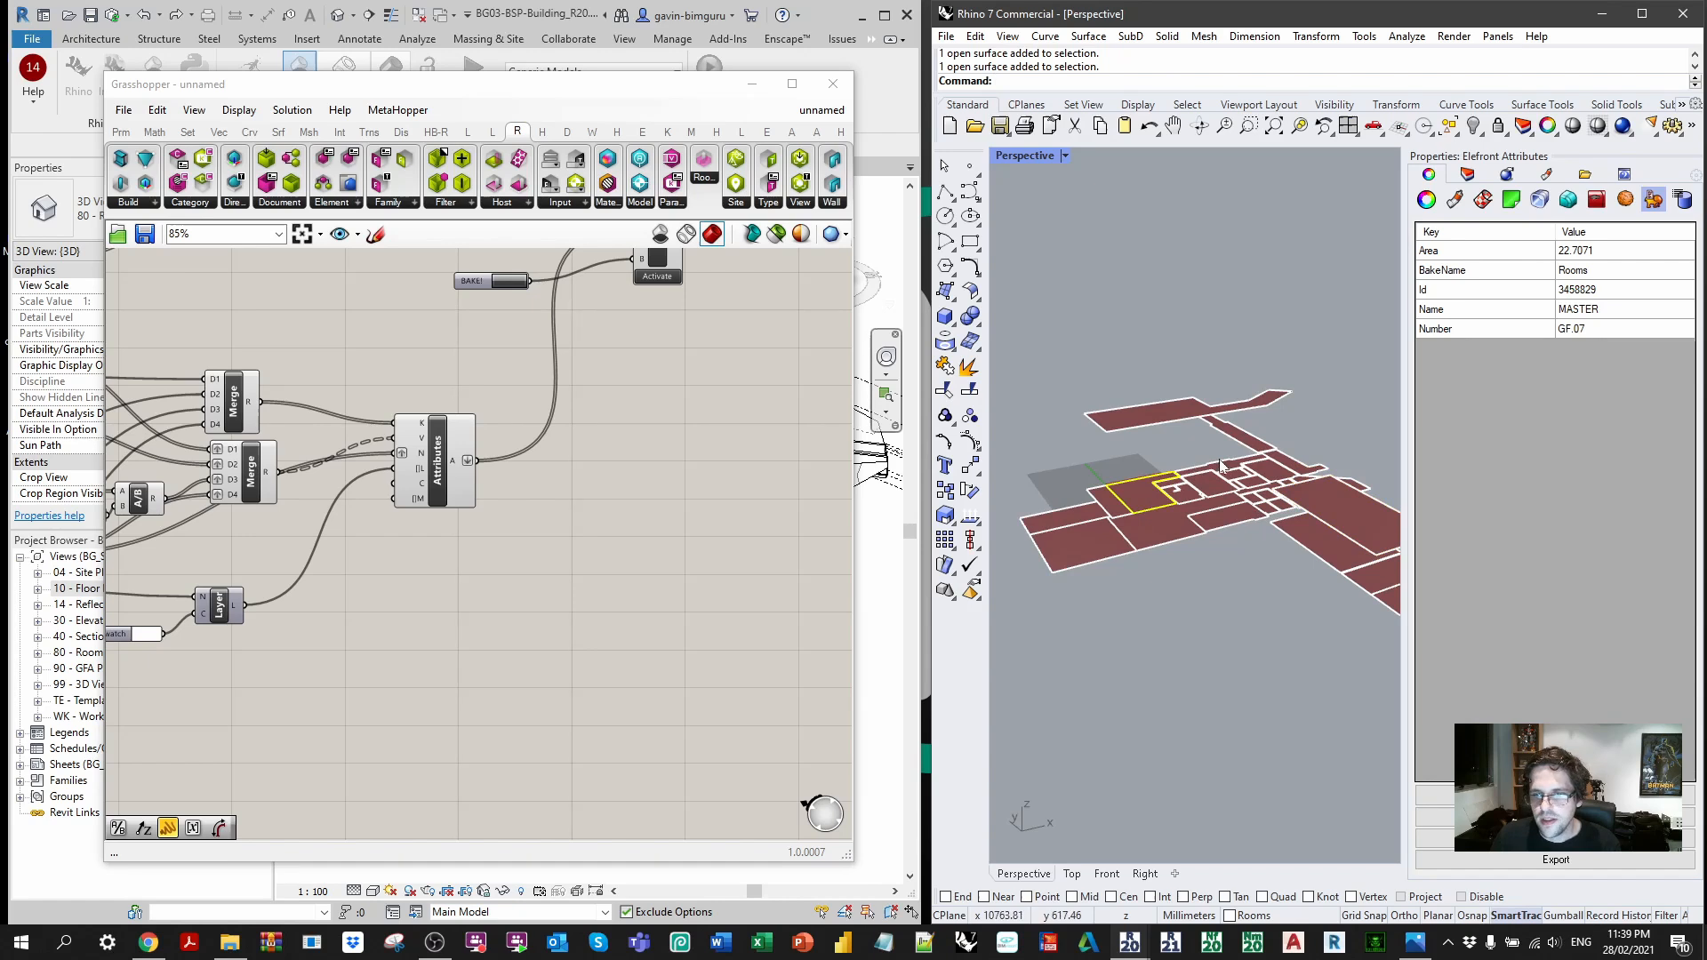
left_click(1220, 518)
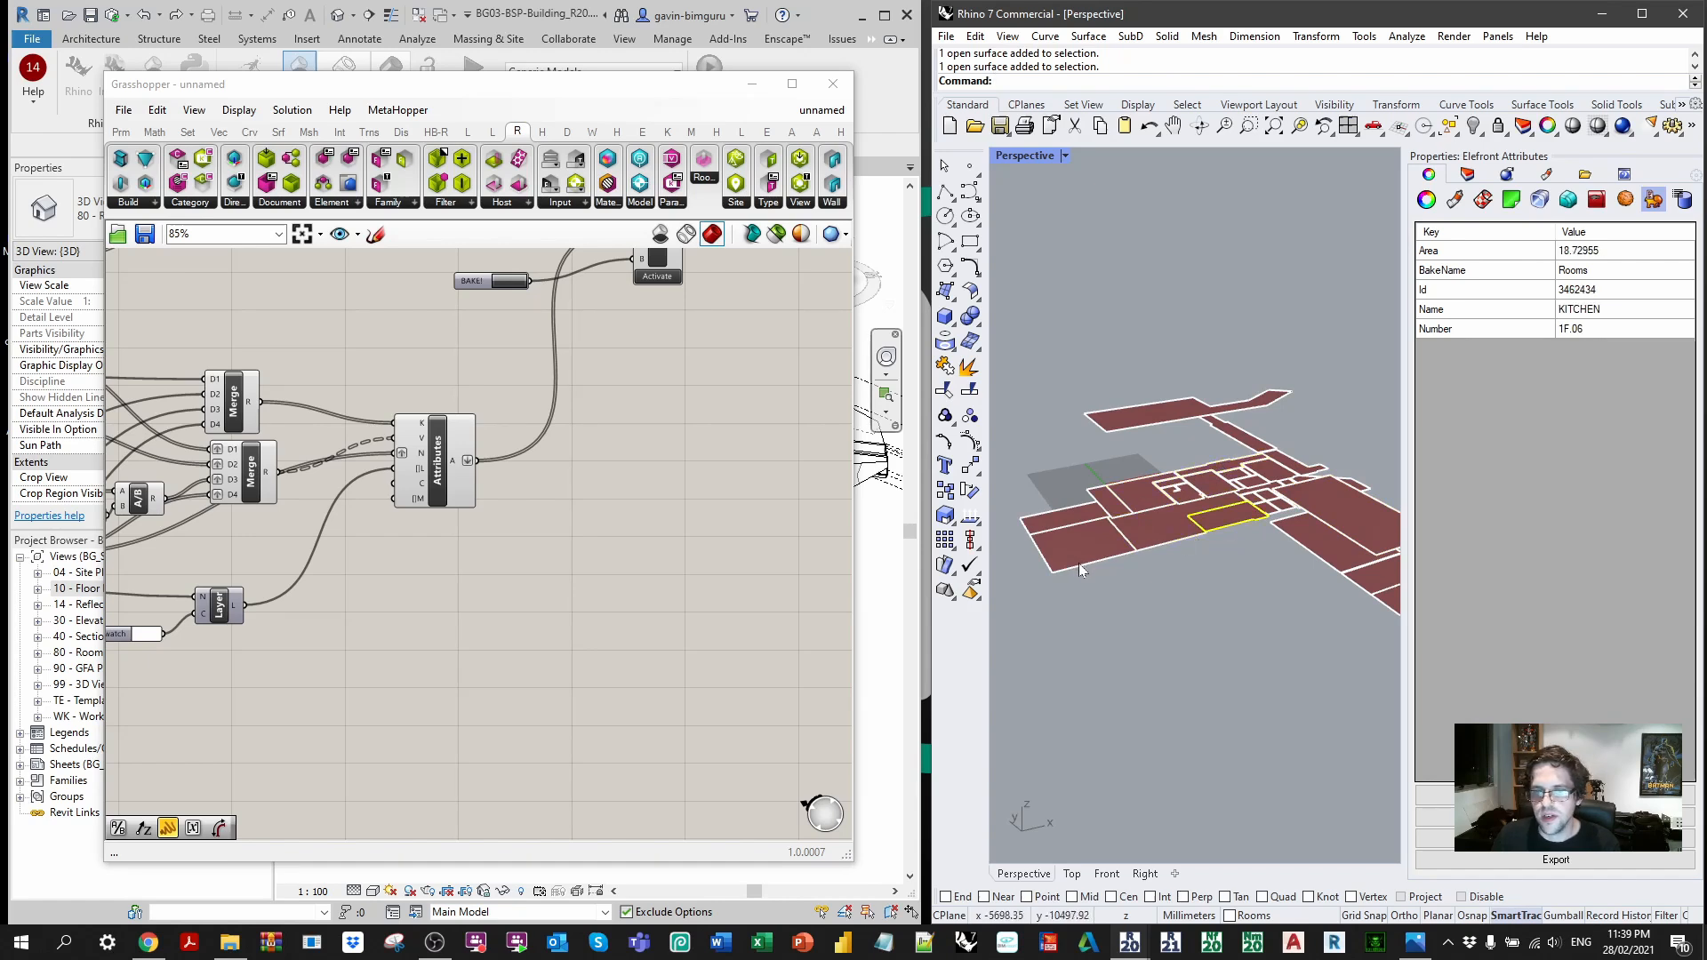
left_click(1328, 544)
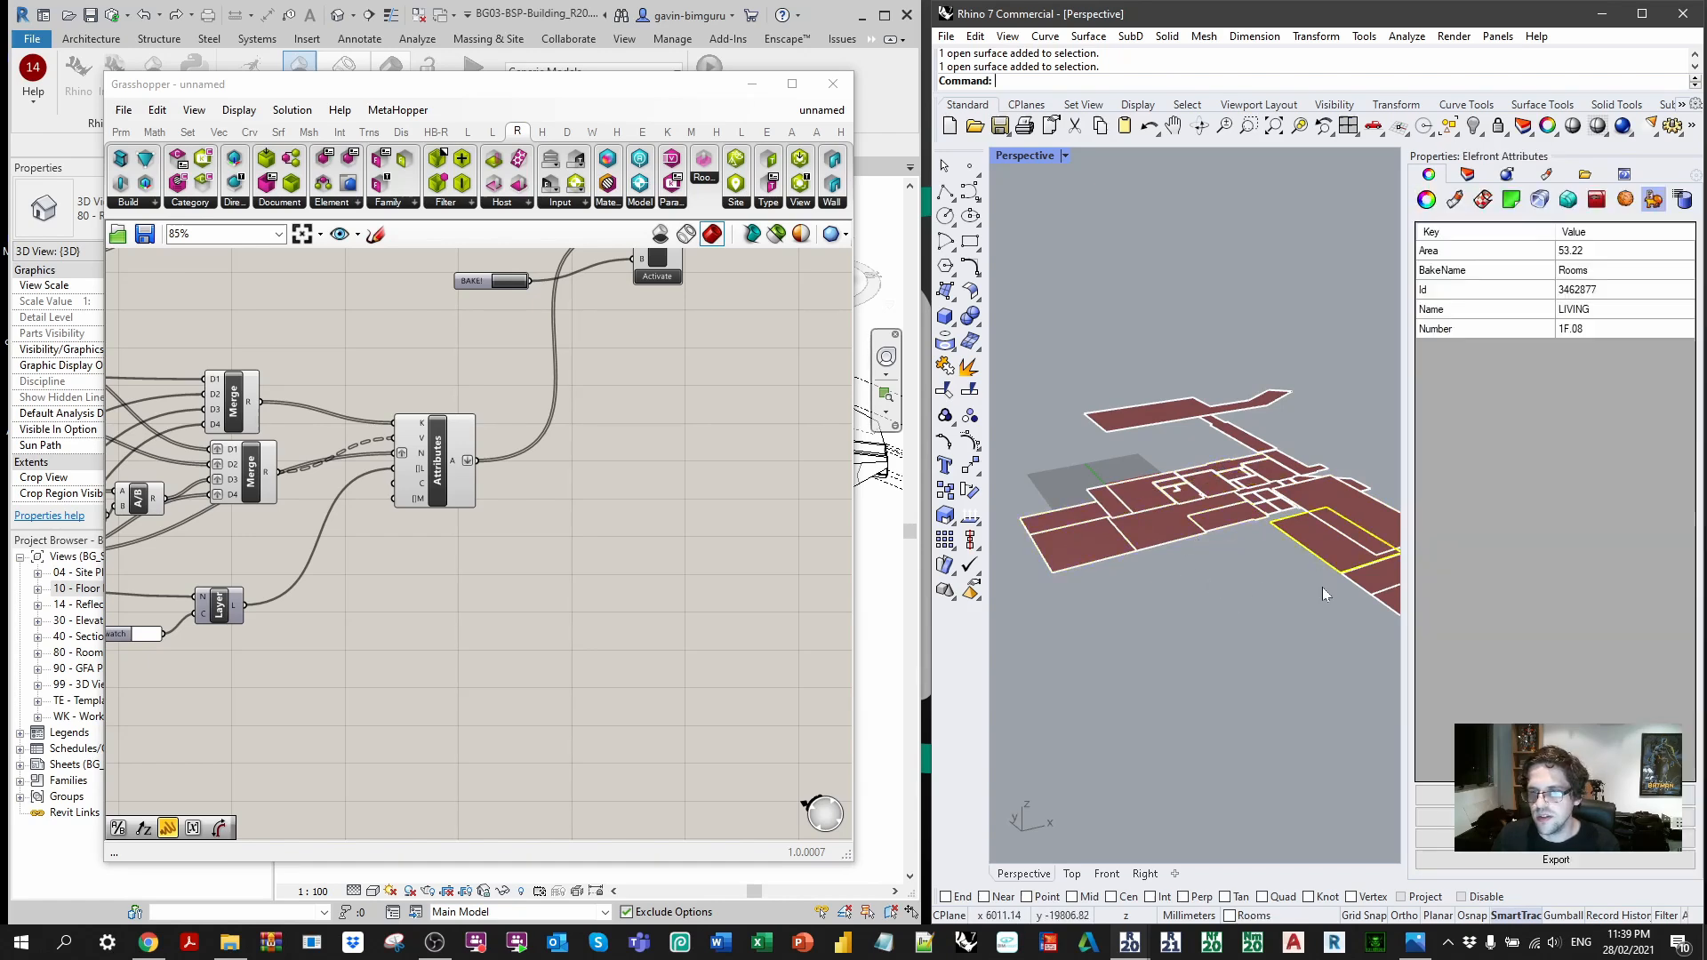